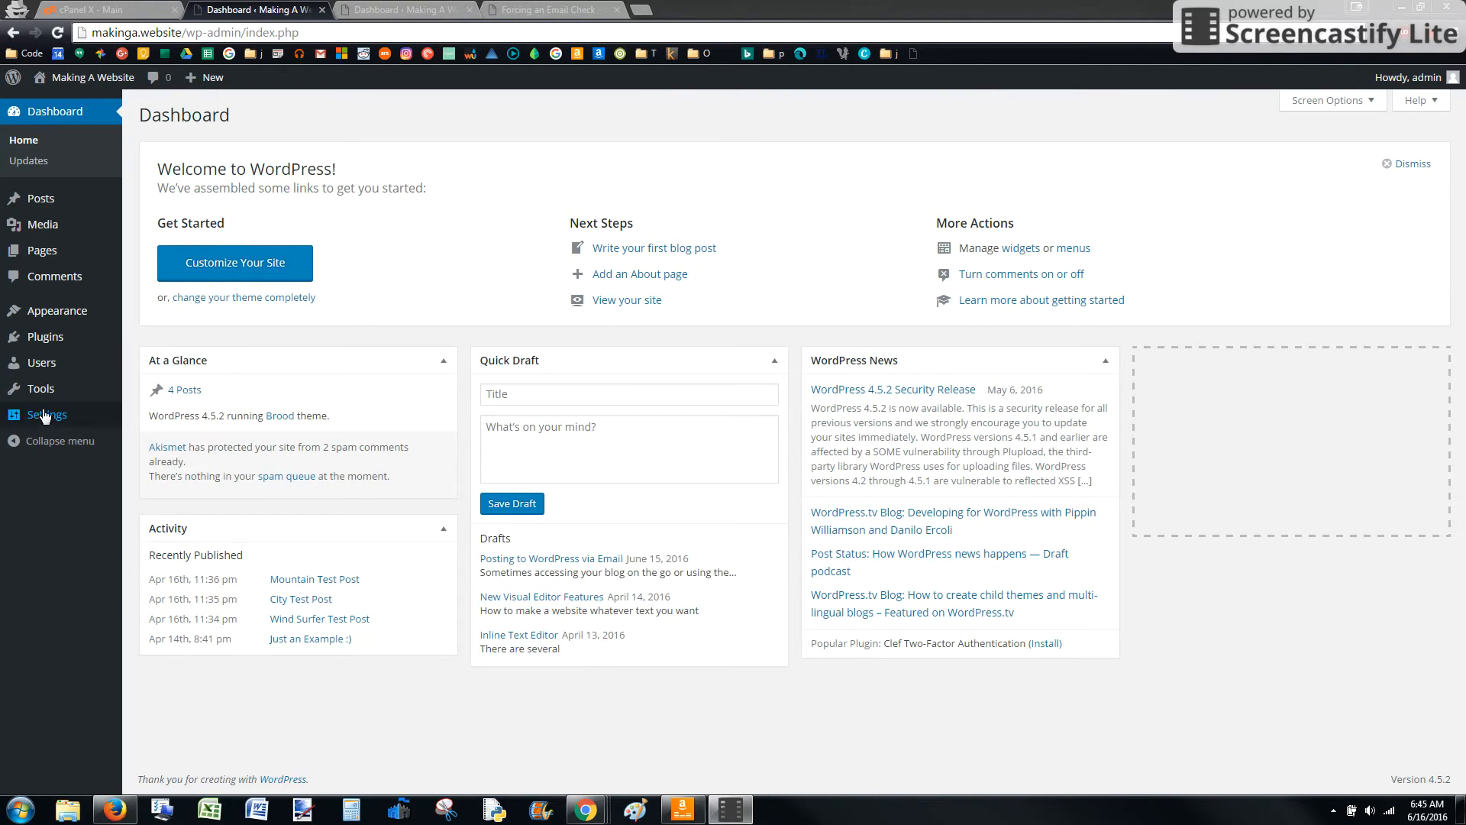
Step: Go to Settings > Writing and select the first suggested random string for Post via email
click(48, 414)
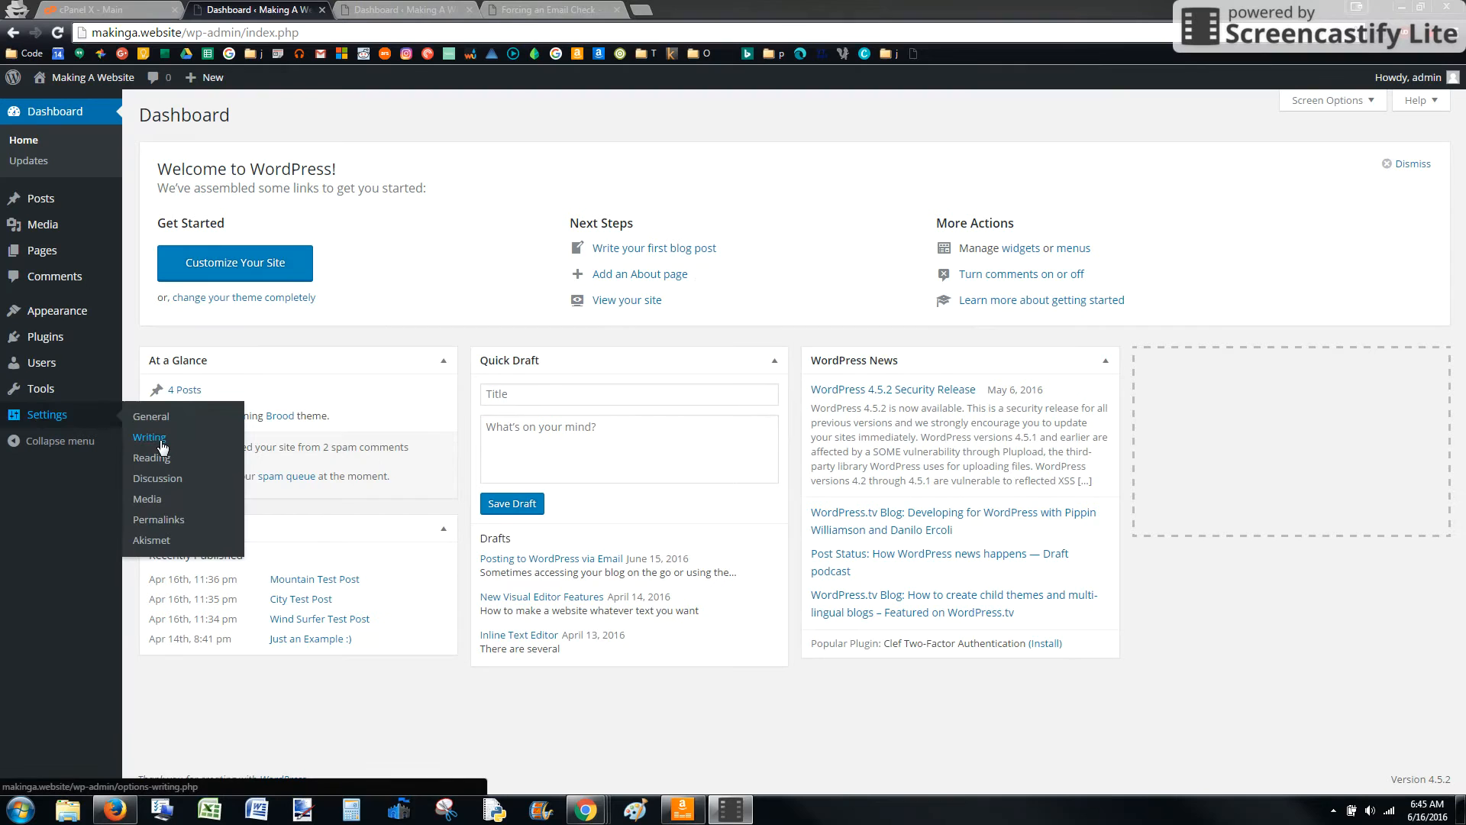
click(150, 437)
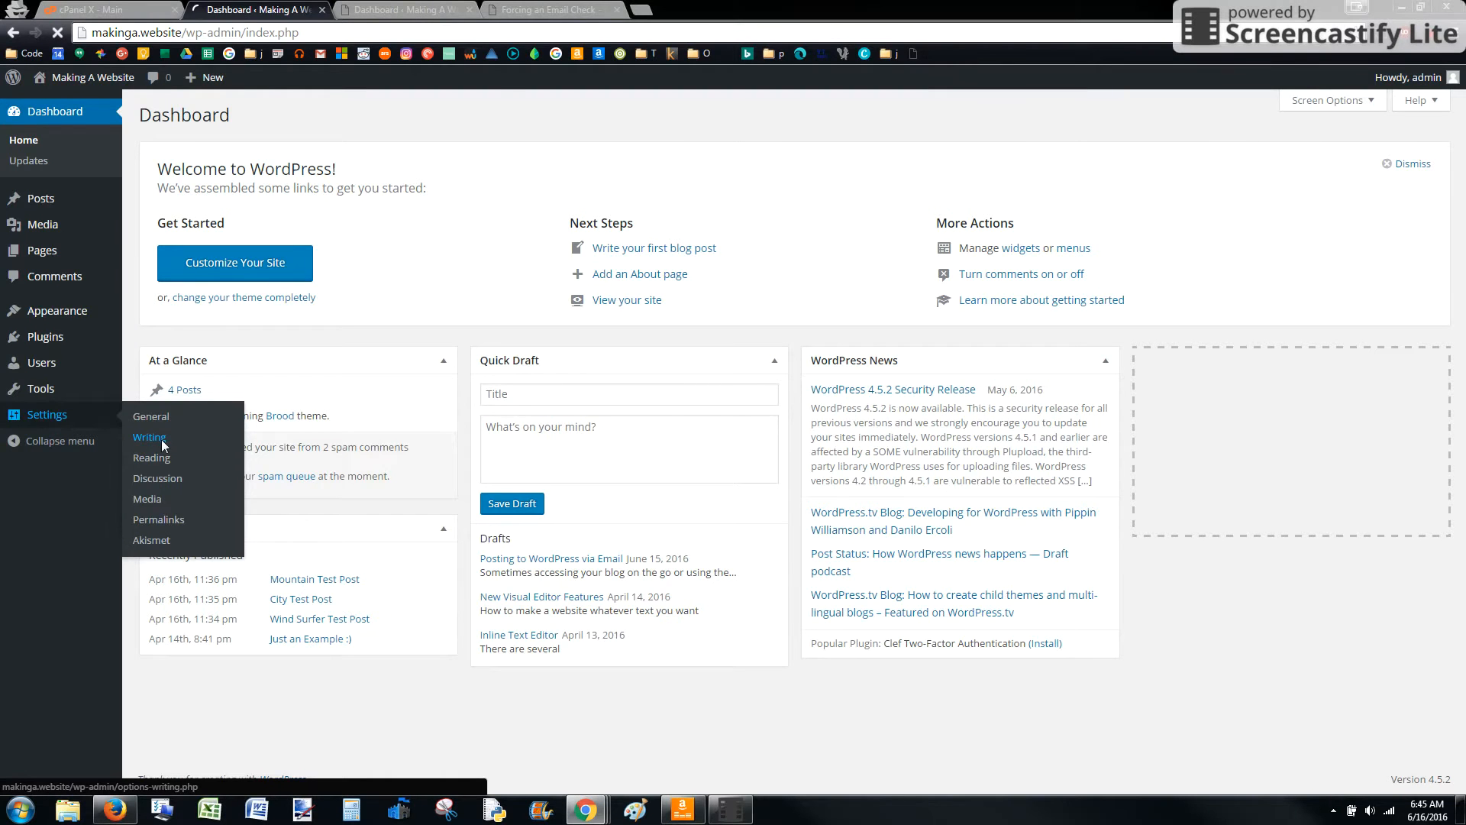
click(150, 437)
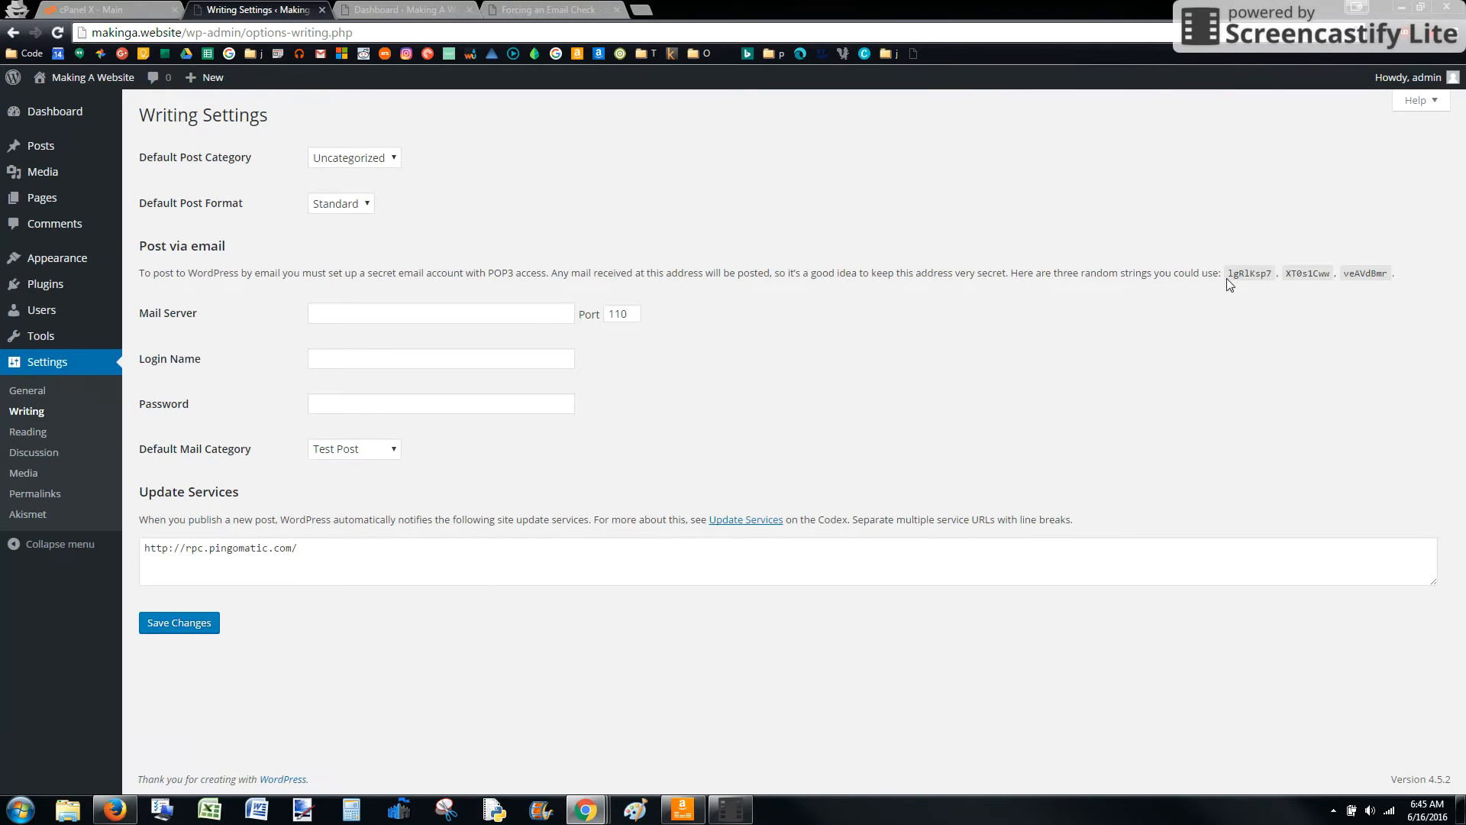
double_click(1249, 272)
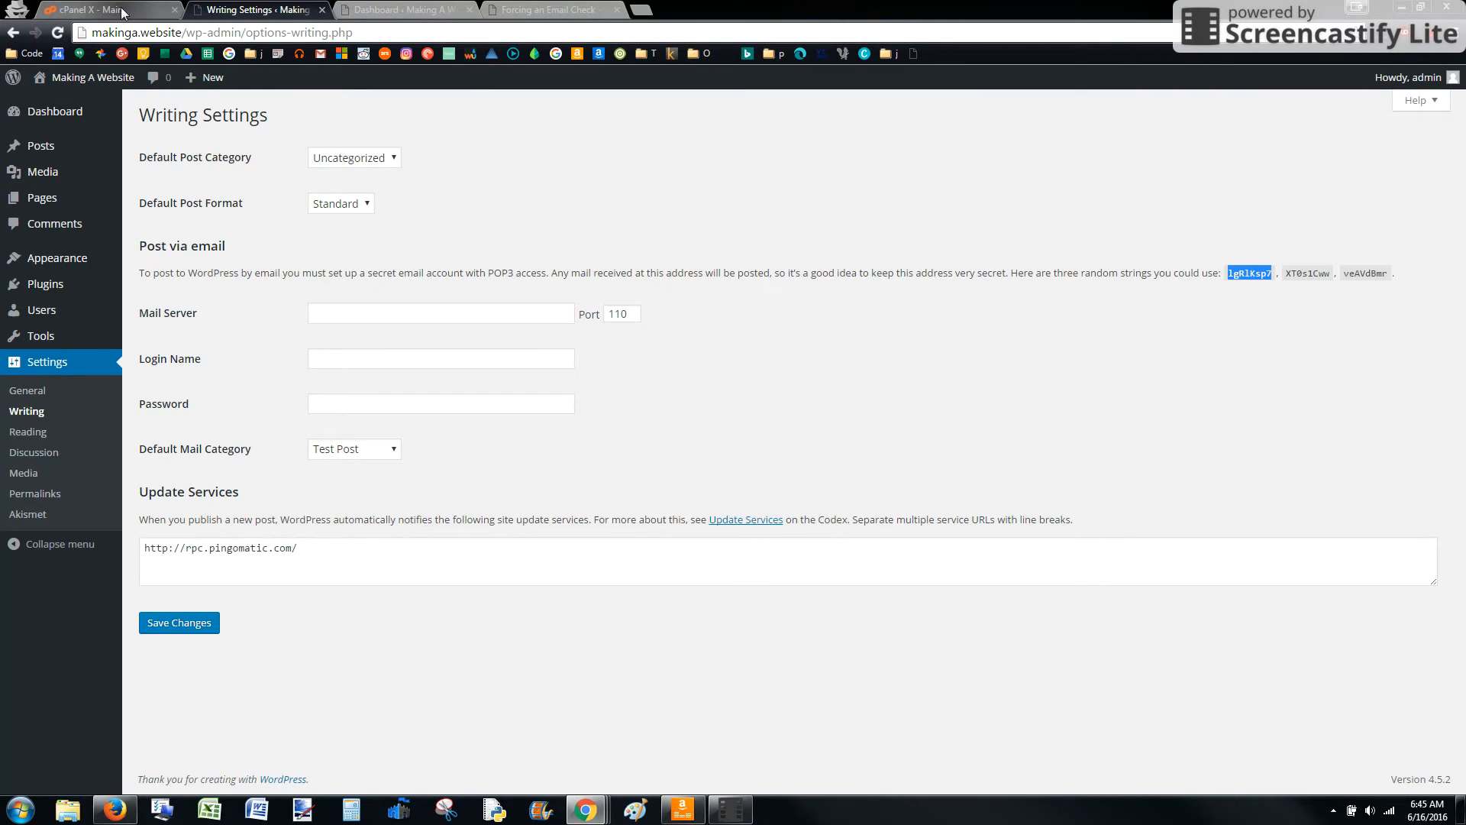
mouse_move(852, 252)
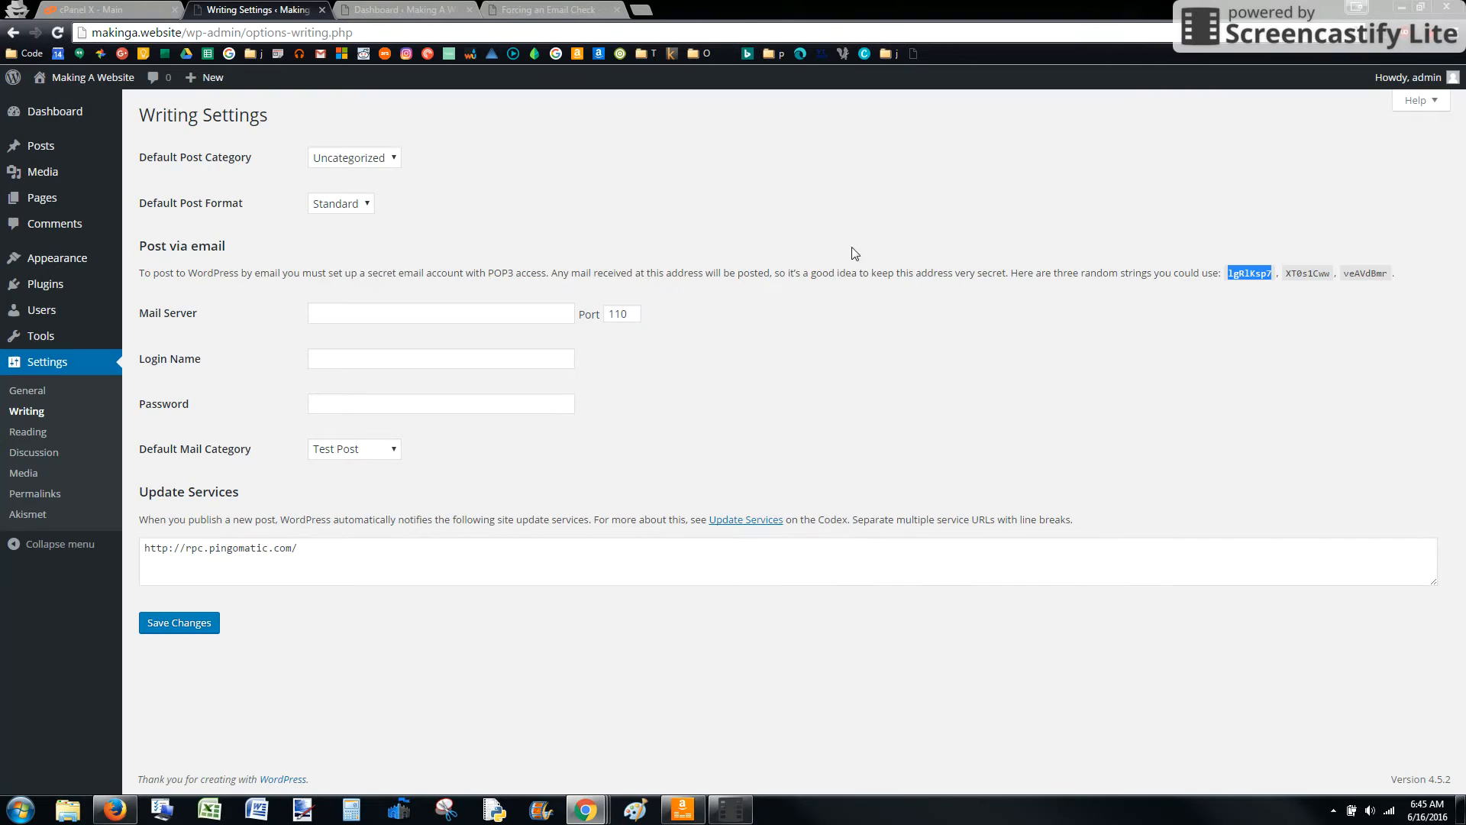
Step: Create a cPanel email account on makinga.website named with the random string and a password
click(93, 9)
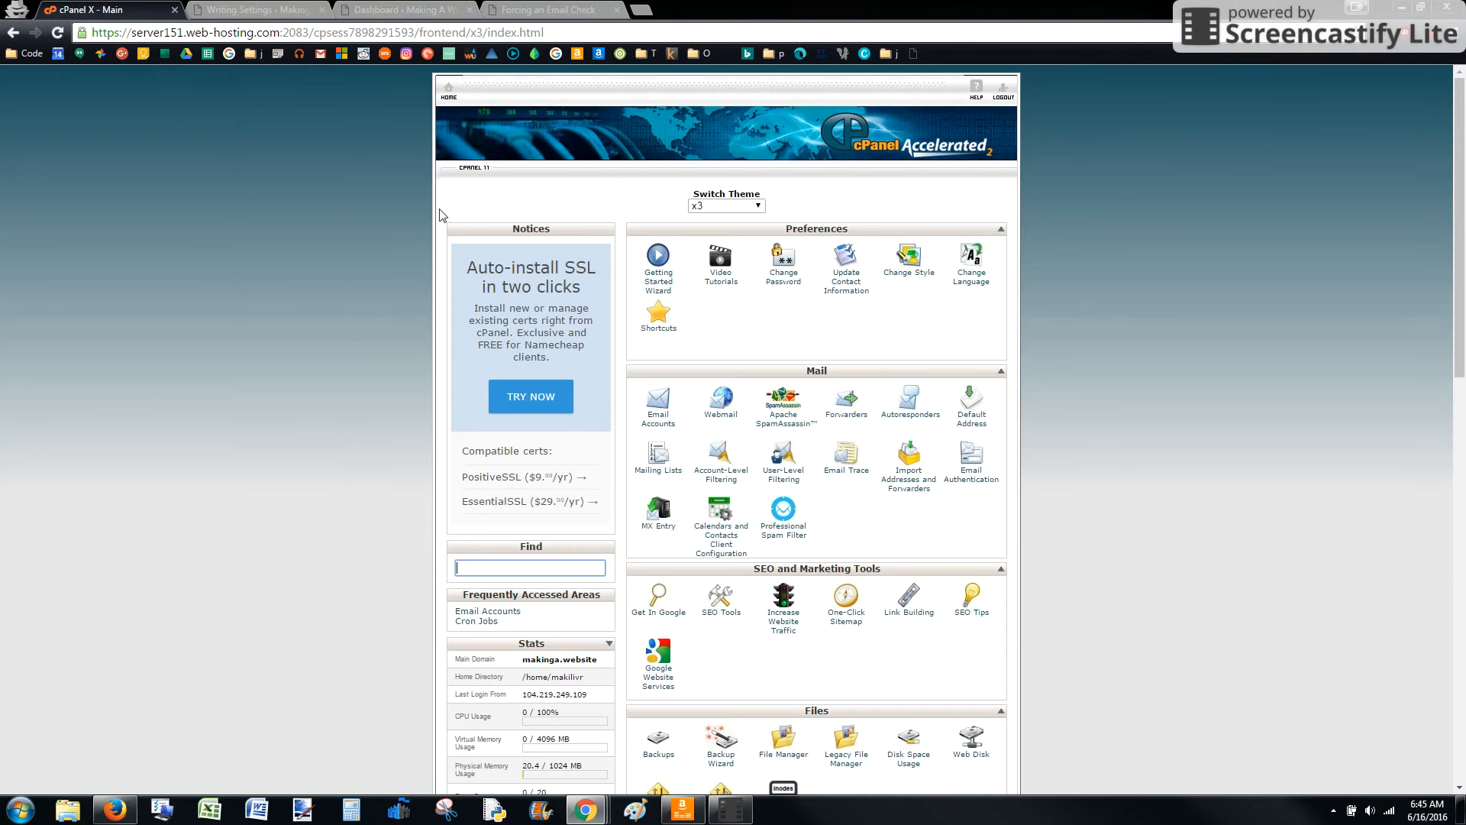
mouse_move(657, 419)
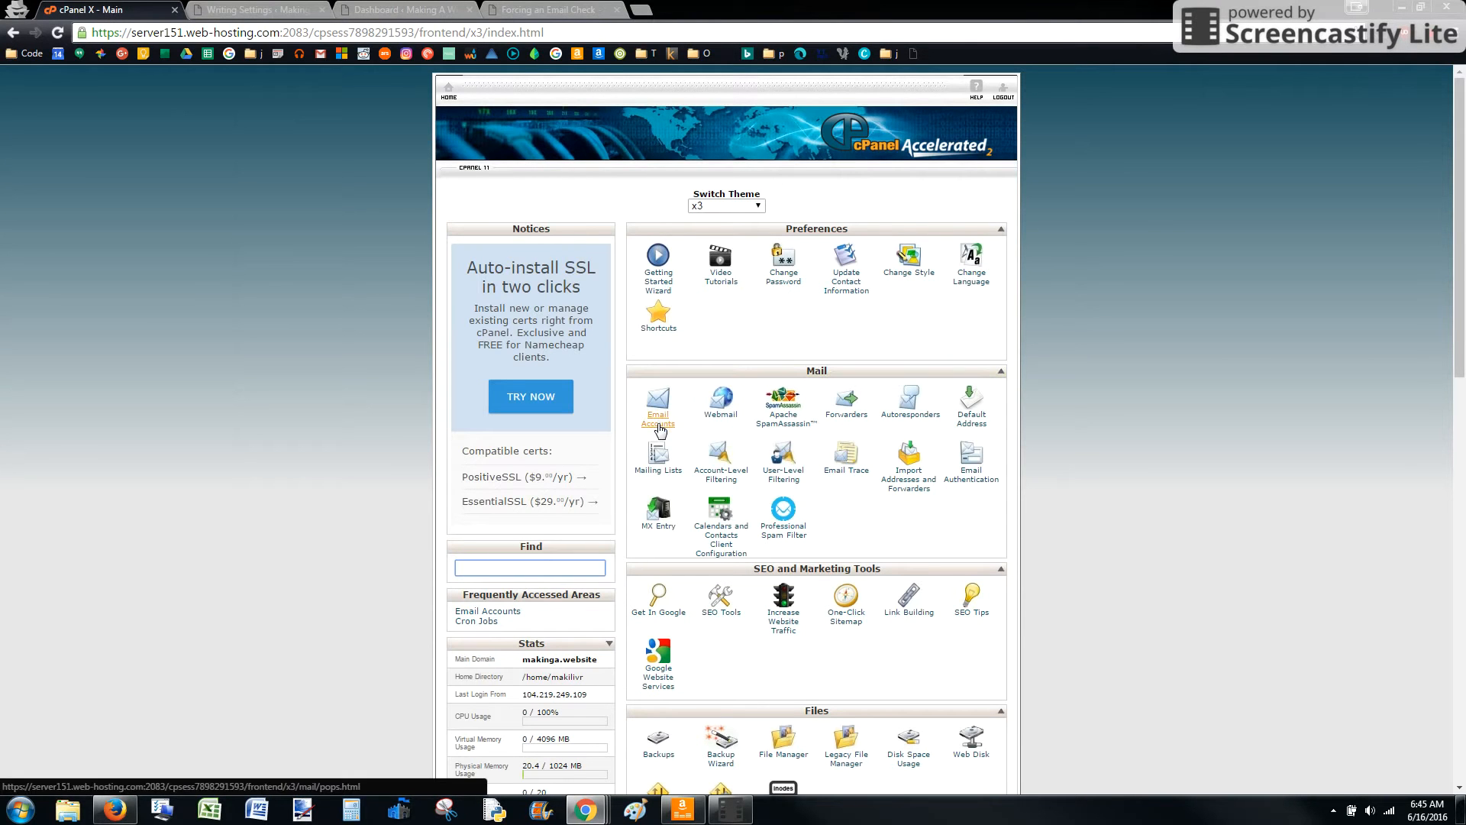
click(657, 419)
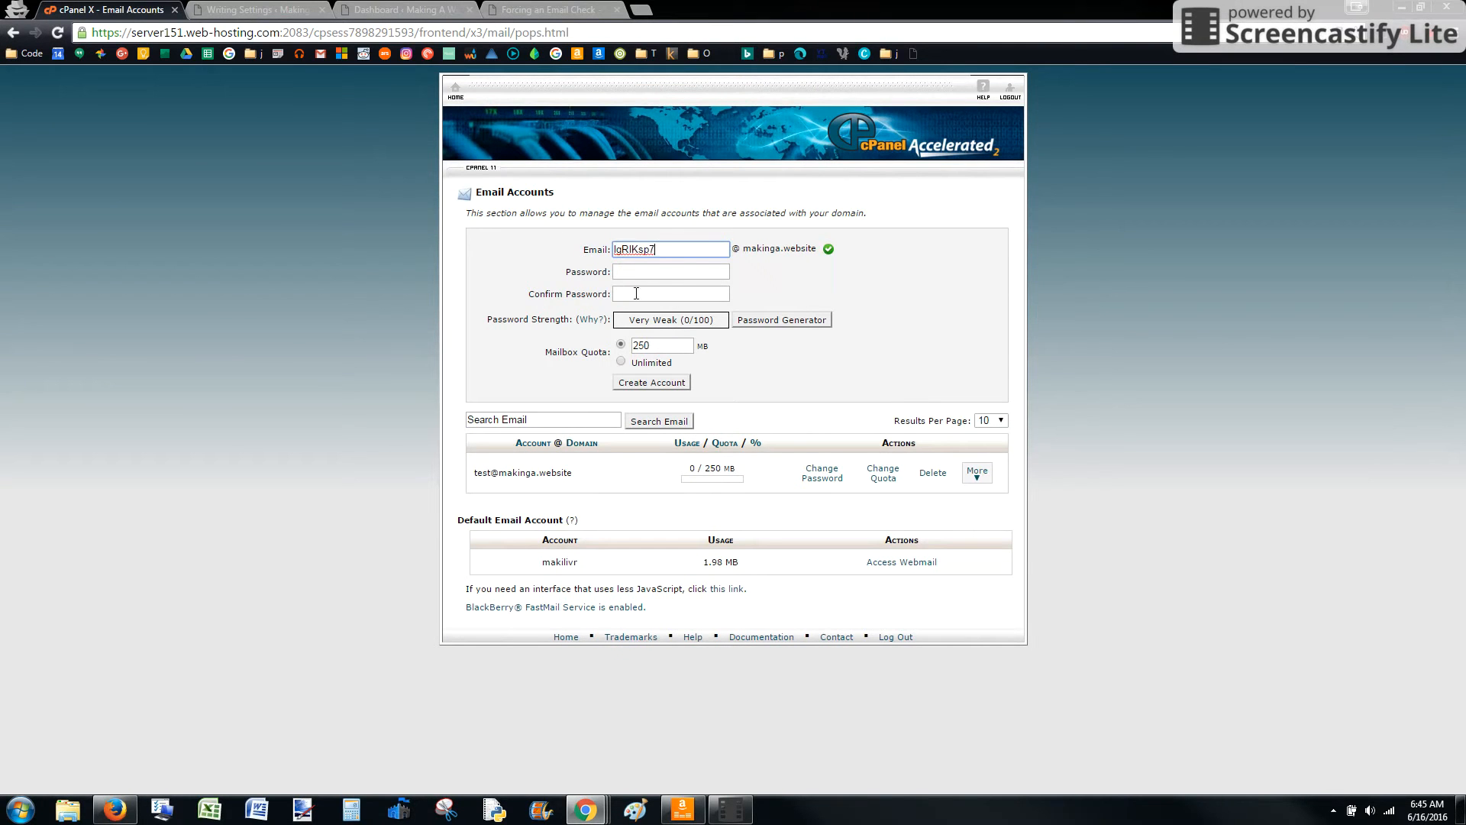
mouse_move(783, 249)
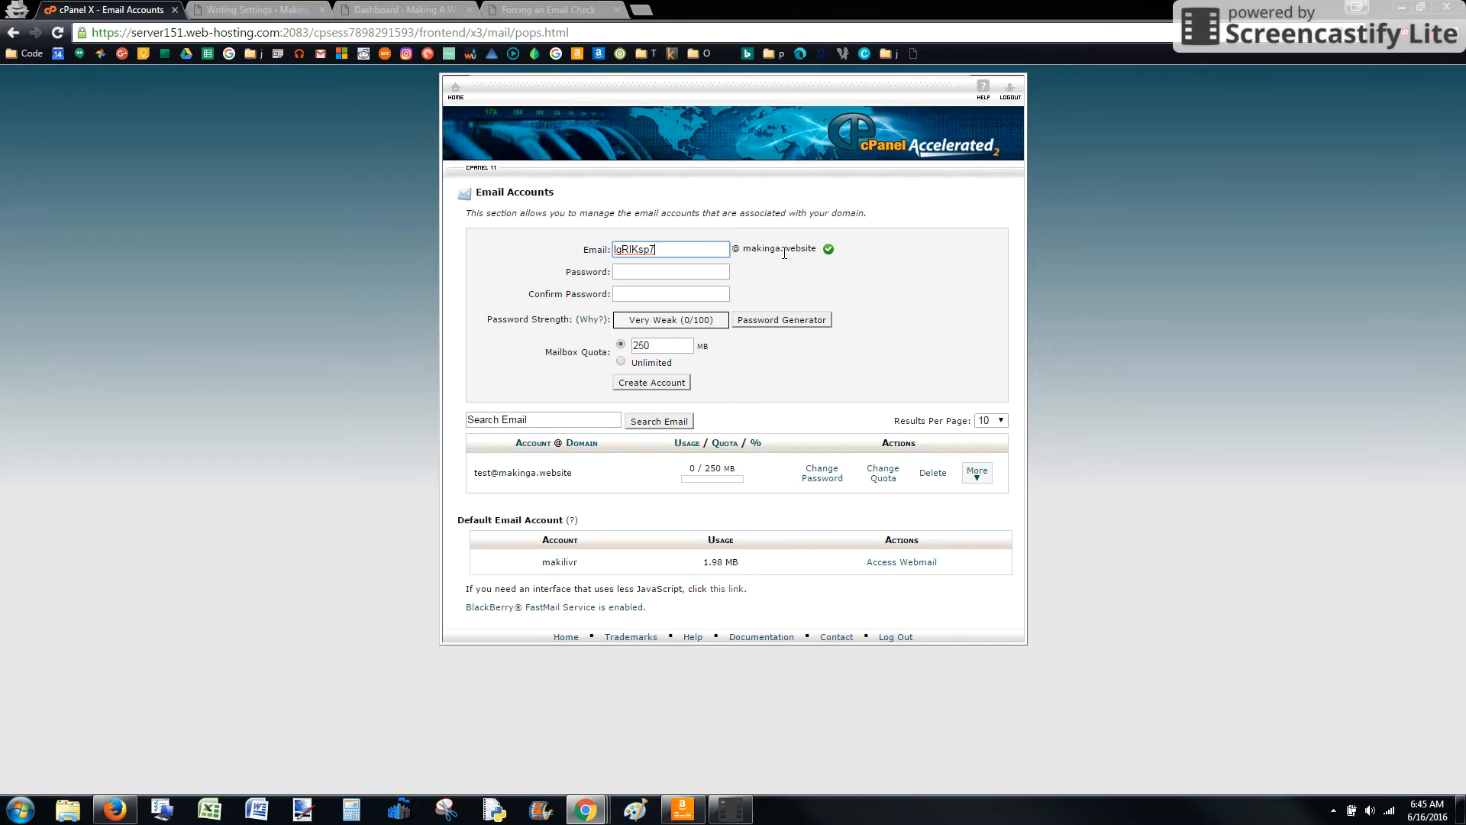
click(671, 272)
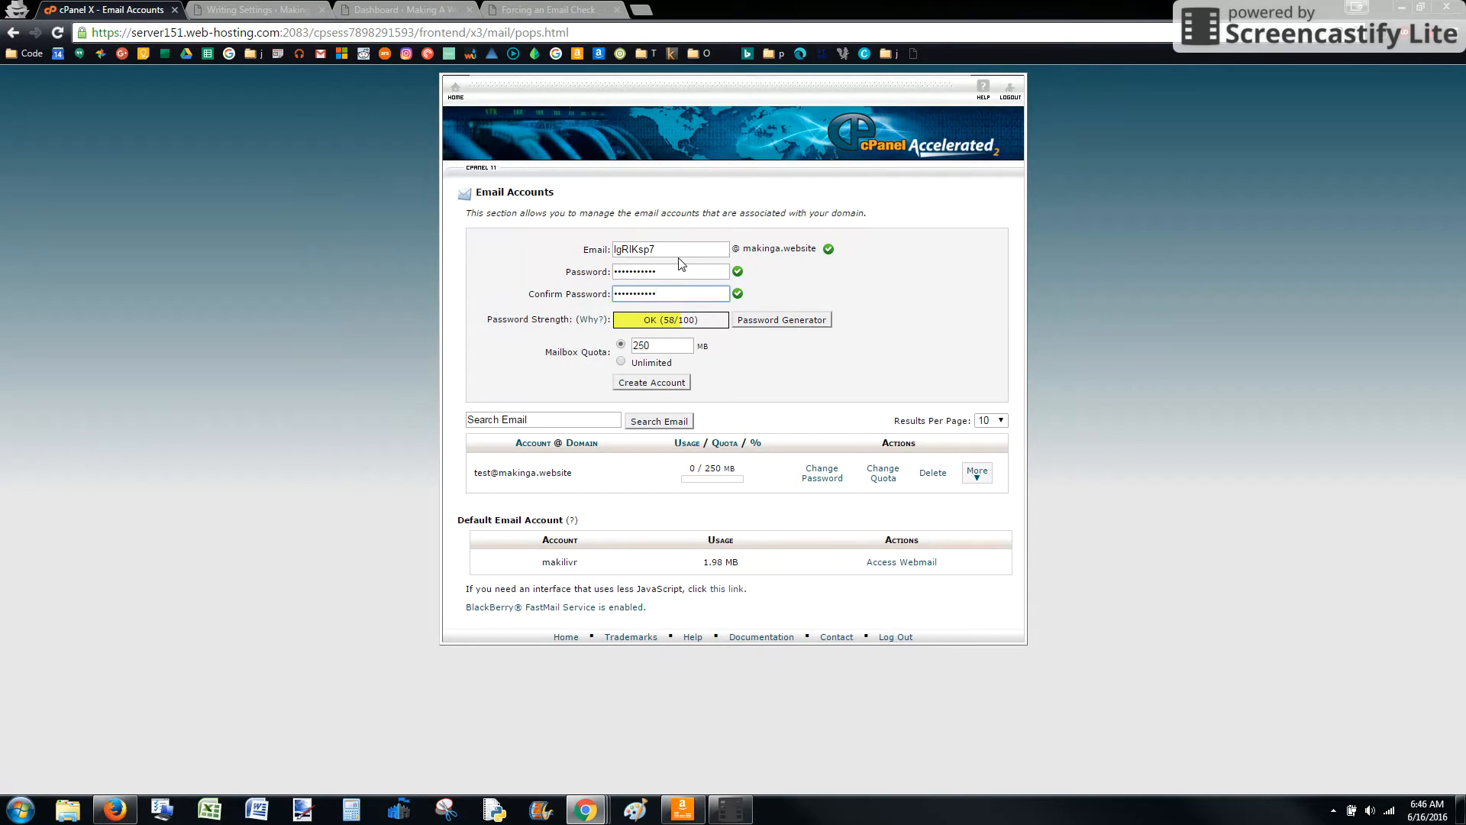
click(671, 293)
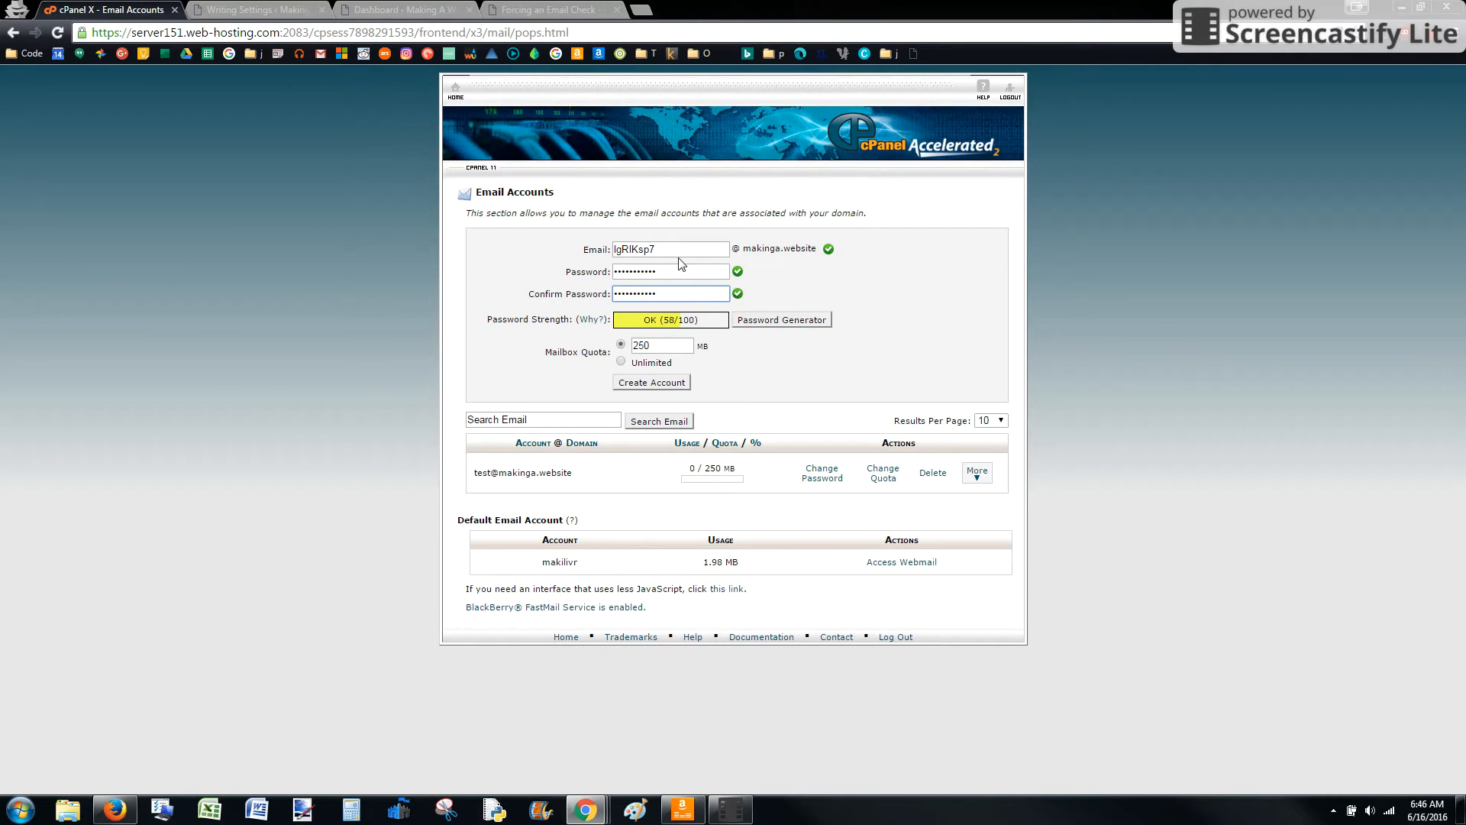
click(976, 472)
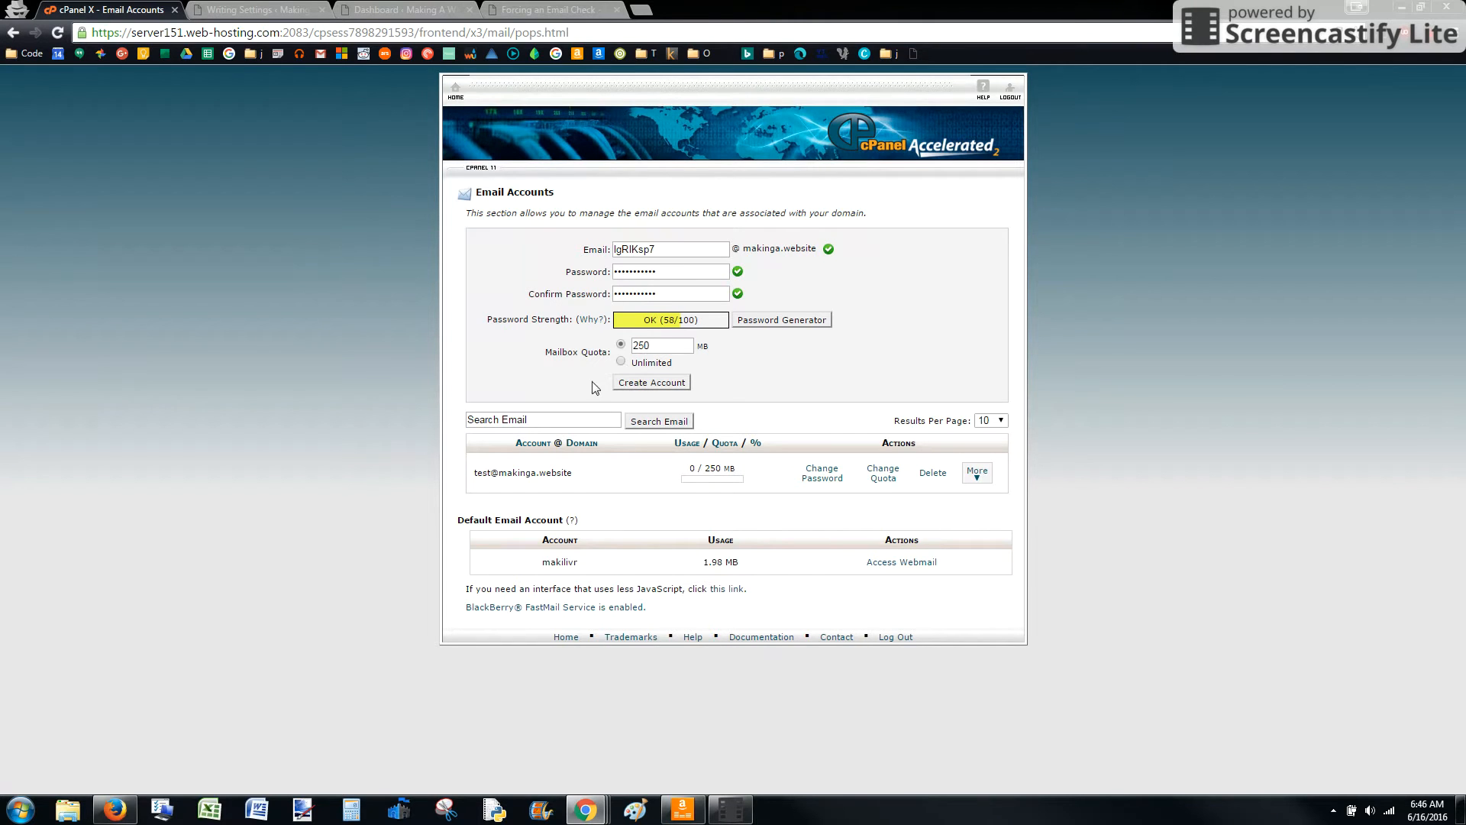
click(651, 381)
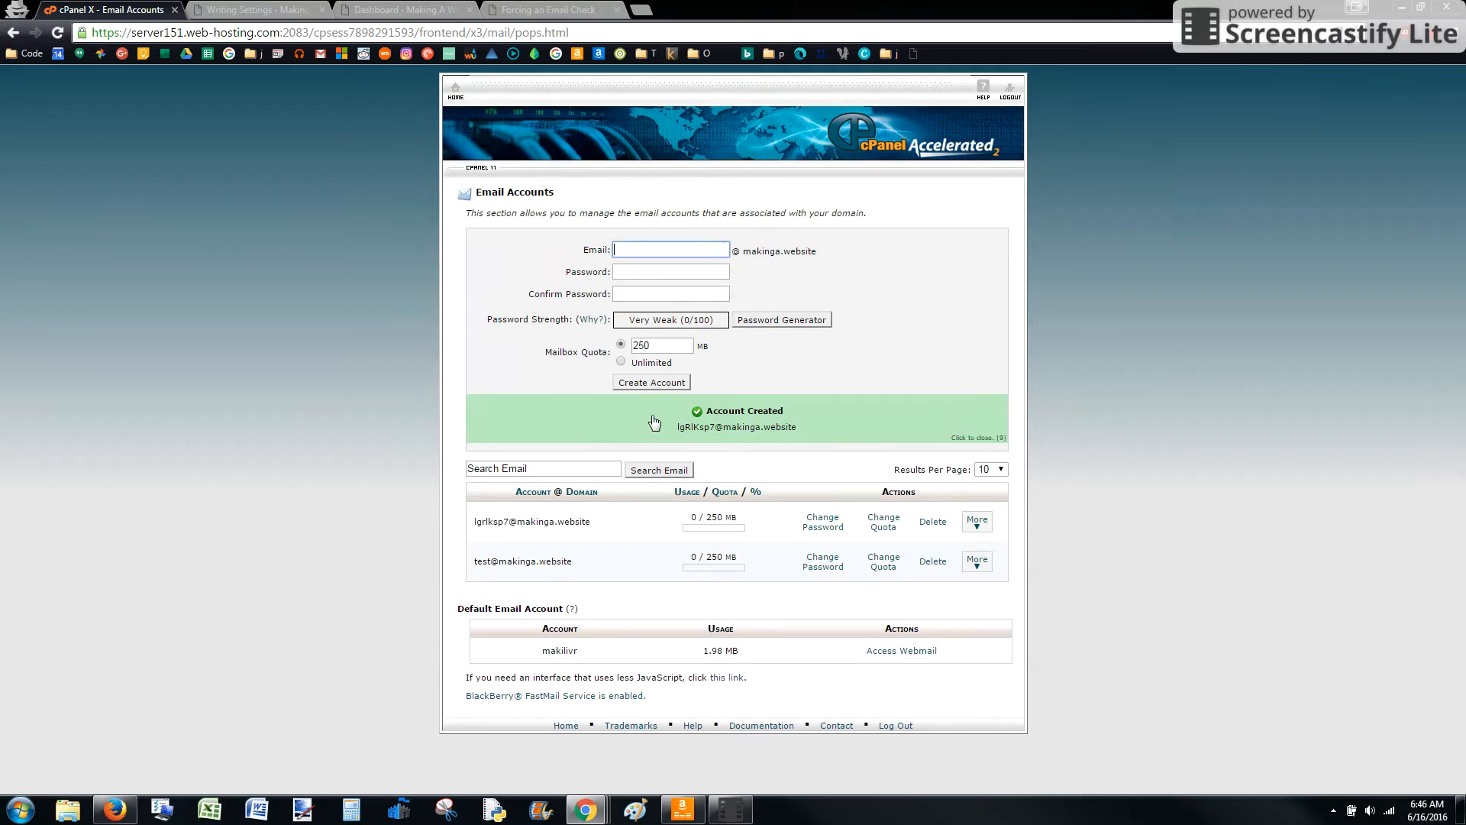
Step: Show the Configure Email Client page with manual server settings for the new account
click(976, 521)
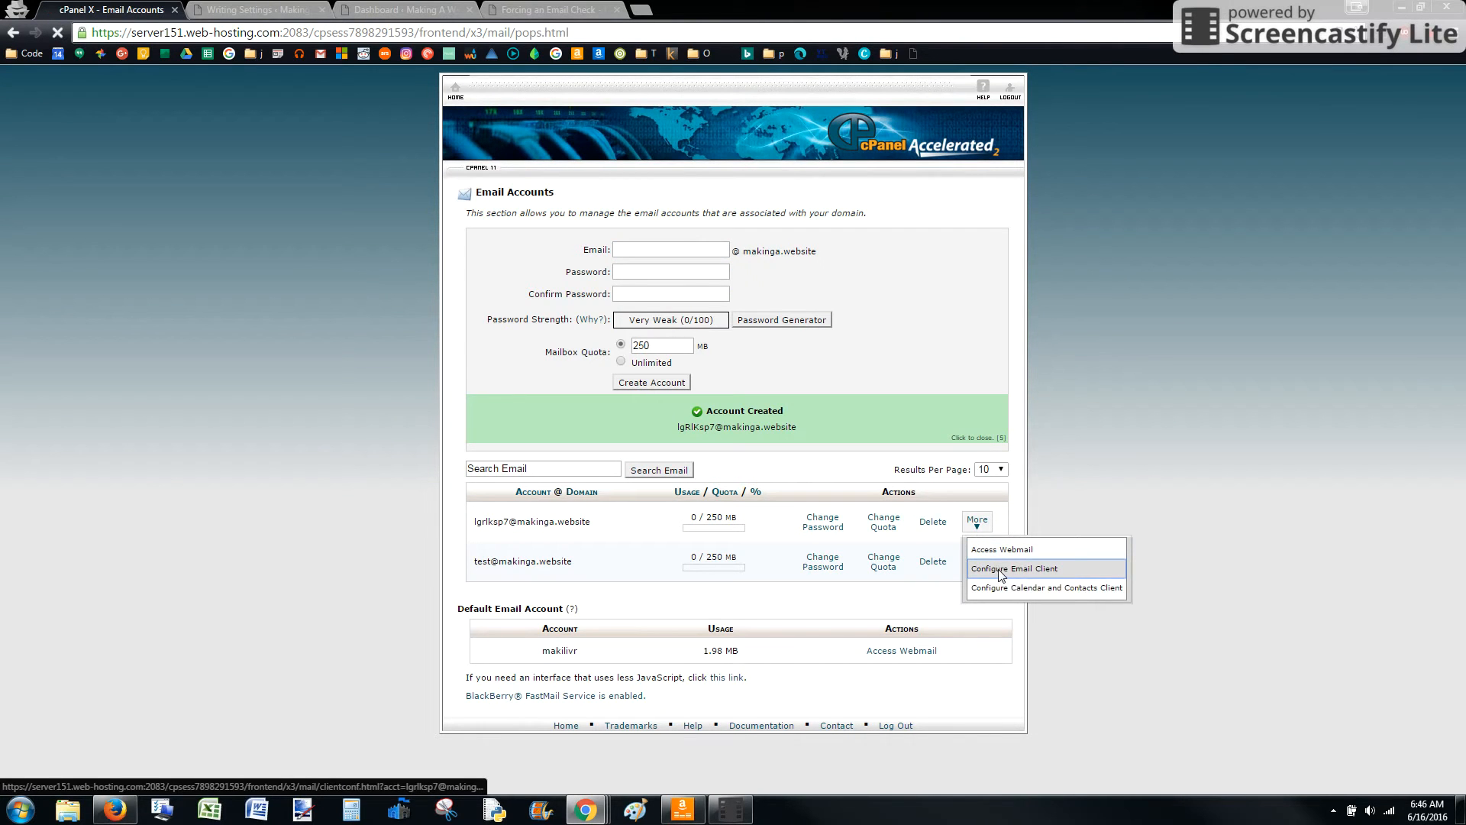
click(1014, 568)
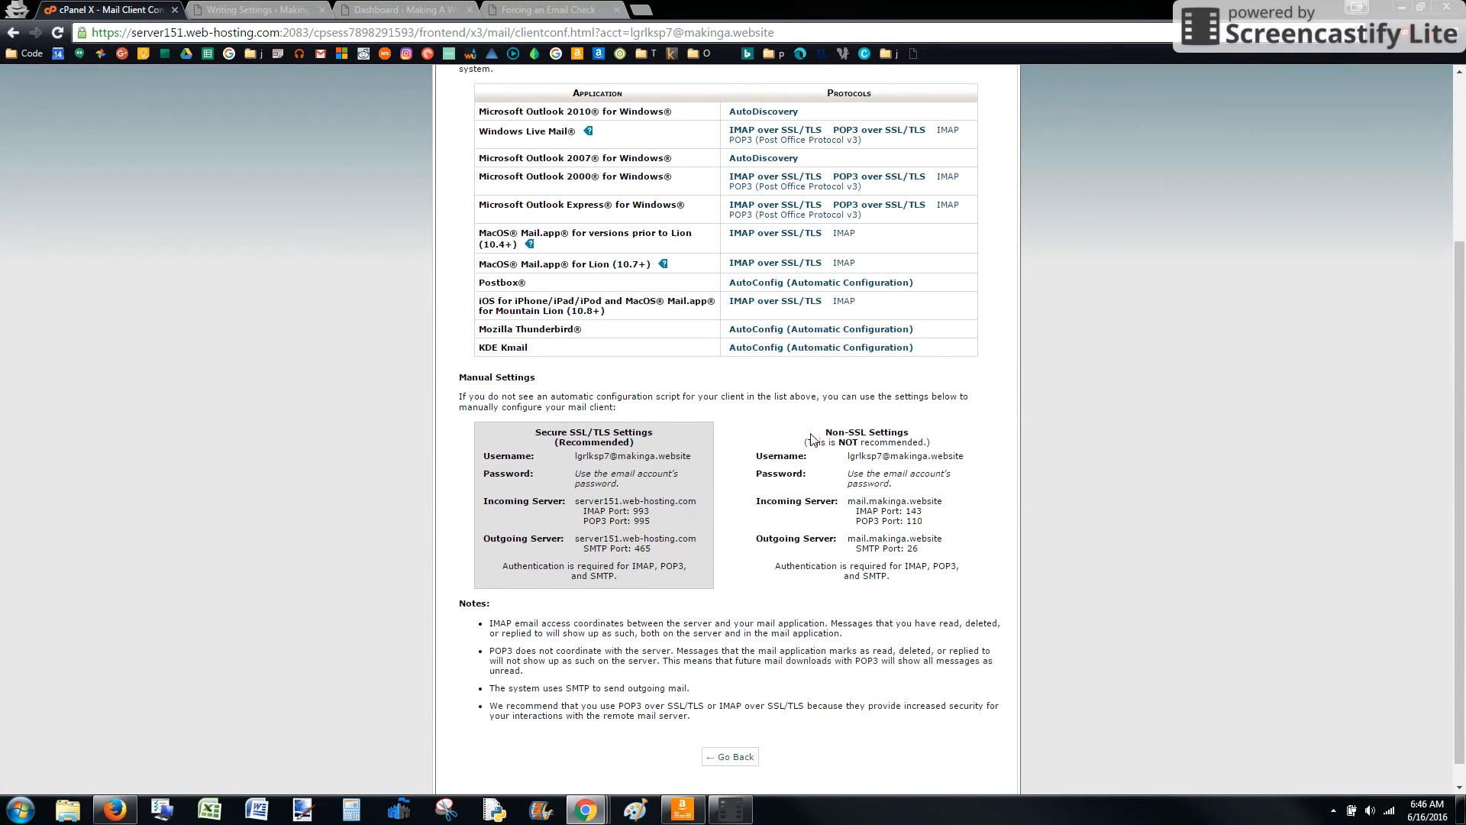
mouse_move(918, 582)
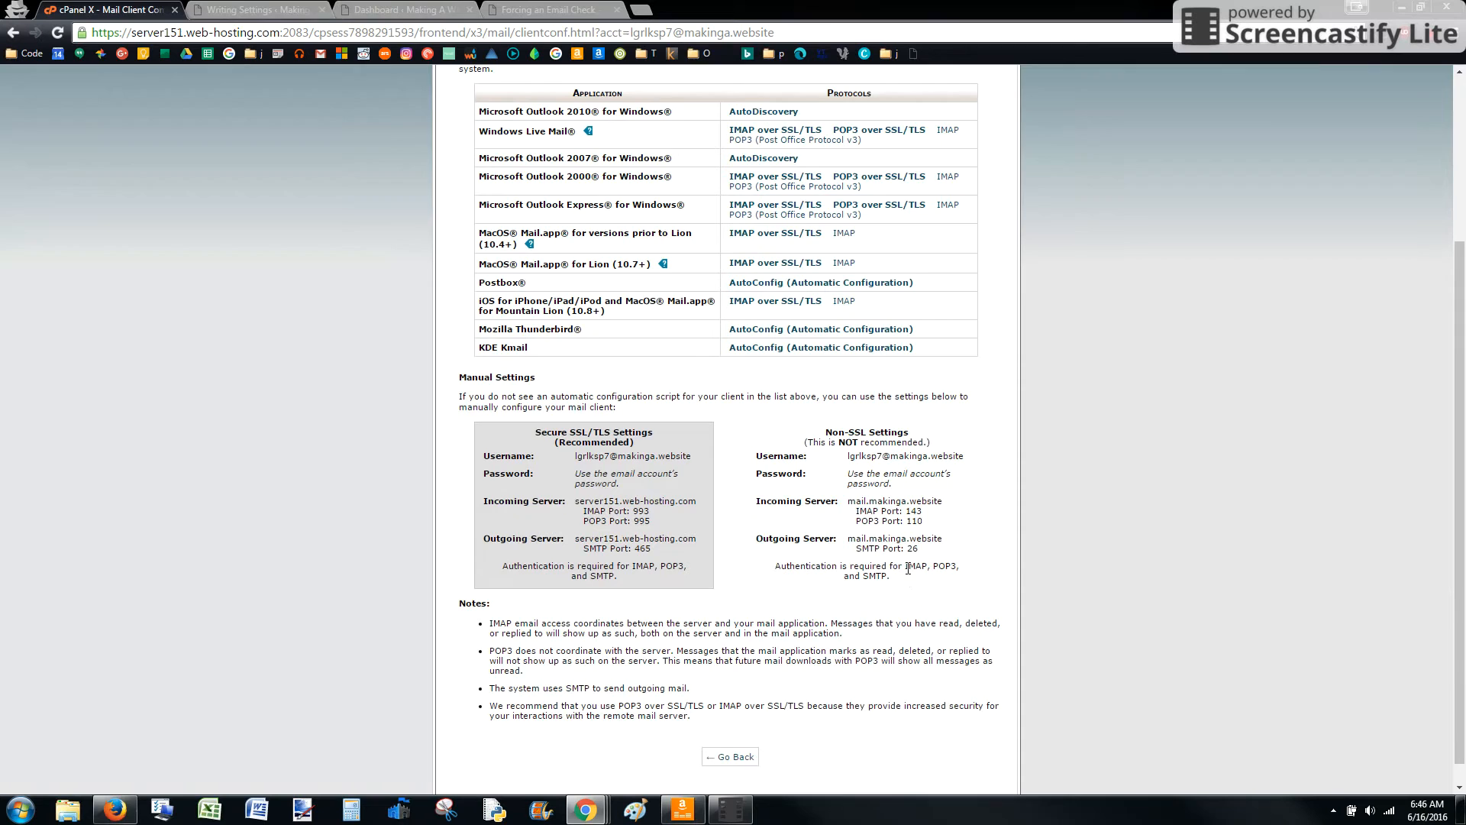
click(252, 9)
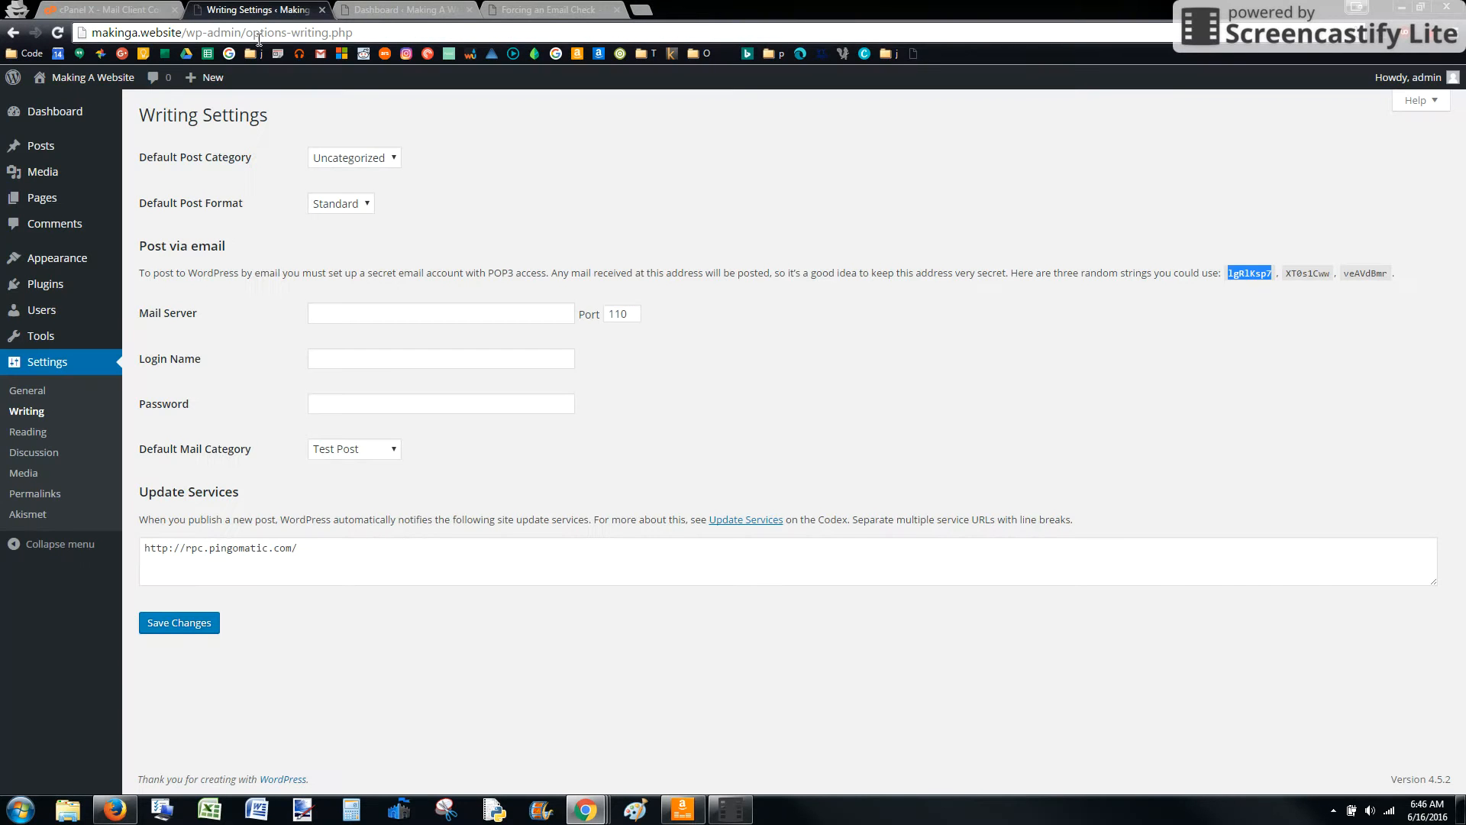
mouse_move(643, 402)
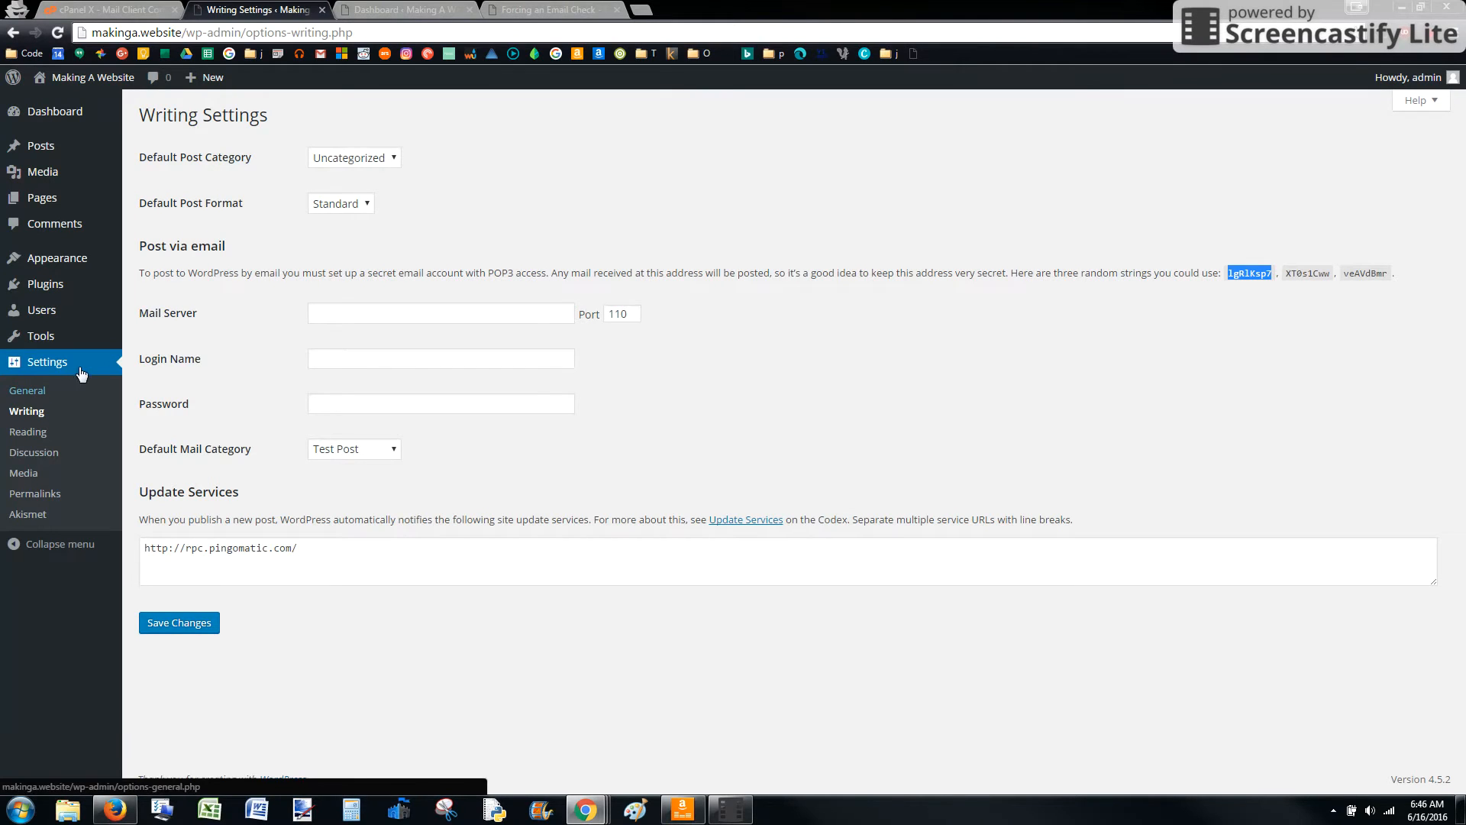
mouse_move(146, 249)
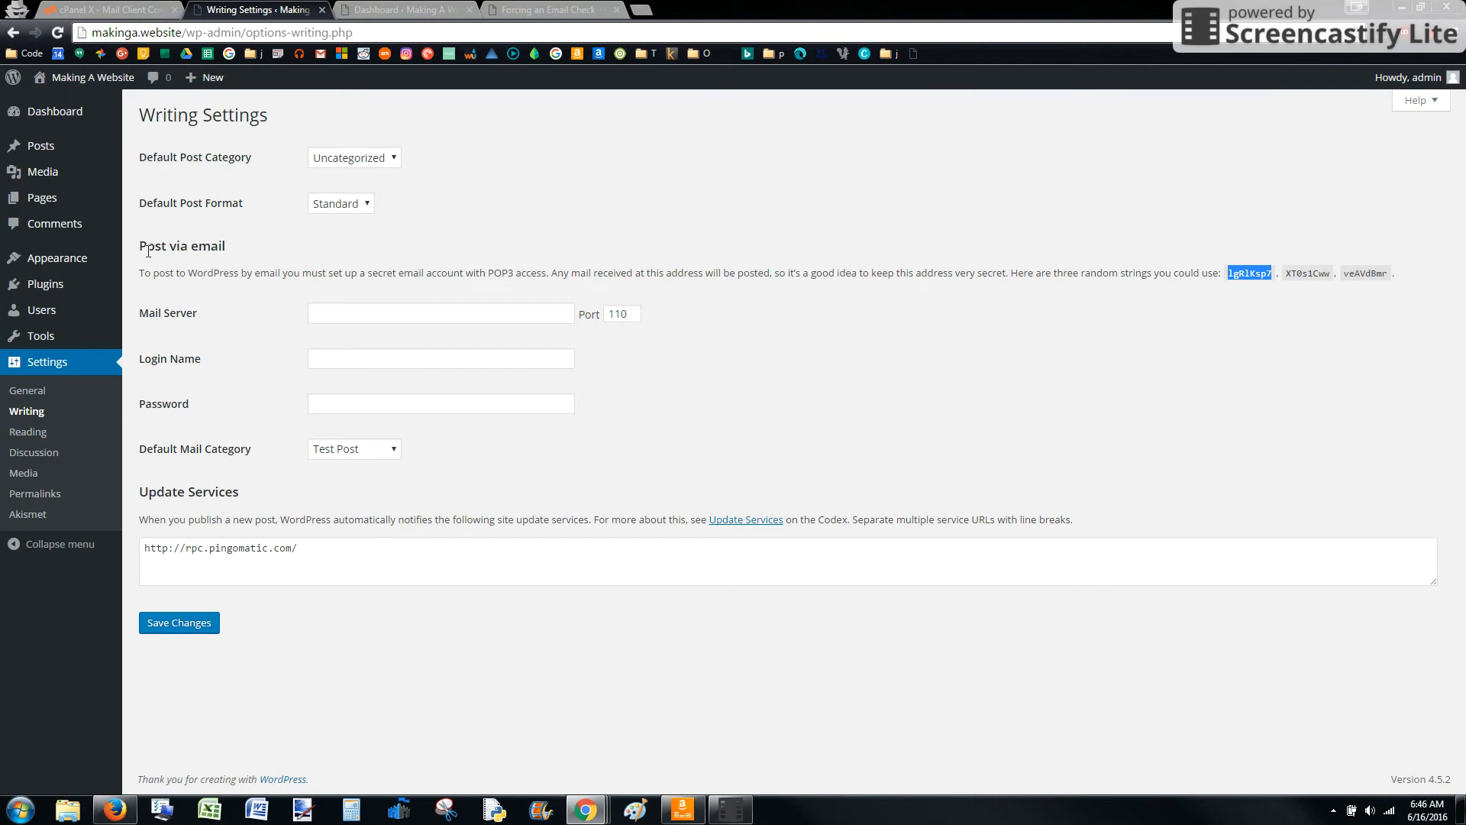
mouse_move(194, 318)
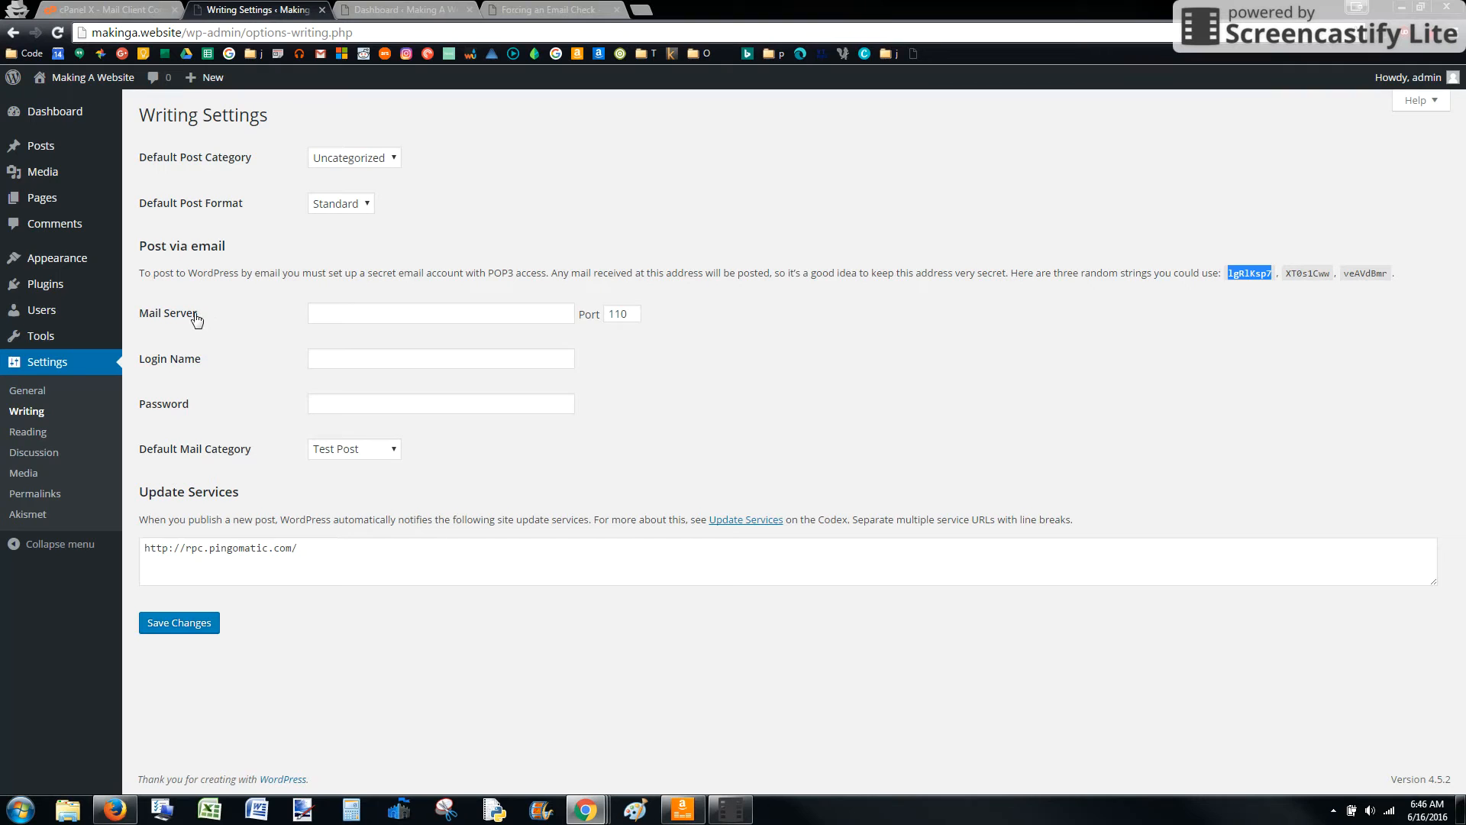
click(103, 9)
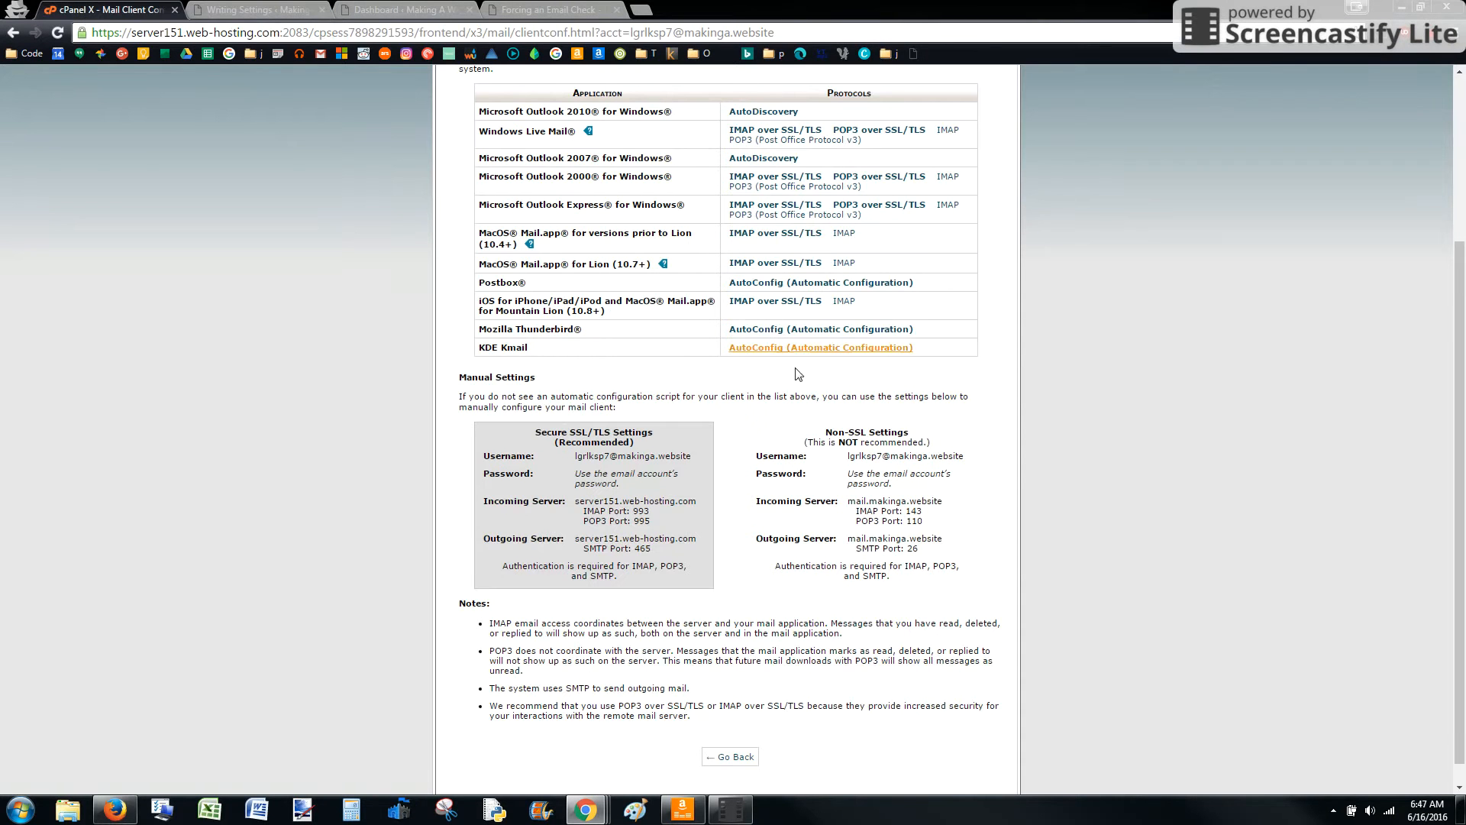
mouse_move(845, 505)
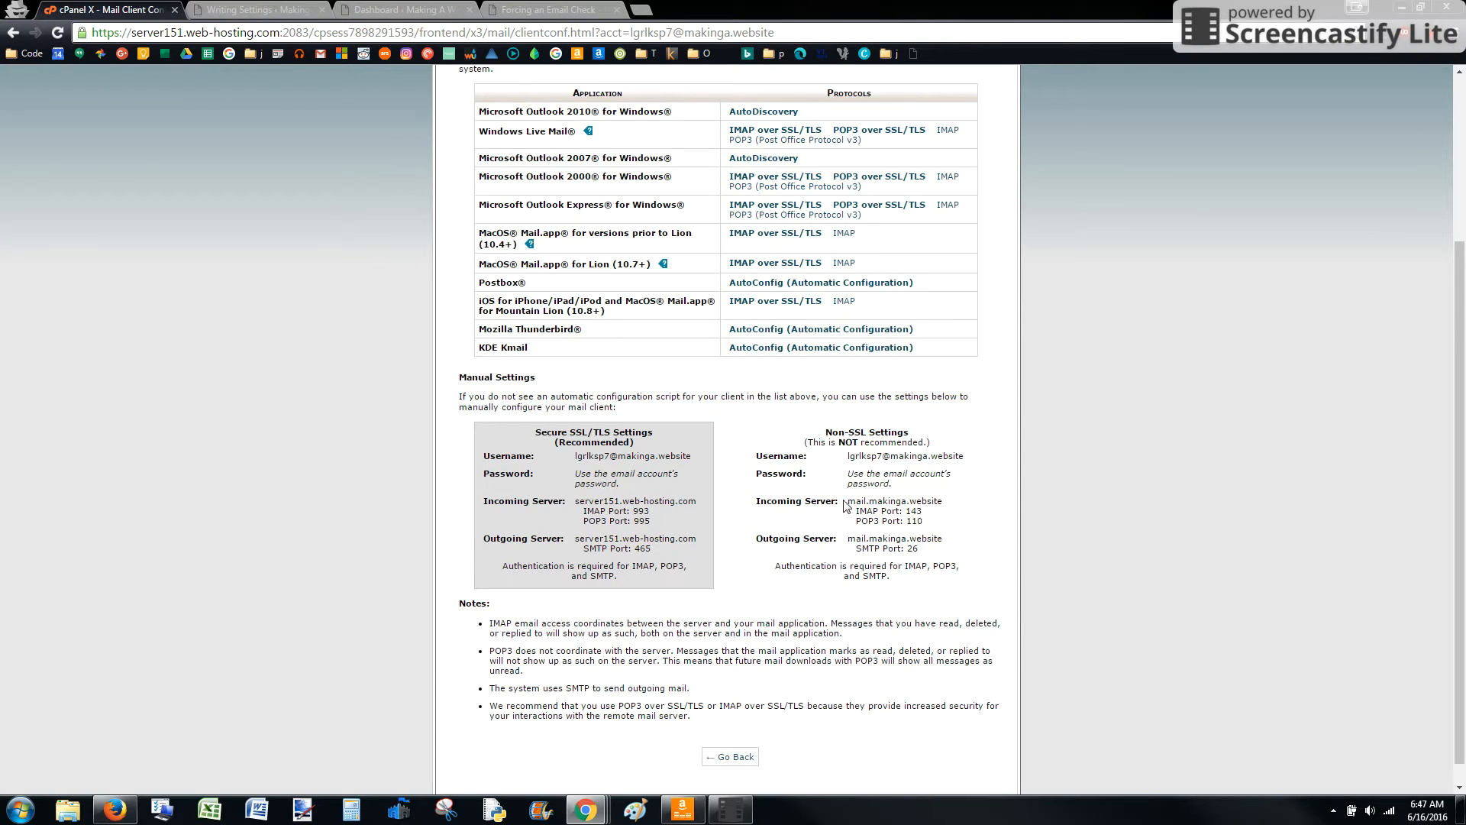
double_click(894, 501)
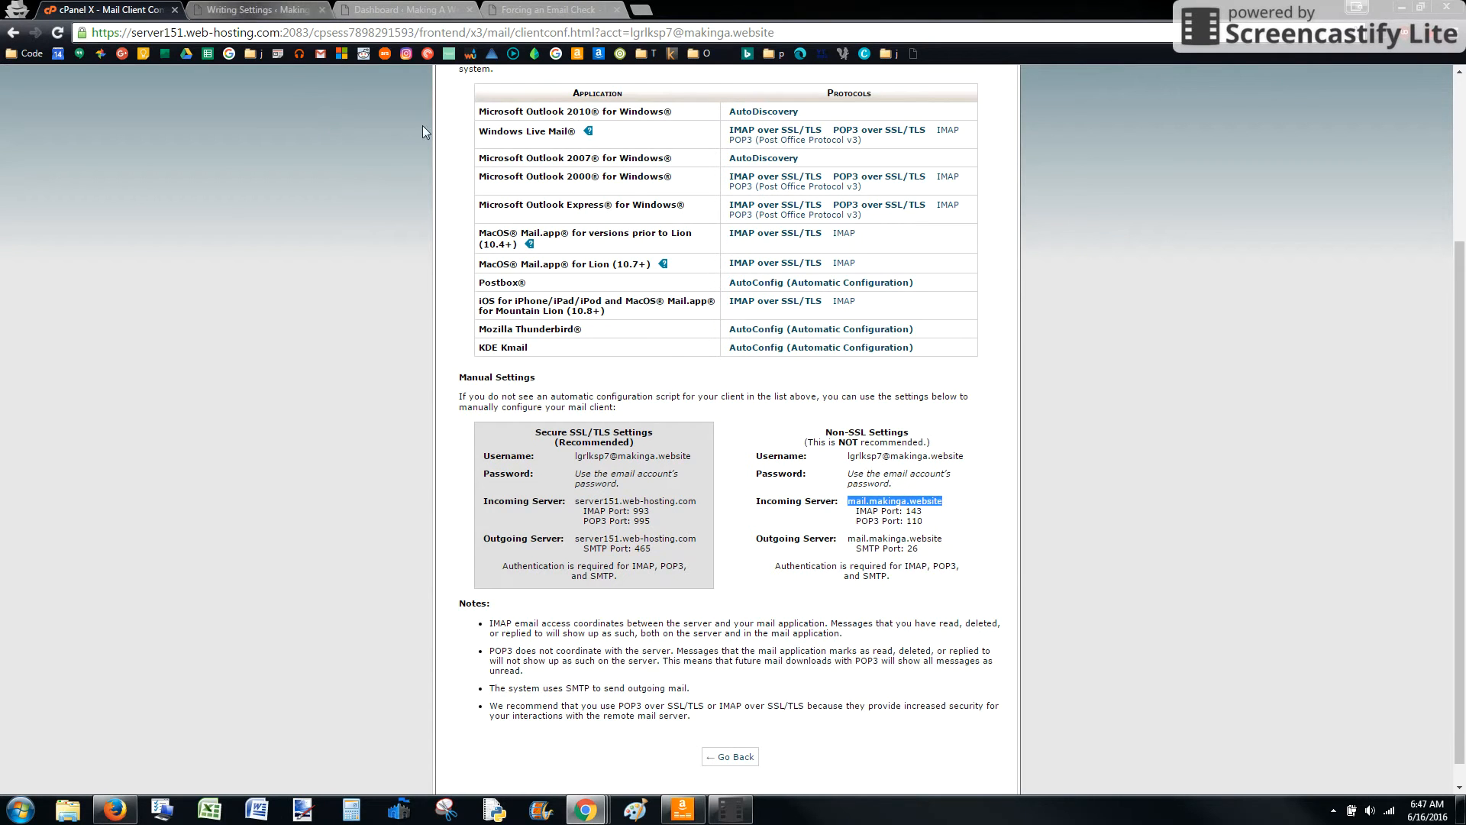
click(255, 9)
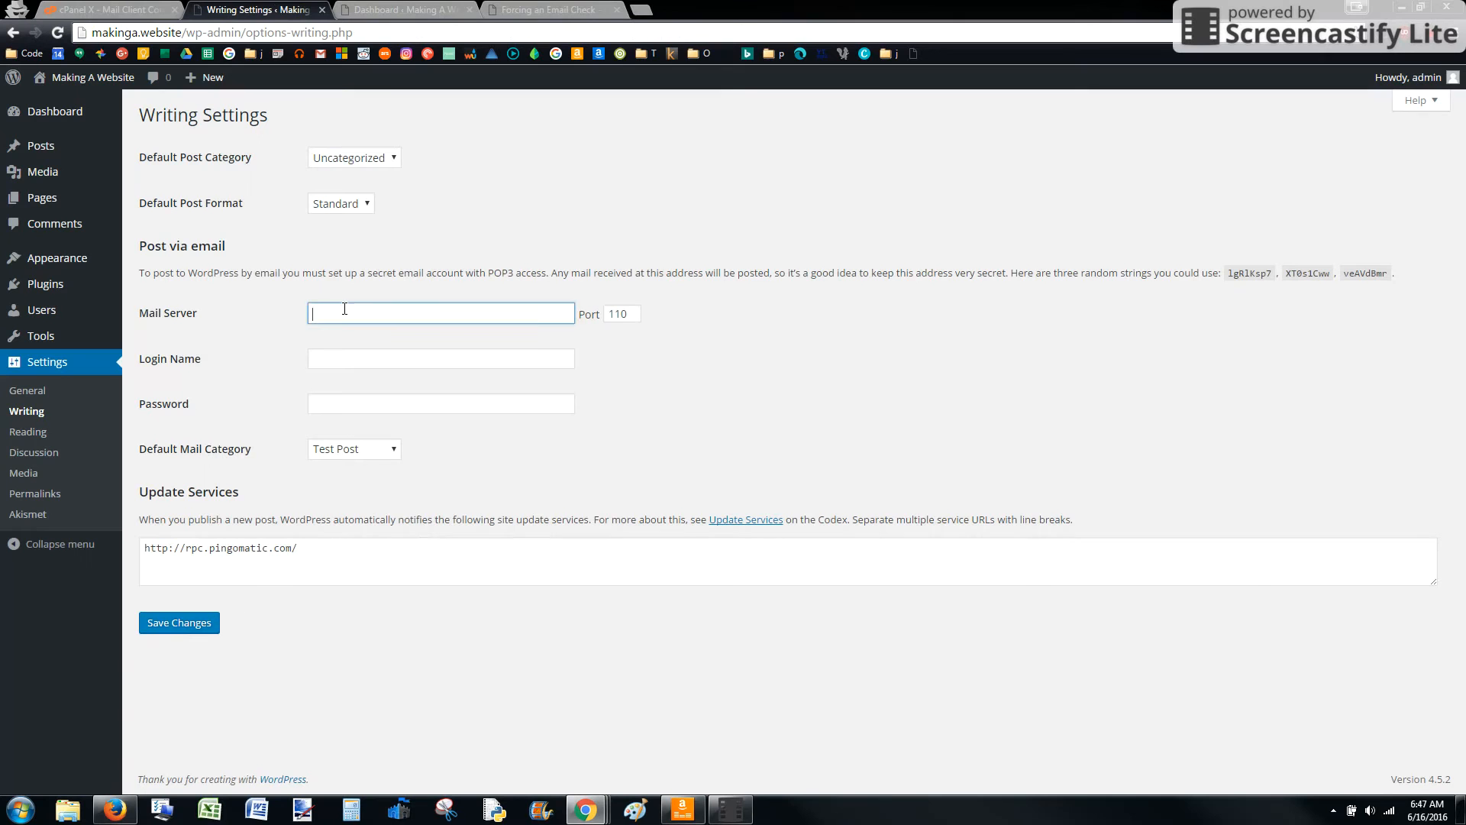
text(mail.makinga.website)
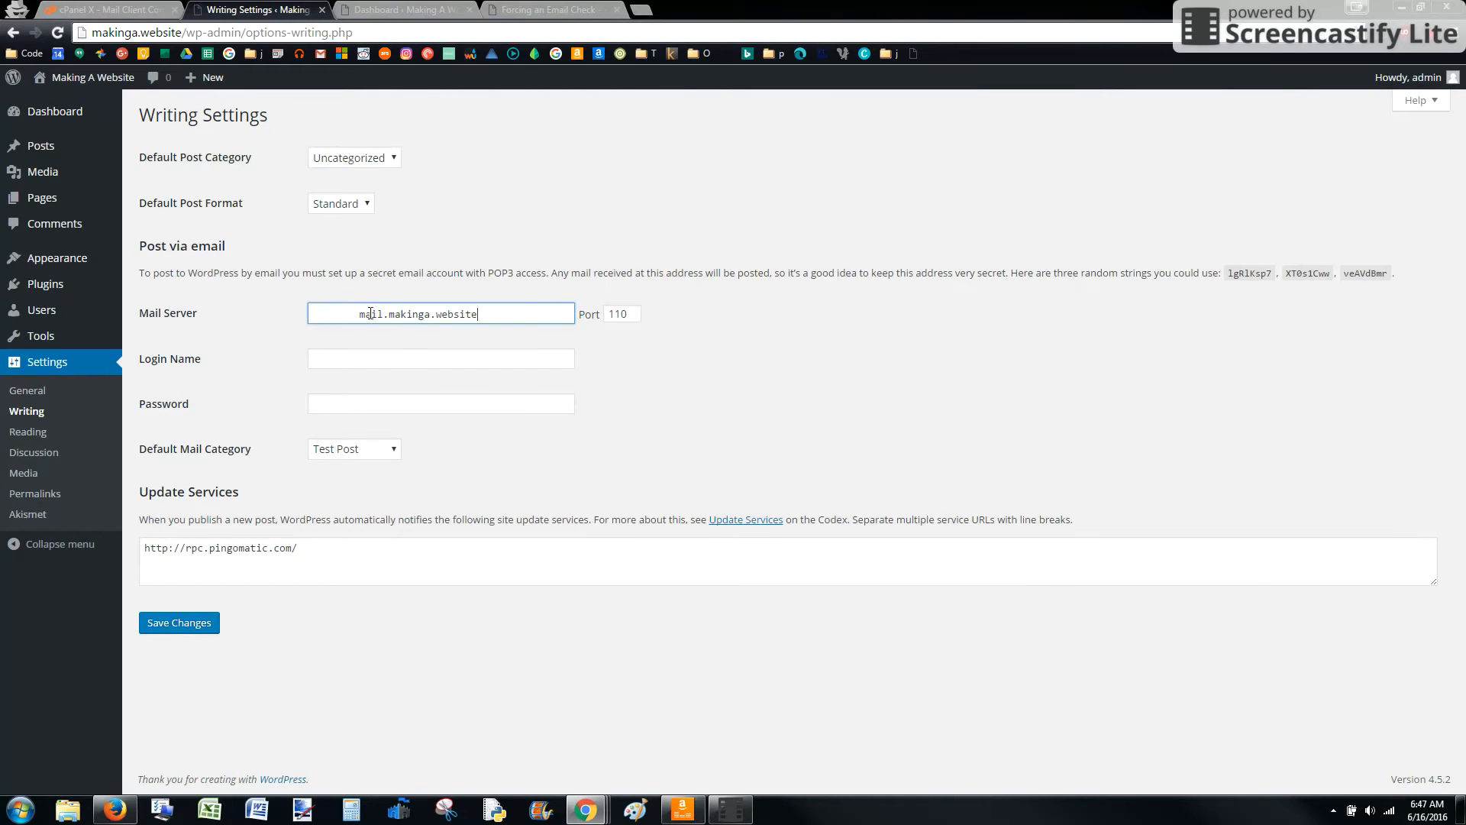
click(103, 9)
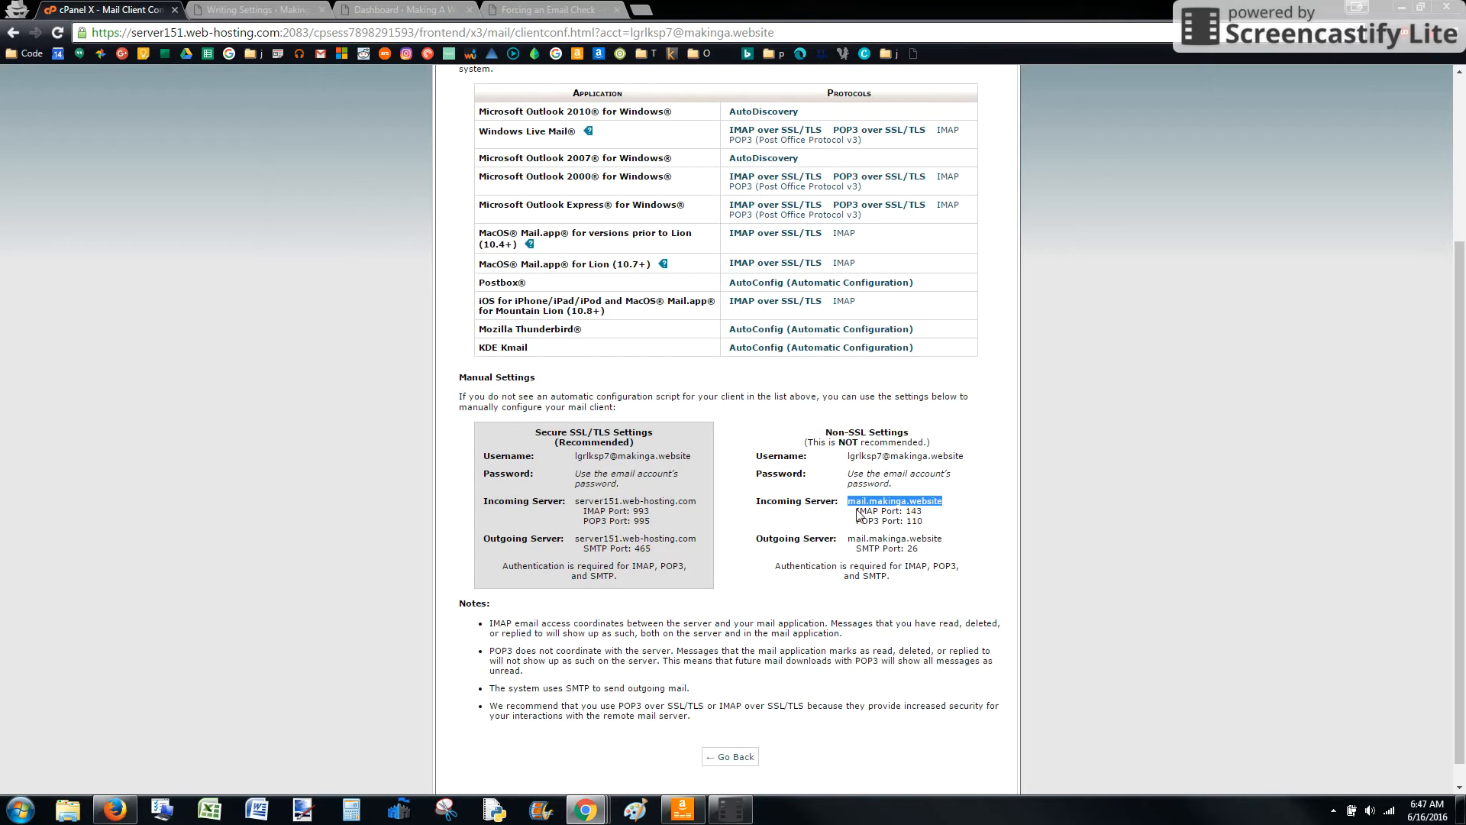
double_click(902, 455)
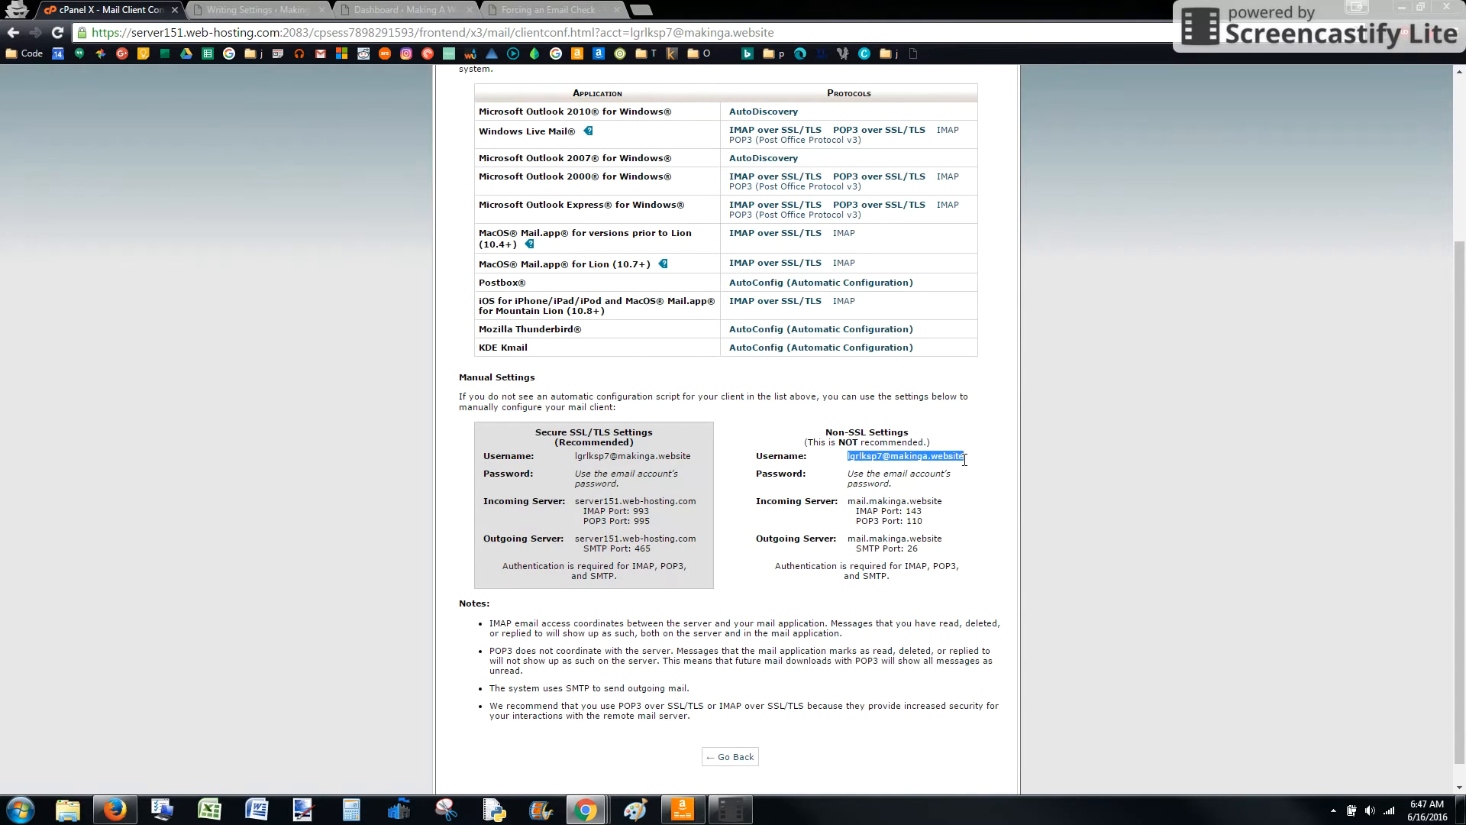
click(256, 9)
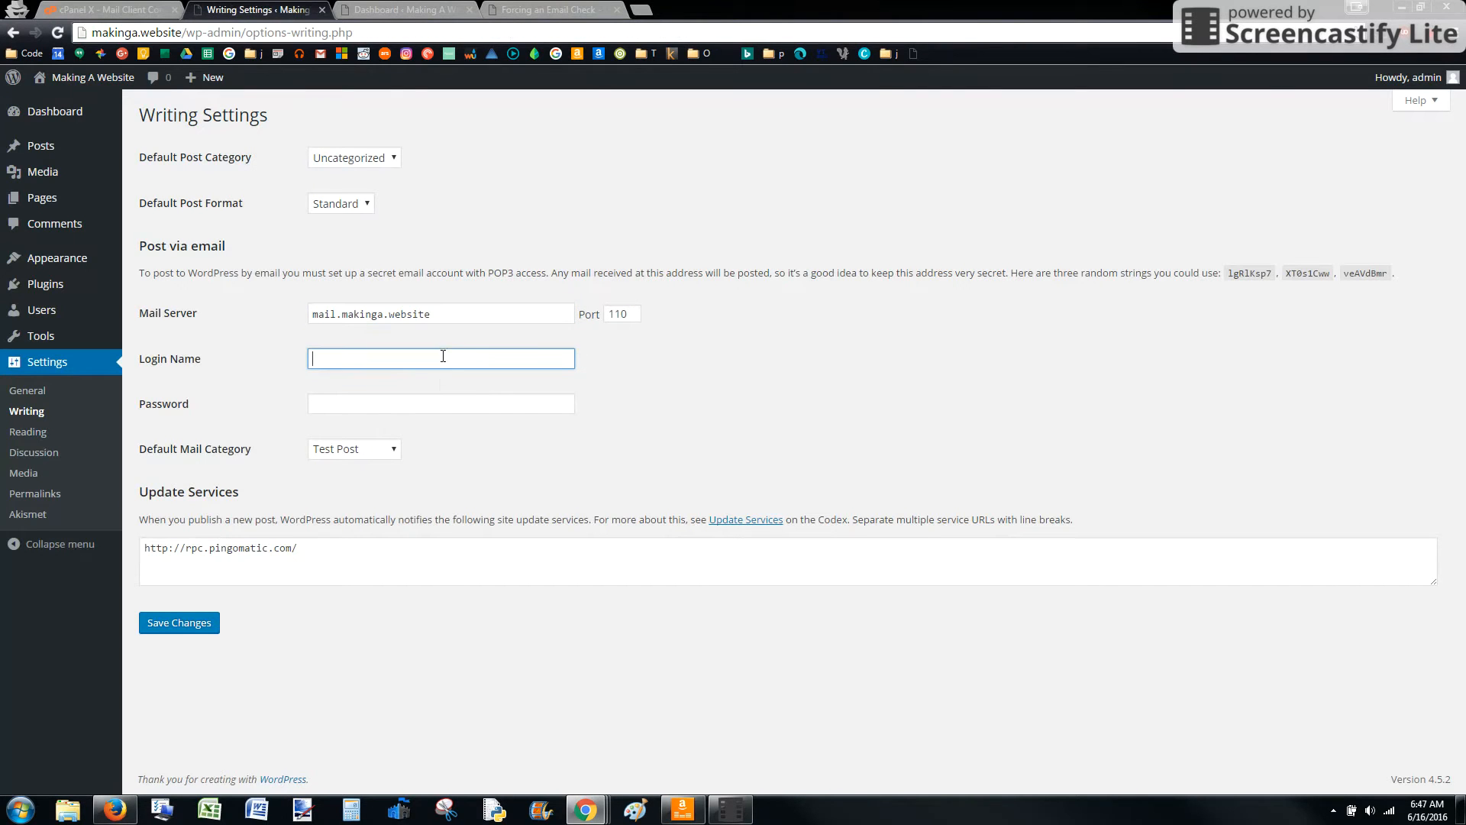
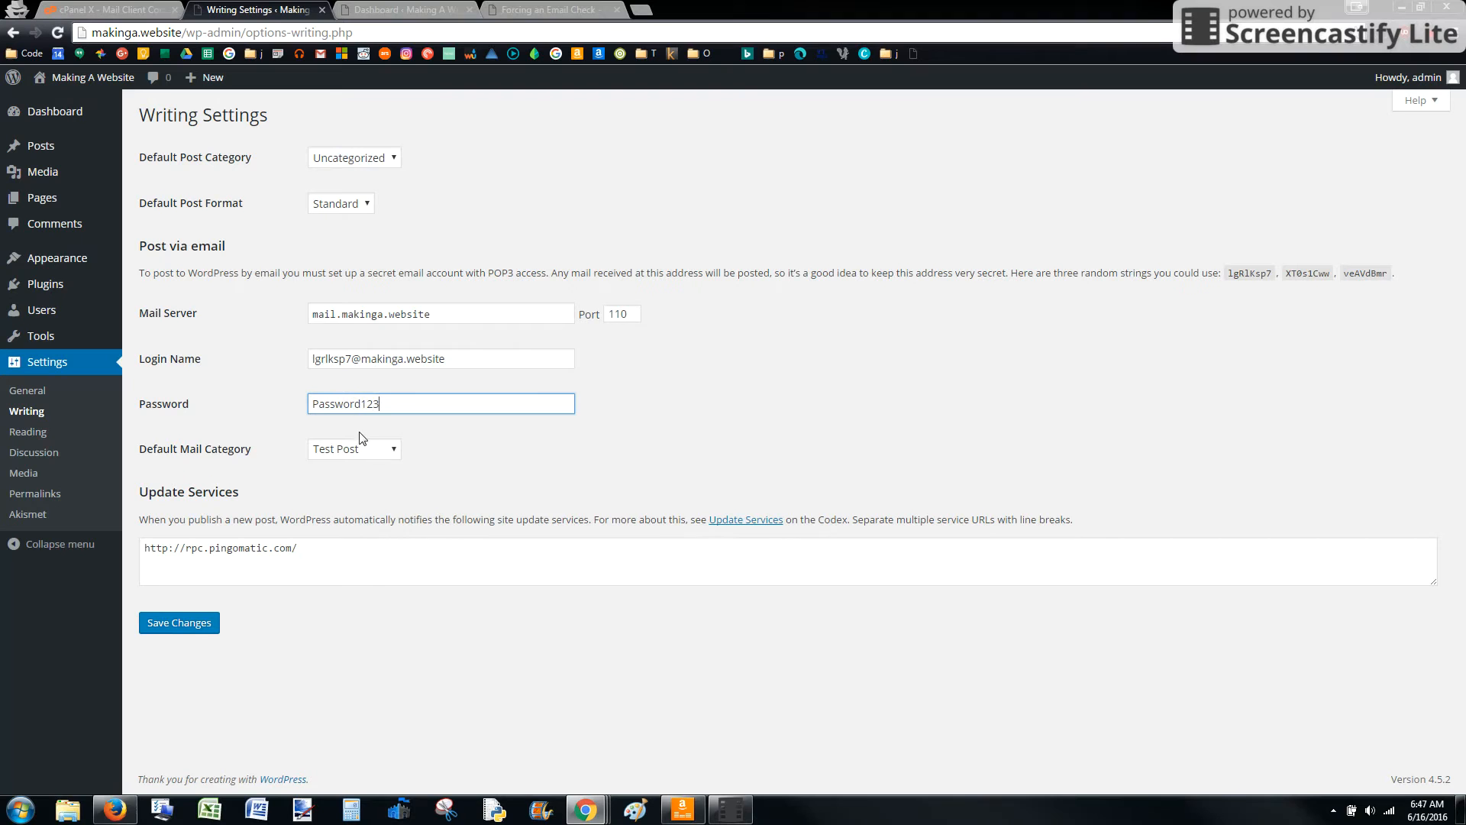
mouse_move(289, 469)
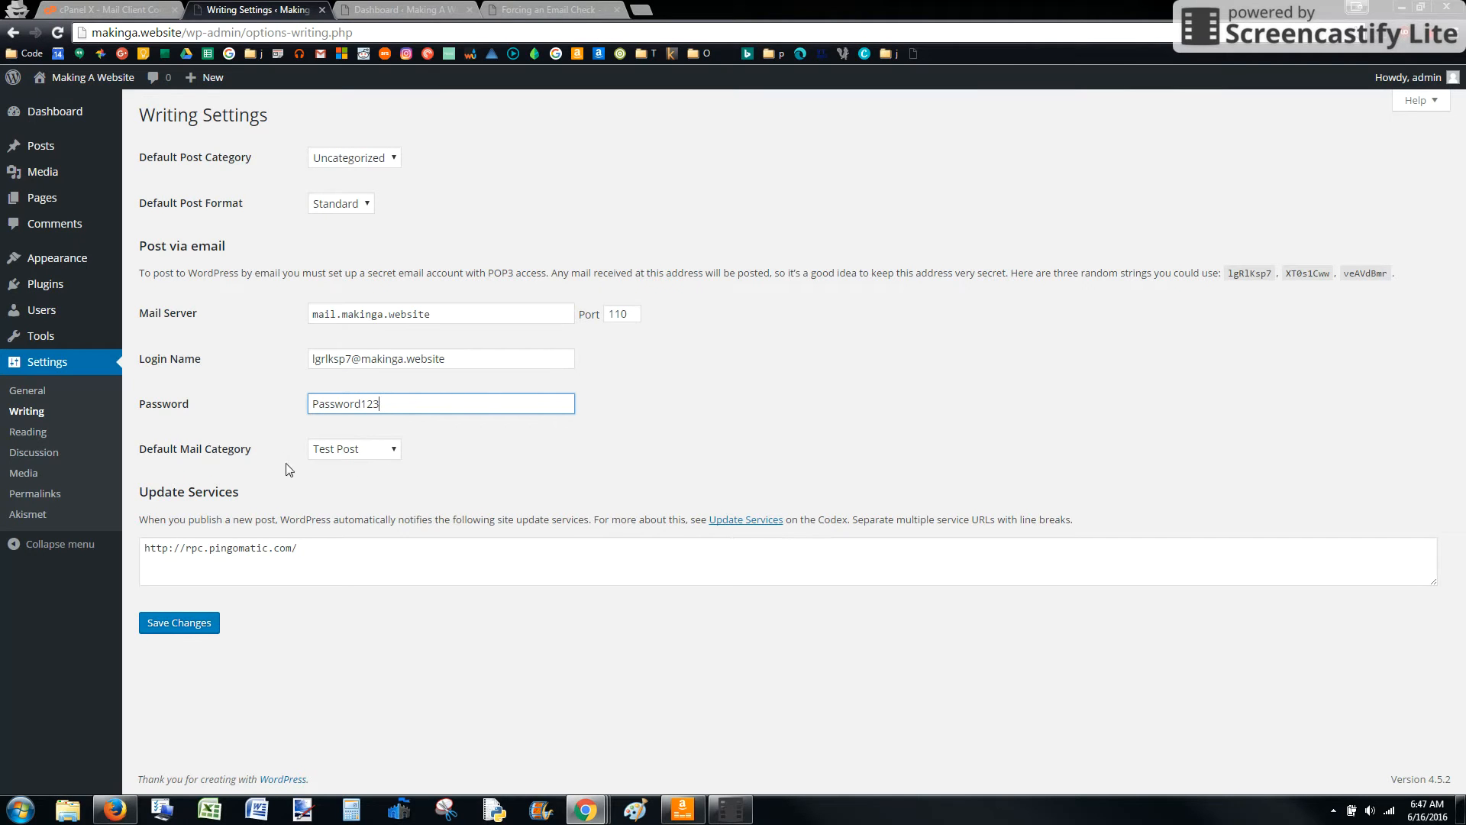
mouse_move(309, 474)
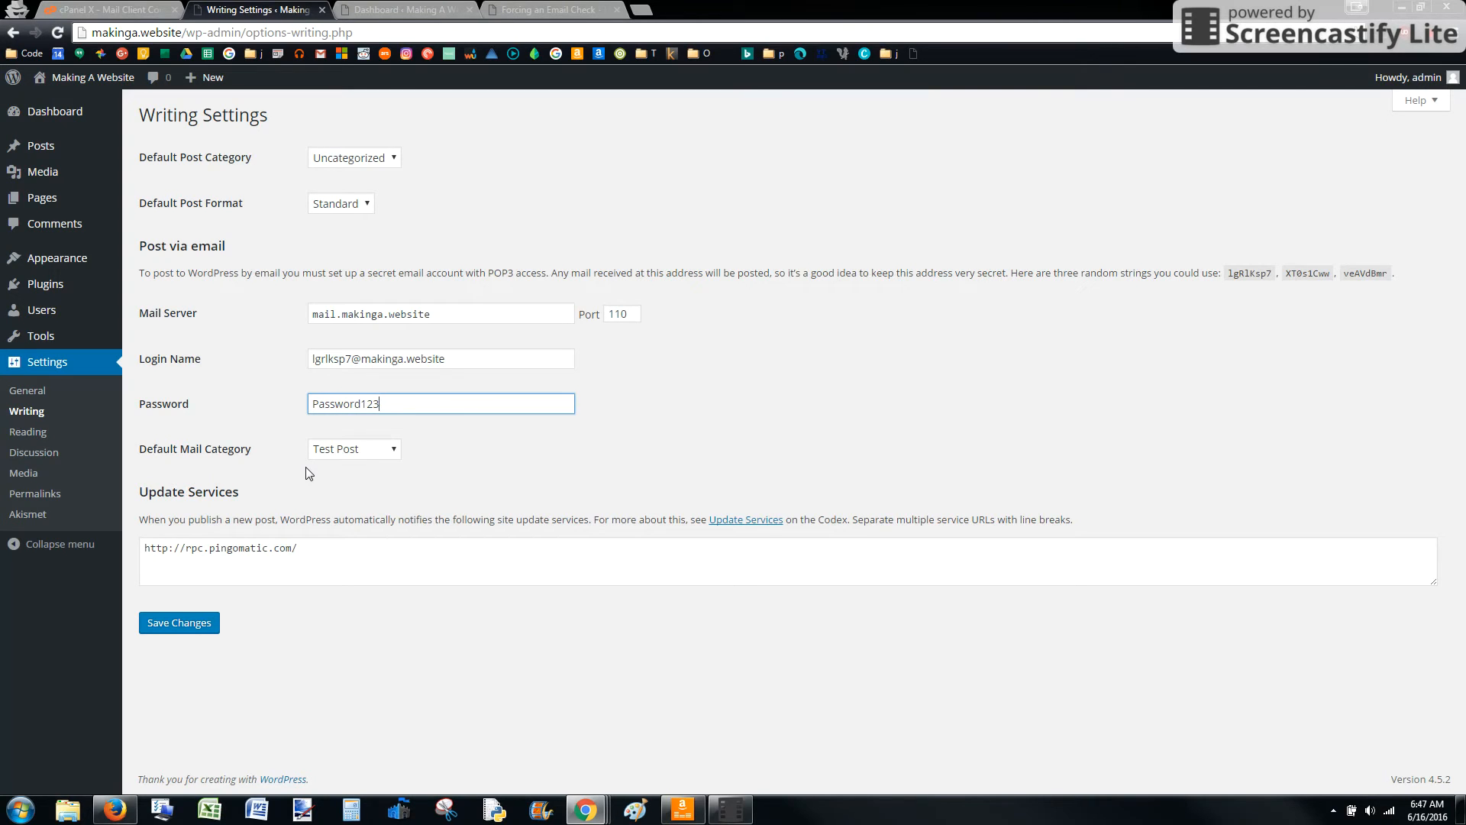
mouse_move(324, 445)
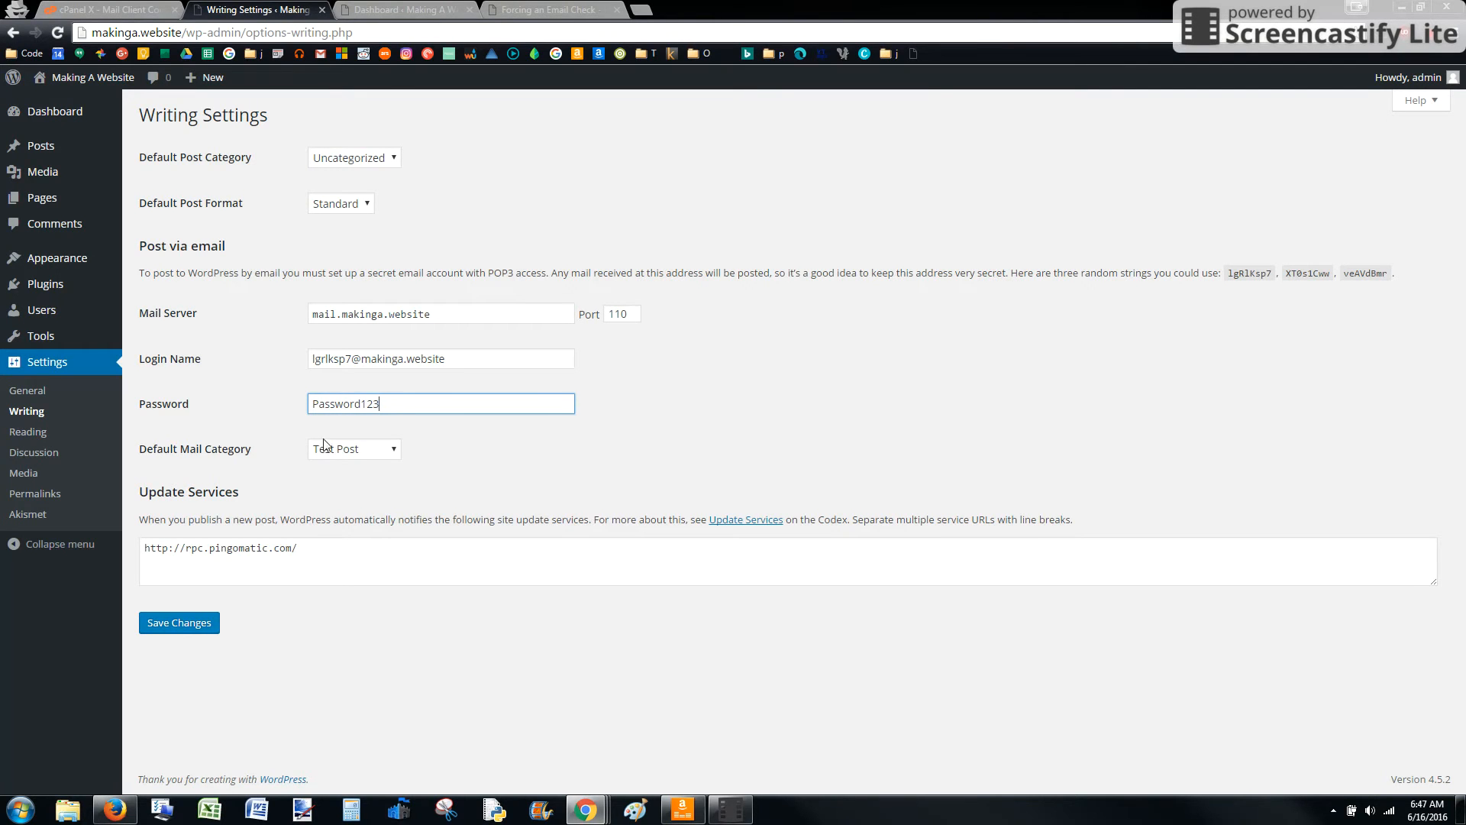
click(352, 448)
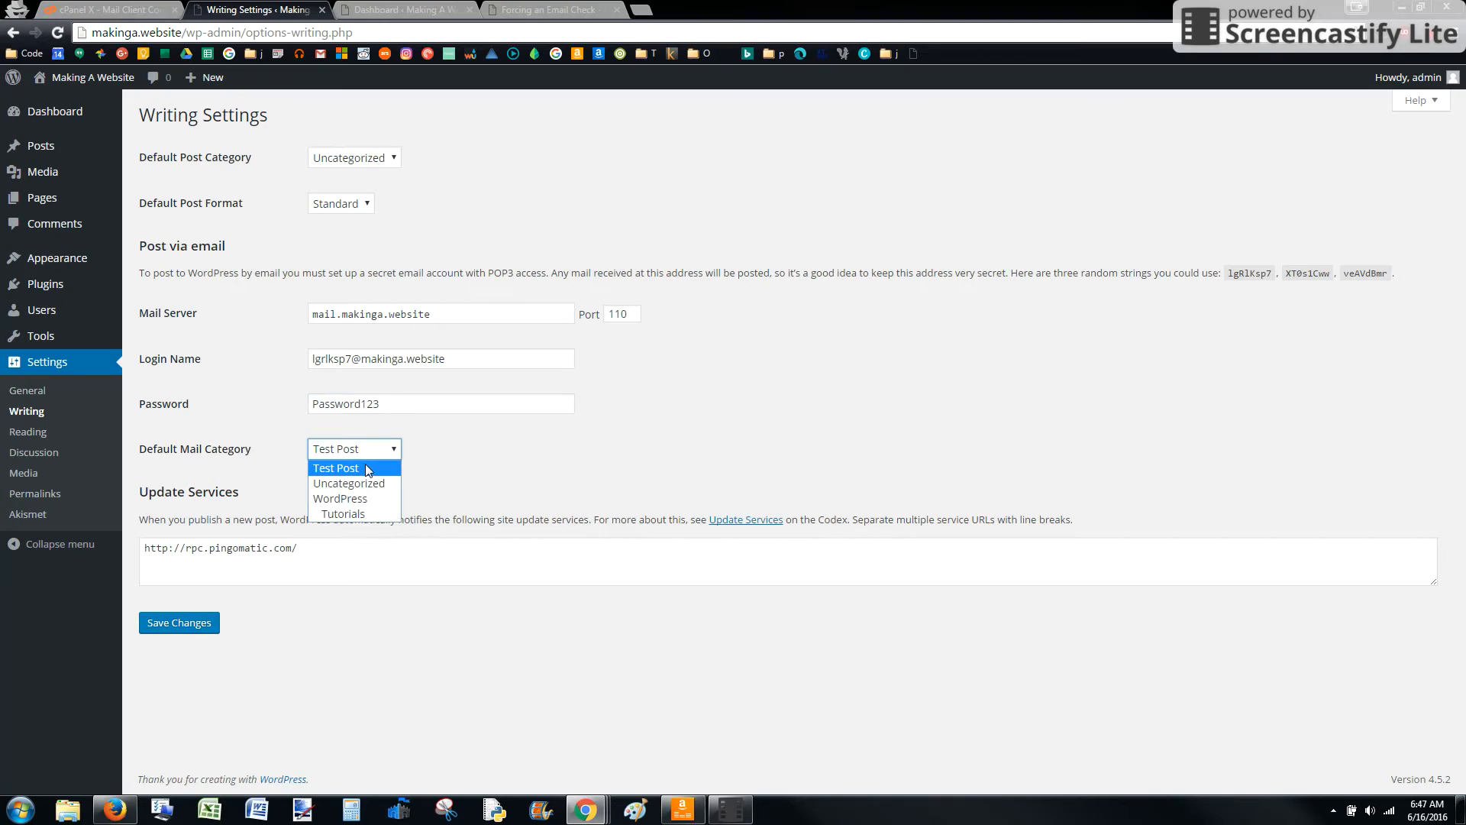
click(336, 468)
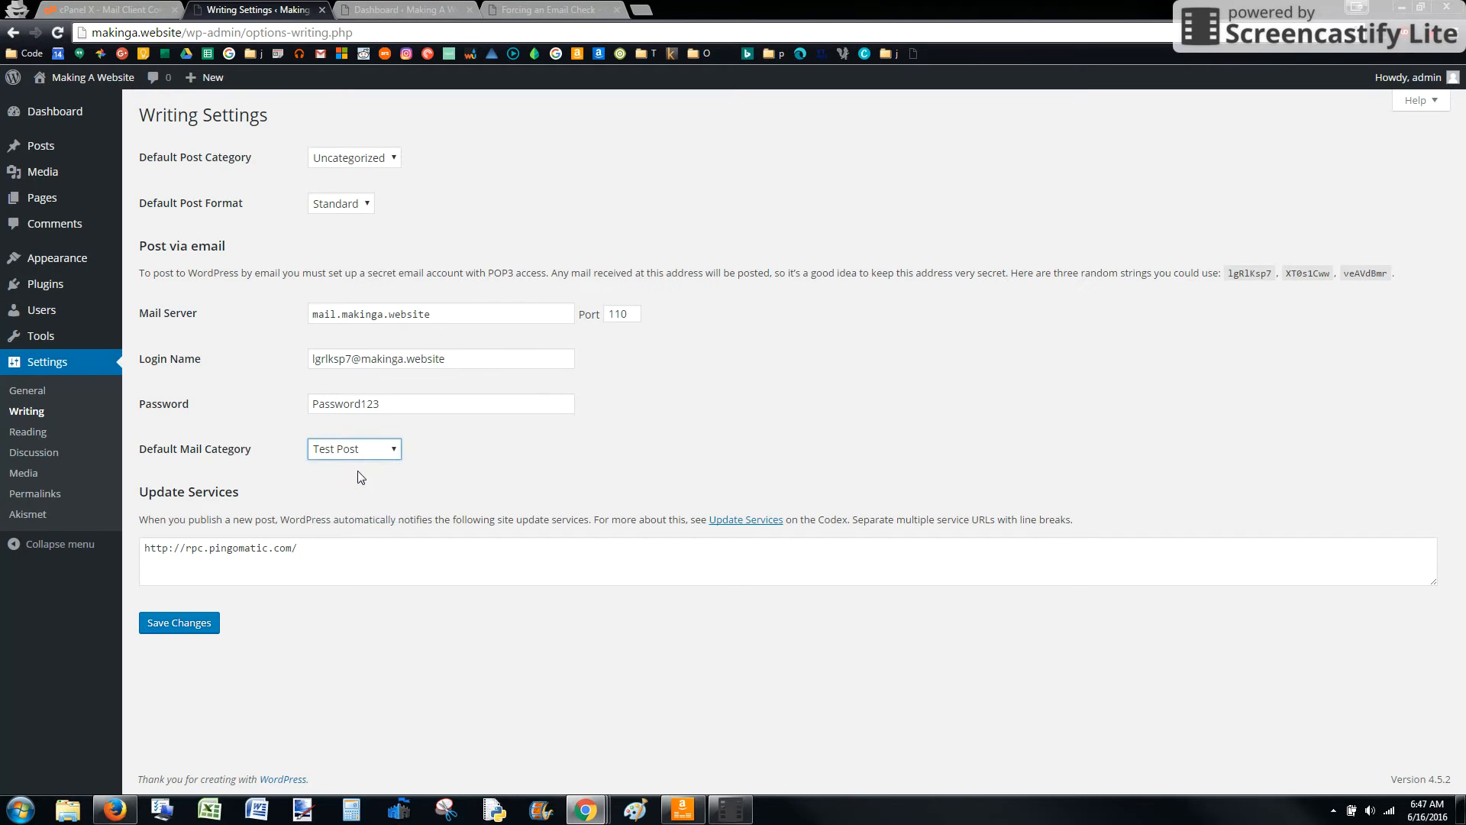
mouse_move(179, 623)
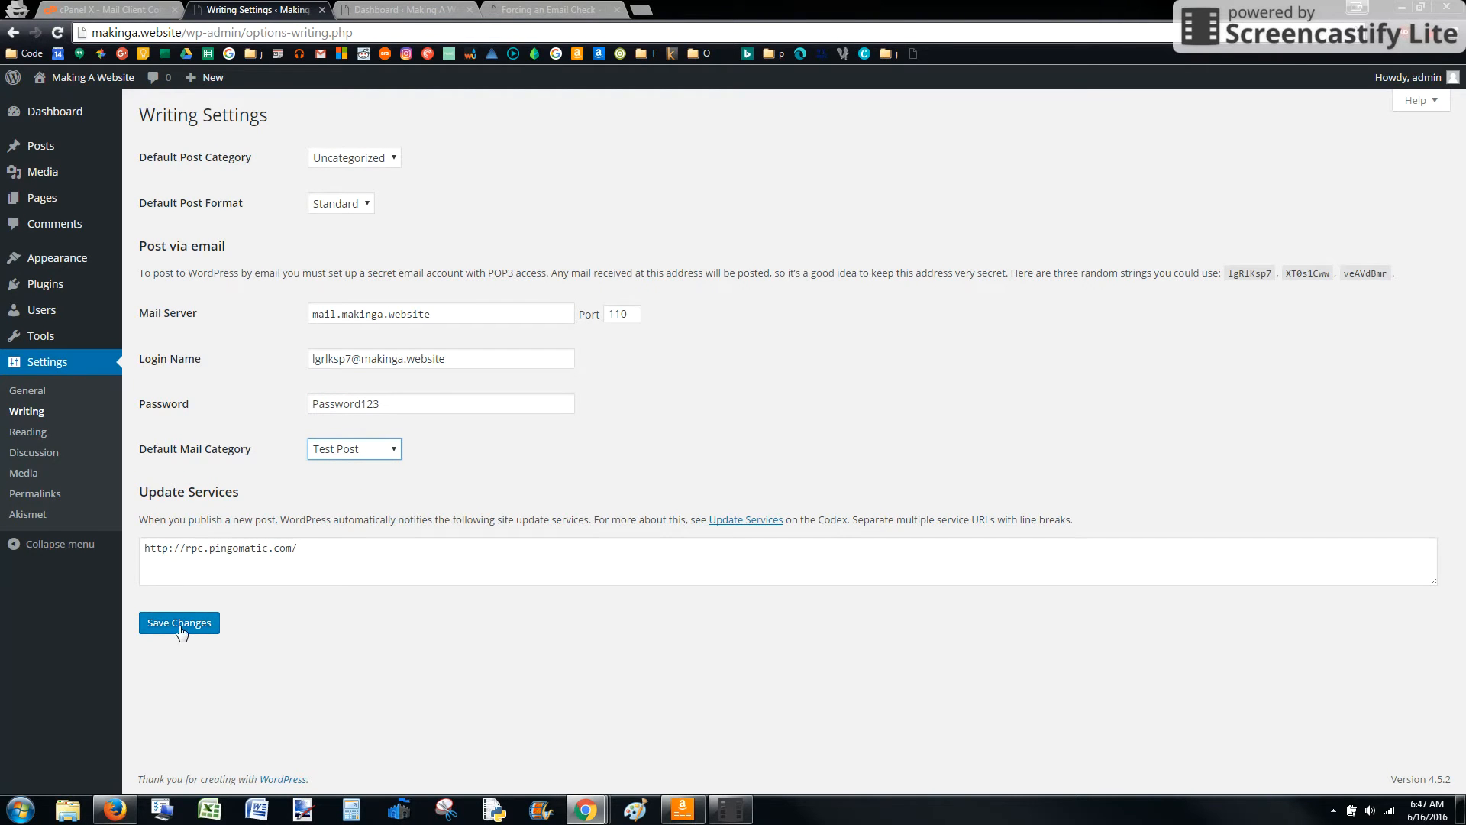
click(179, 623)
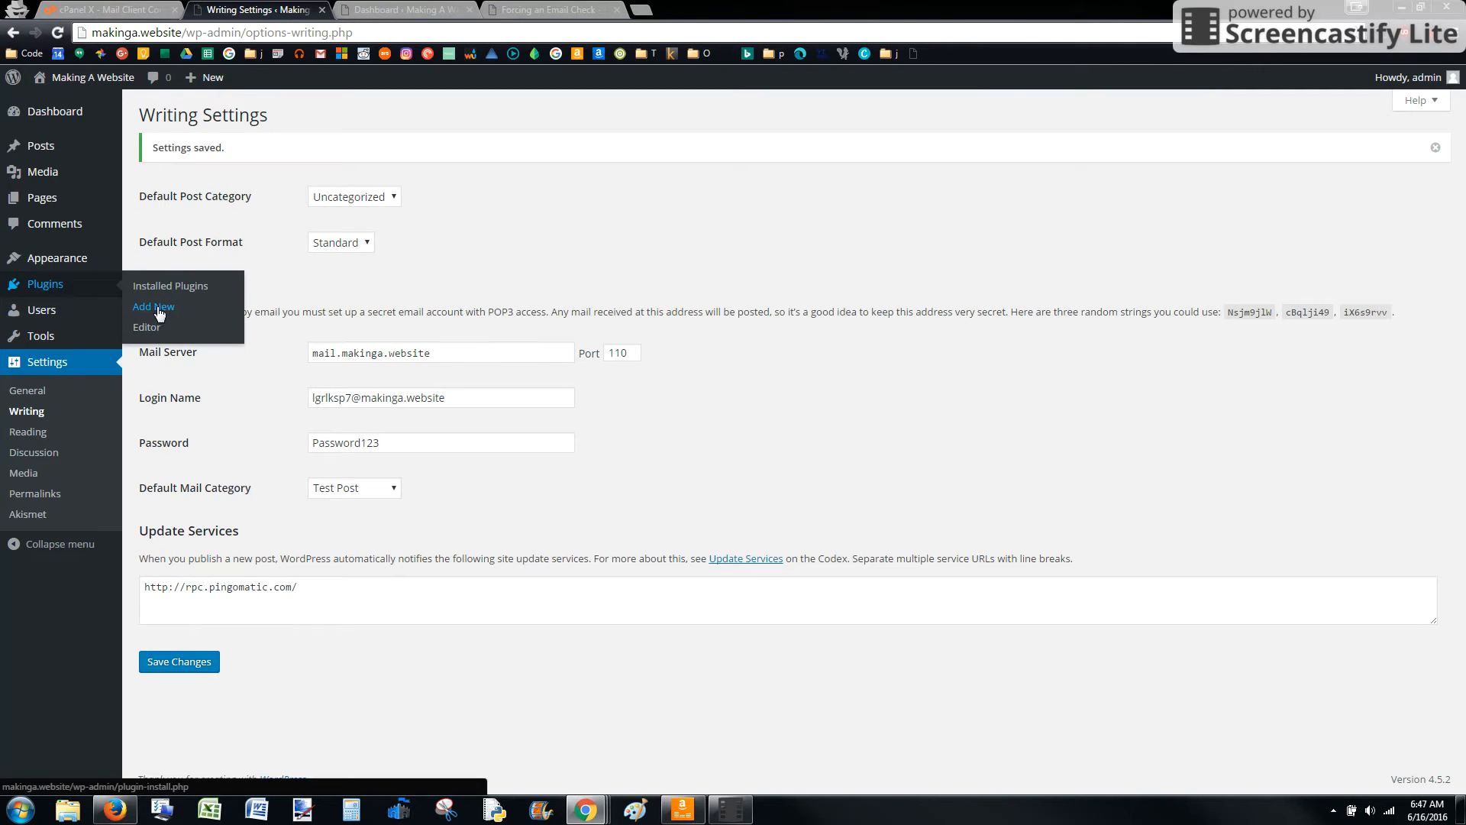
Step: Search the plugin directory for Postie from Plugins > Add New
click(153, 307)
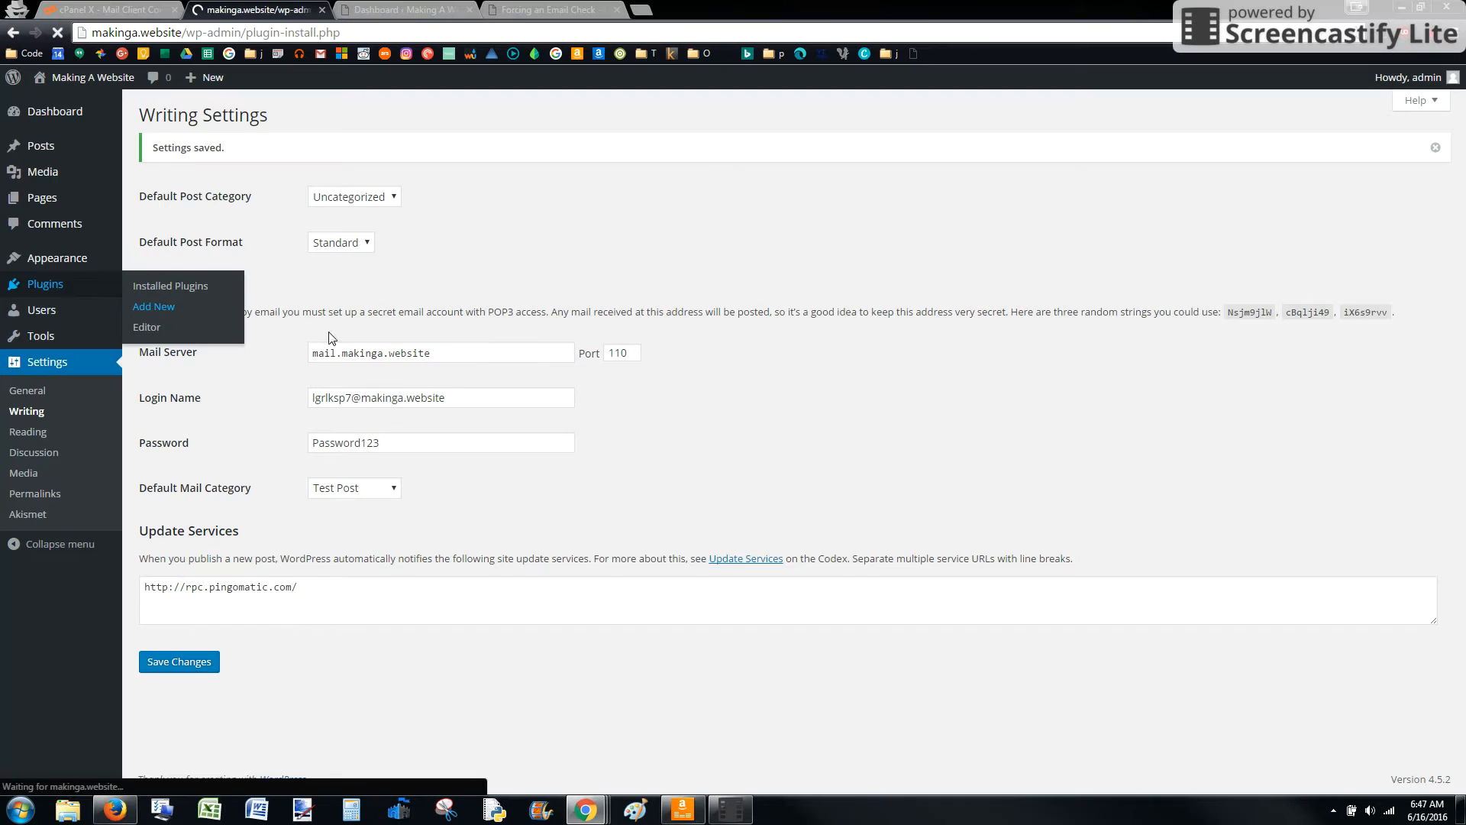
click(153, 306)
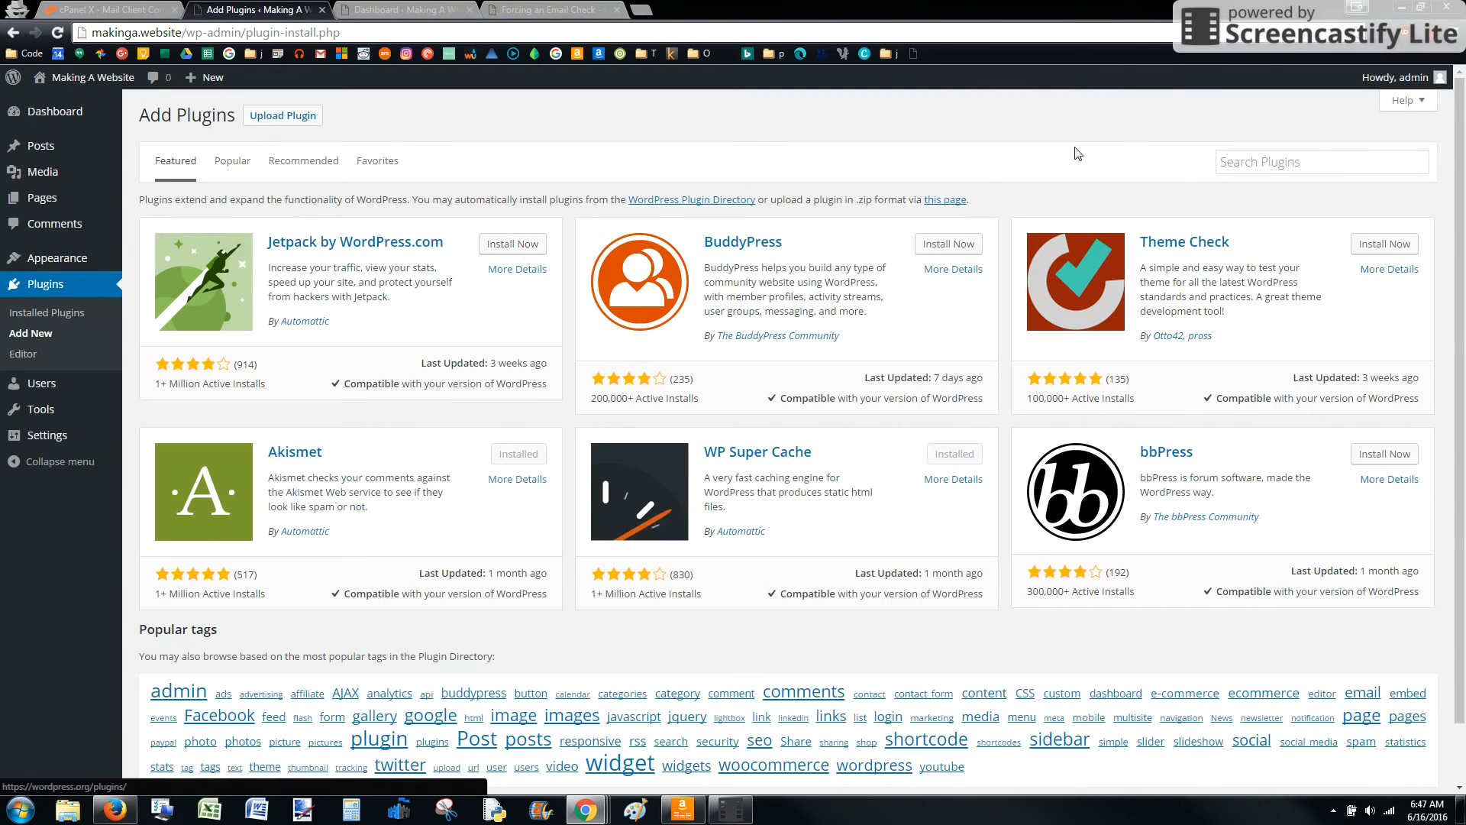
click(1321, 161)
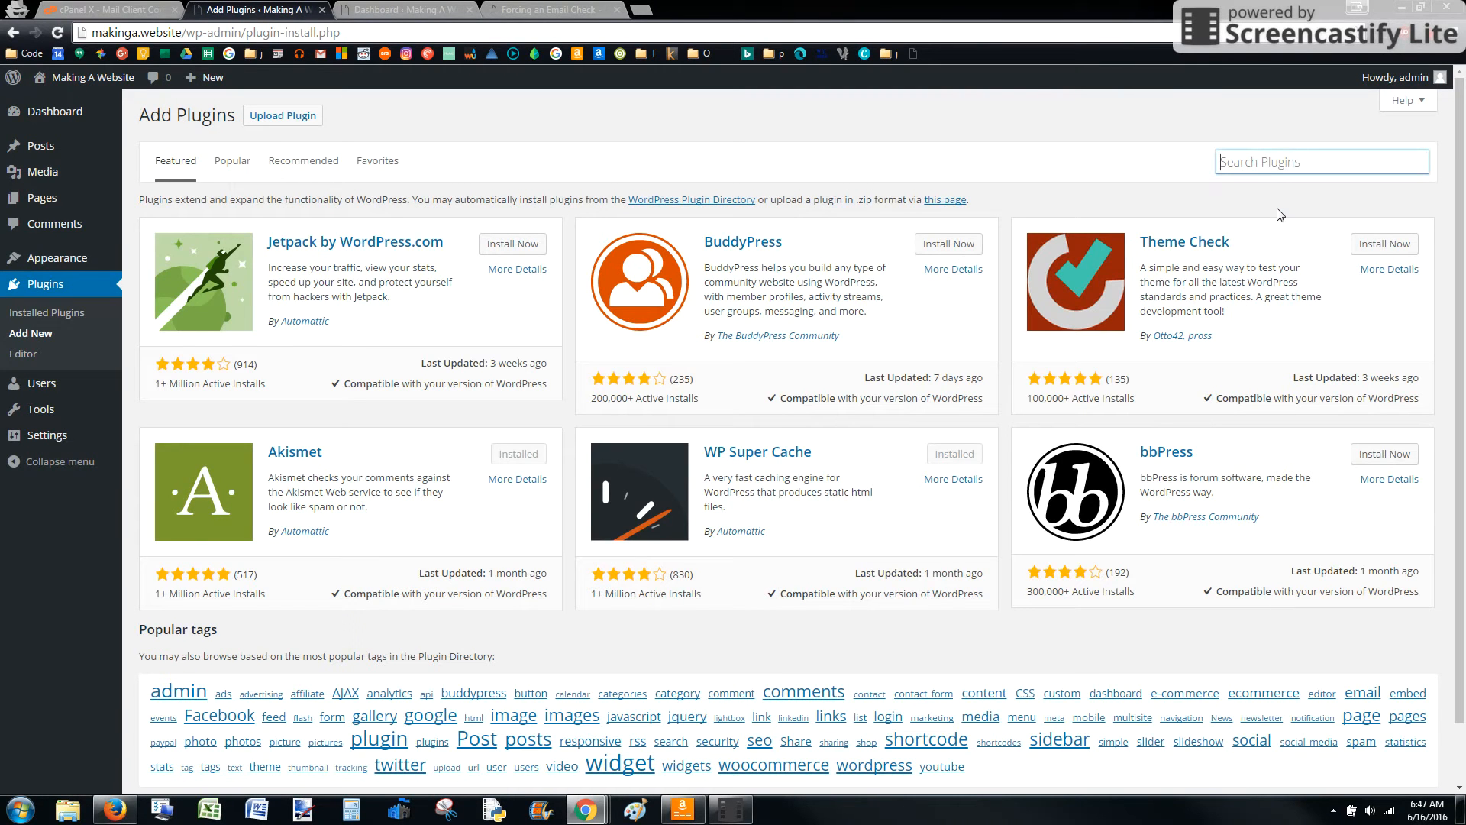
text(Postie)
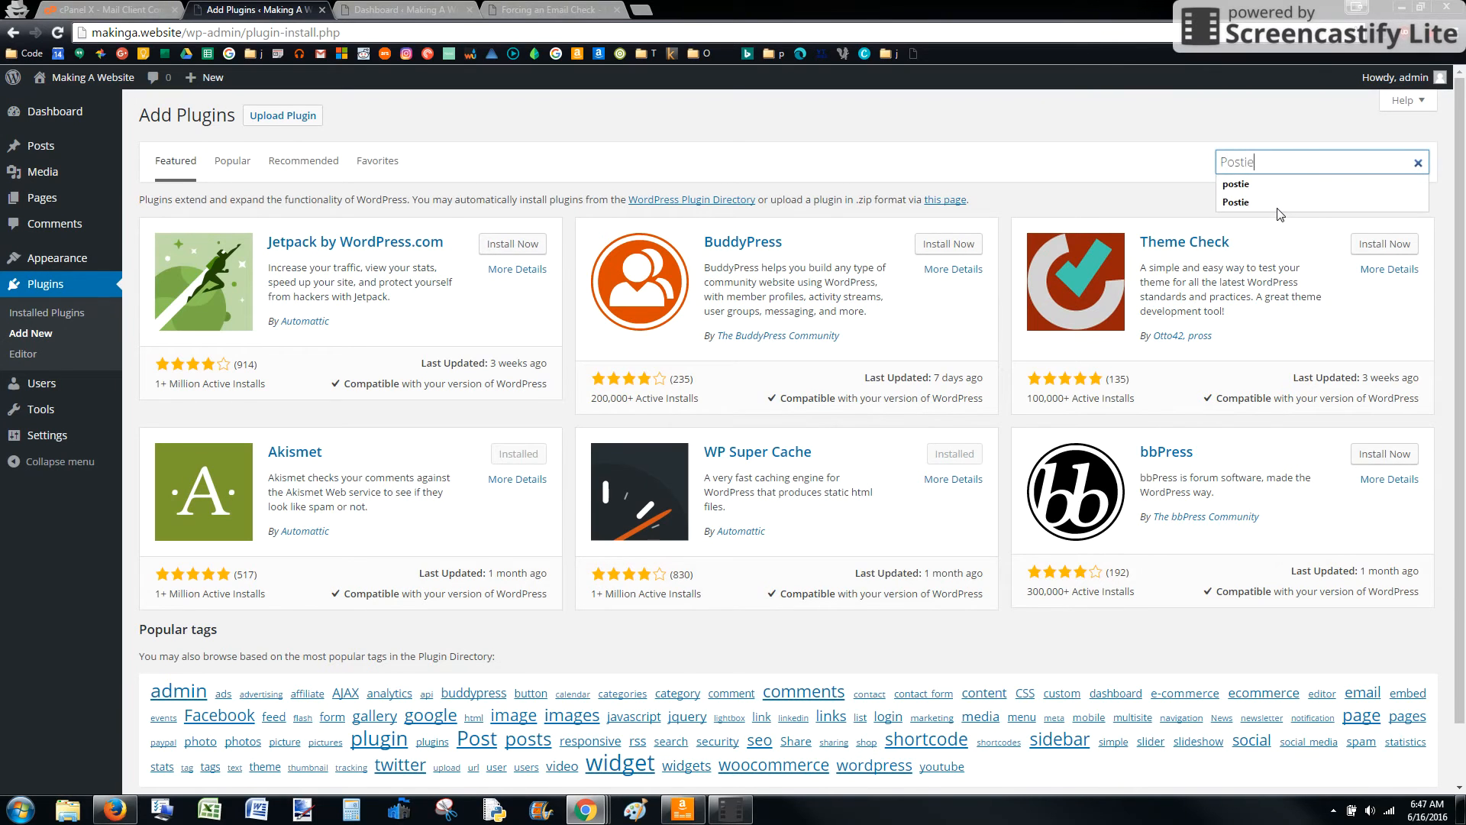
click(1236, 202)
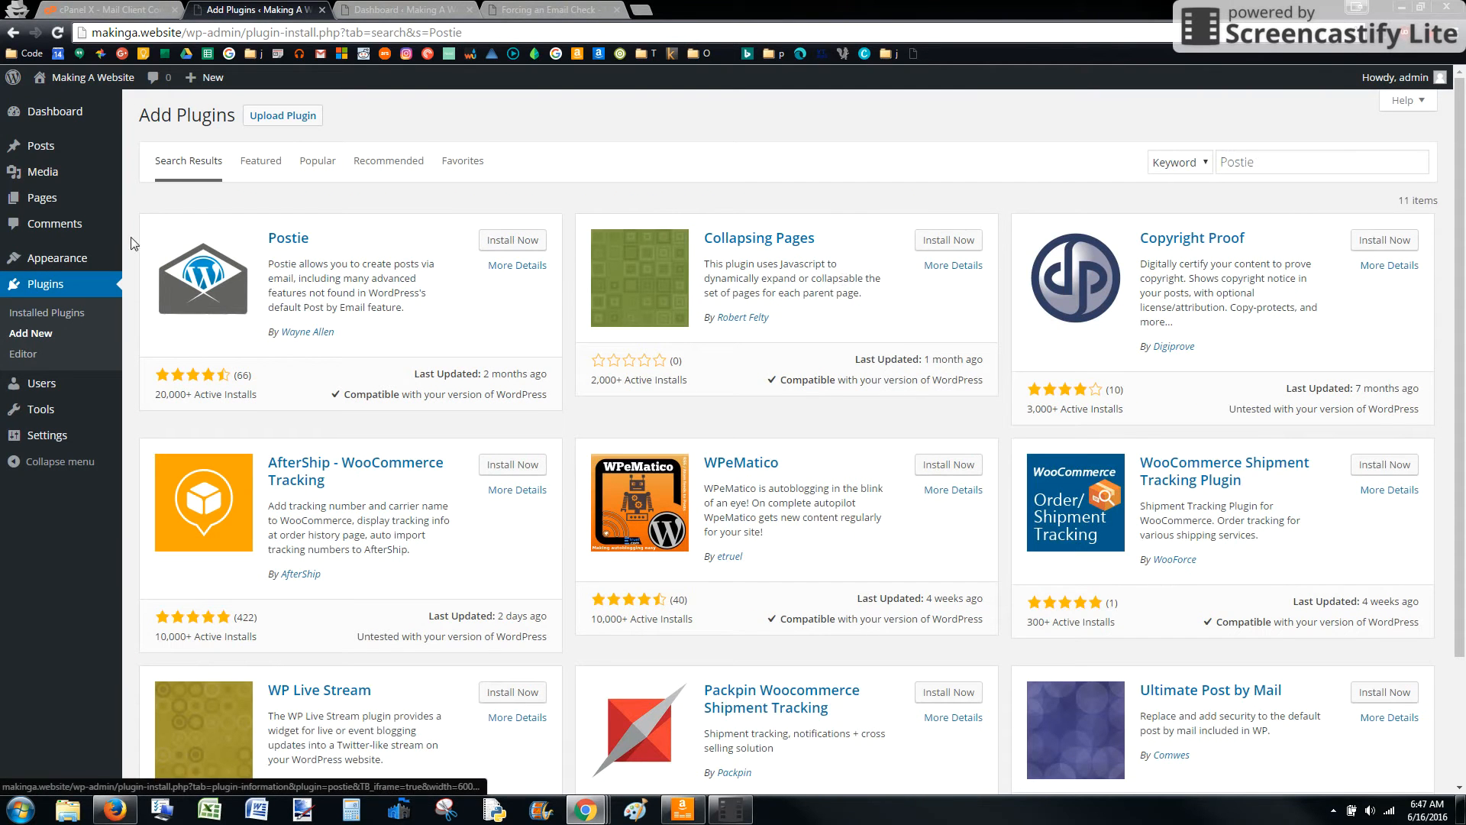
mouse_move(290, 347)
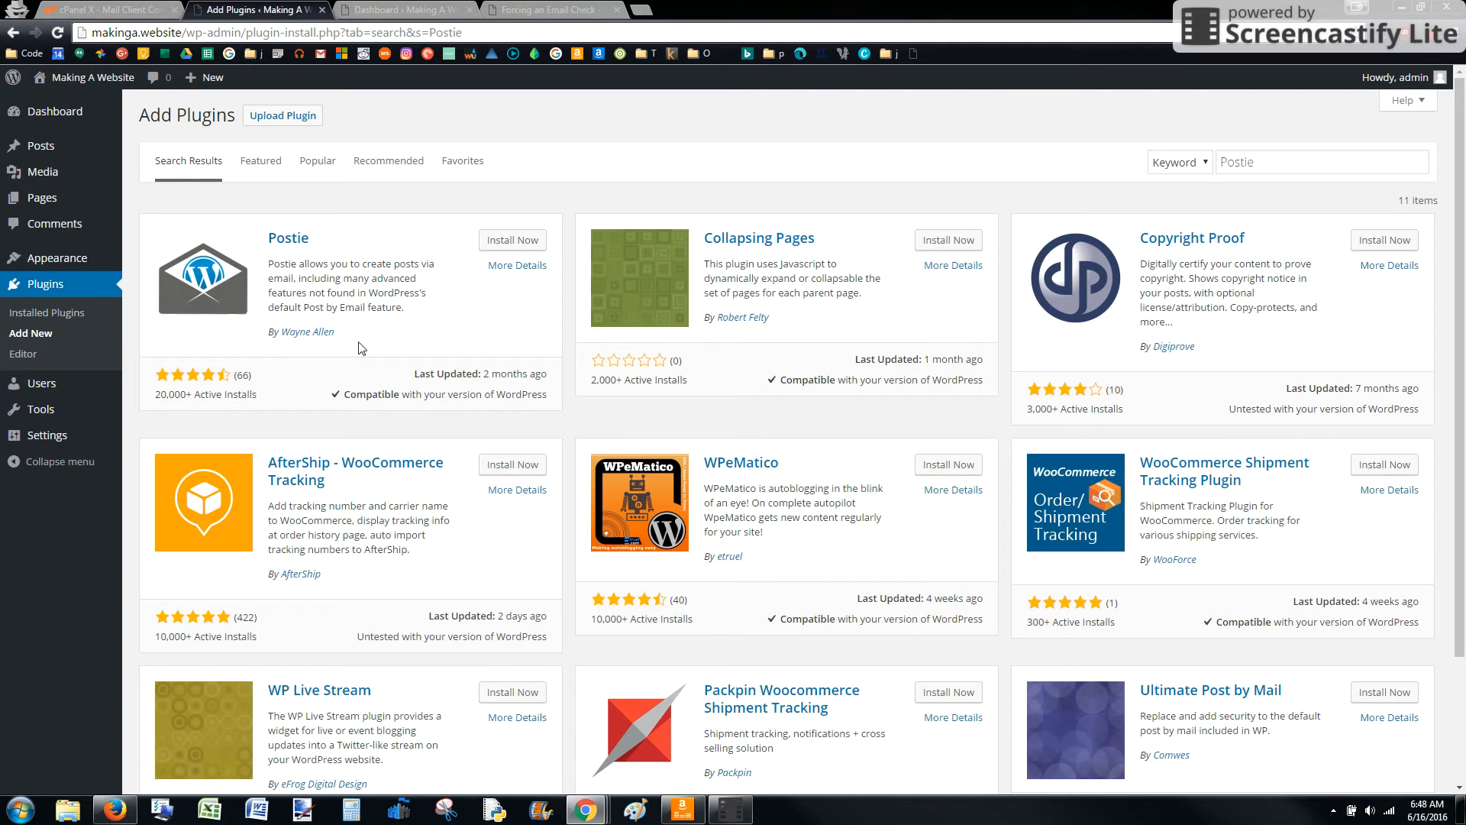
Step: Install and activate the Postie plugin
click(512, 240)
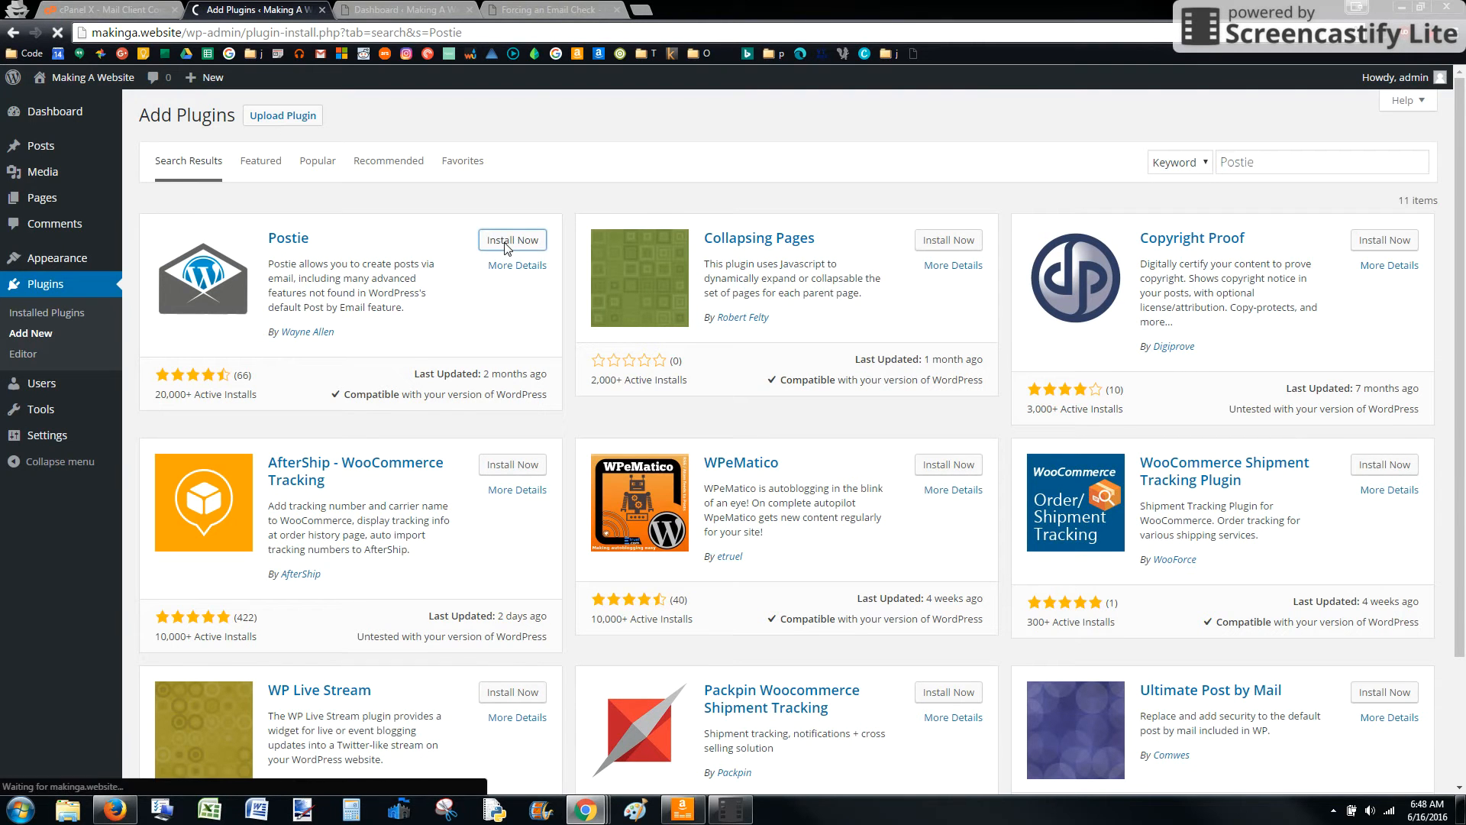
click(512, 240)
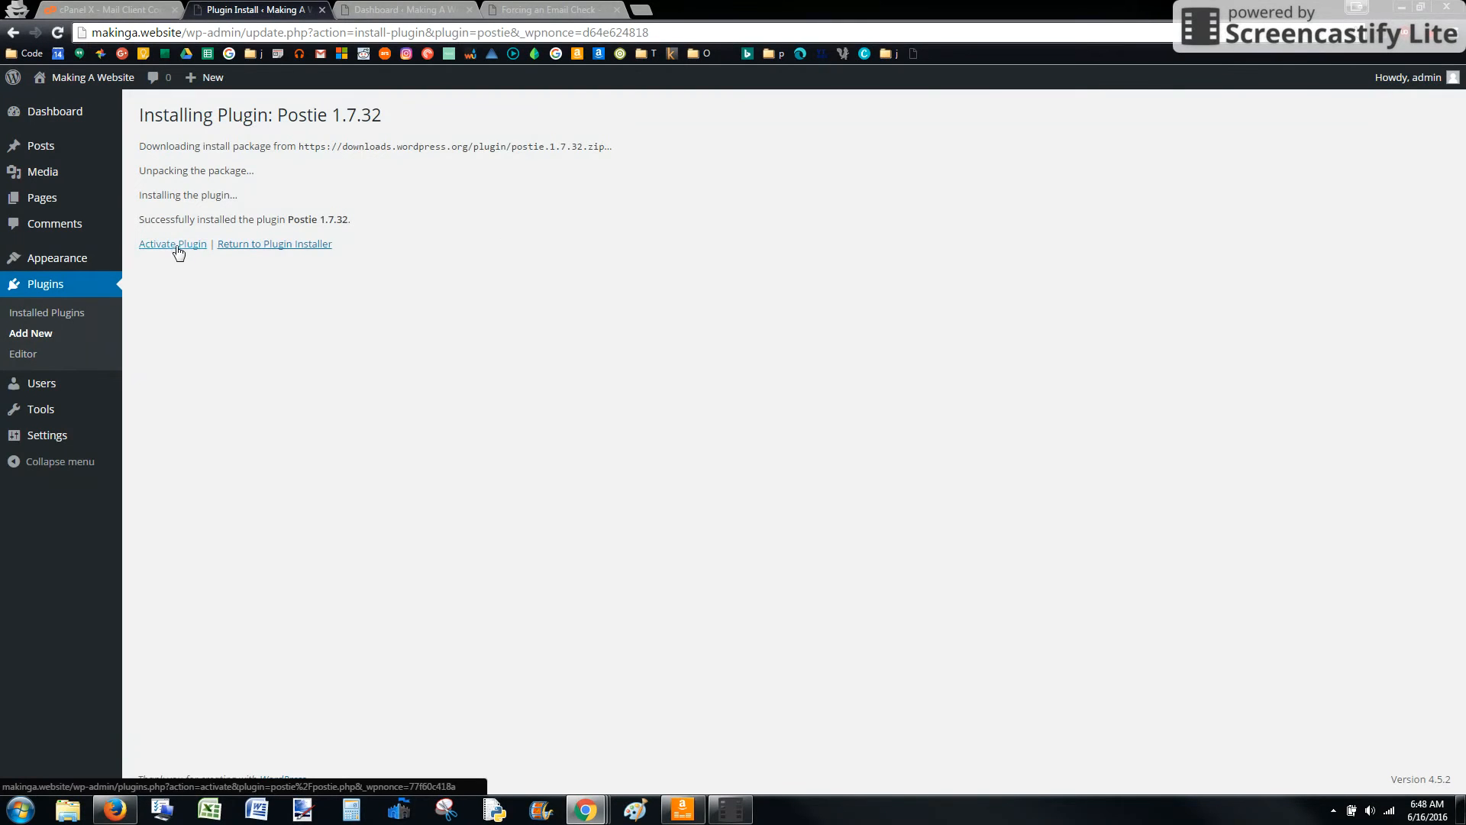
click(173, 243)
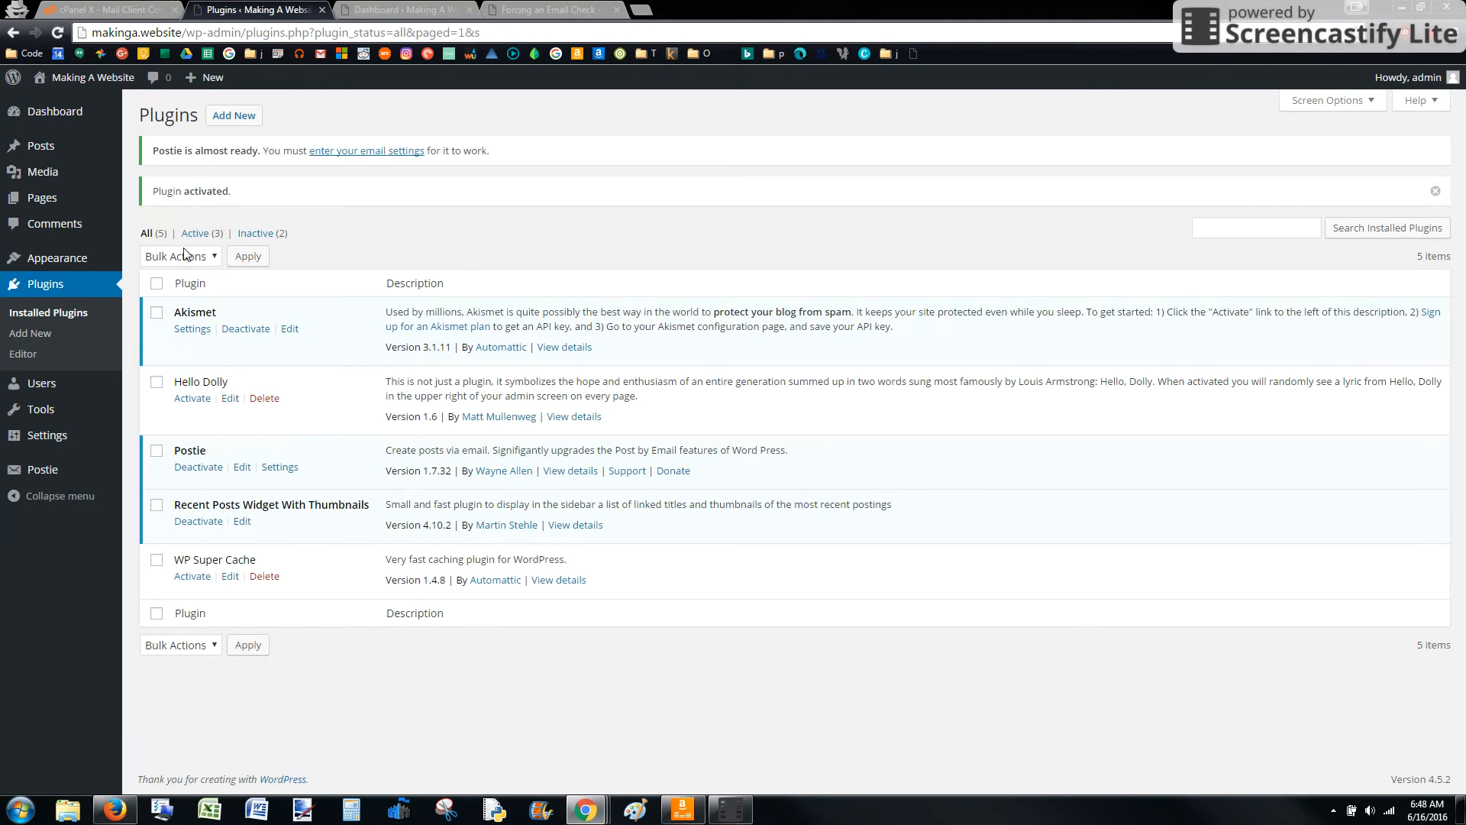
mouse_move(42, 469)
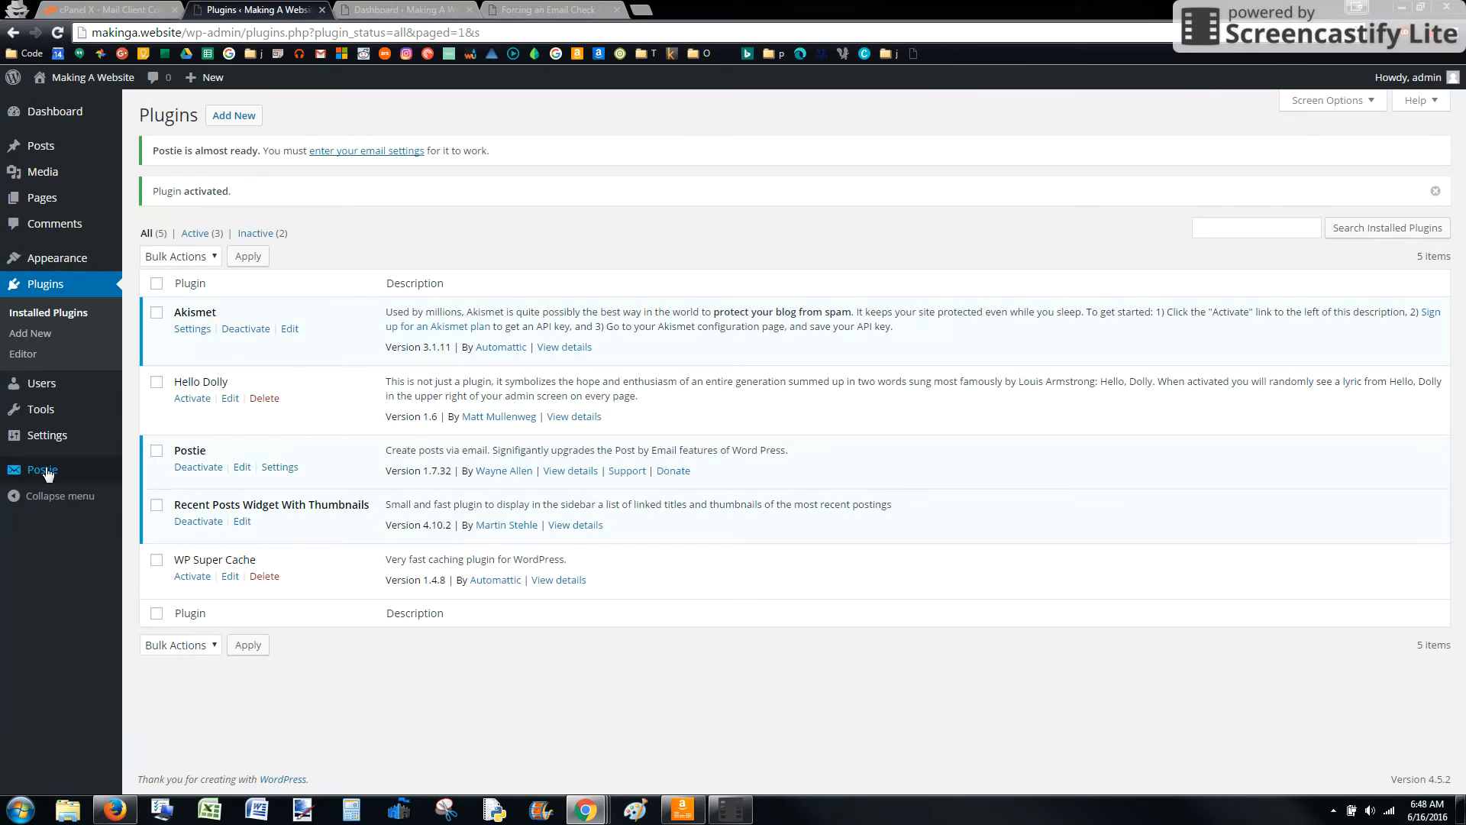
mouse_move(43, 469)
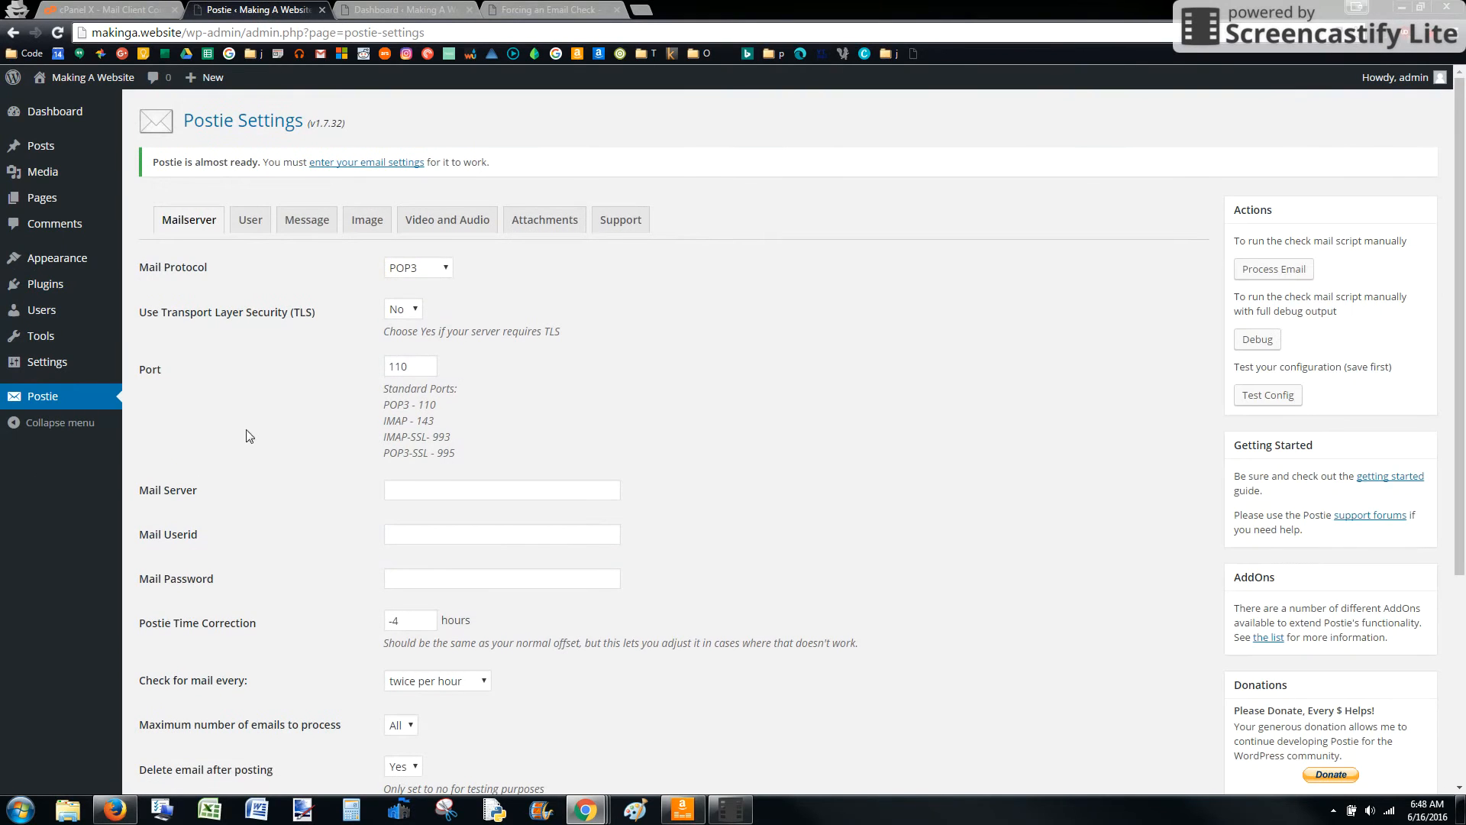
mouse_move(199, 262)
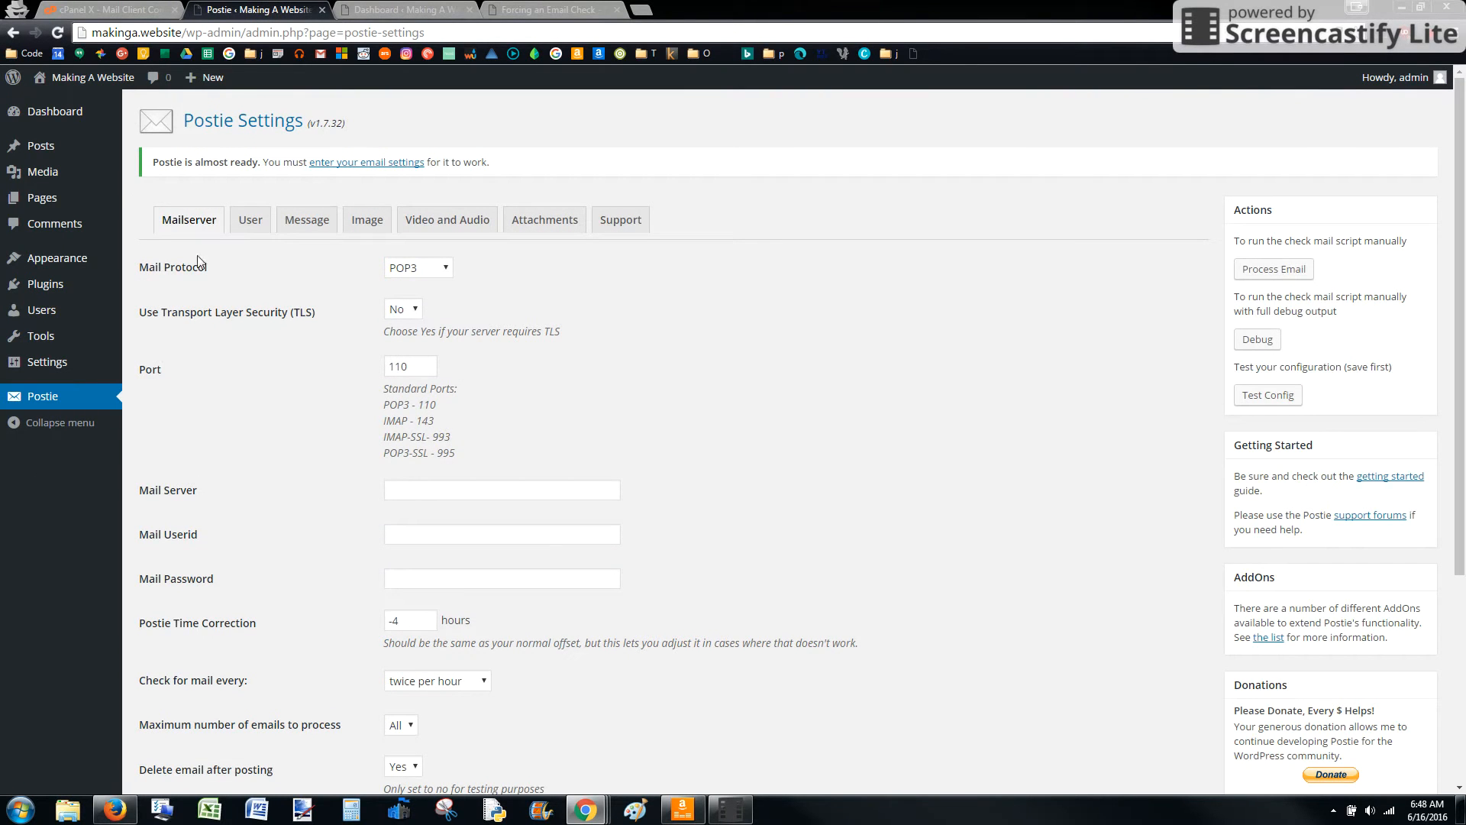
mouse_move(321, 427)
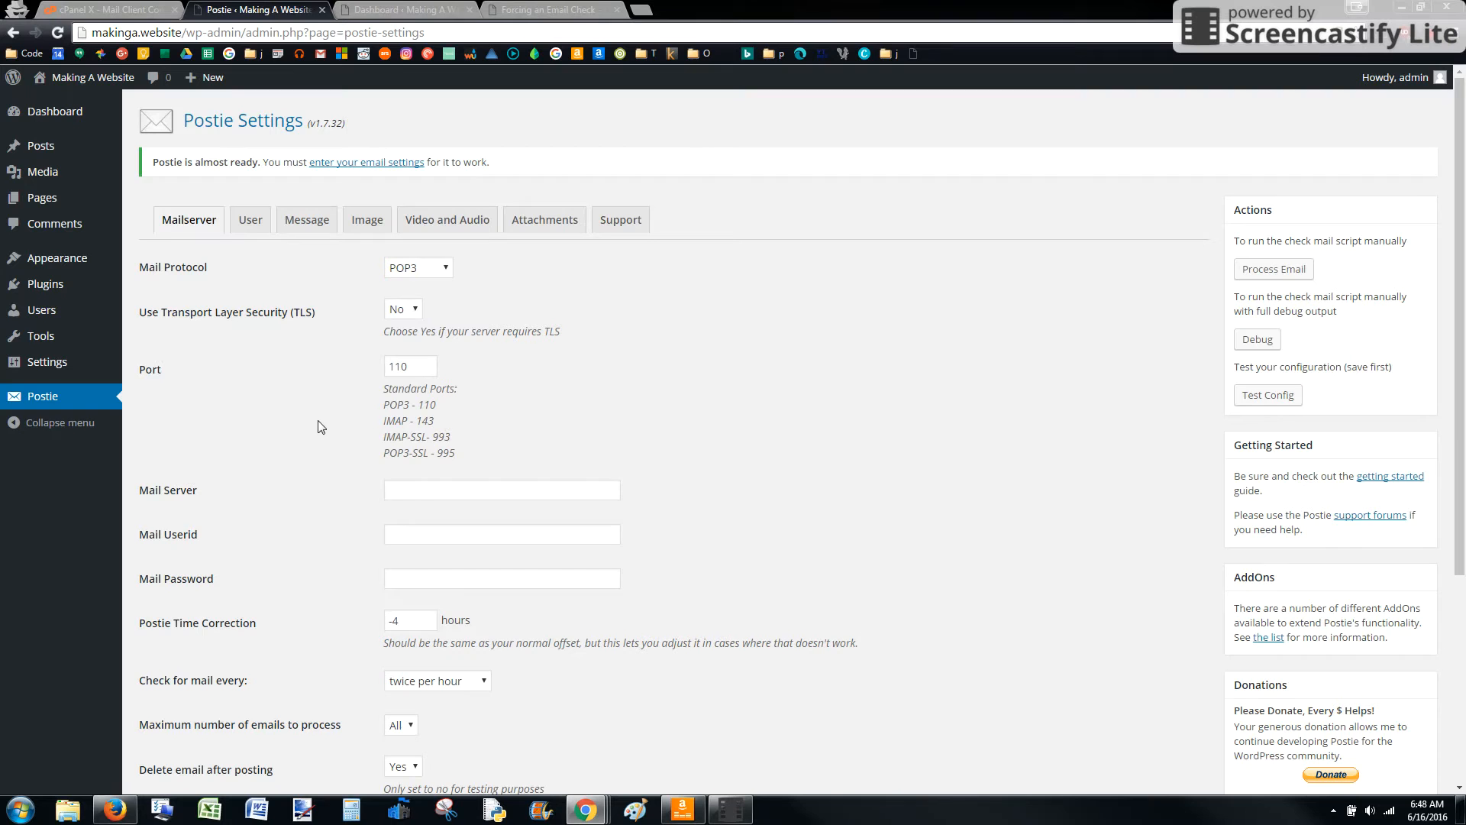
Step: Set Postie's mail server to mail.makinga.website, copy the non-SSL user id, and start the password
click(105, 9)
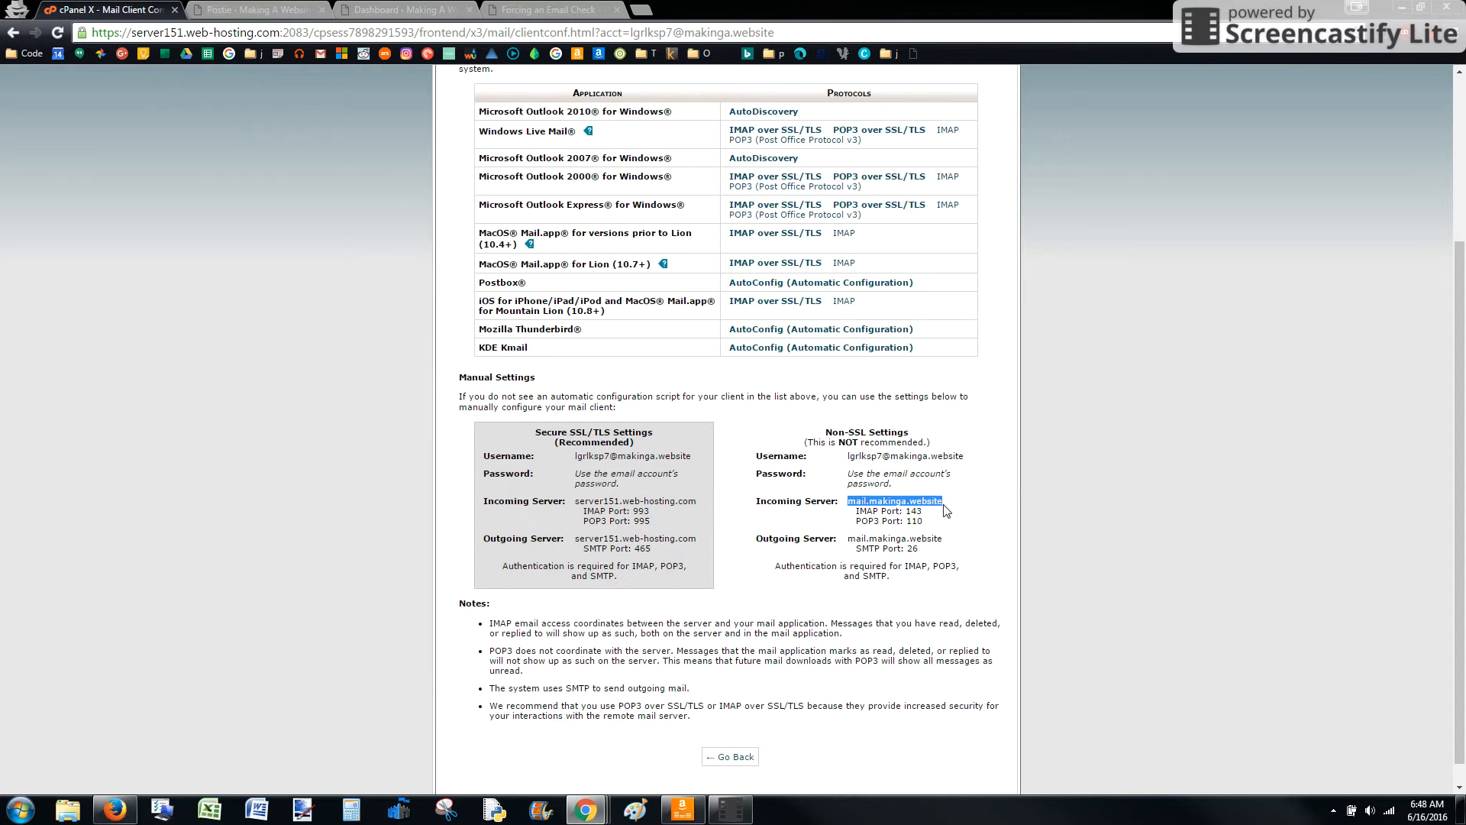
click(252, 9)
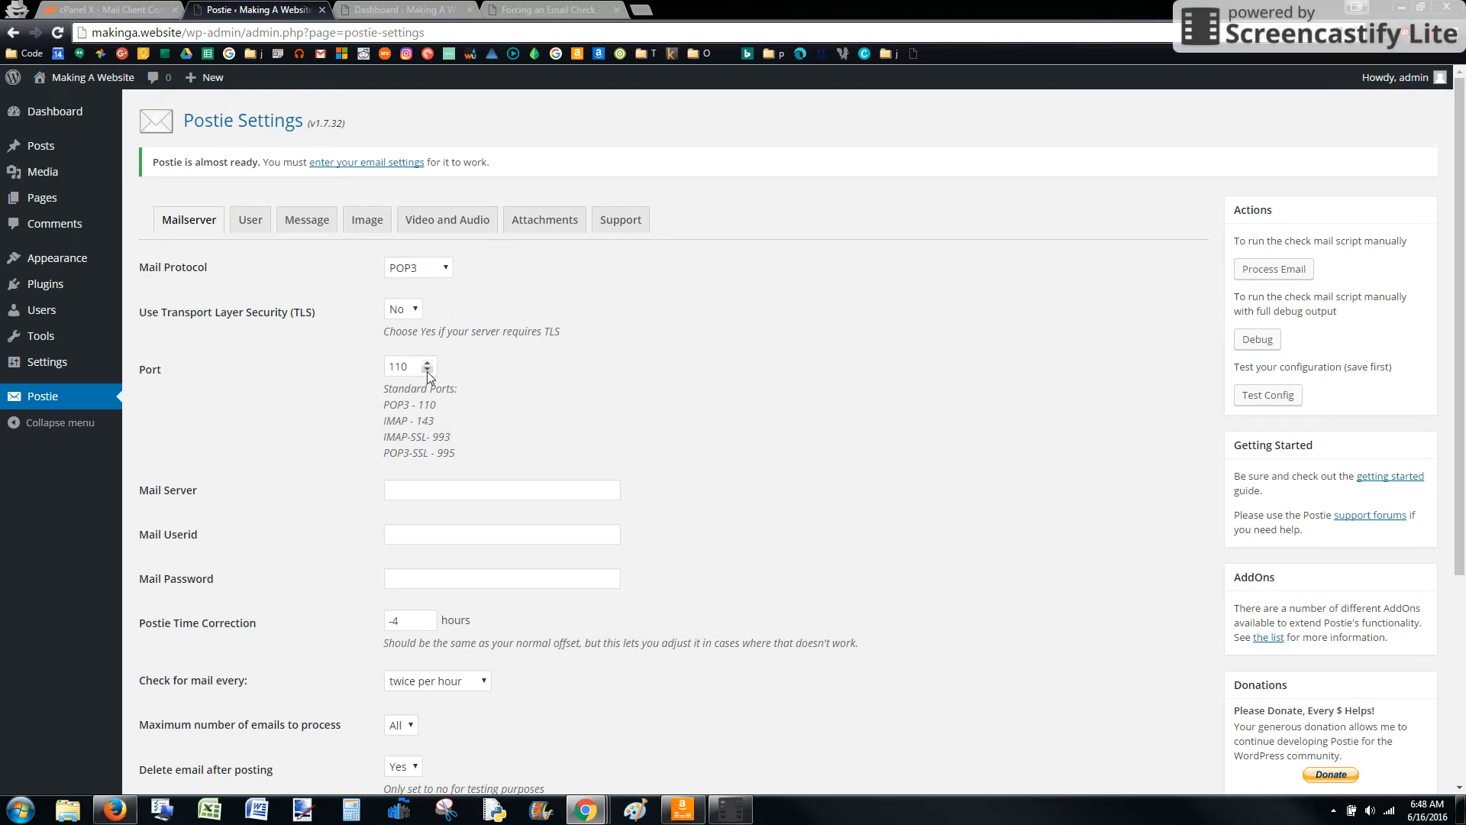
mouse_move(485, 467)
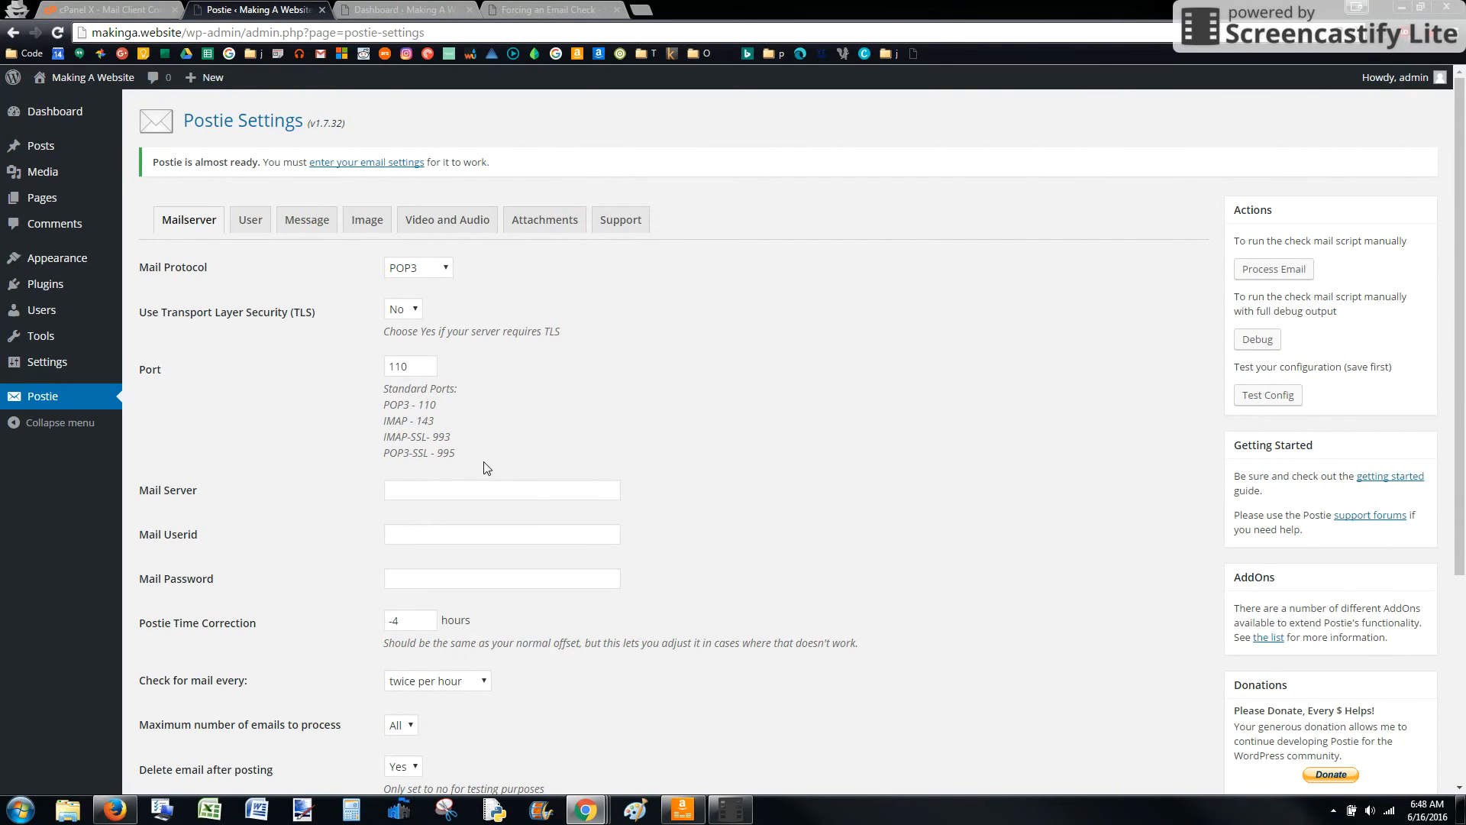
mouse_move(476, 449)
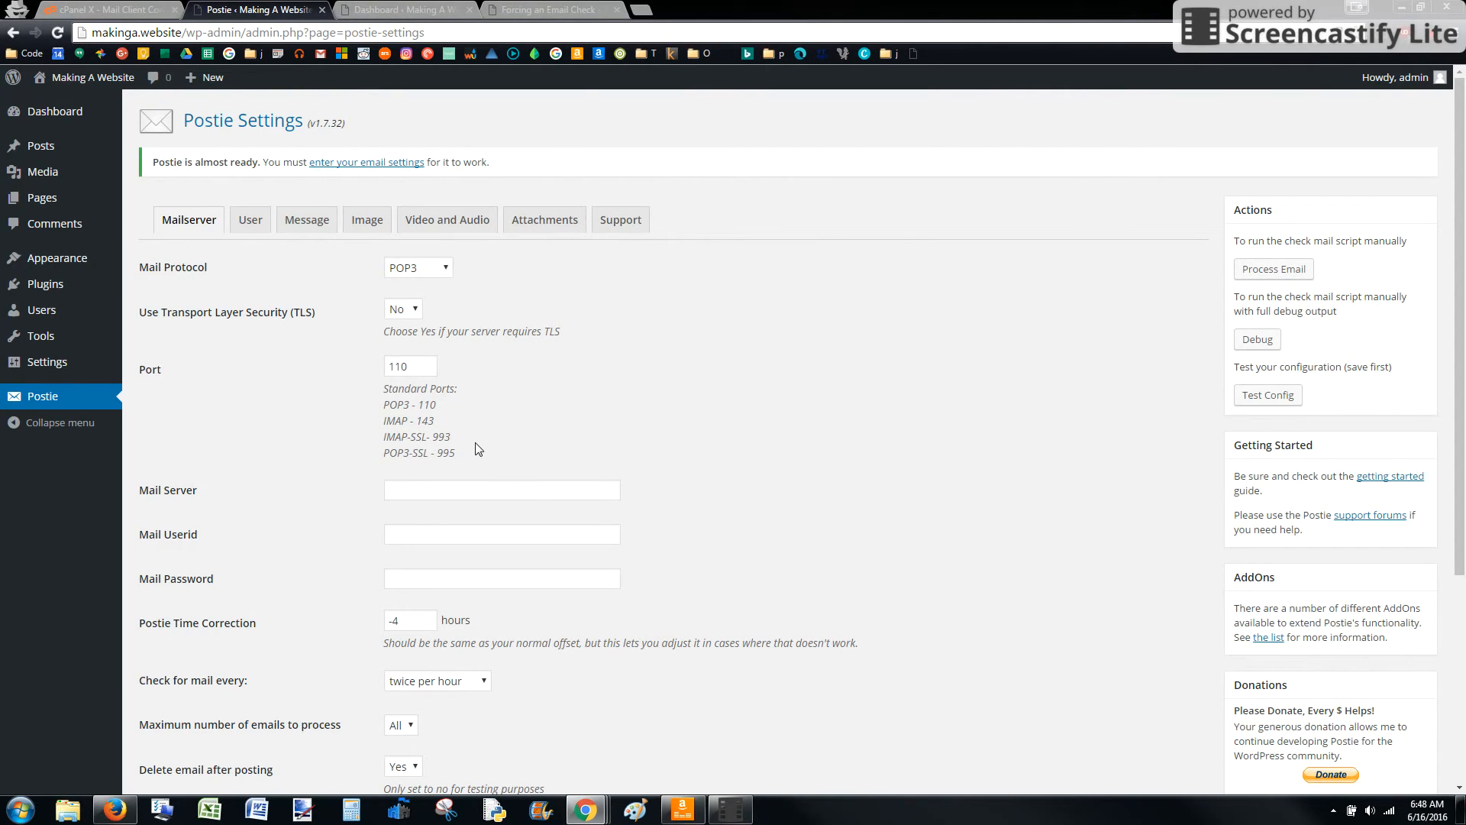
mouse_move(394, 481)
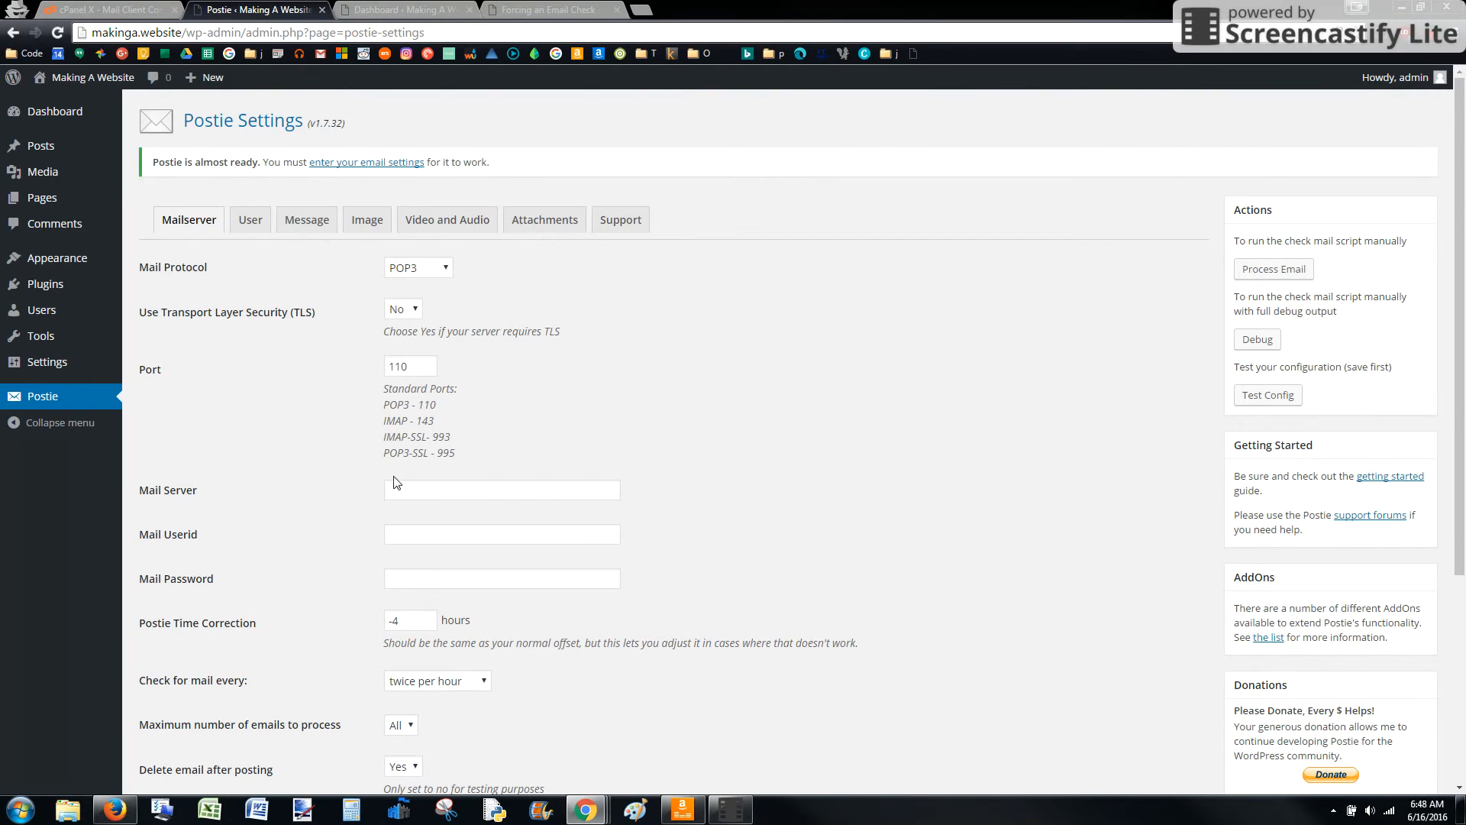
text(mail.makinga.website)
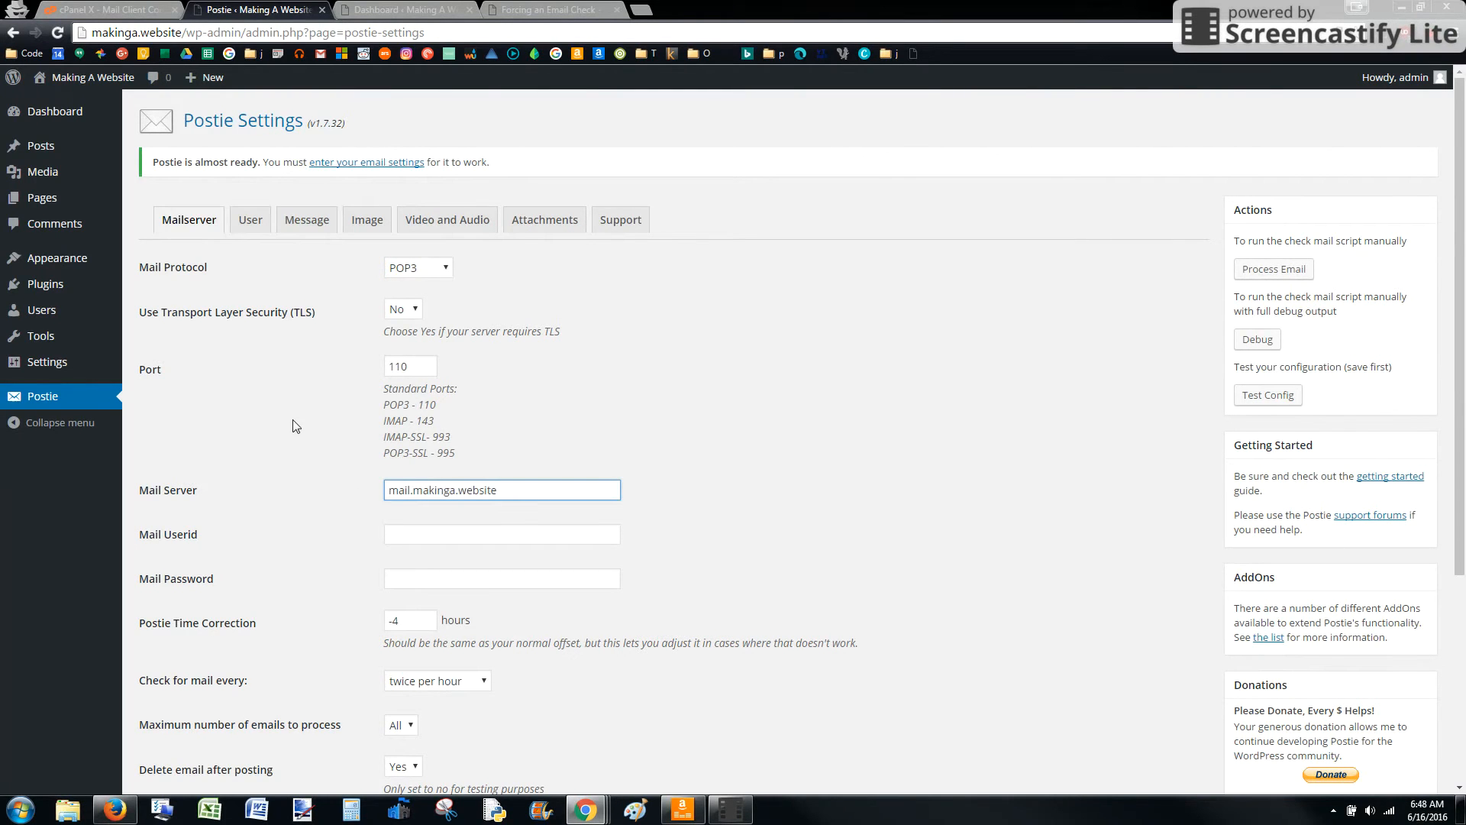
click(103, 9)
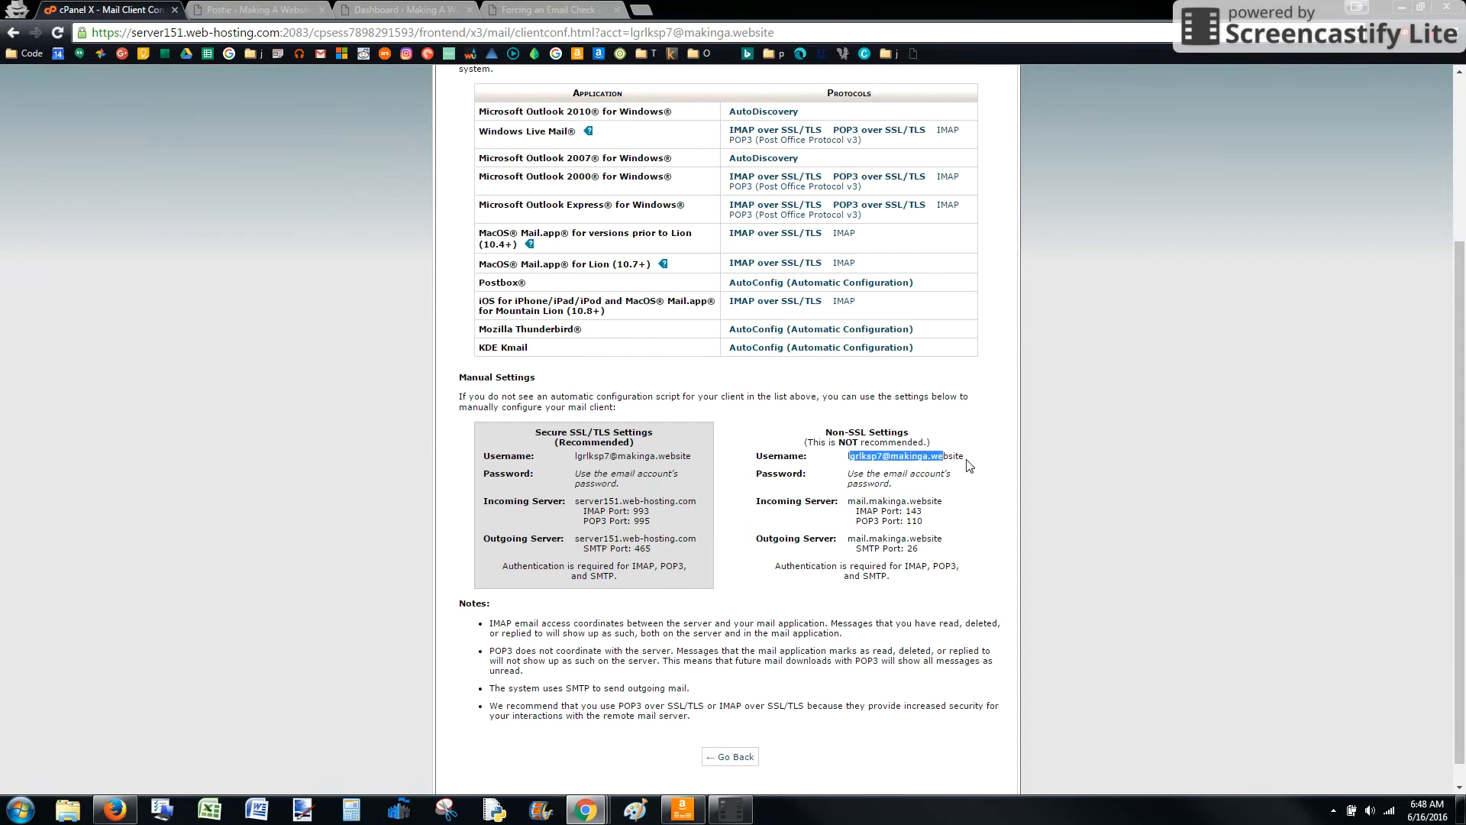
double_click(906, 456)
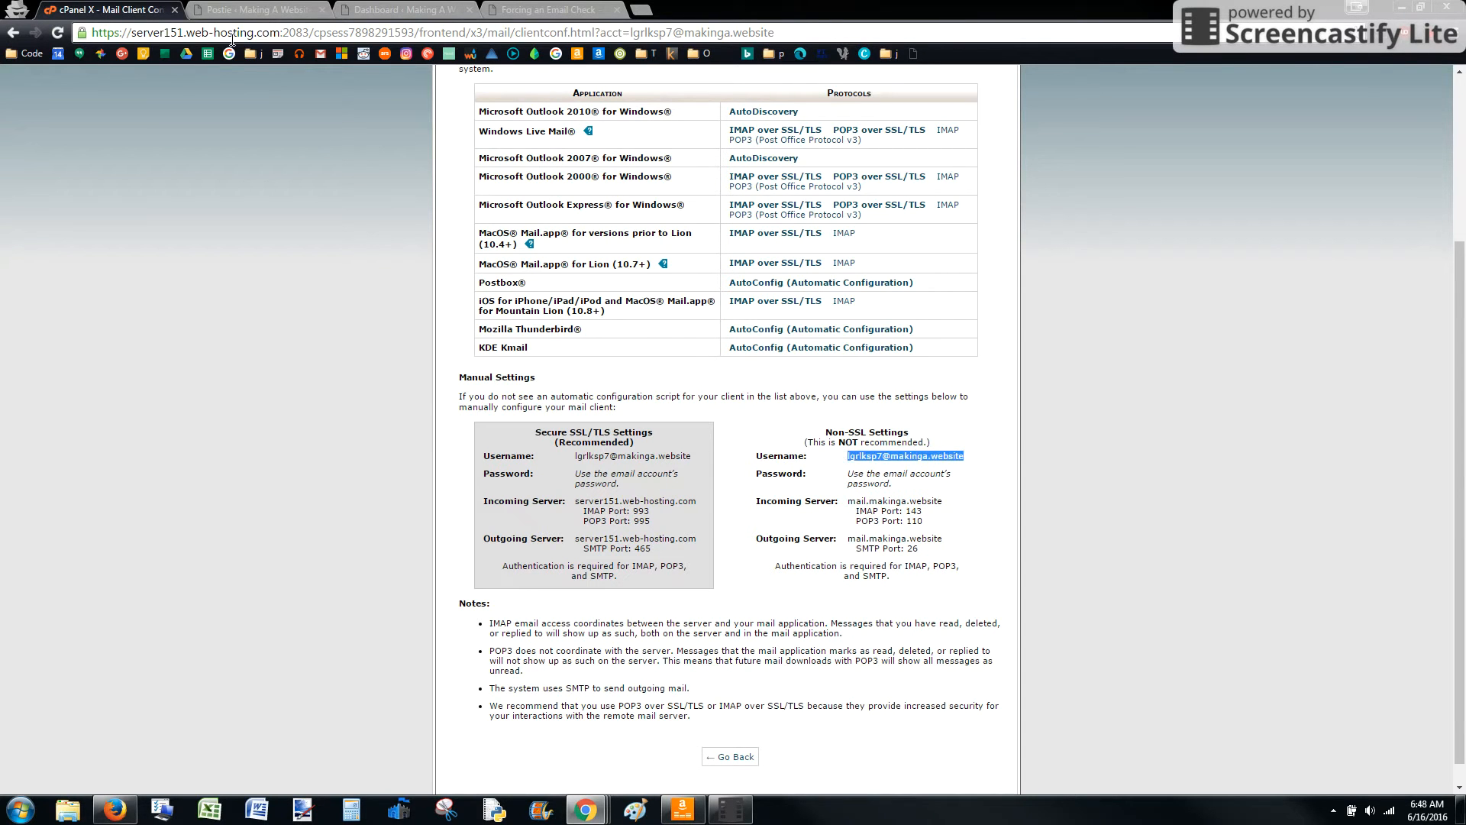
click(252, 9)
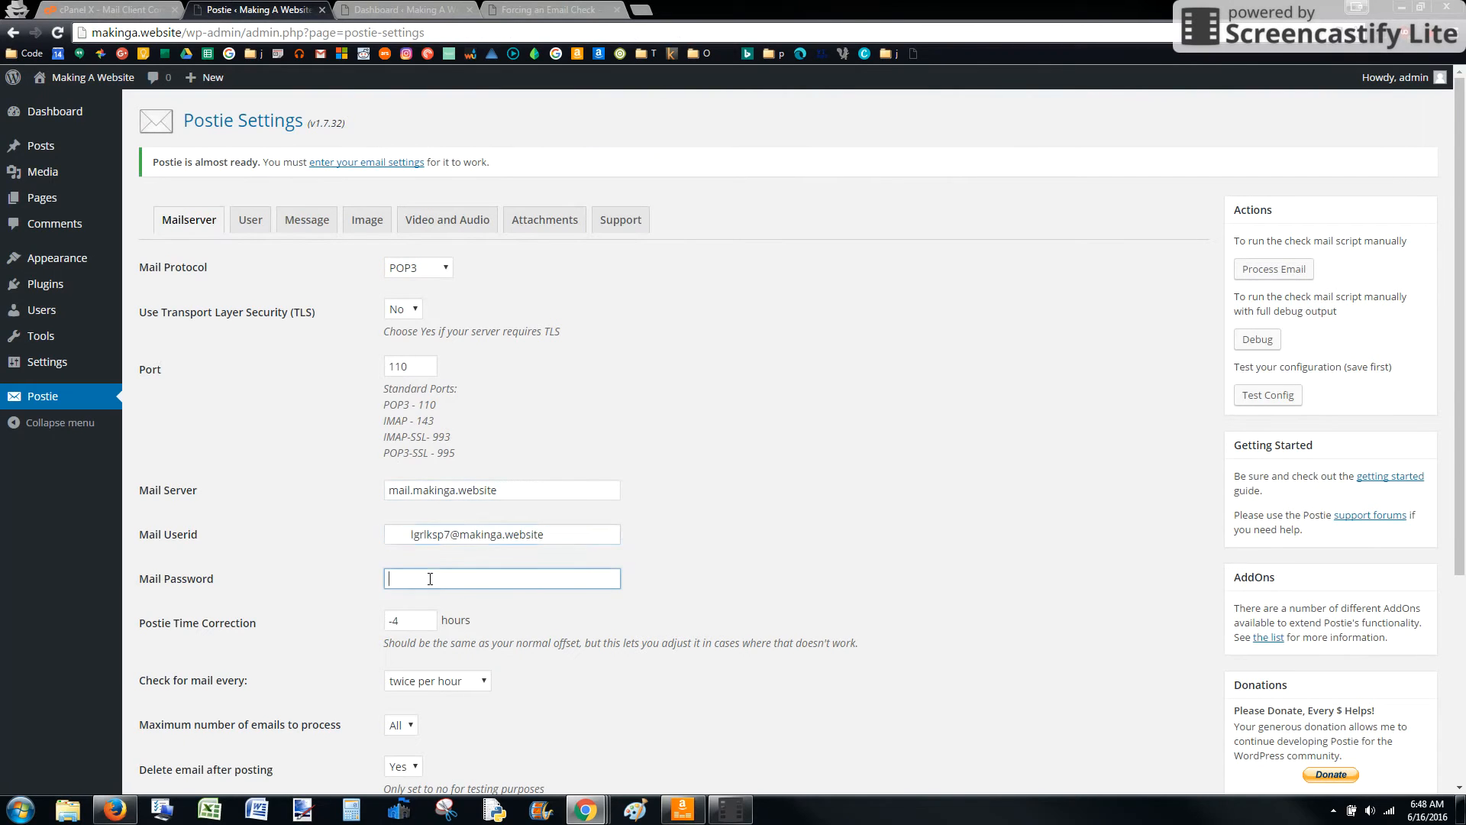
click(501, 535)
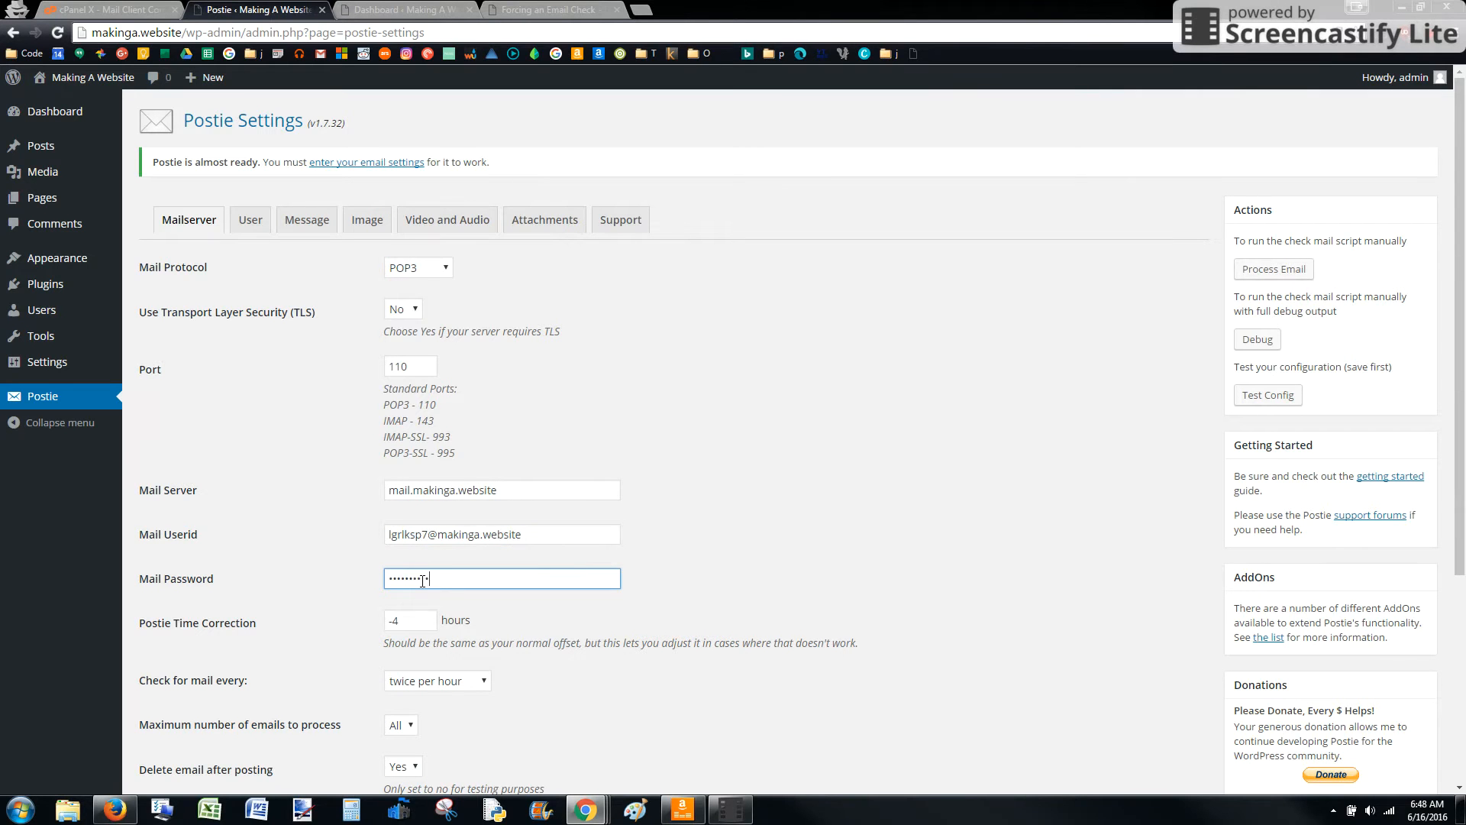
Step: Review the mail check frequency, leave it at twice per hour, and save the Postie settings
scroll(down, 3)
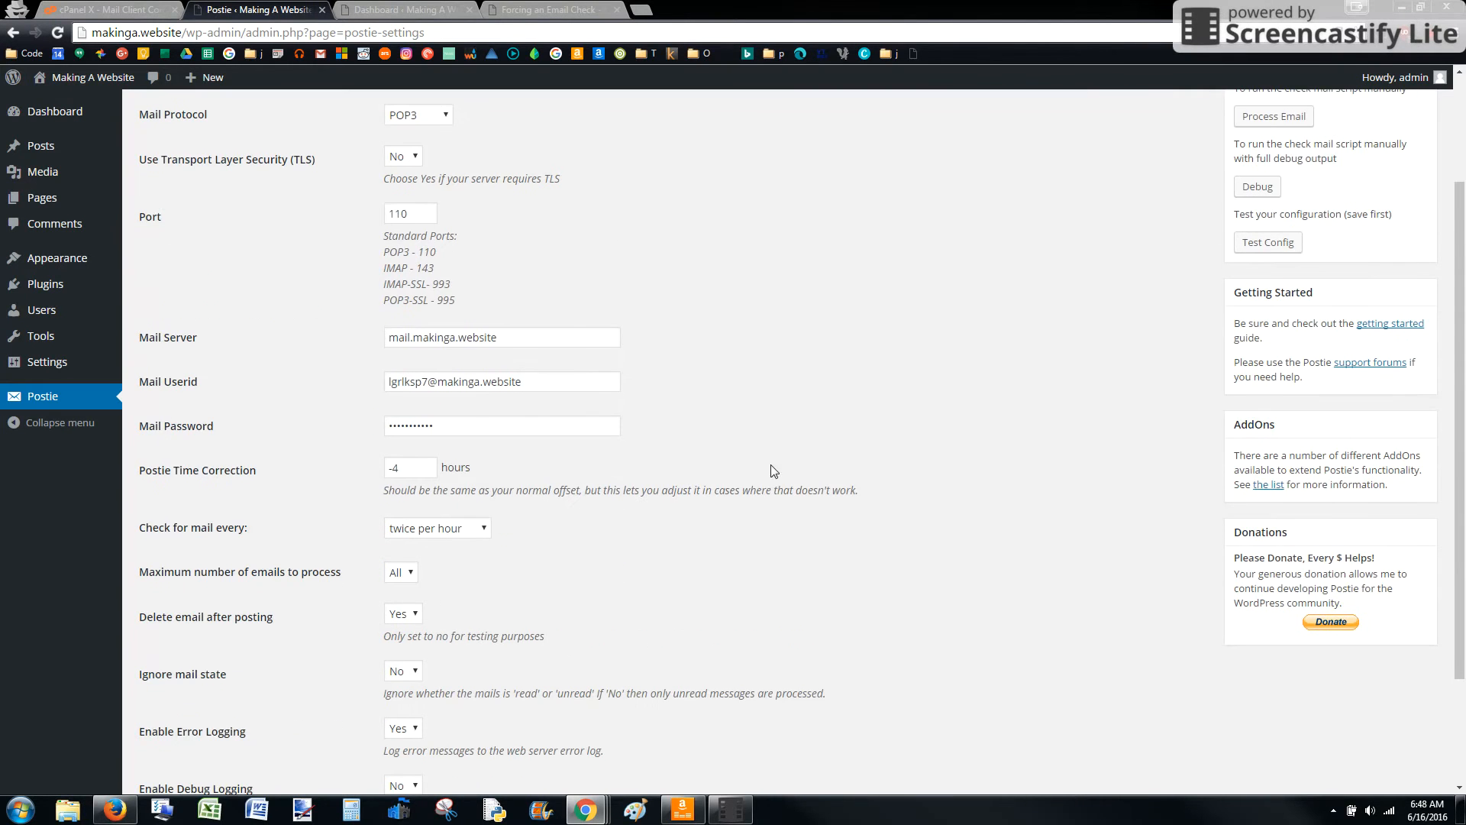
mouse_move(155, 497)
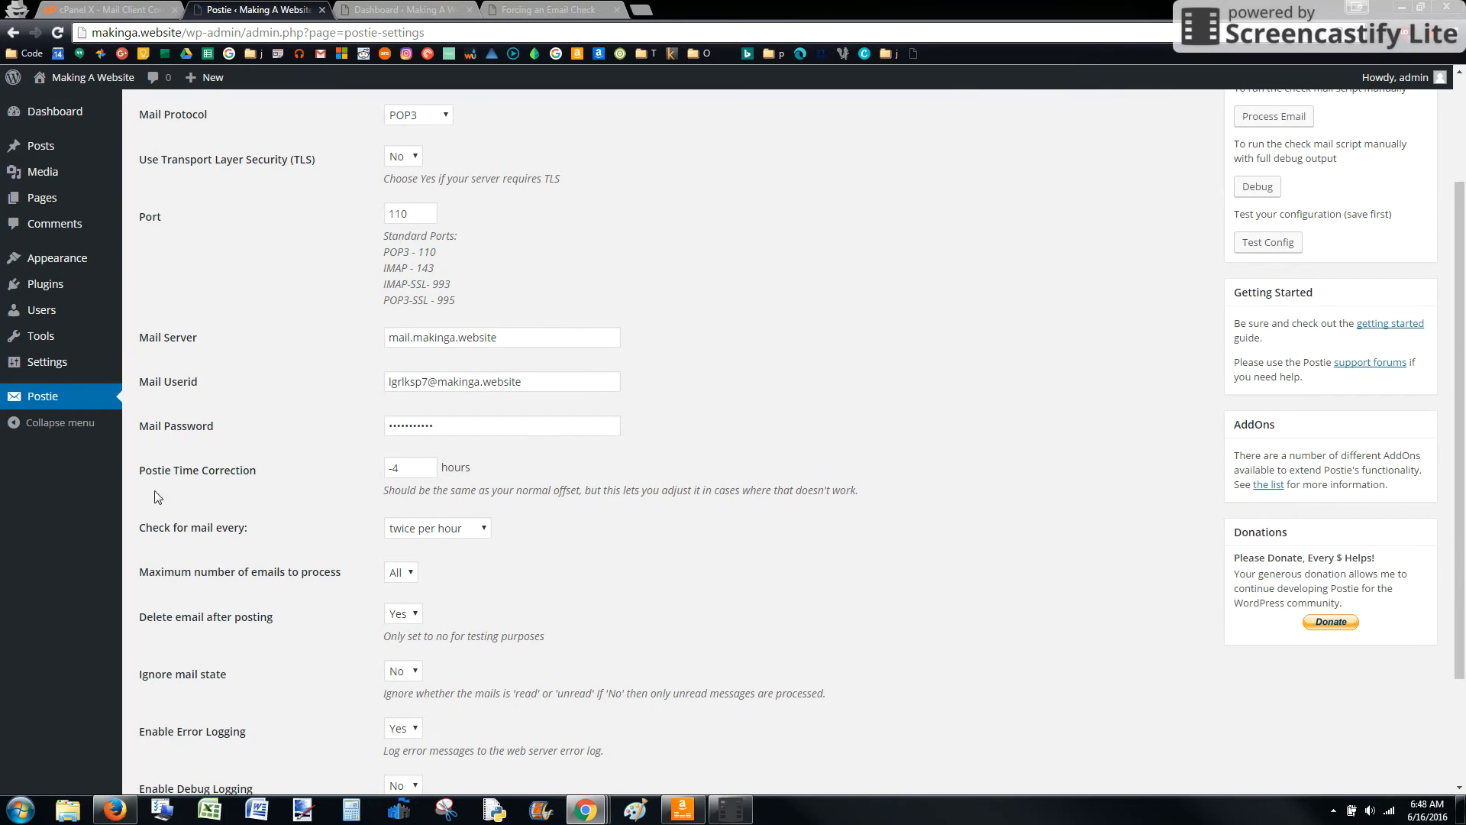
mouse_move(442, 550)
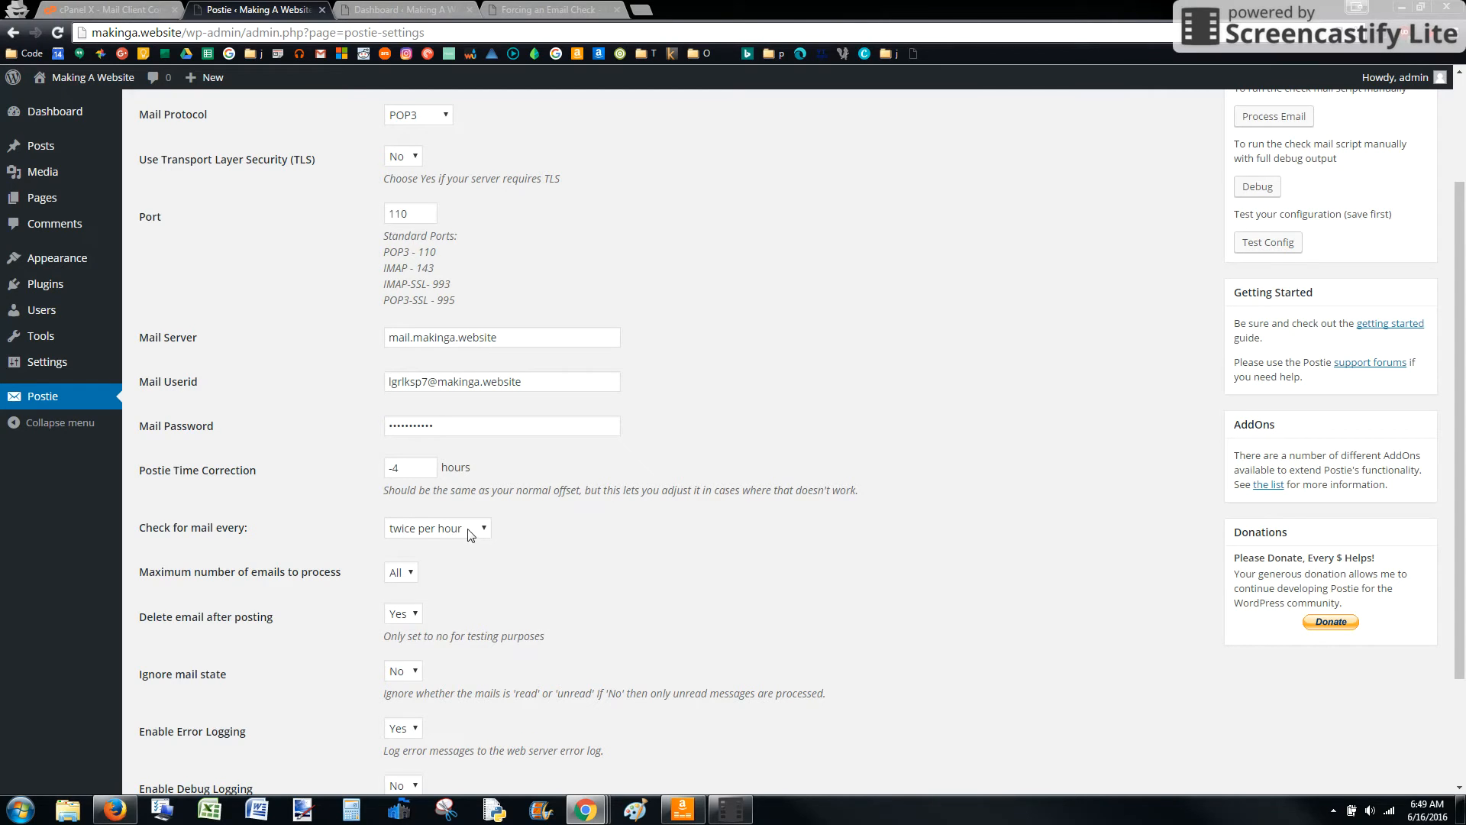
click(437, 528)
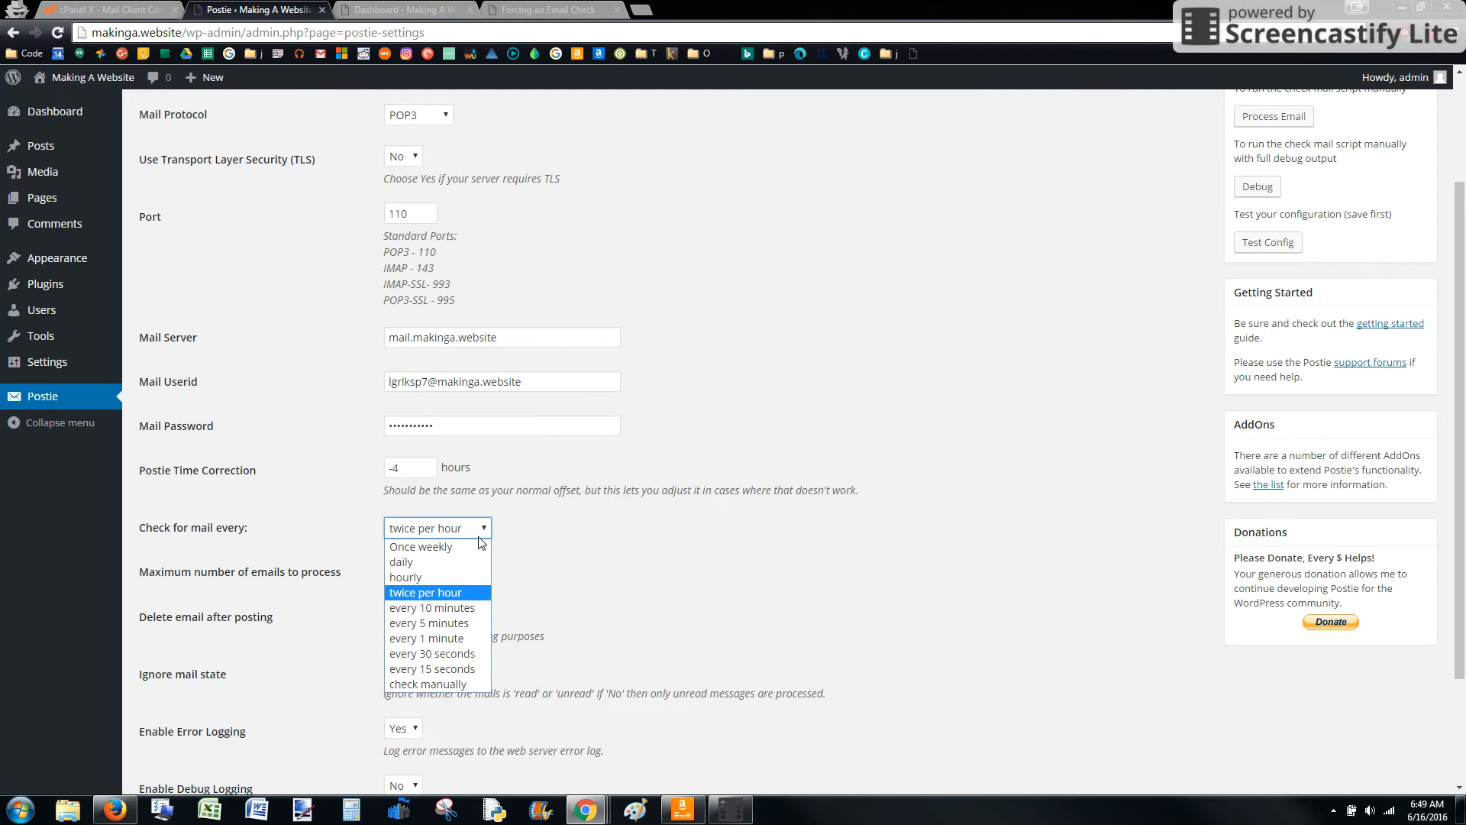
mouse_move(430, 623)
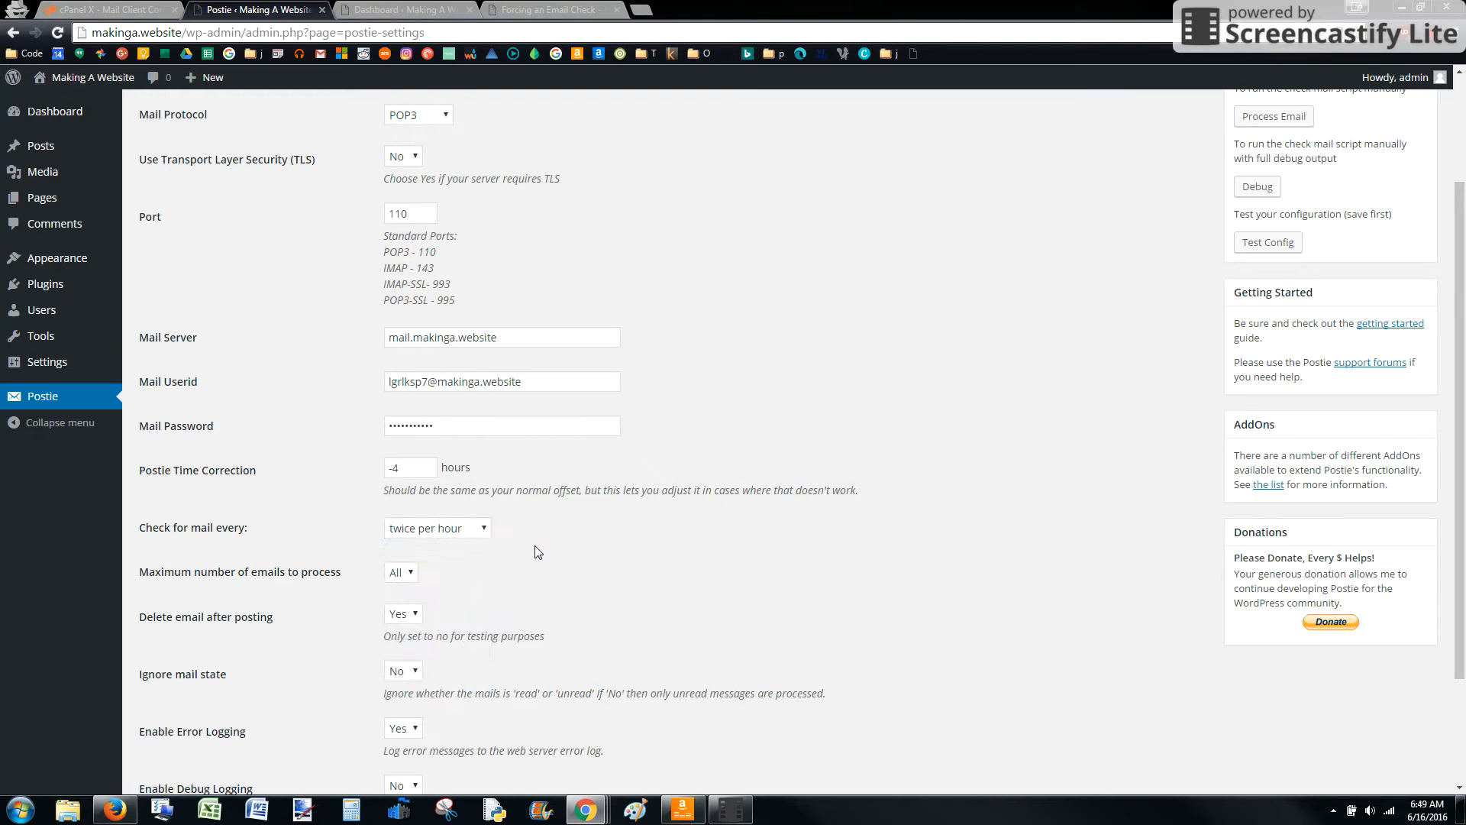
scroll(up, 3)
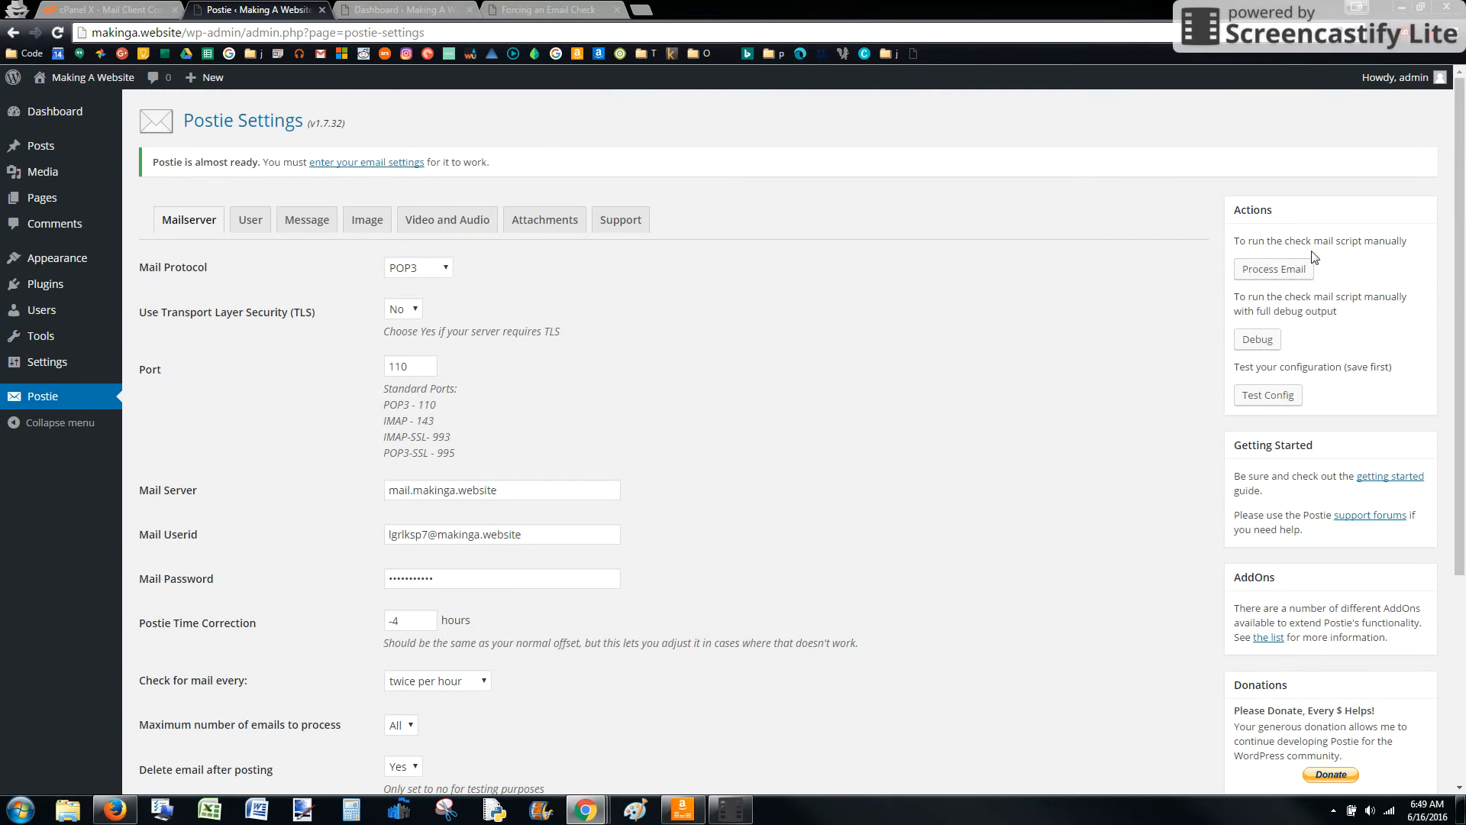
scroll(down, 3)
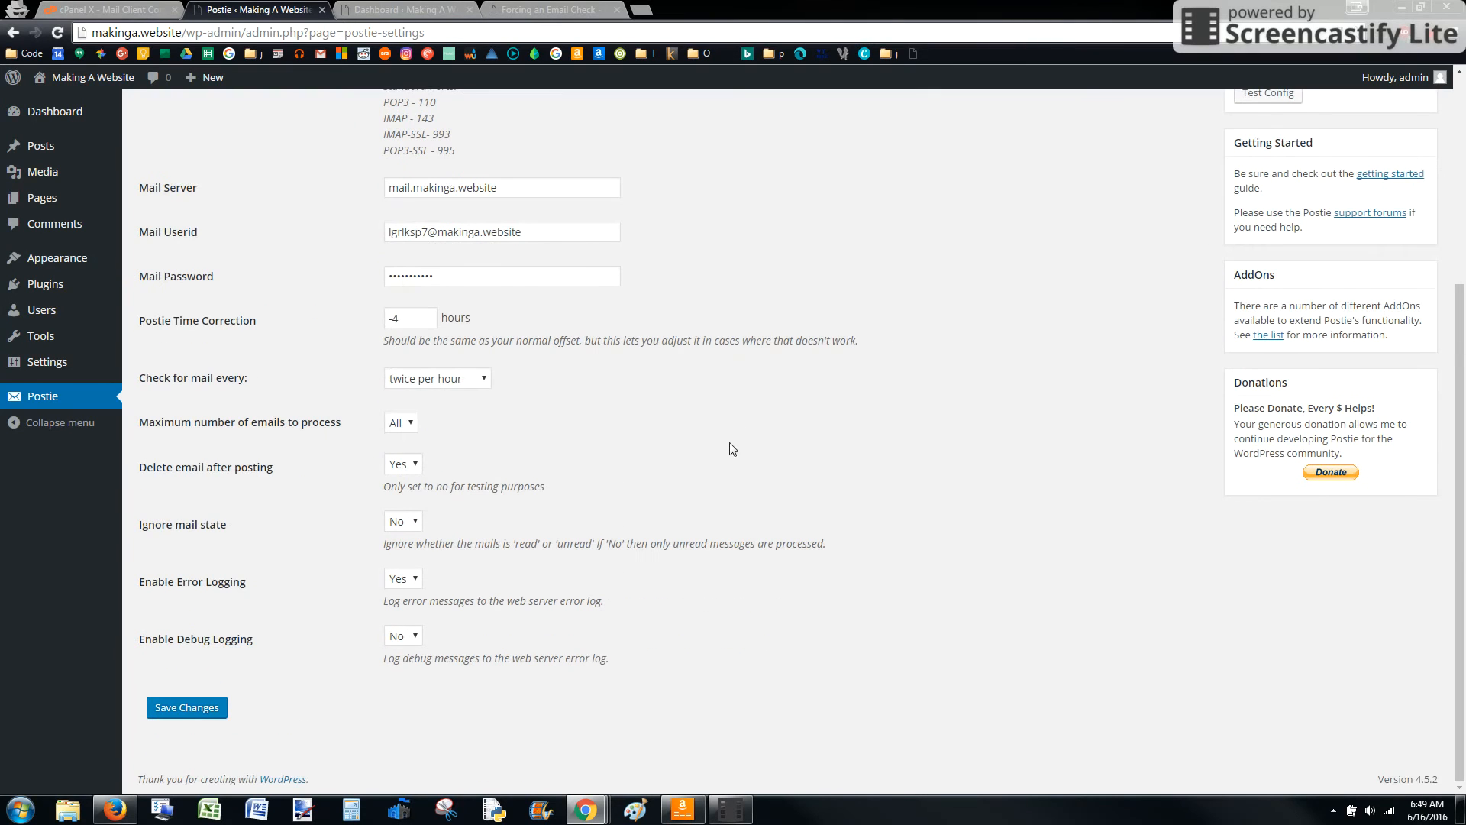
click(185, 708)
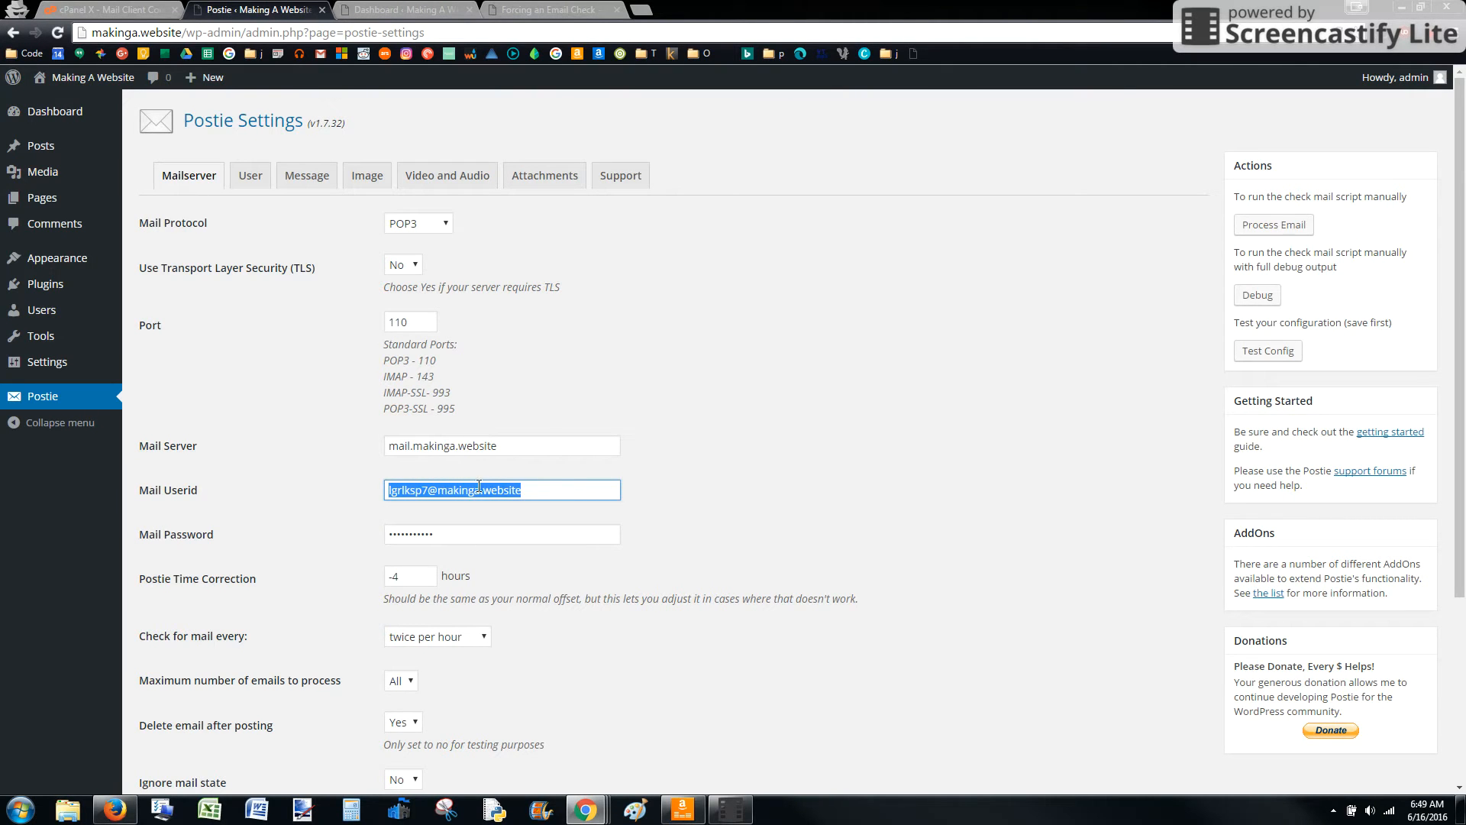
Step: Access webmail for the first email account and read it in Roundcube
click(102, 9)
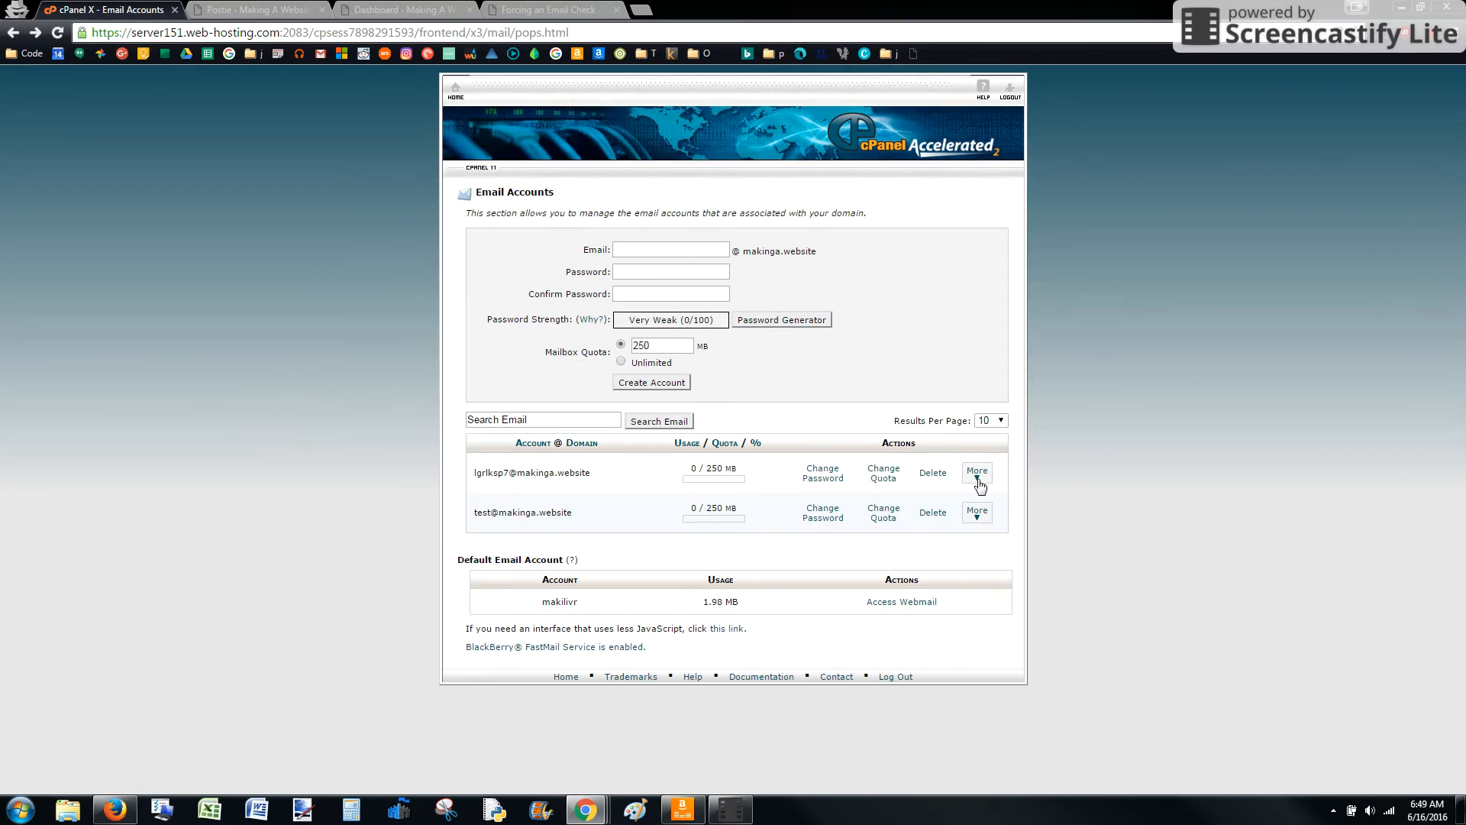
click(976, 473)
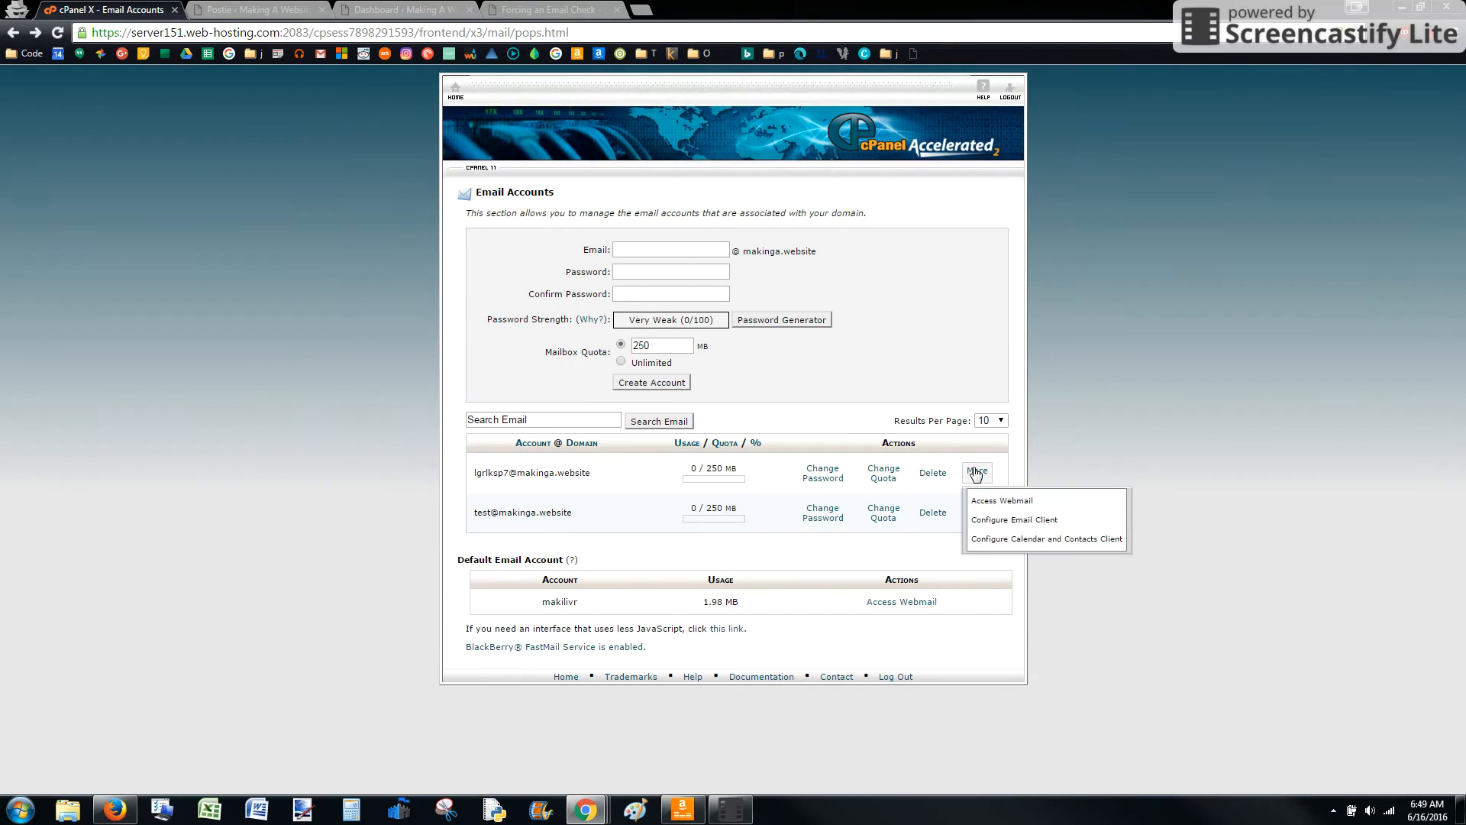
click(1002, 501)
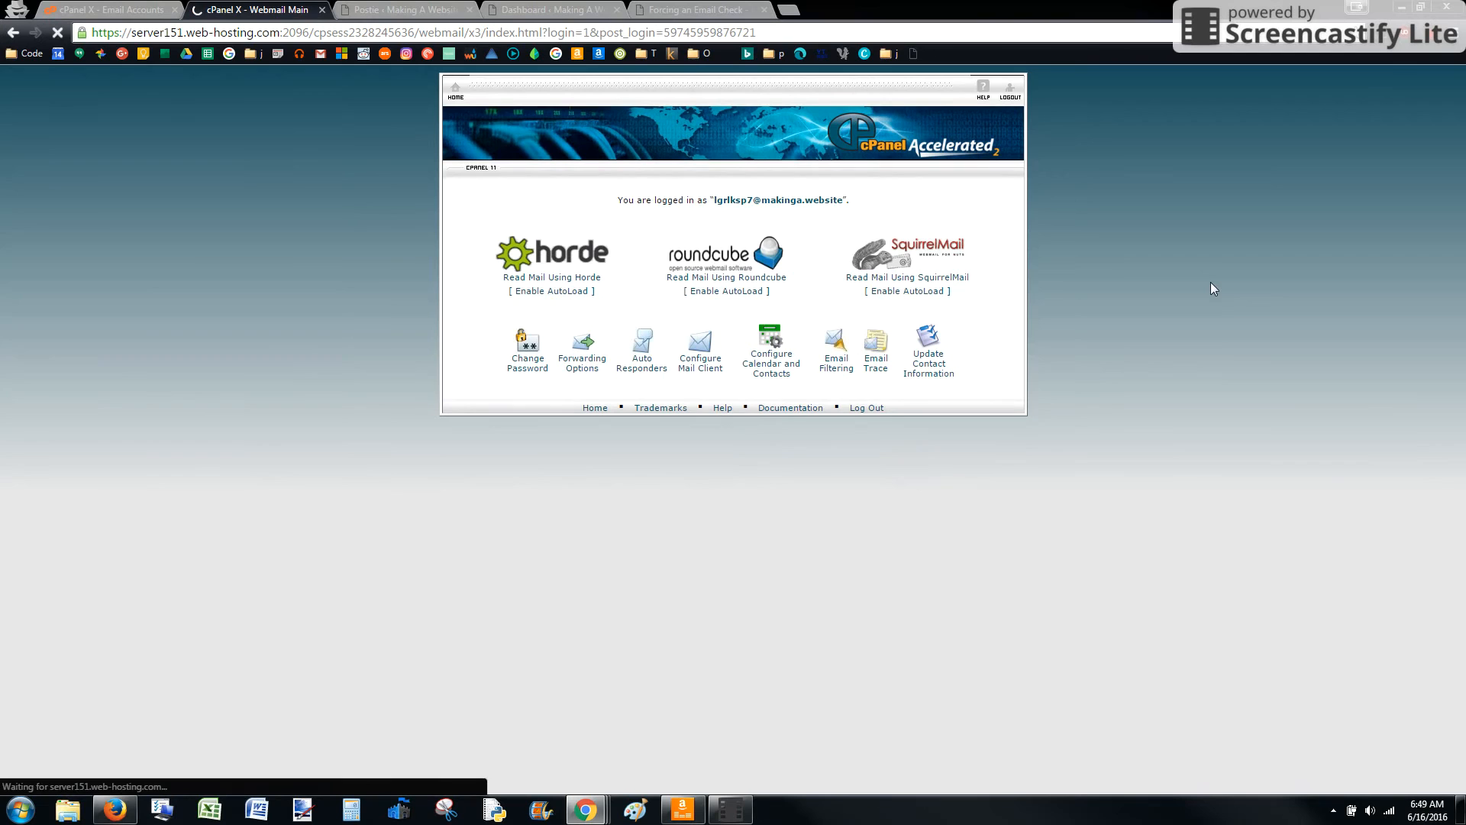
click(726, 277)
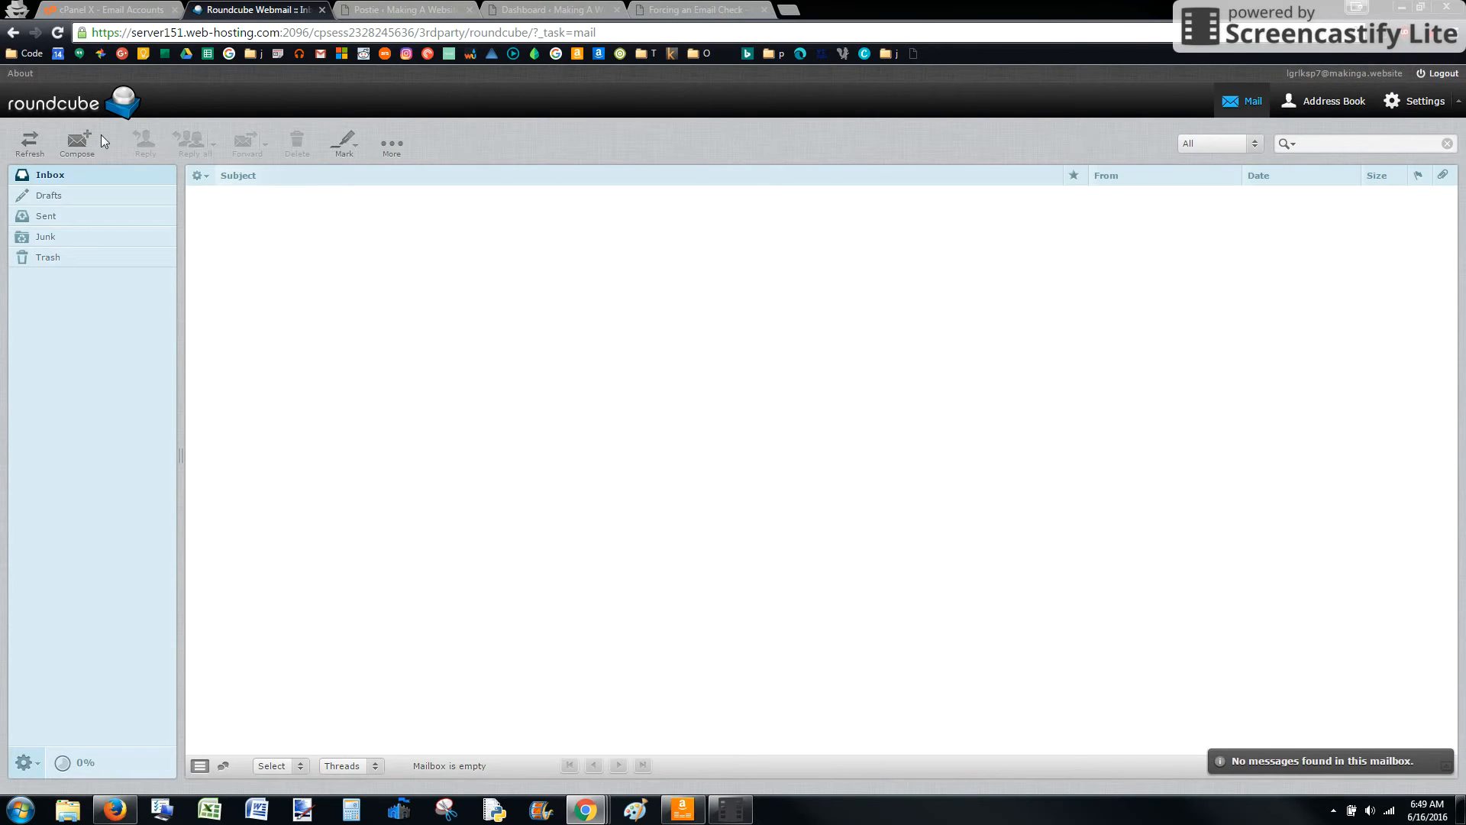
Step: Compose and send an email with subject 'Test postie' and body 'Testing 1 2 3'
click(76, 145)
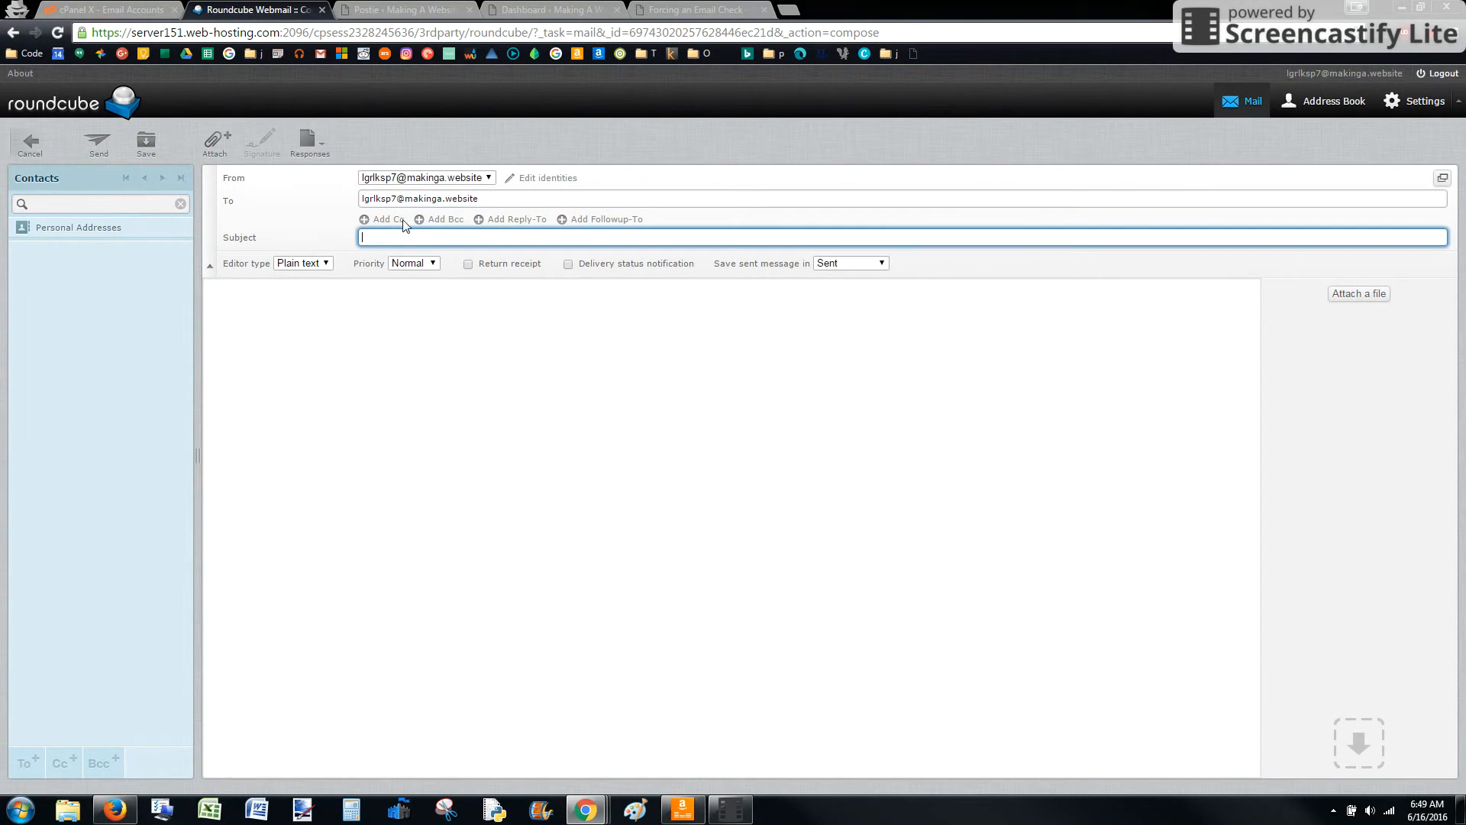
text(Test po)
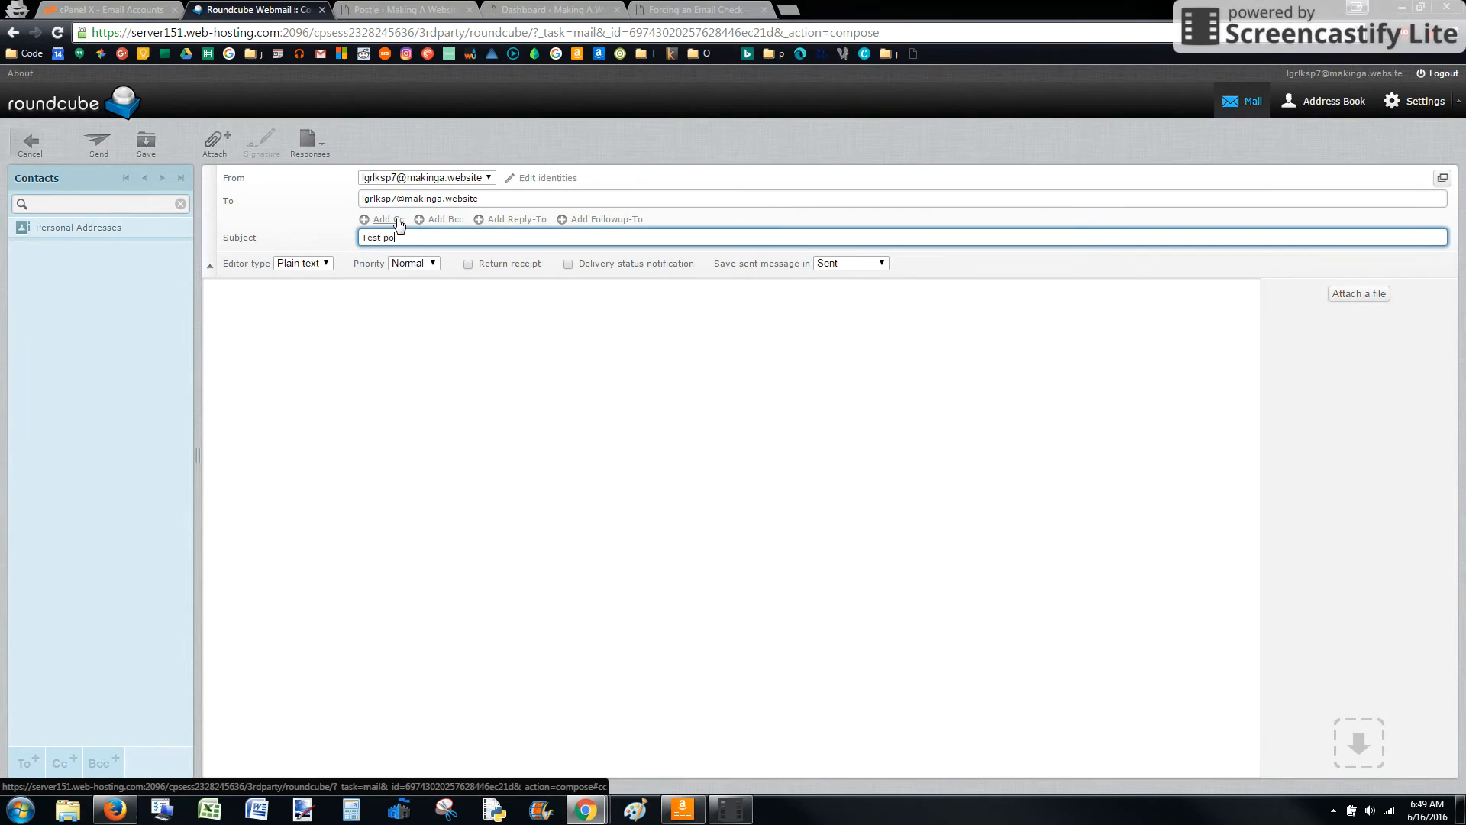
text(stie)
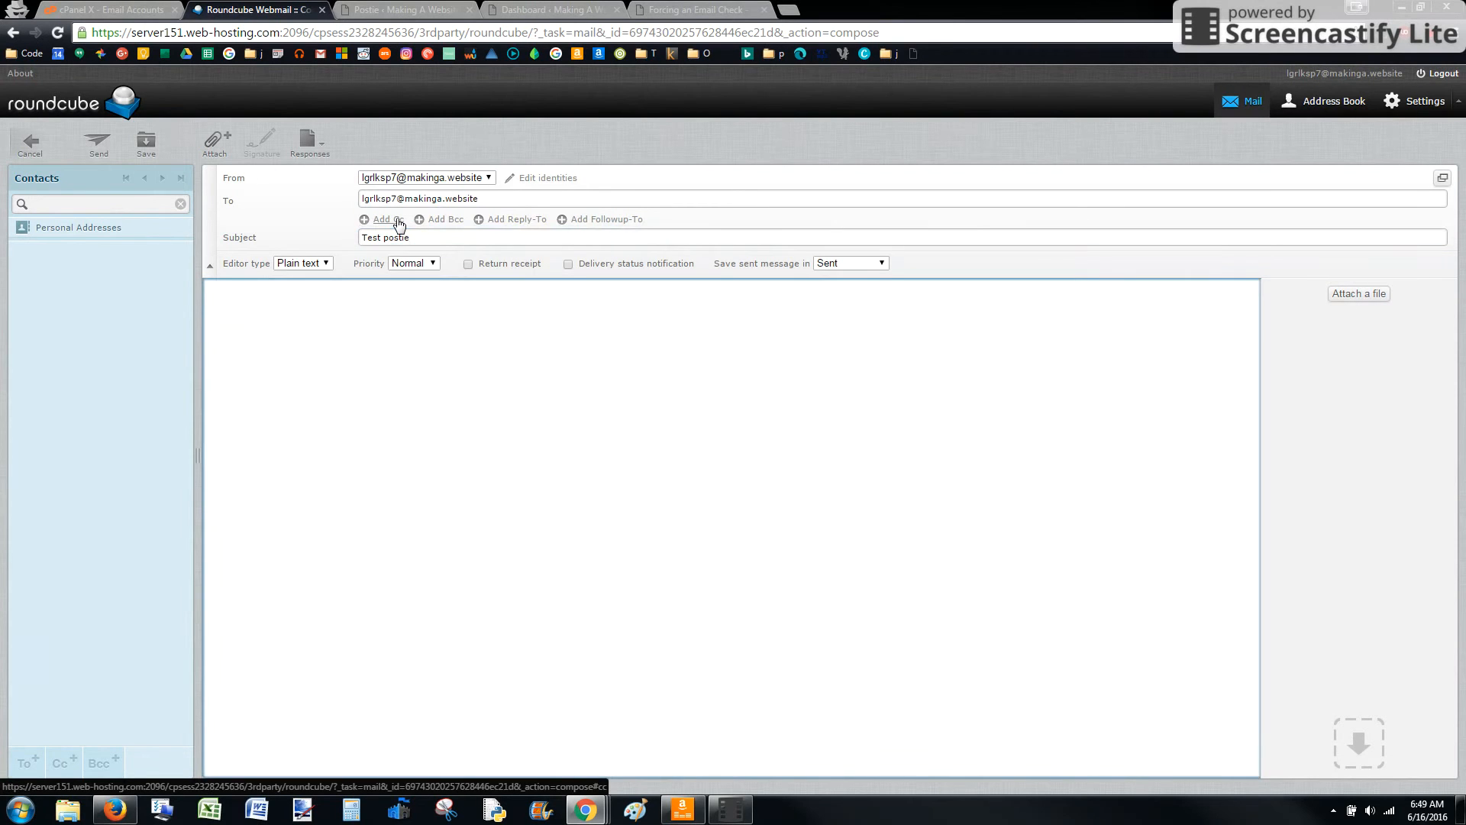
text(Testing 1 2)
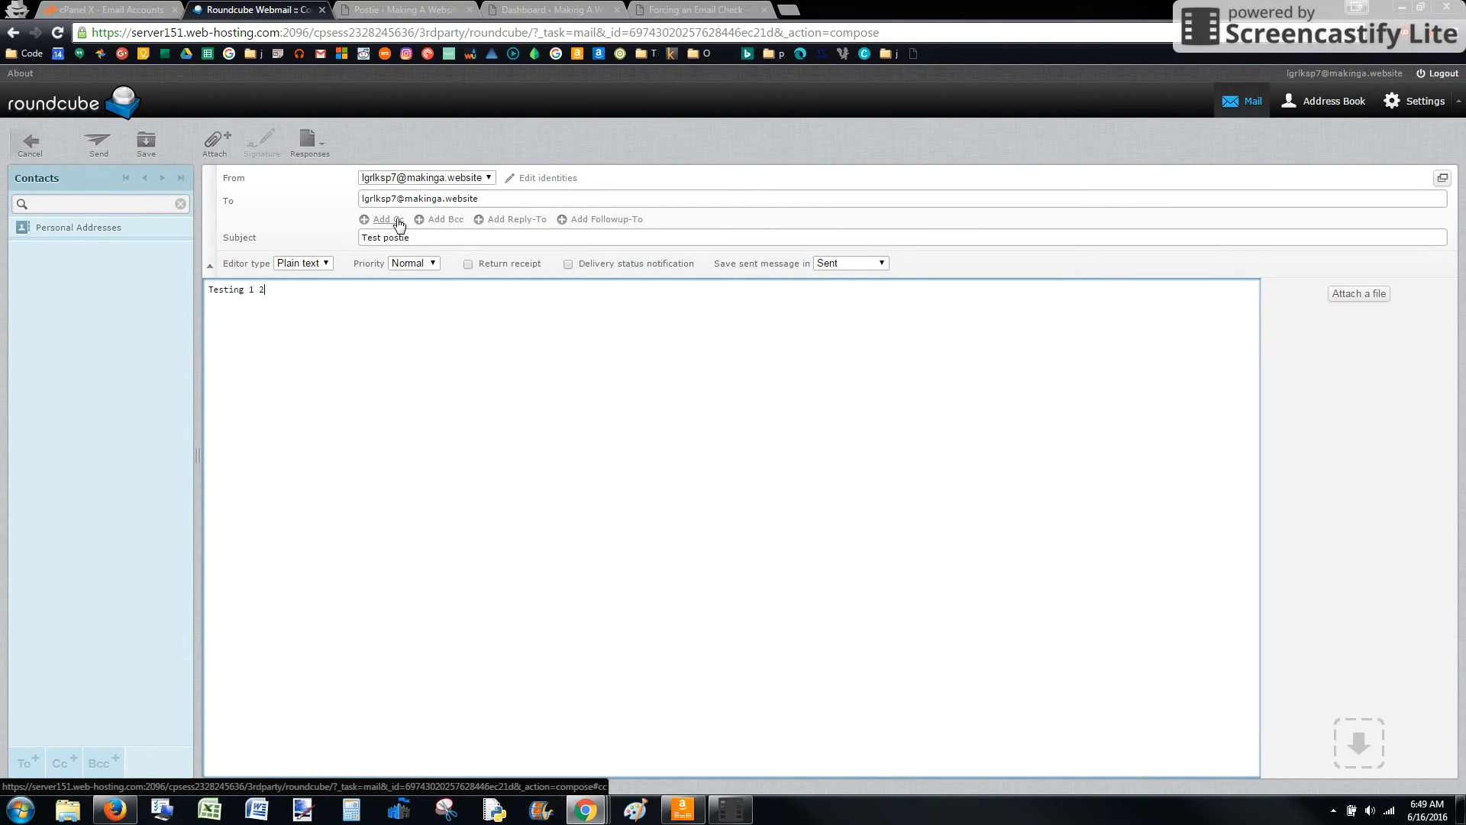
text(3)
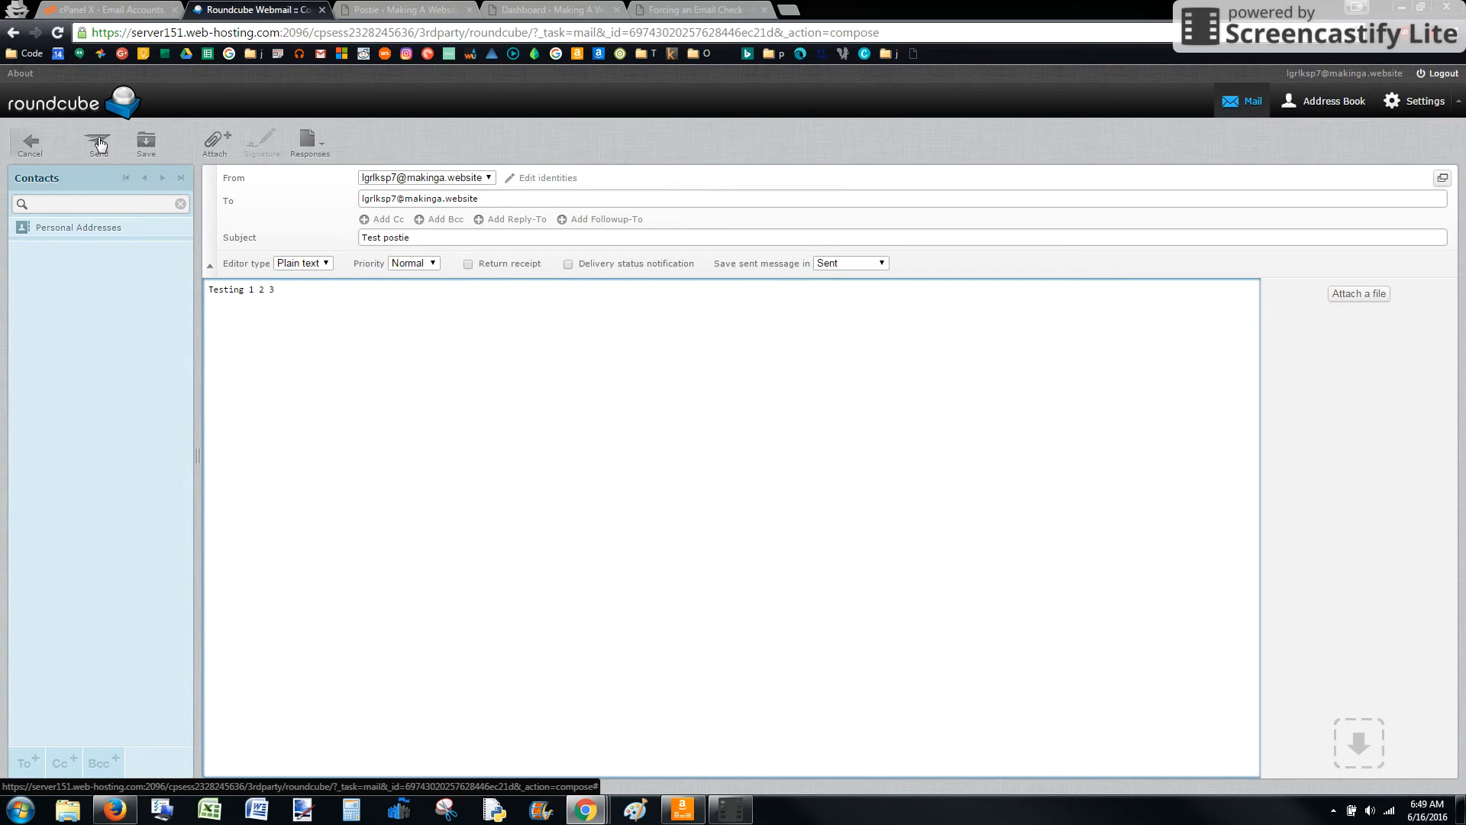
click(97, 141)
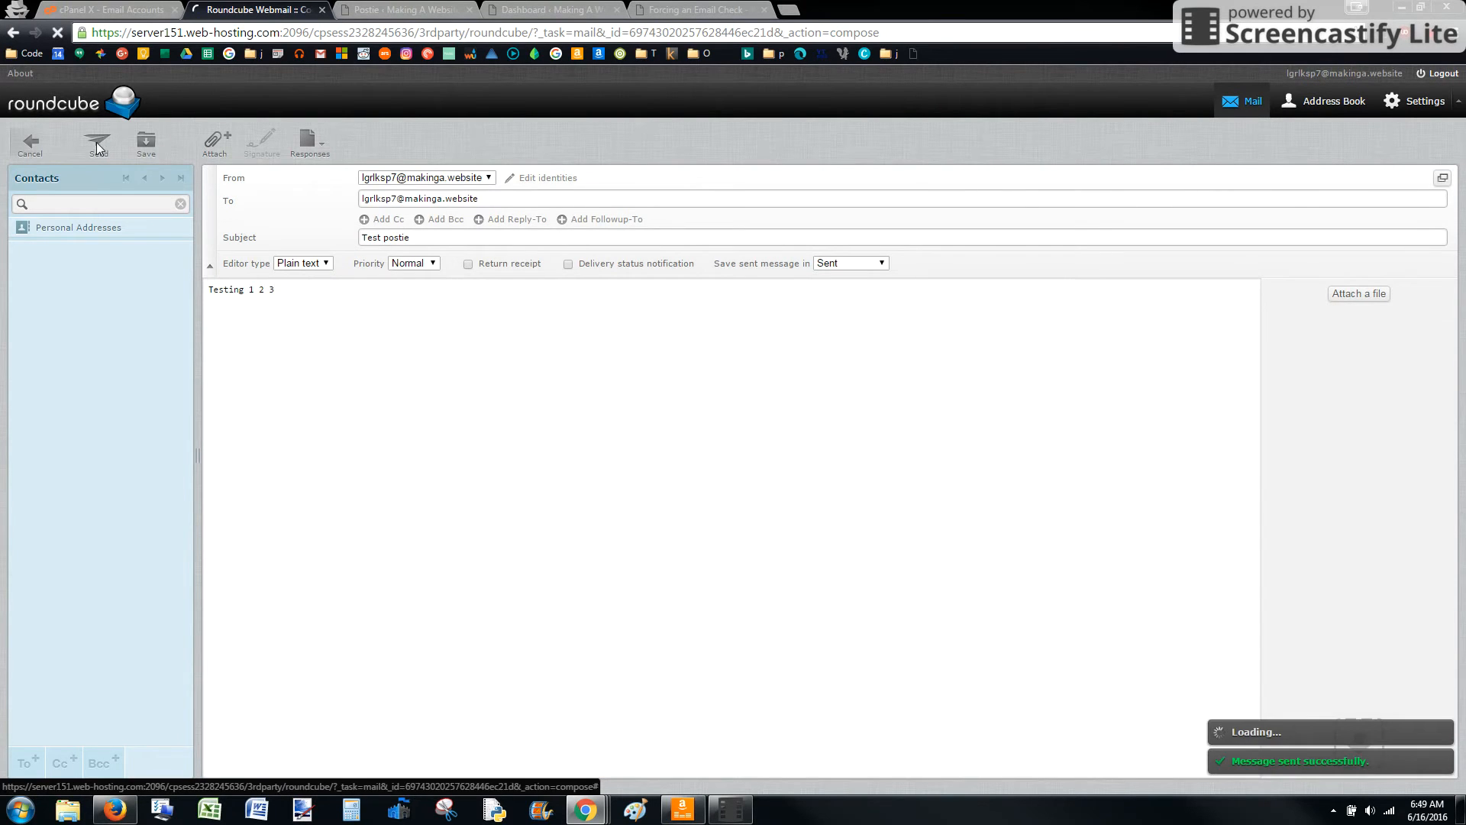
click(98, 145)
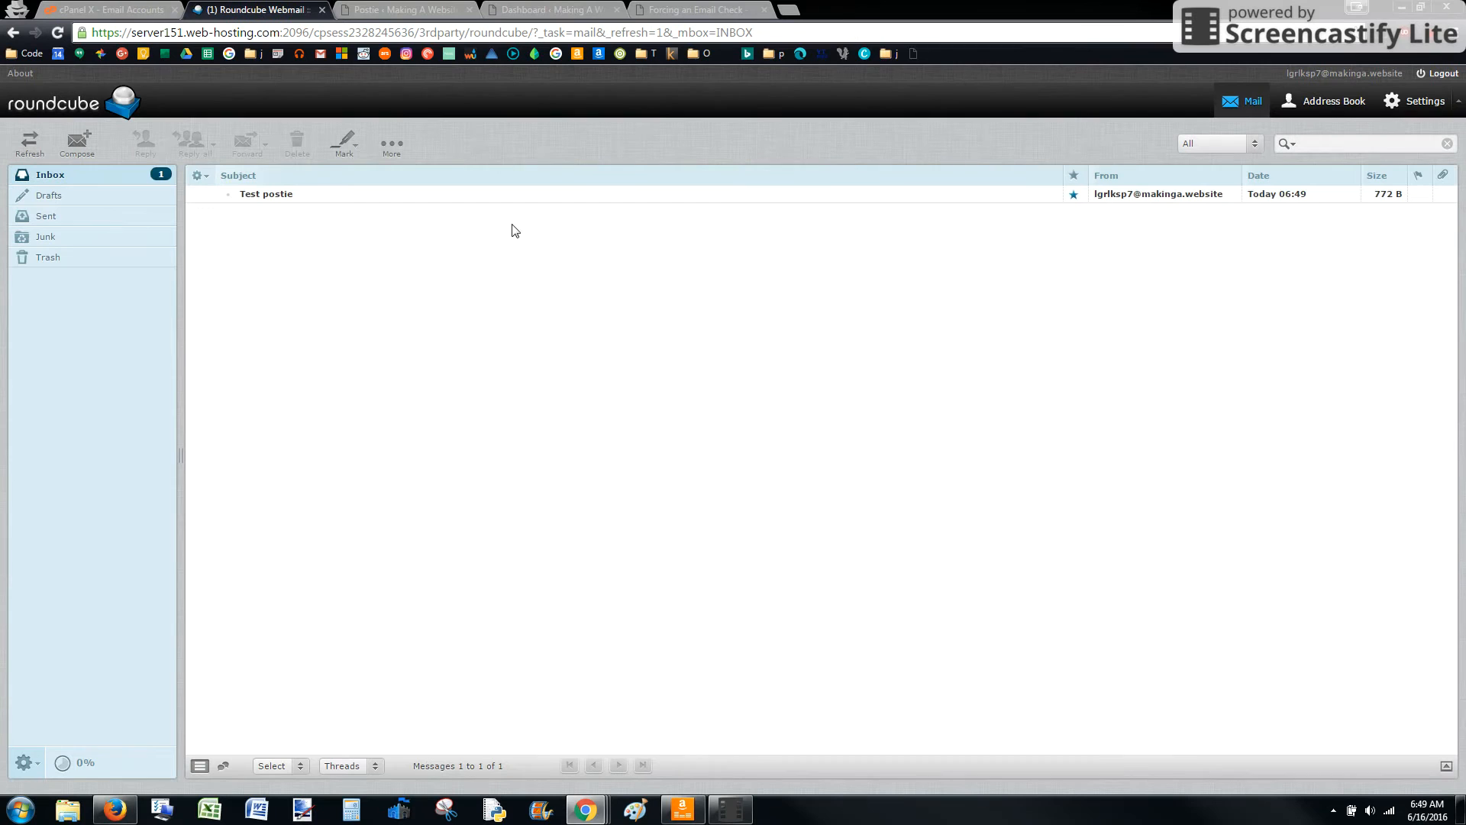
mouse_move(418, 236)
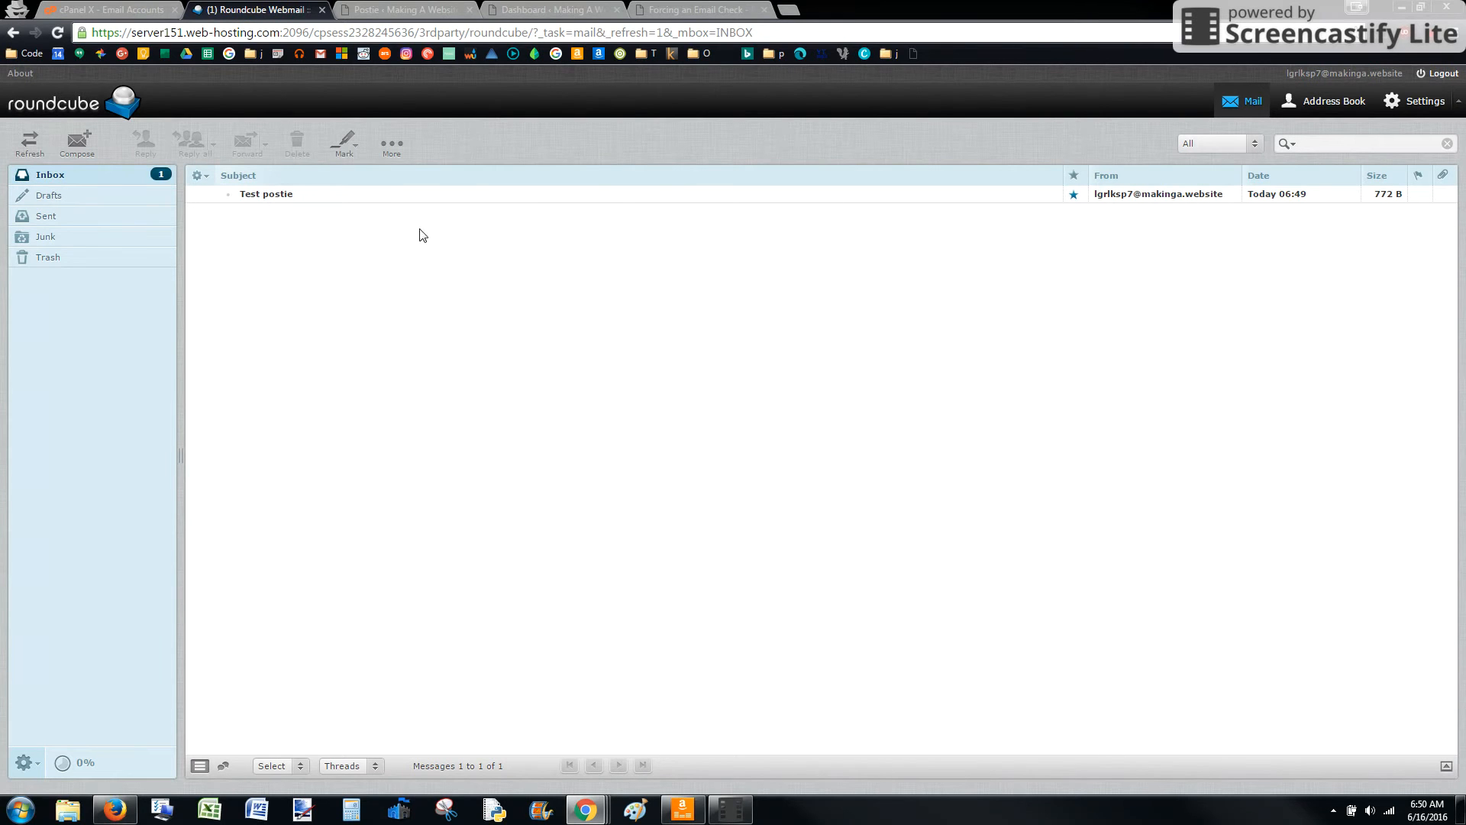
mouse_move(284, 211)
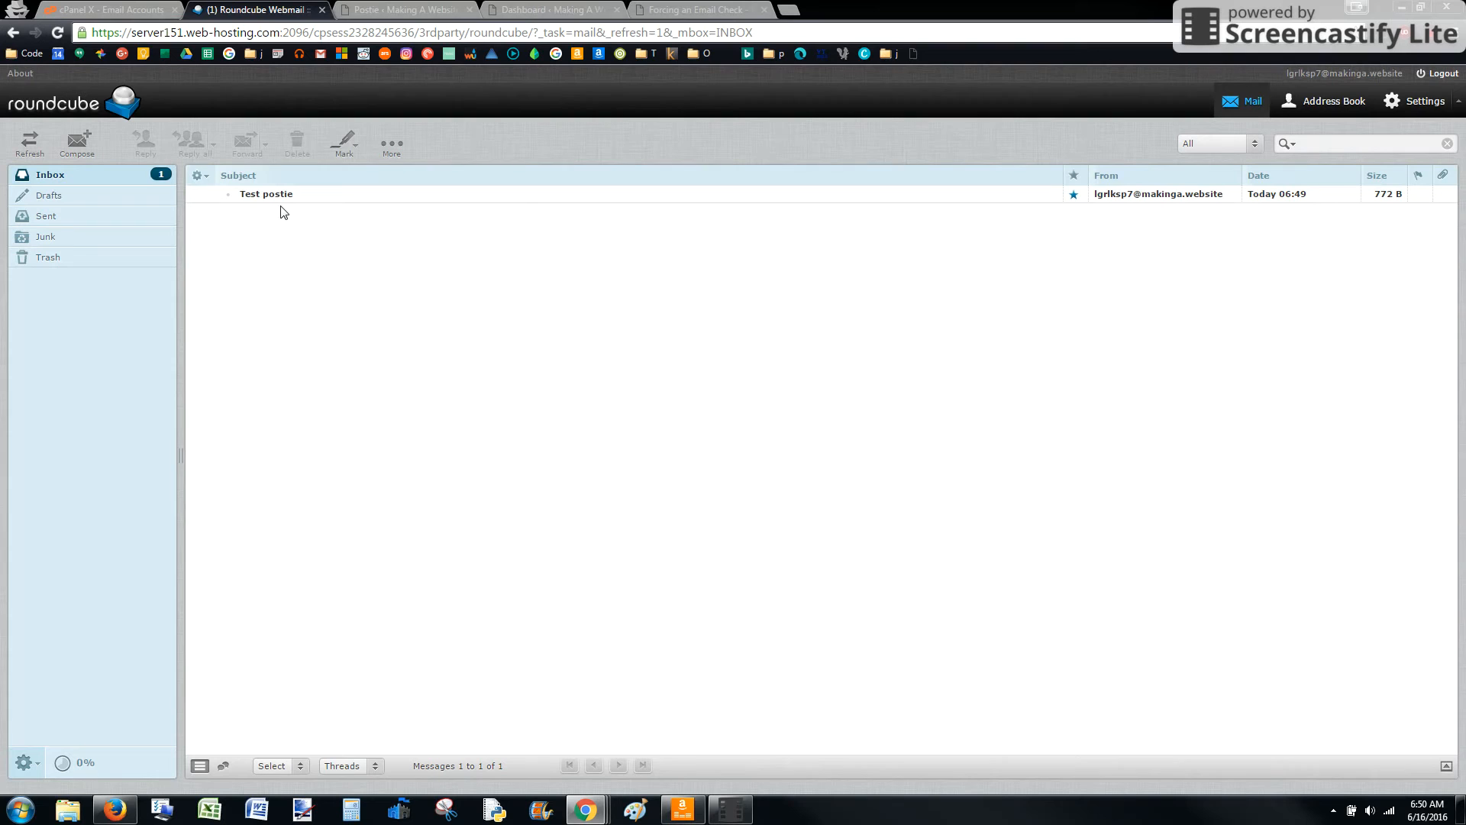
mouse_move(973, 228)
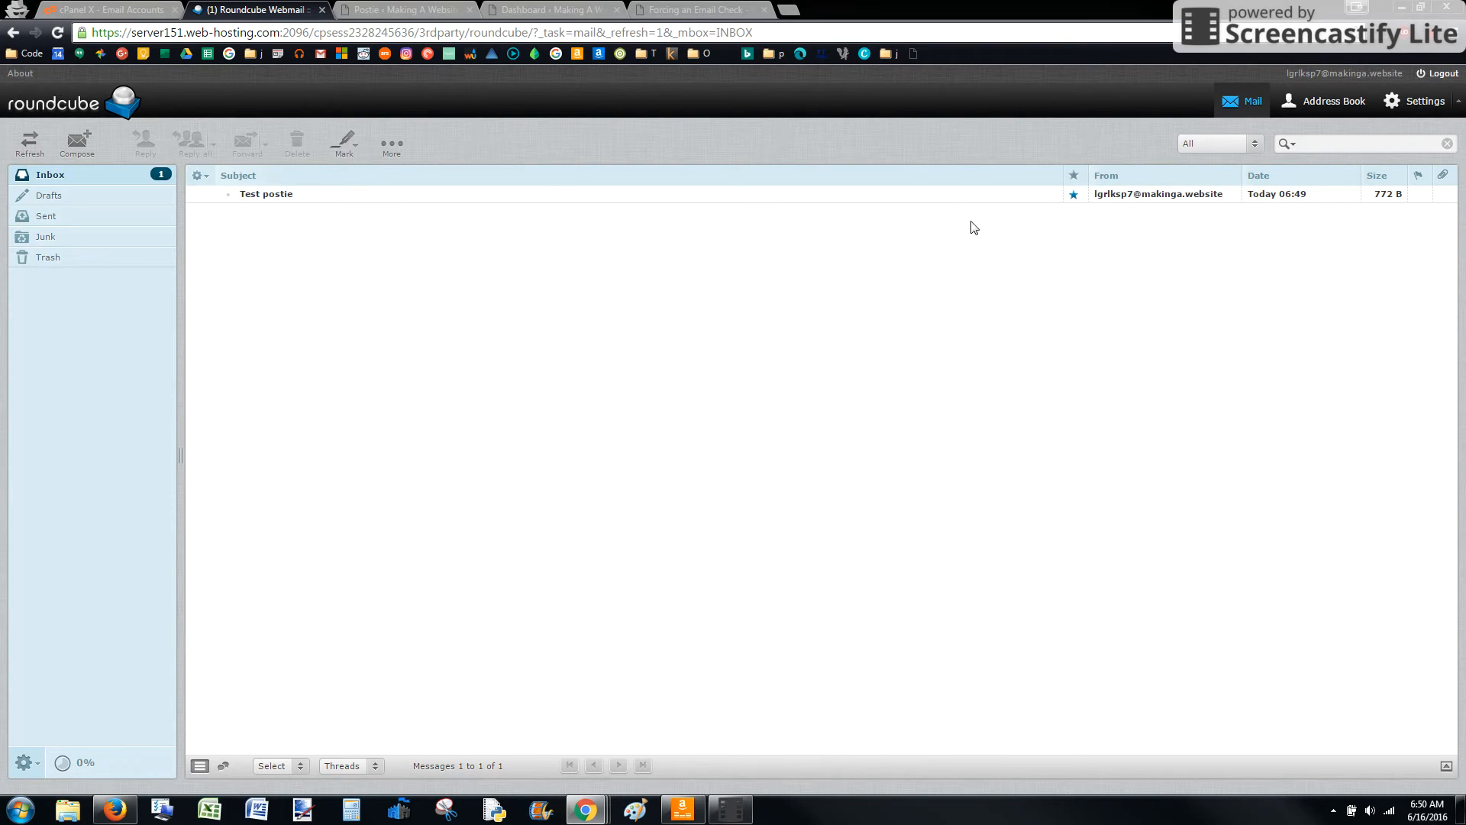
mouse_move(670, 276)
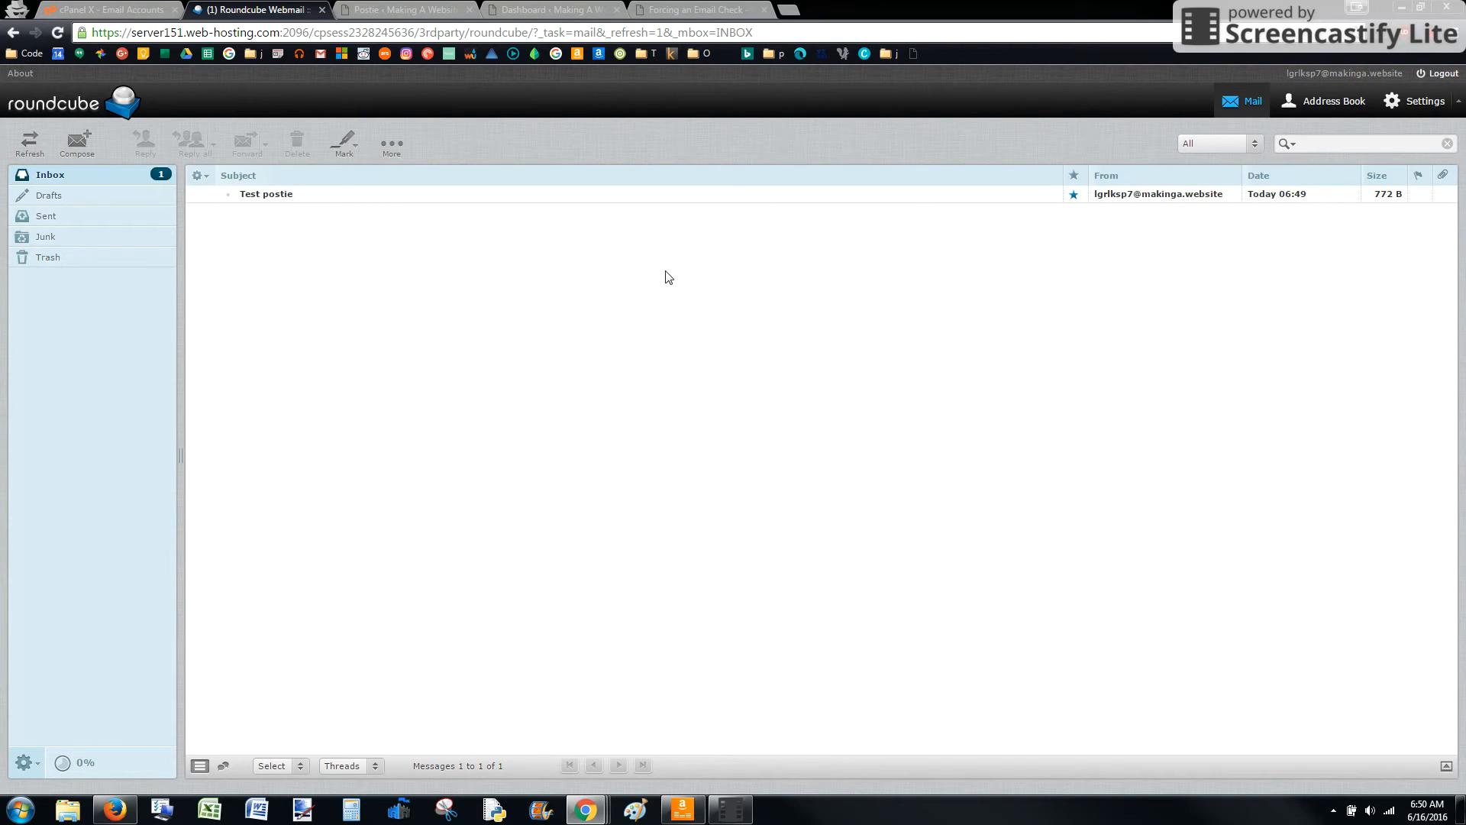
mouse_move(406, 9)
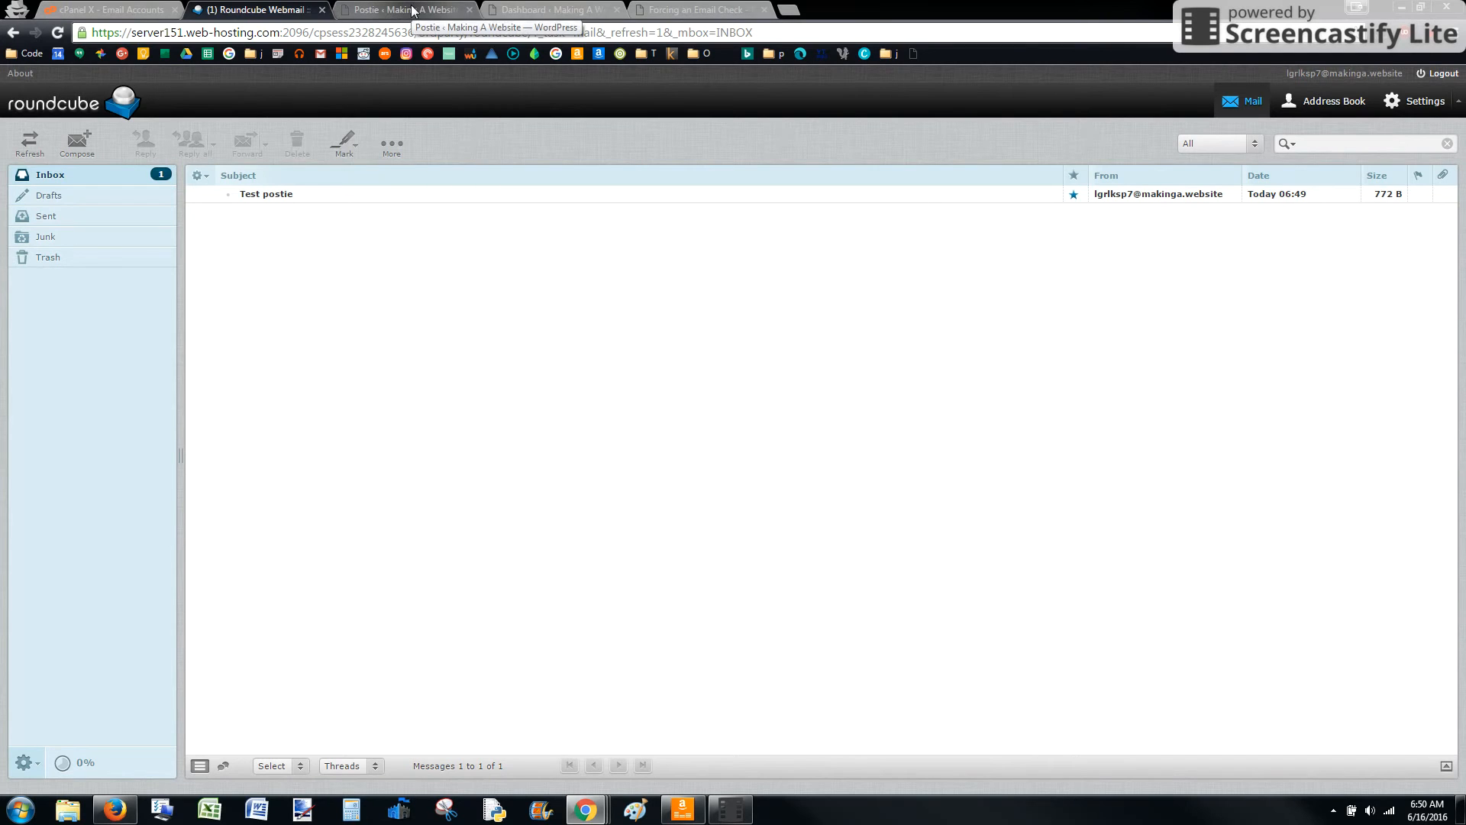
Step: Run Process Email in Postie and see the message ignored as an unauthorized sender
click(403, 10)
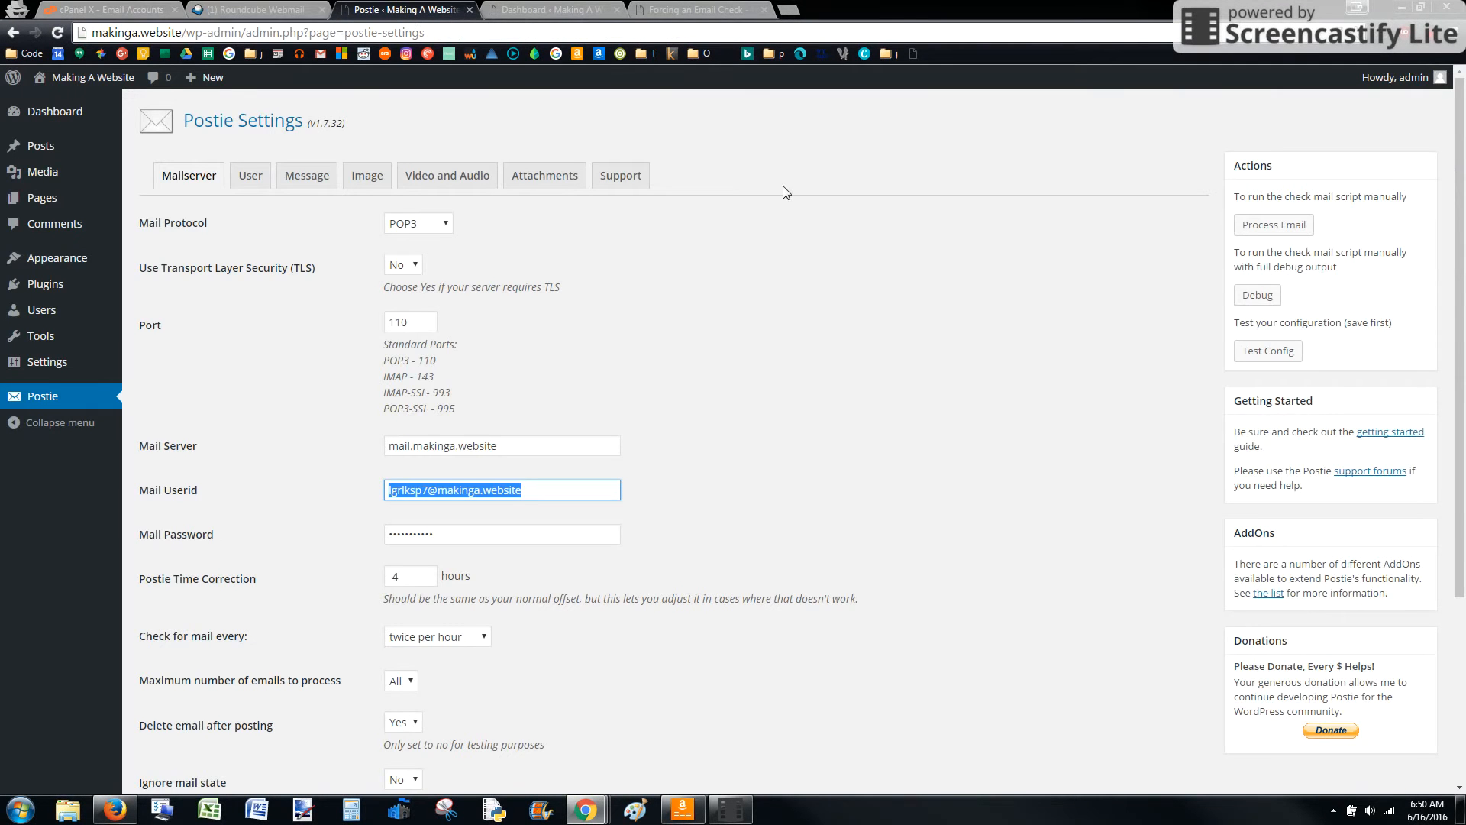
scroll(down, 3)
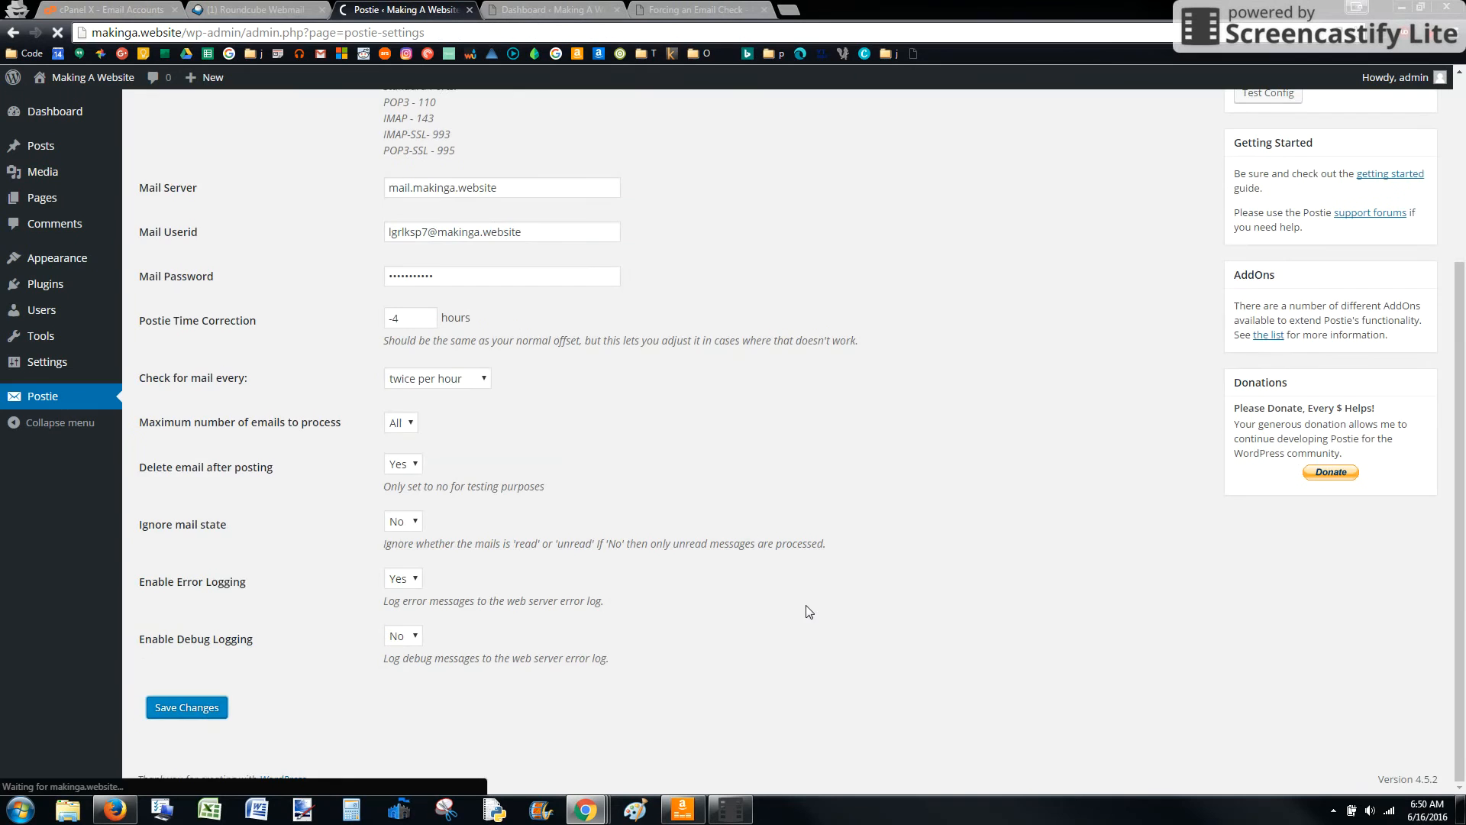
scroll(up, 3)
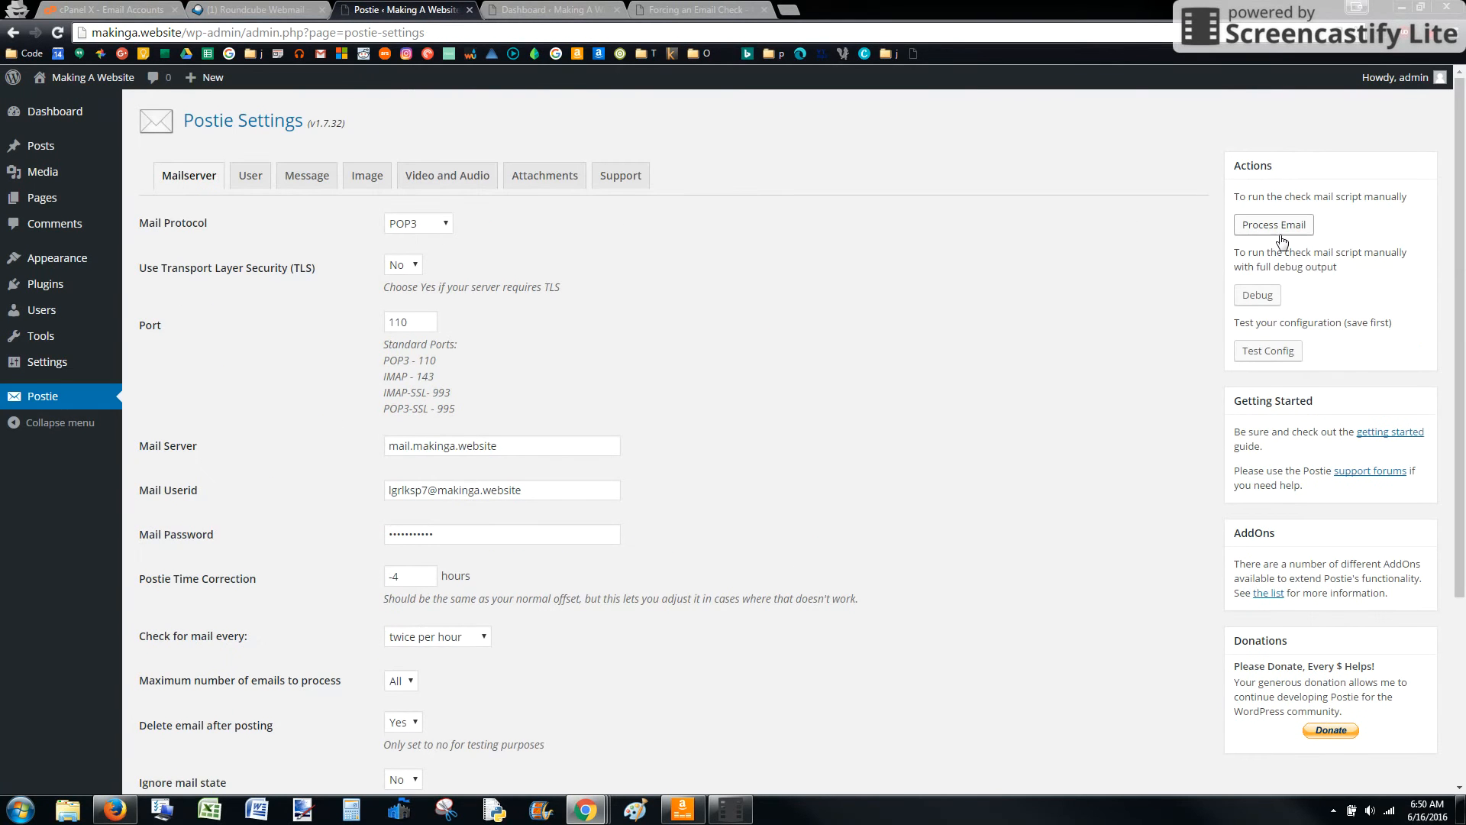
mouse_move(1274, 235)
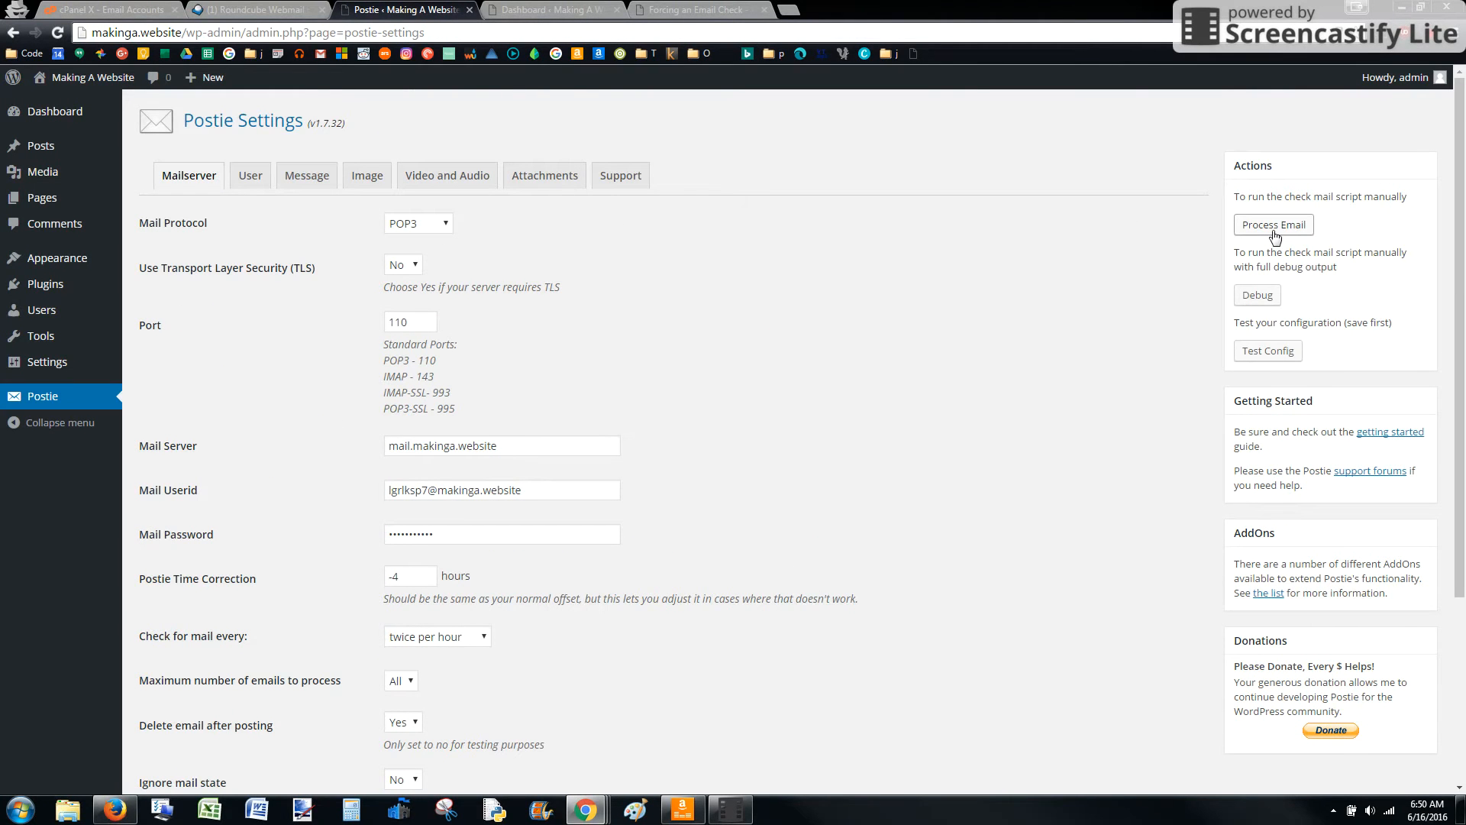
mouse_move(507, 638)
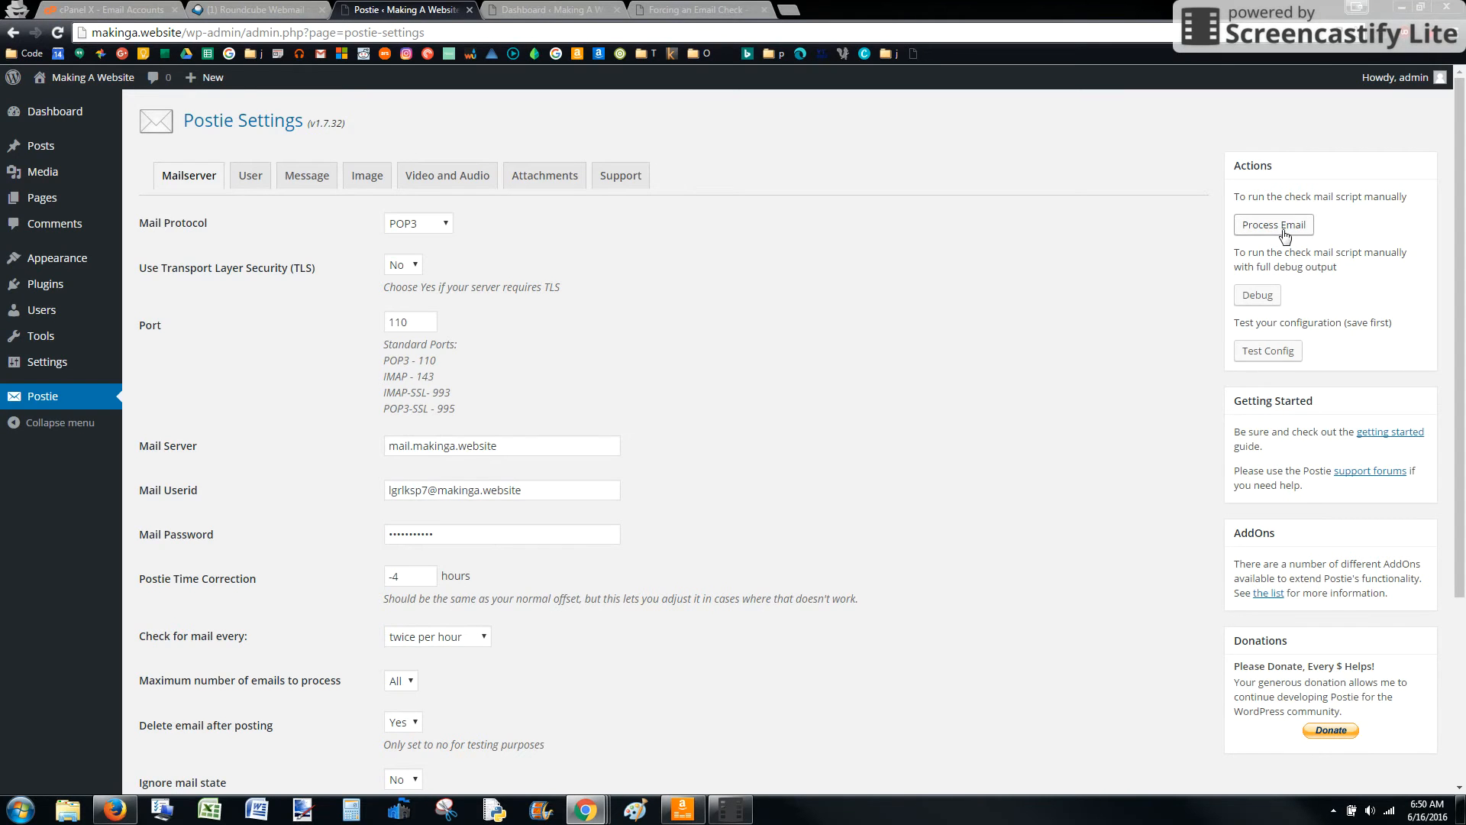
click(1272, 224)
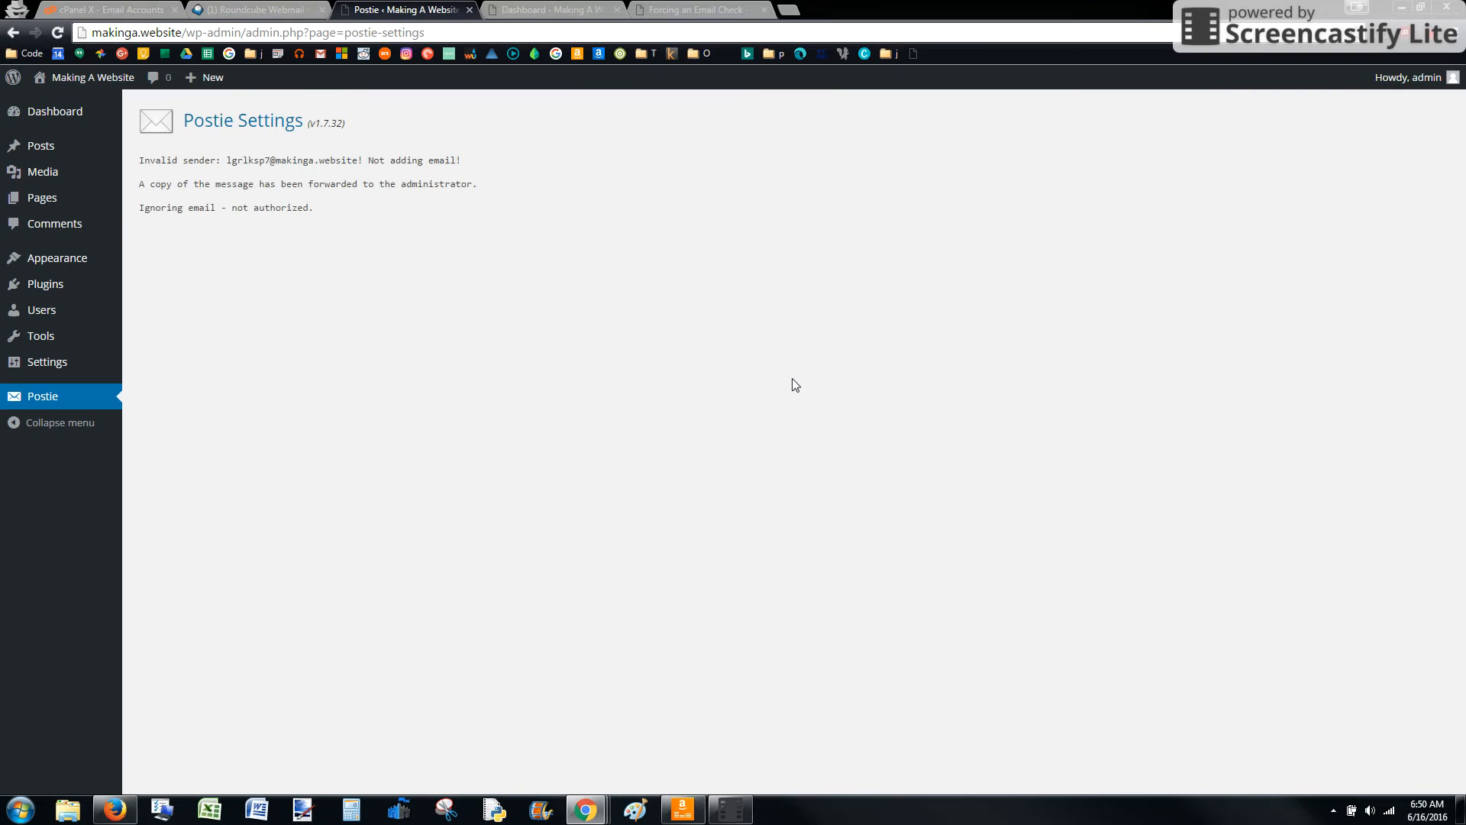
mouse_move(327, 177)
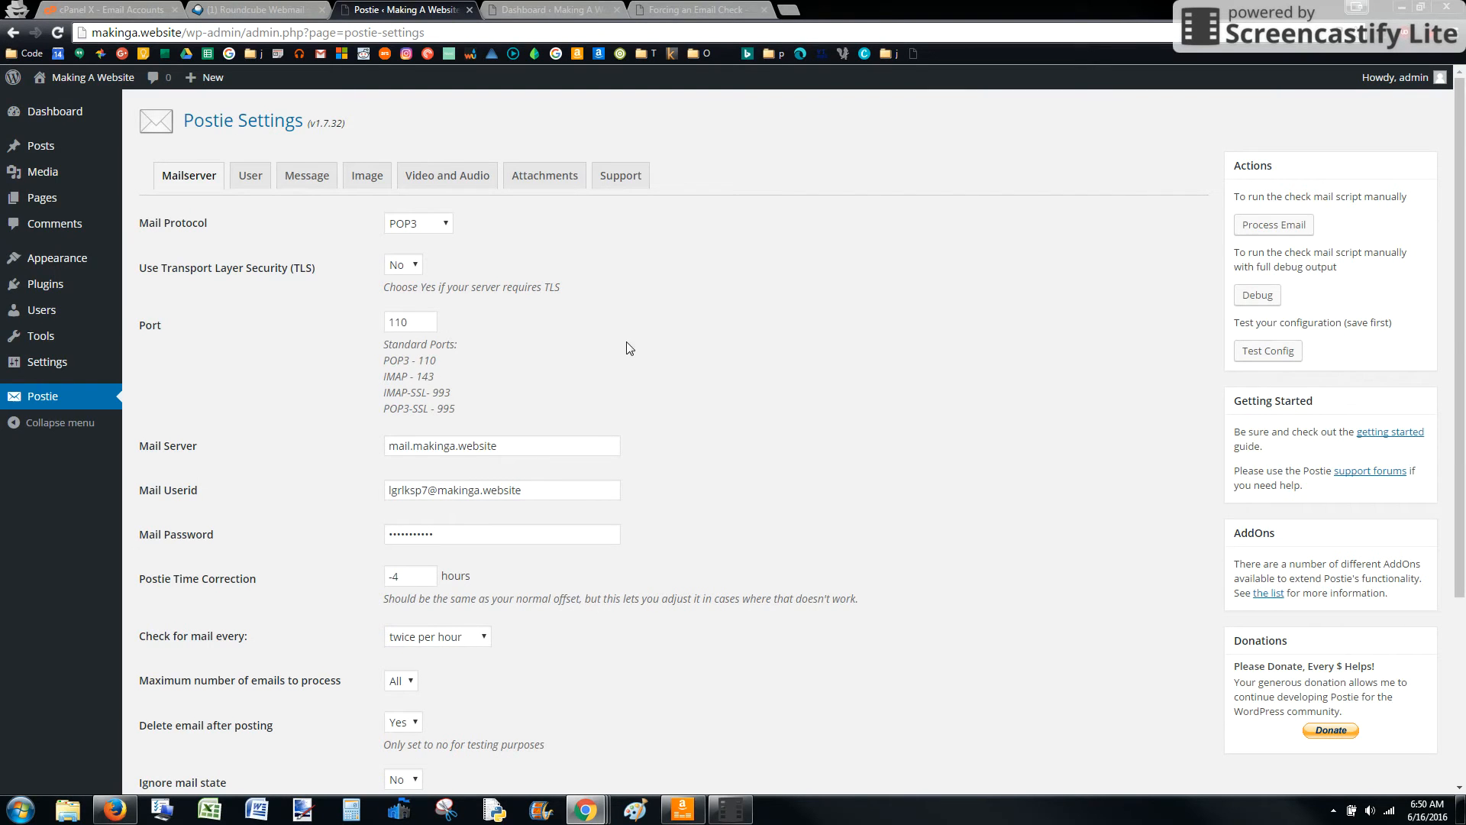
mouse_move(681, 338)
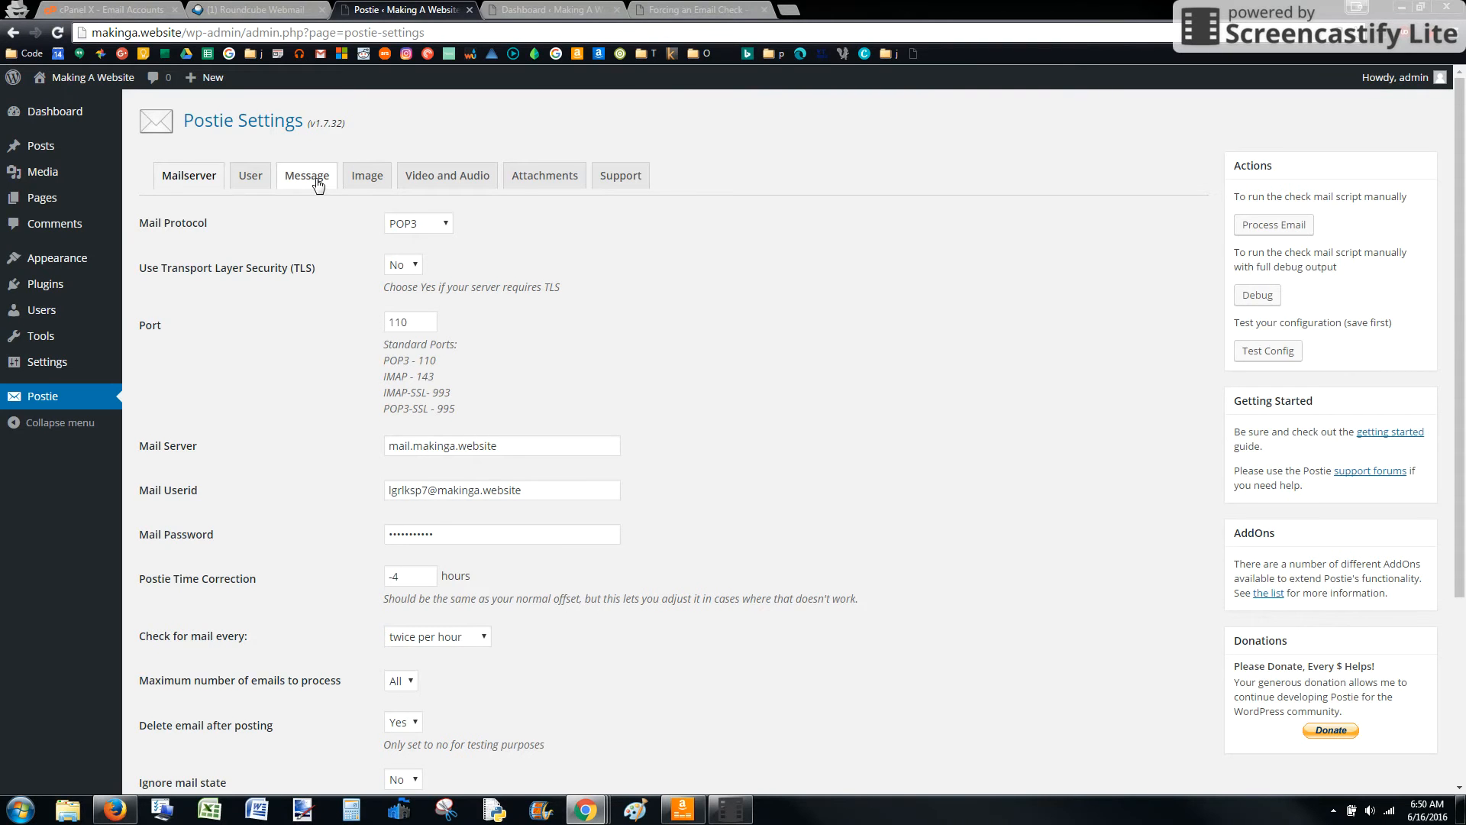
click(249, 174)
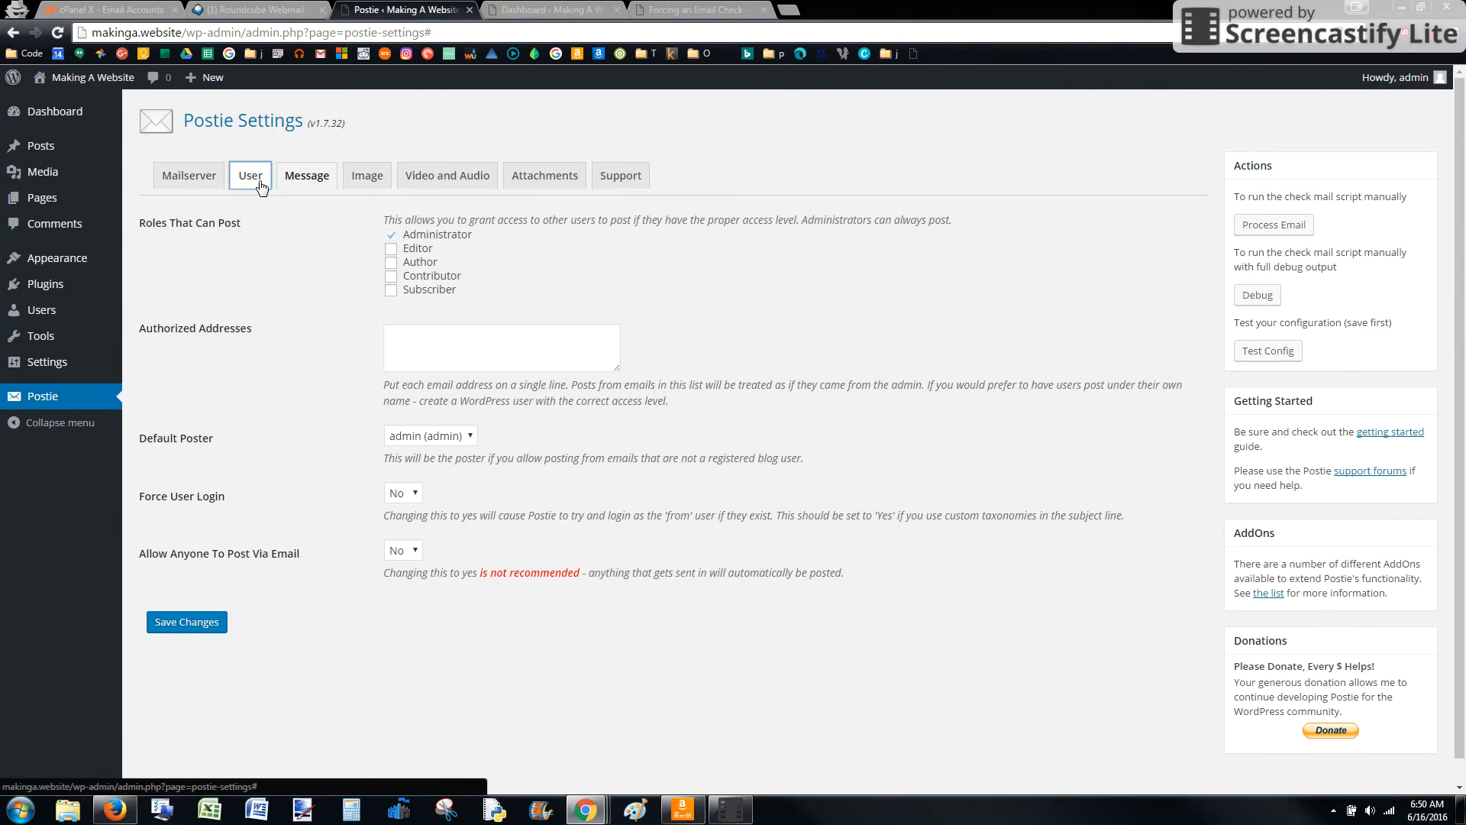
click(501, 346)
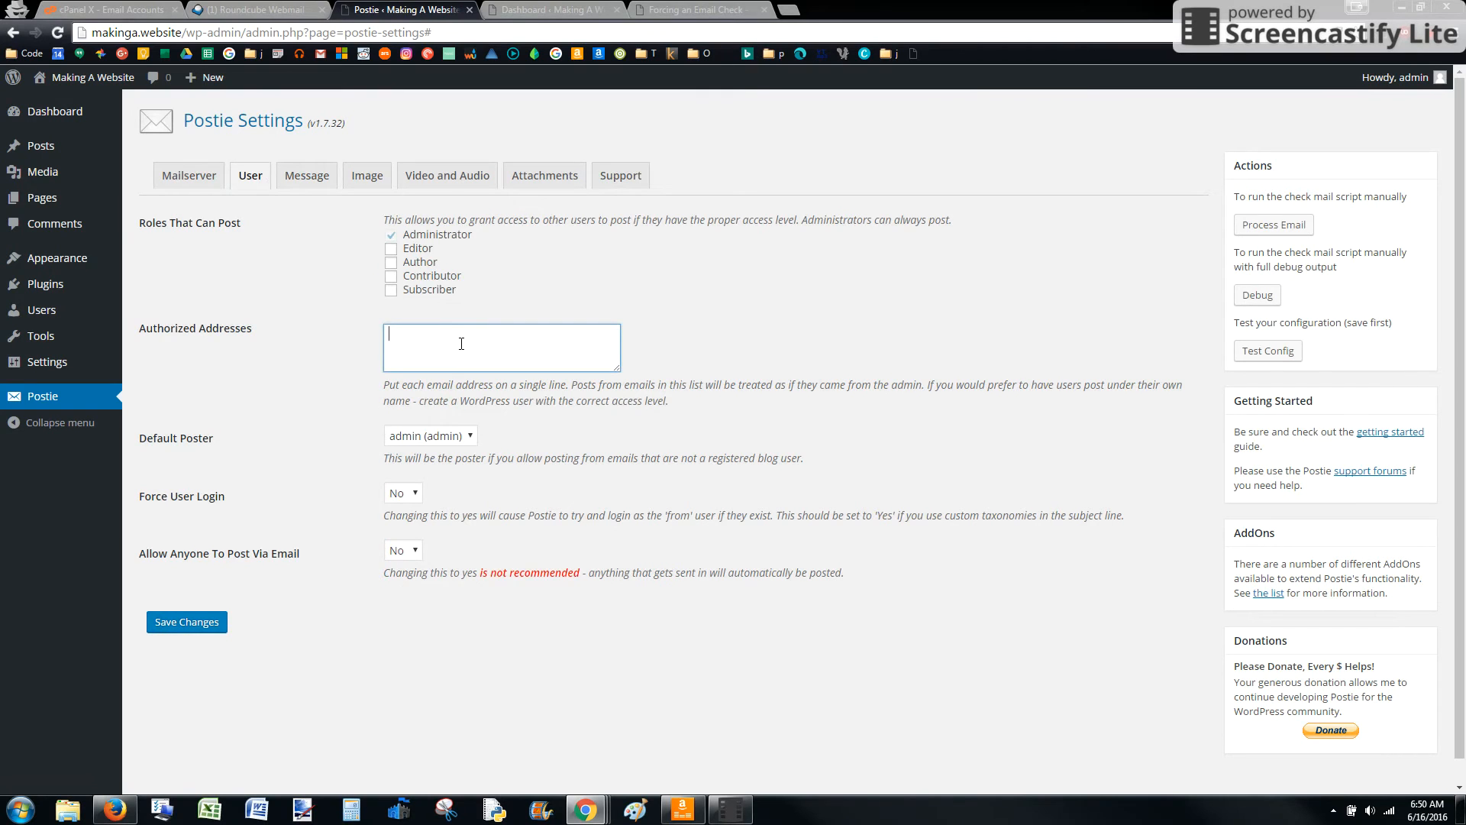
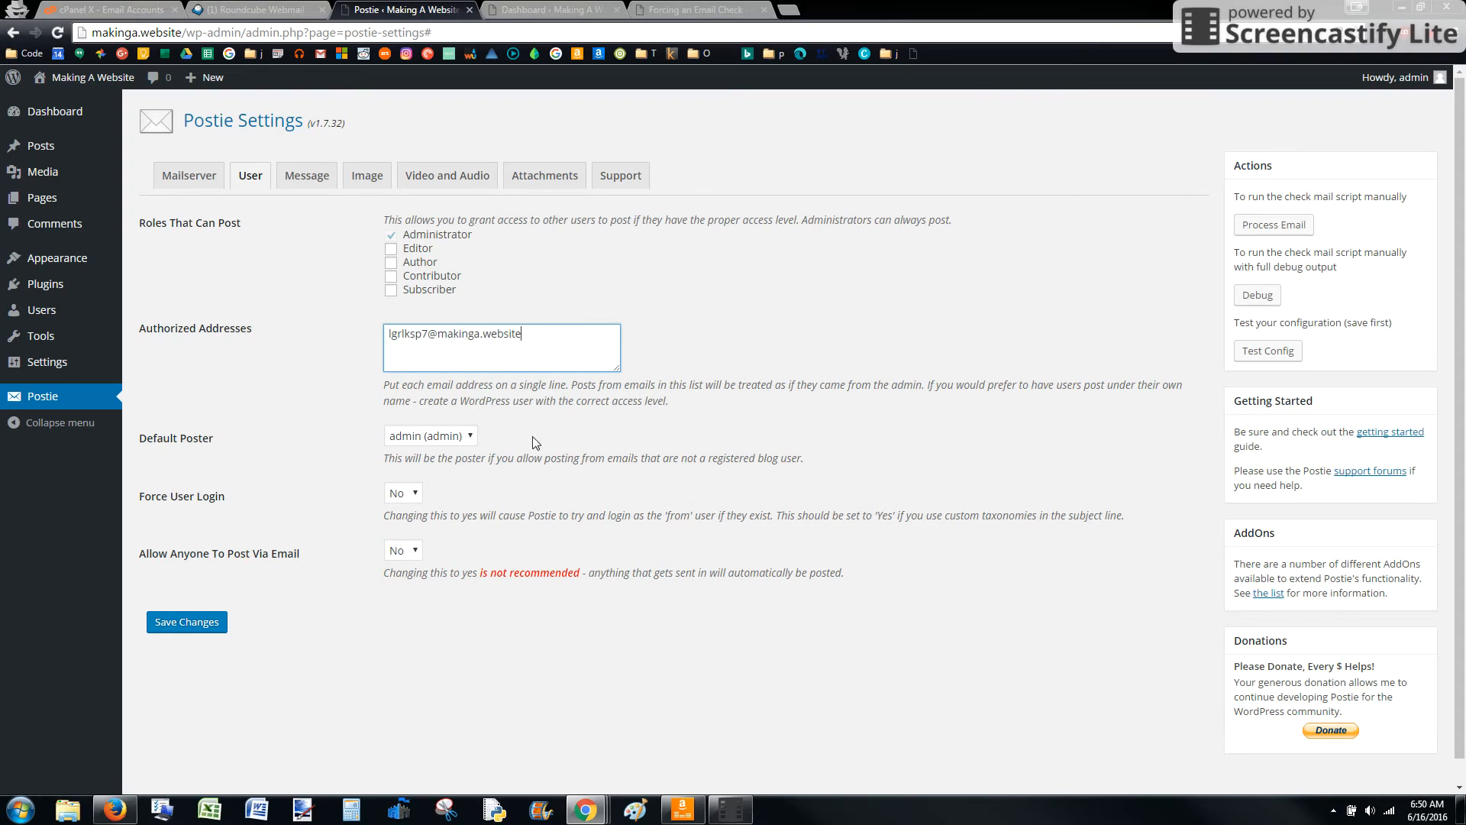
mouse_move(603, 286)
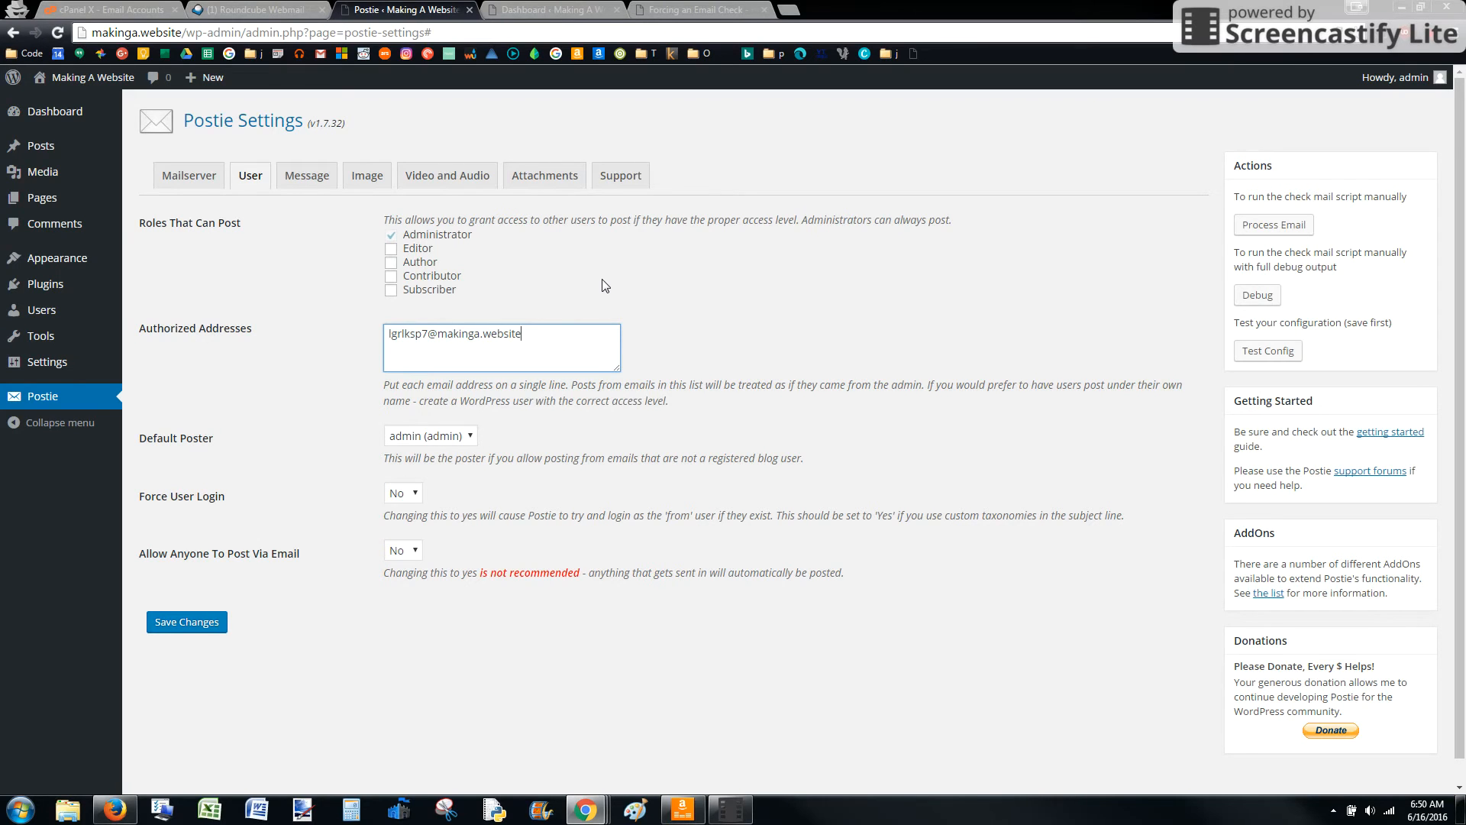
click(403, 549)
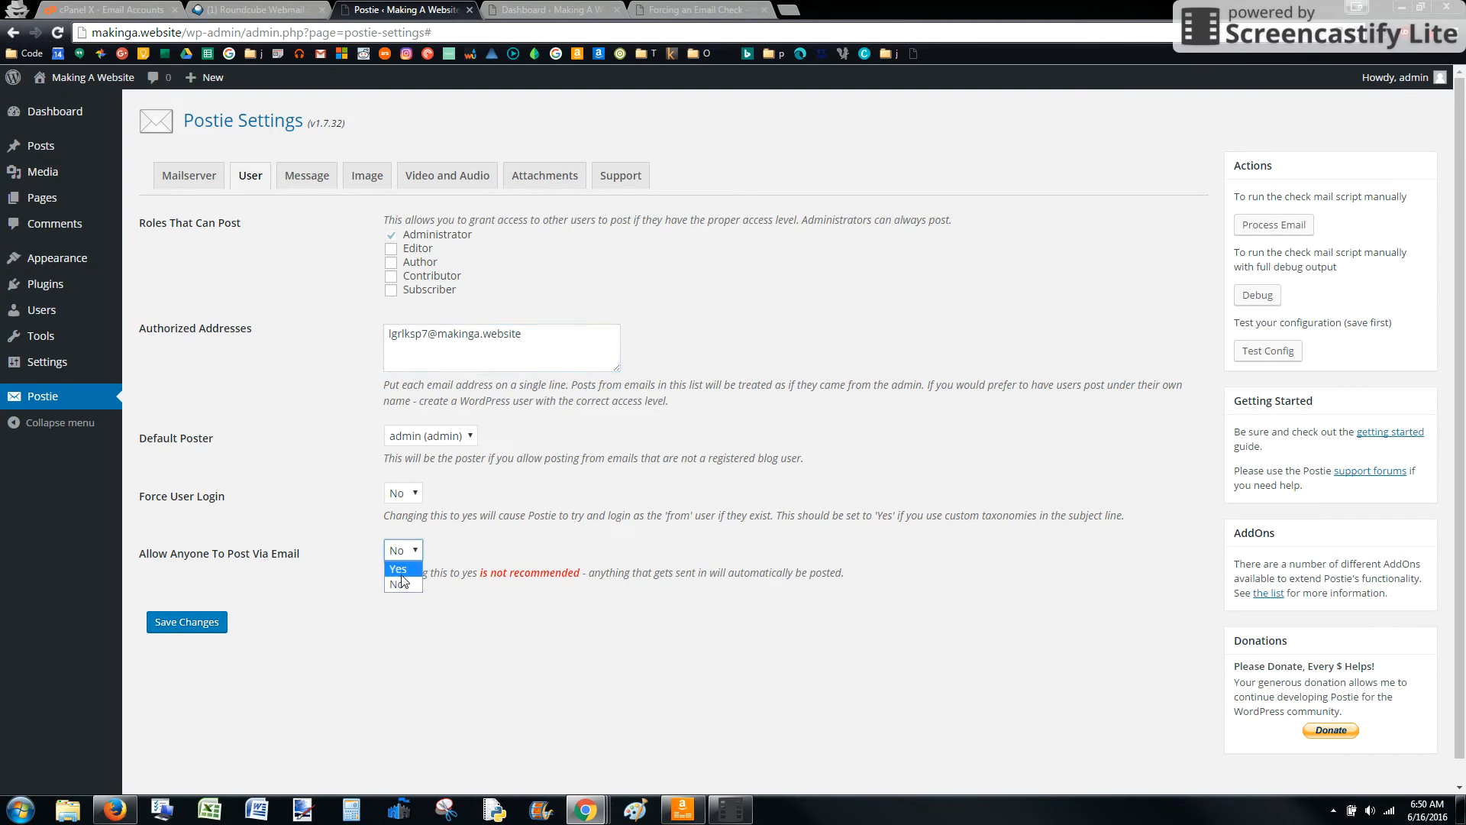
click(399, 568)
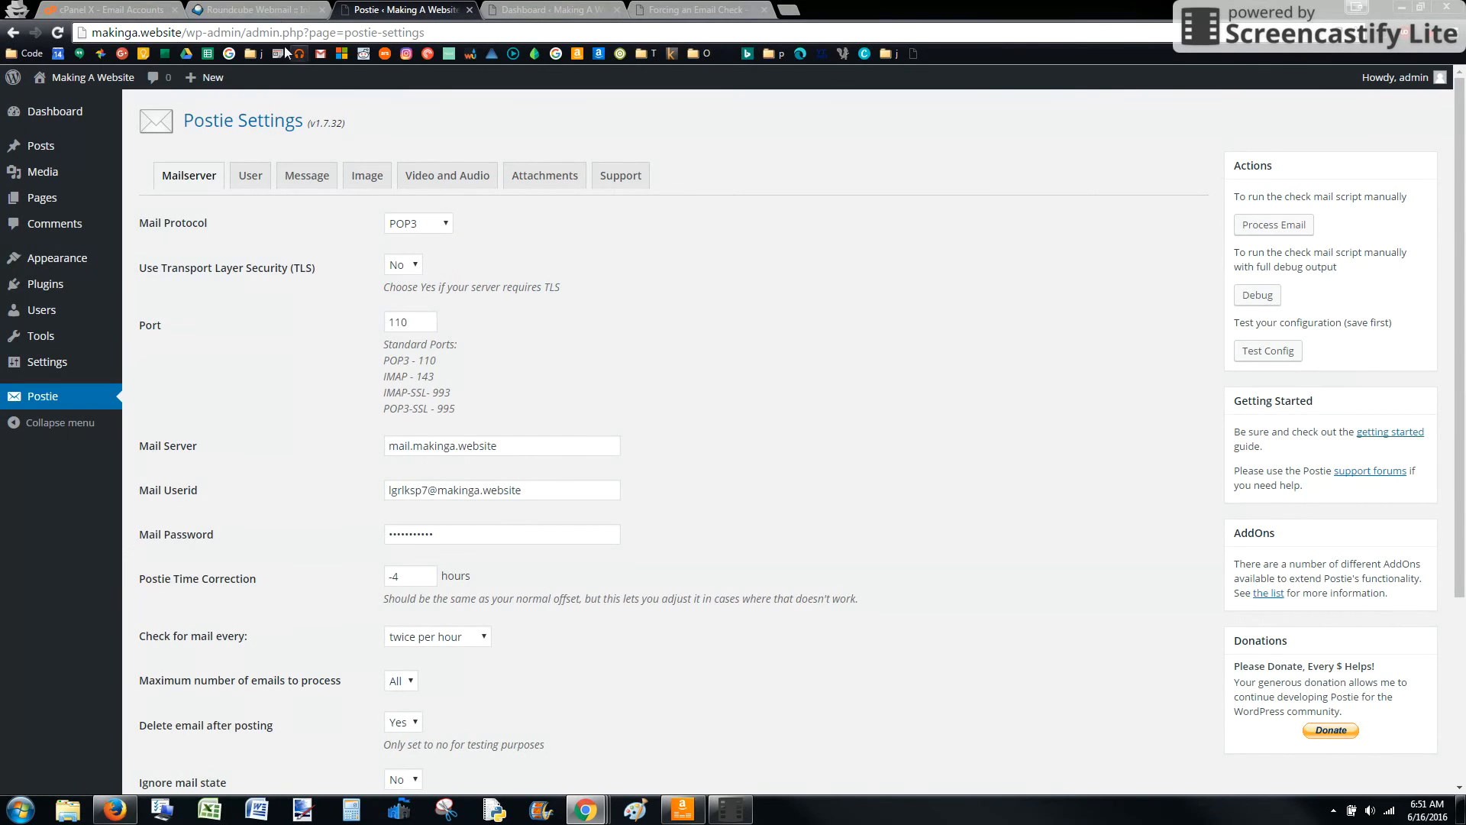
mouse_move(256, 10)
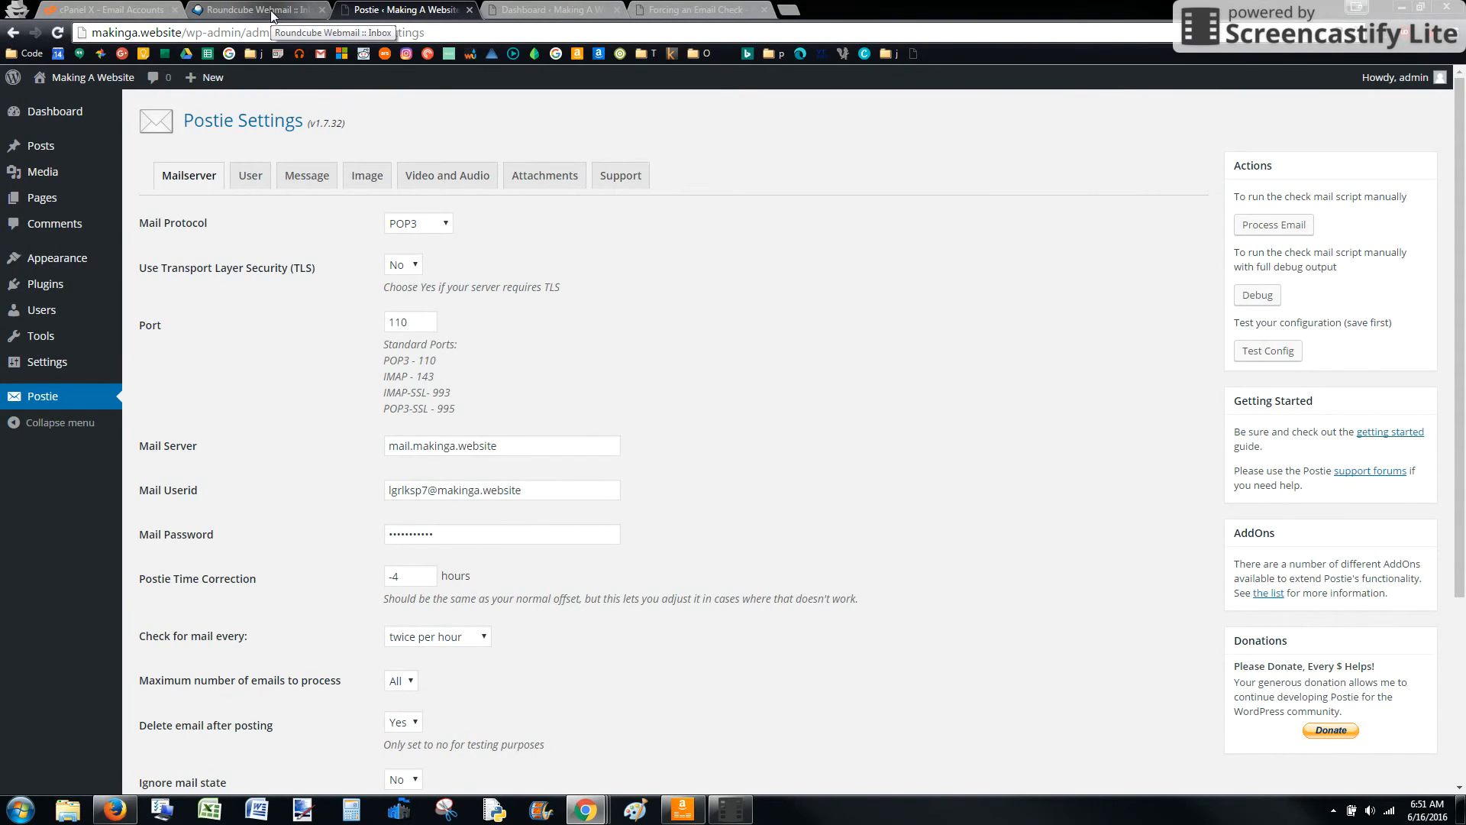
click(252, 9)
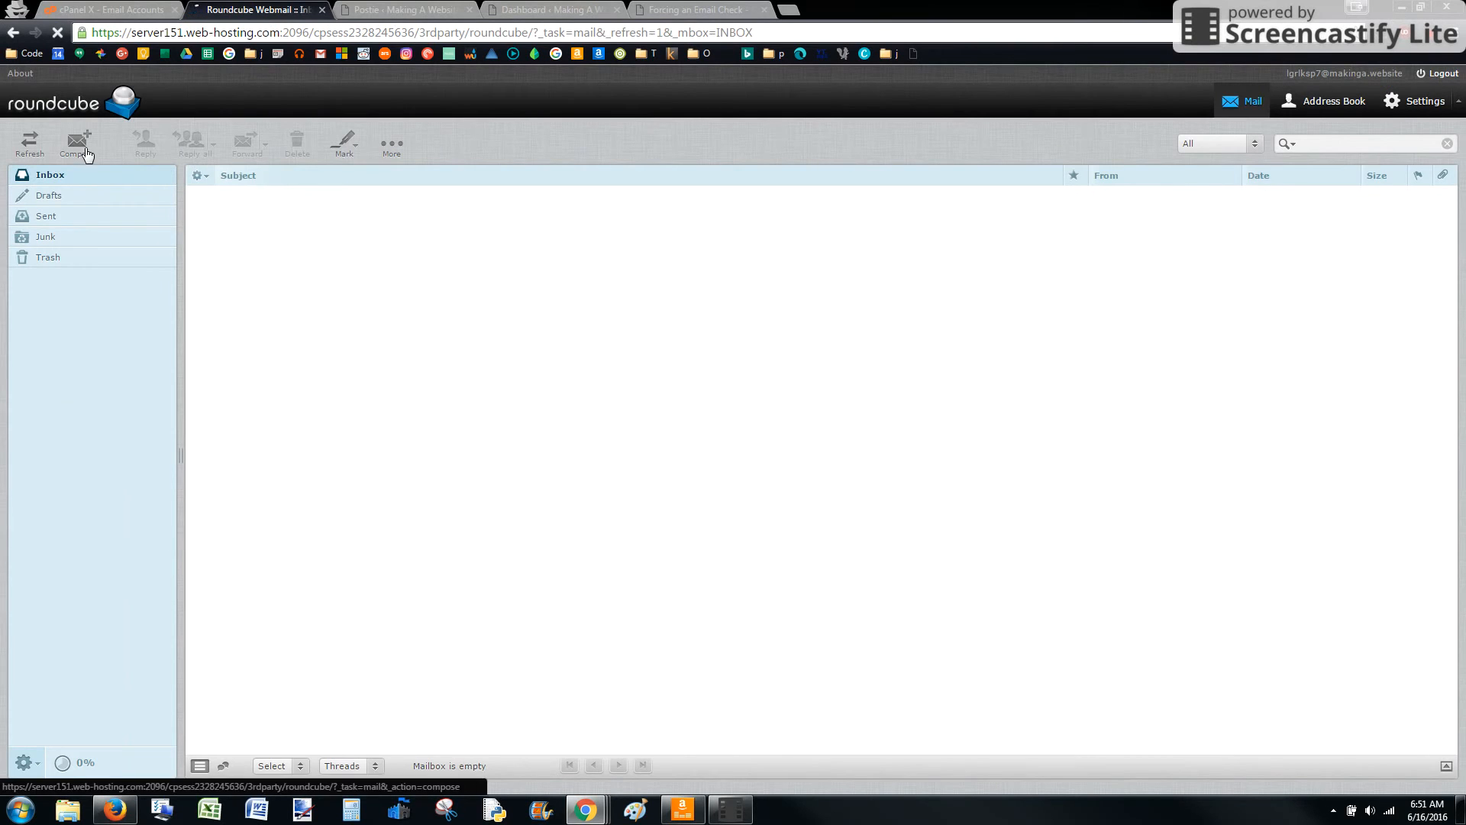
click(78, 145)
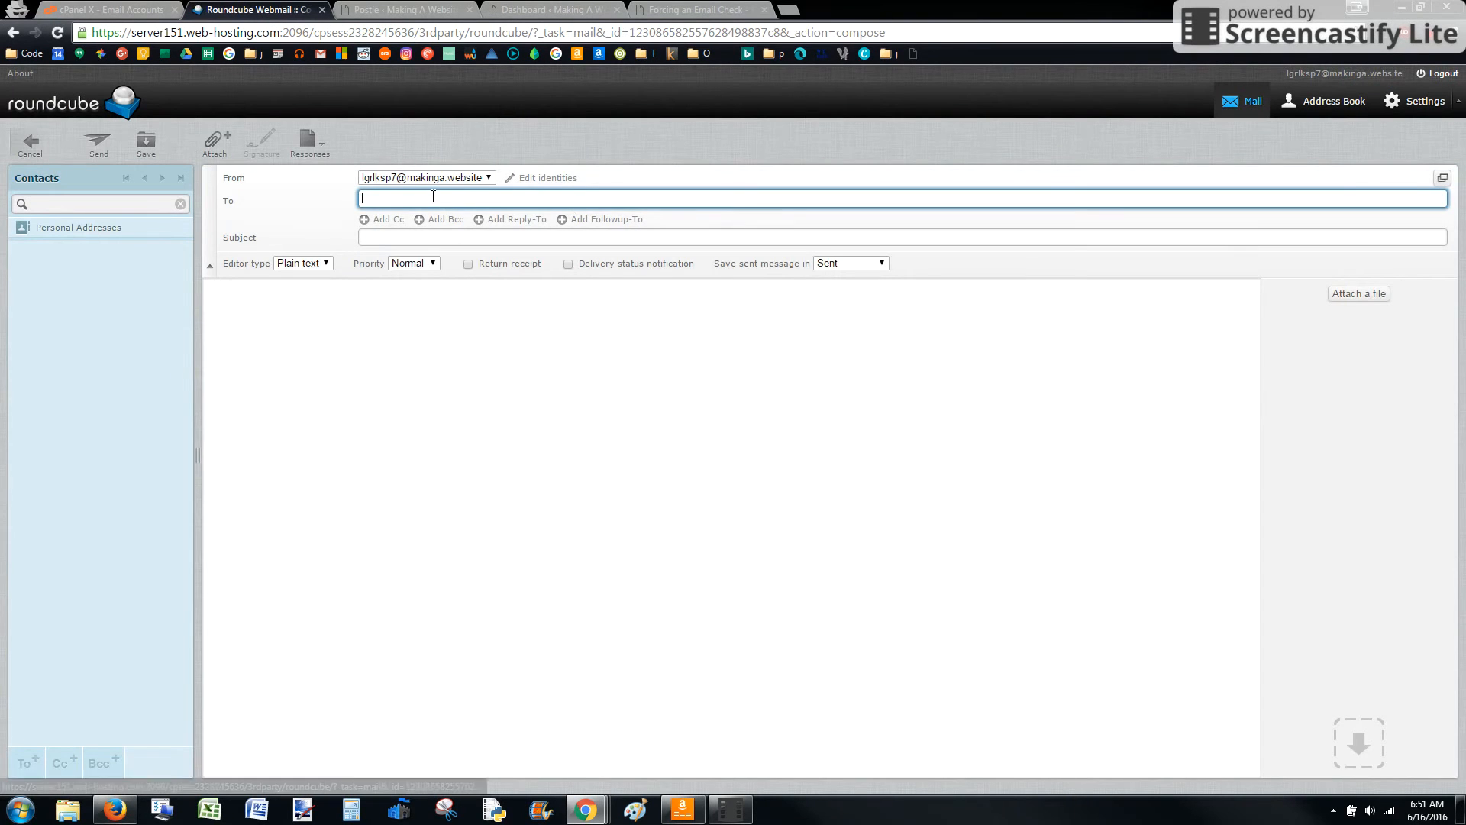
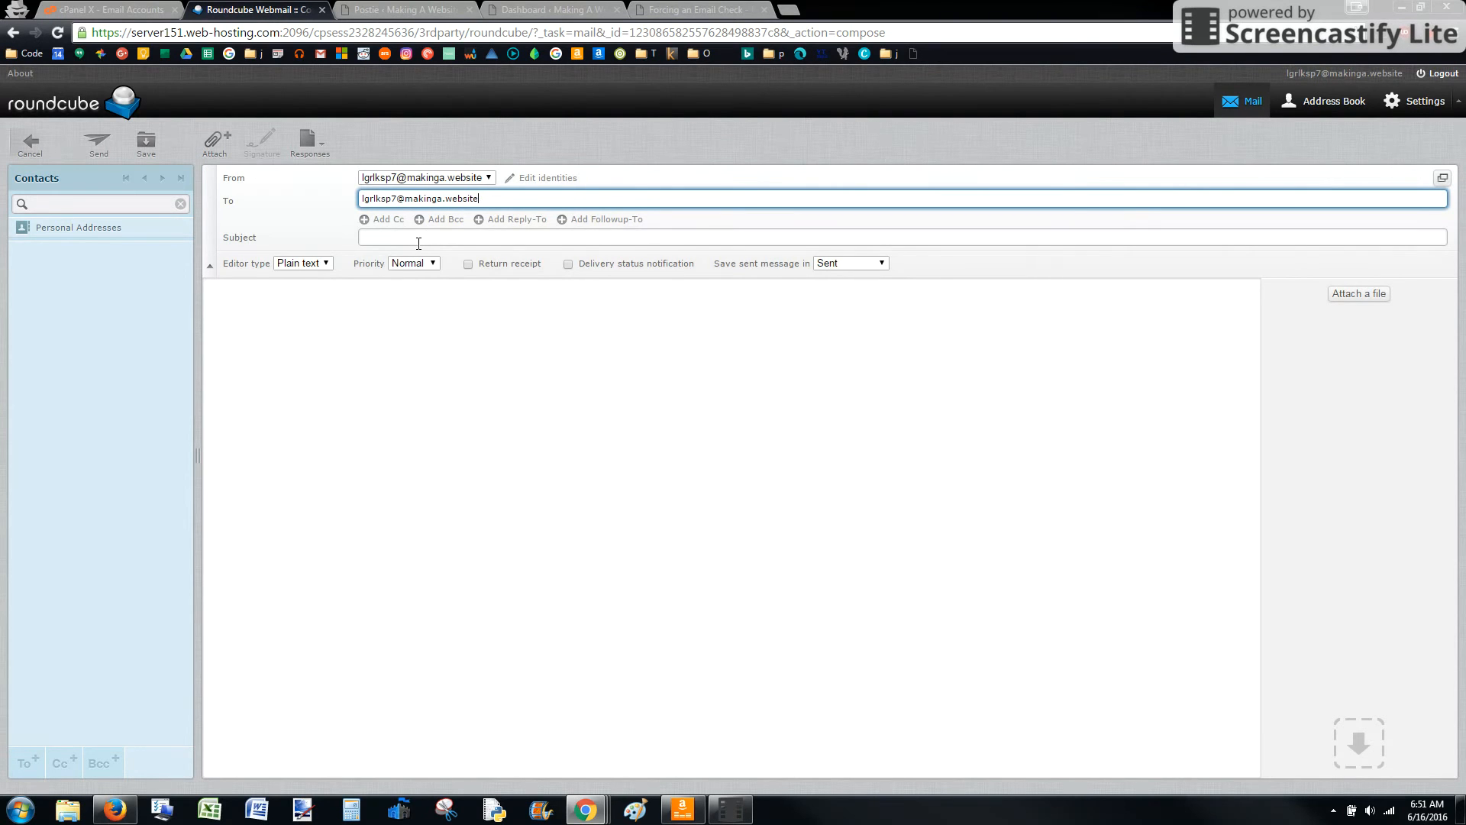
text(T)
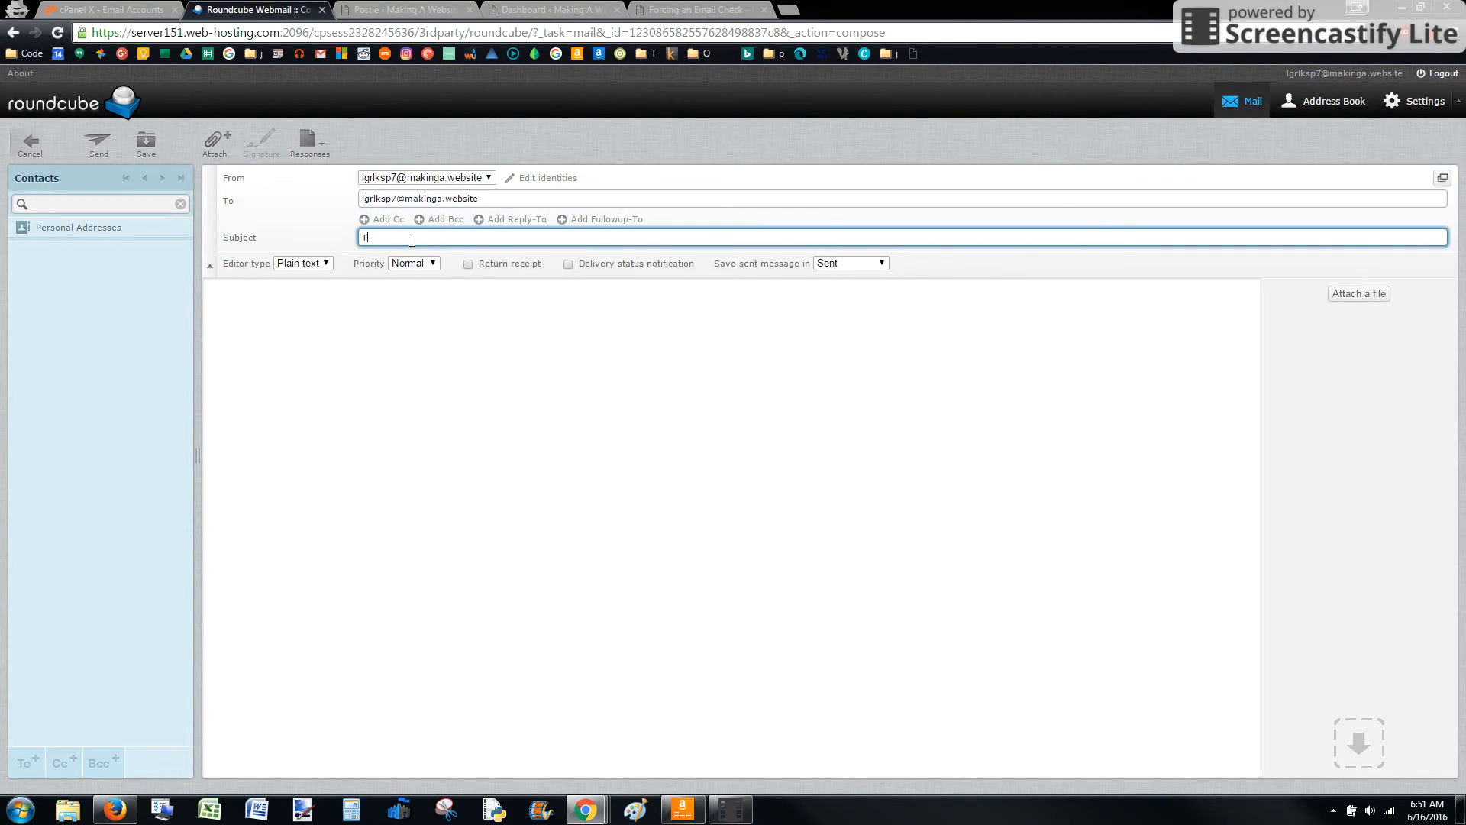
text(Test Postie)
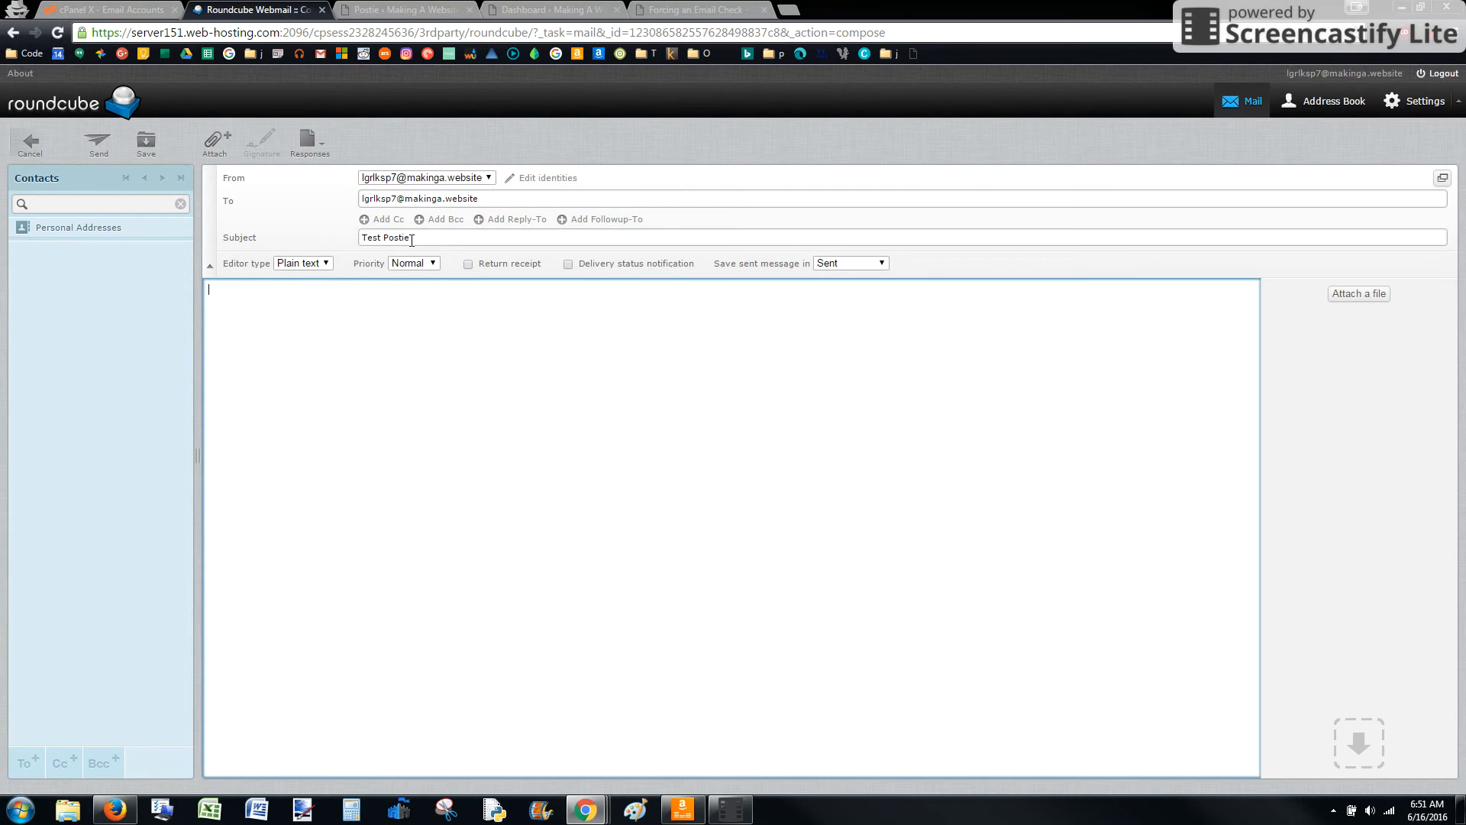
text(Testing 1)
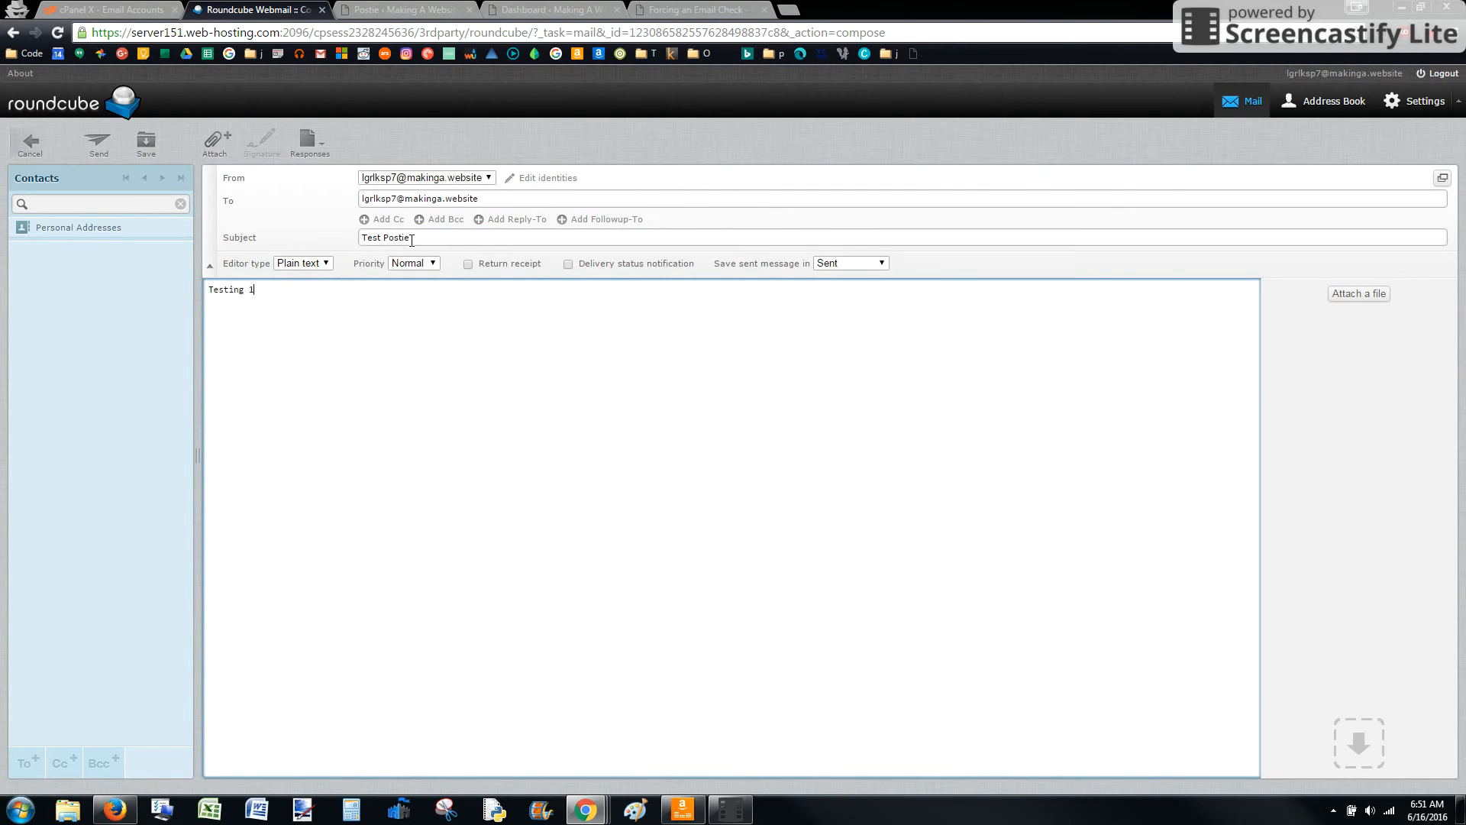
text(2 3 4)
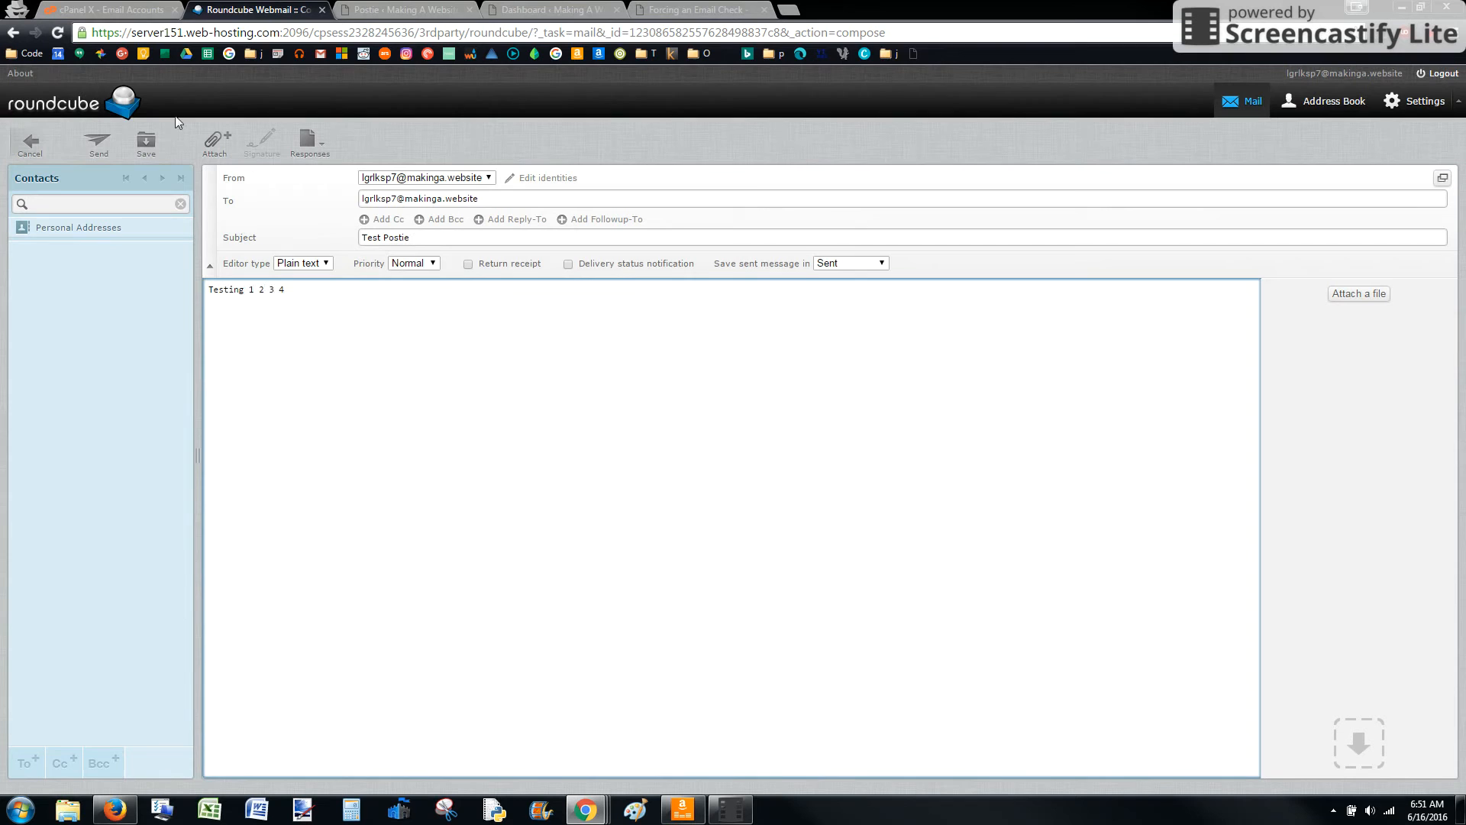
Step: Send the test email and return to the Postie settings page
click(98, 145)
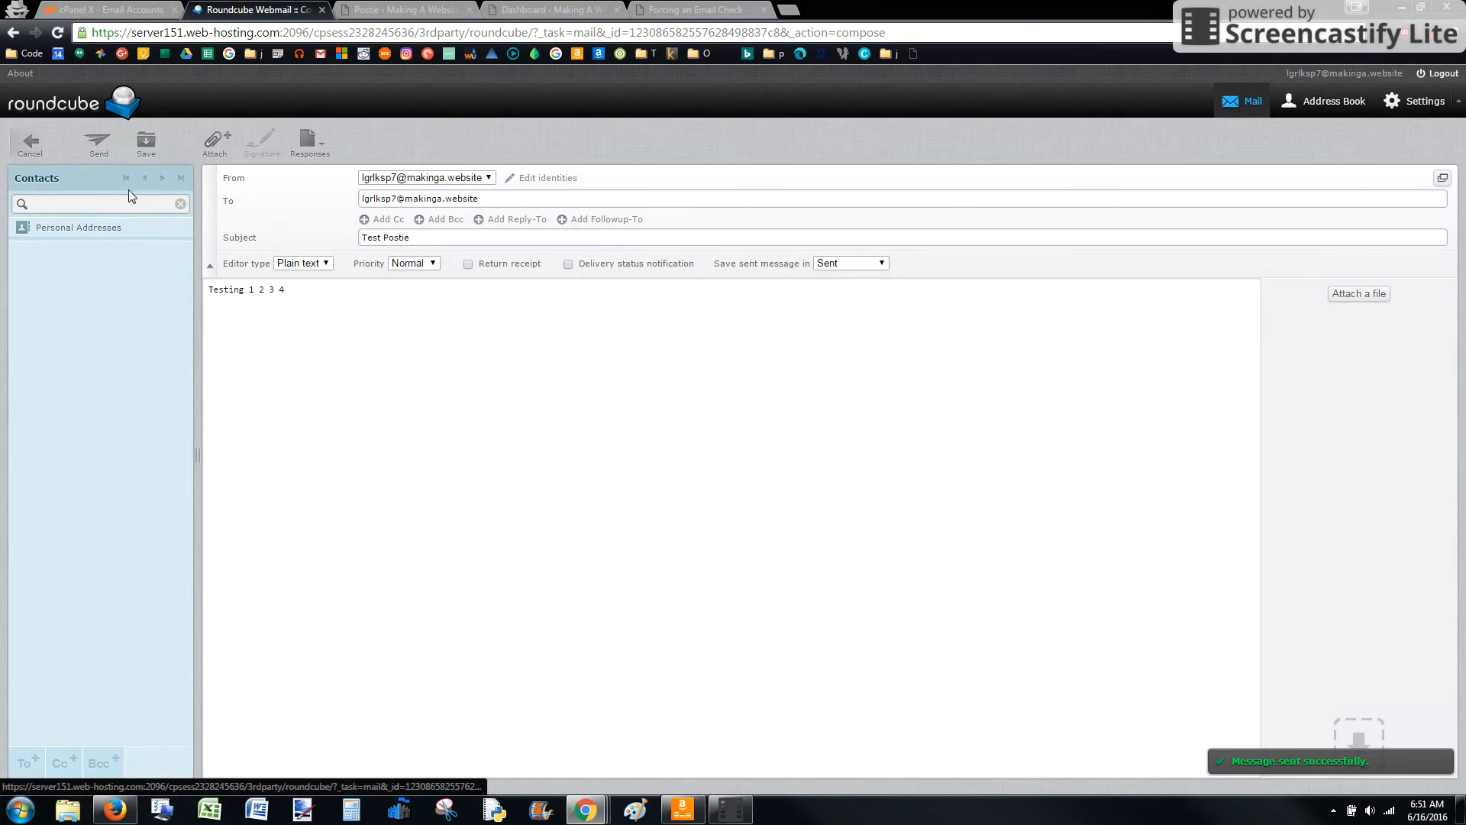
click(98, 145)
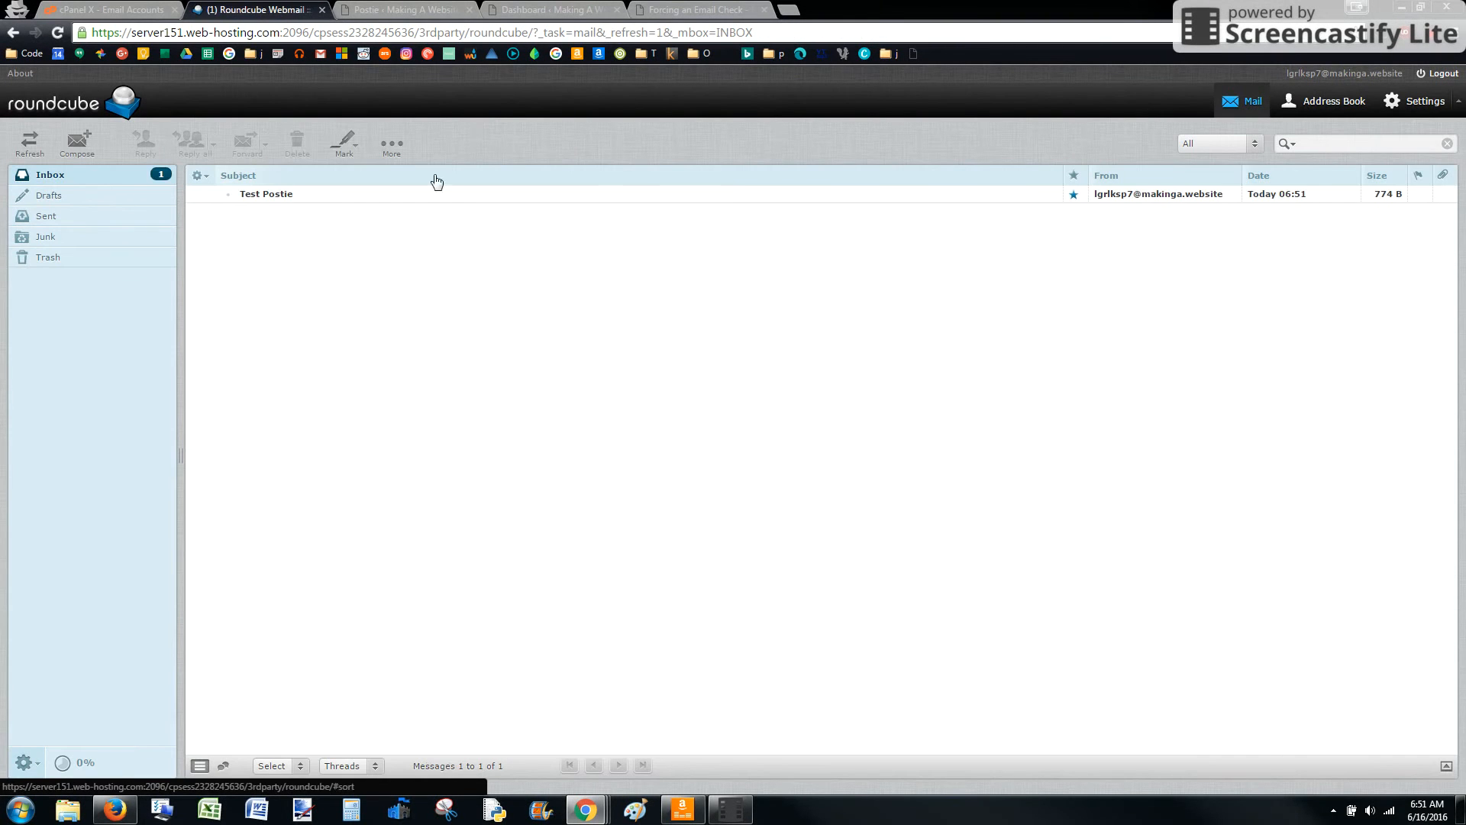
click(403, 9)
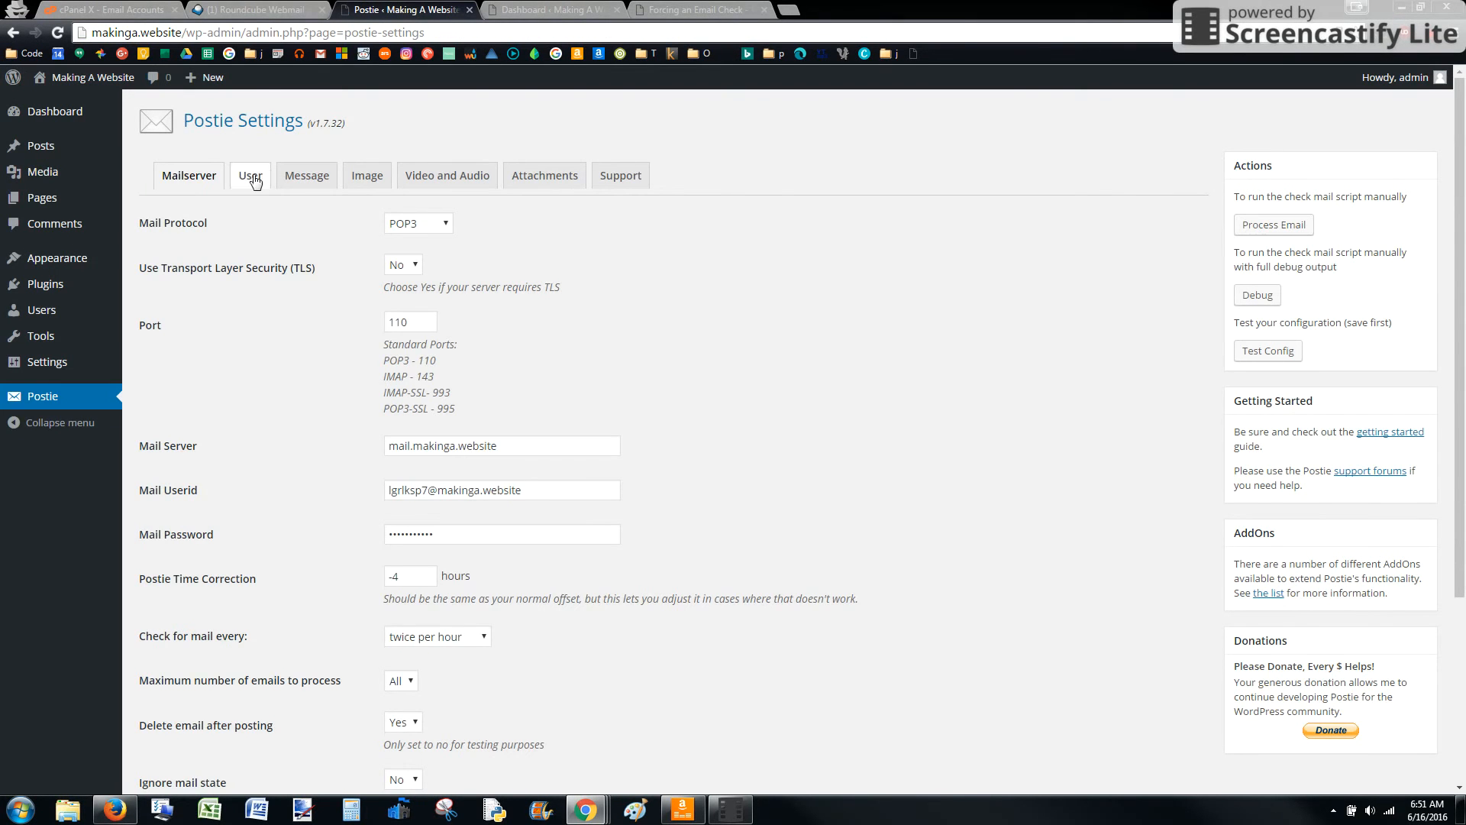
Step: Run Postie's Process Email to fetch the test message
click(1272, 225)
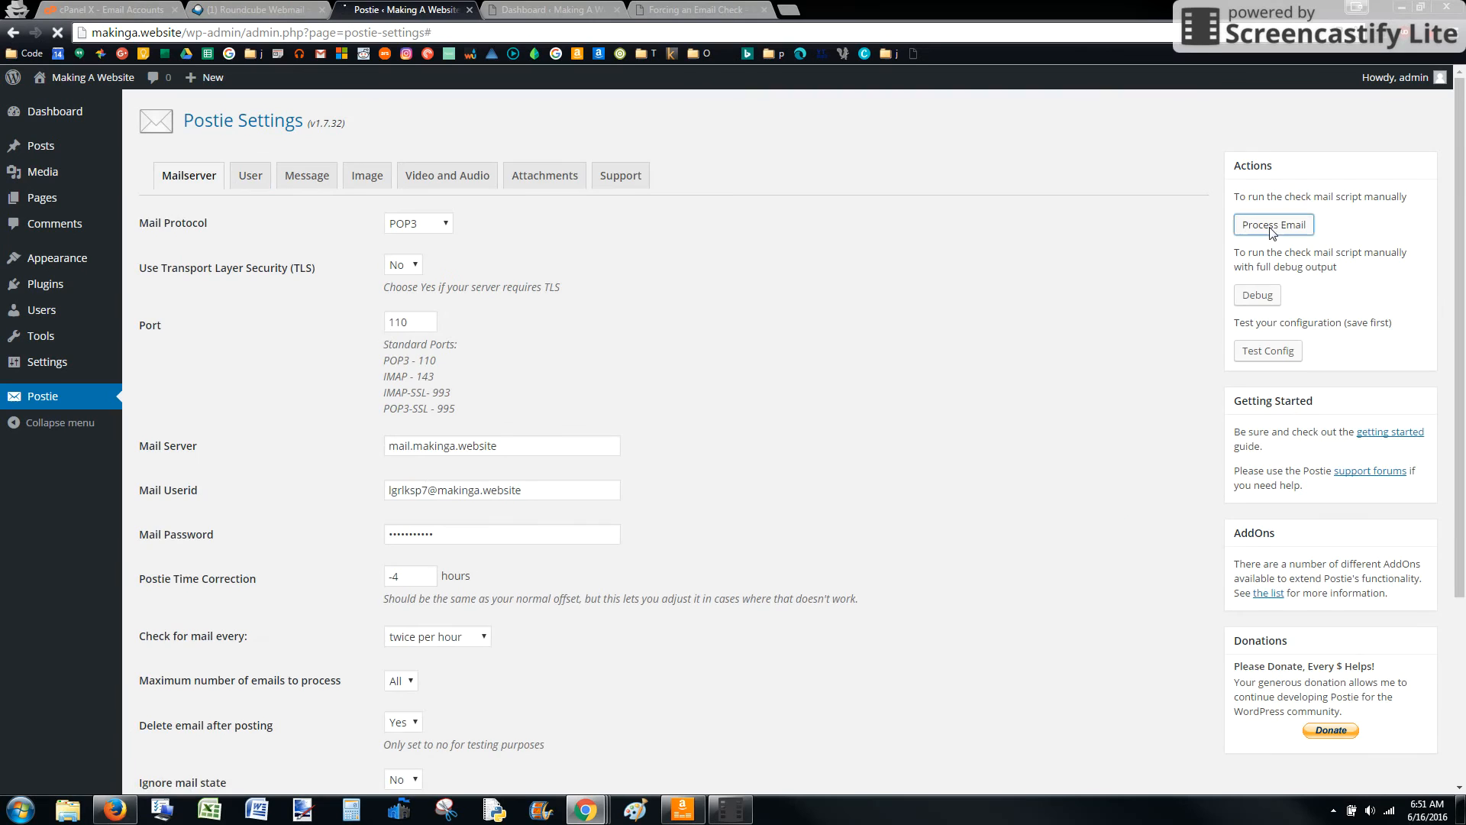
click(1272, 224)
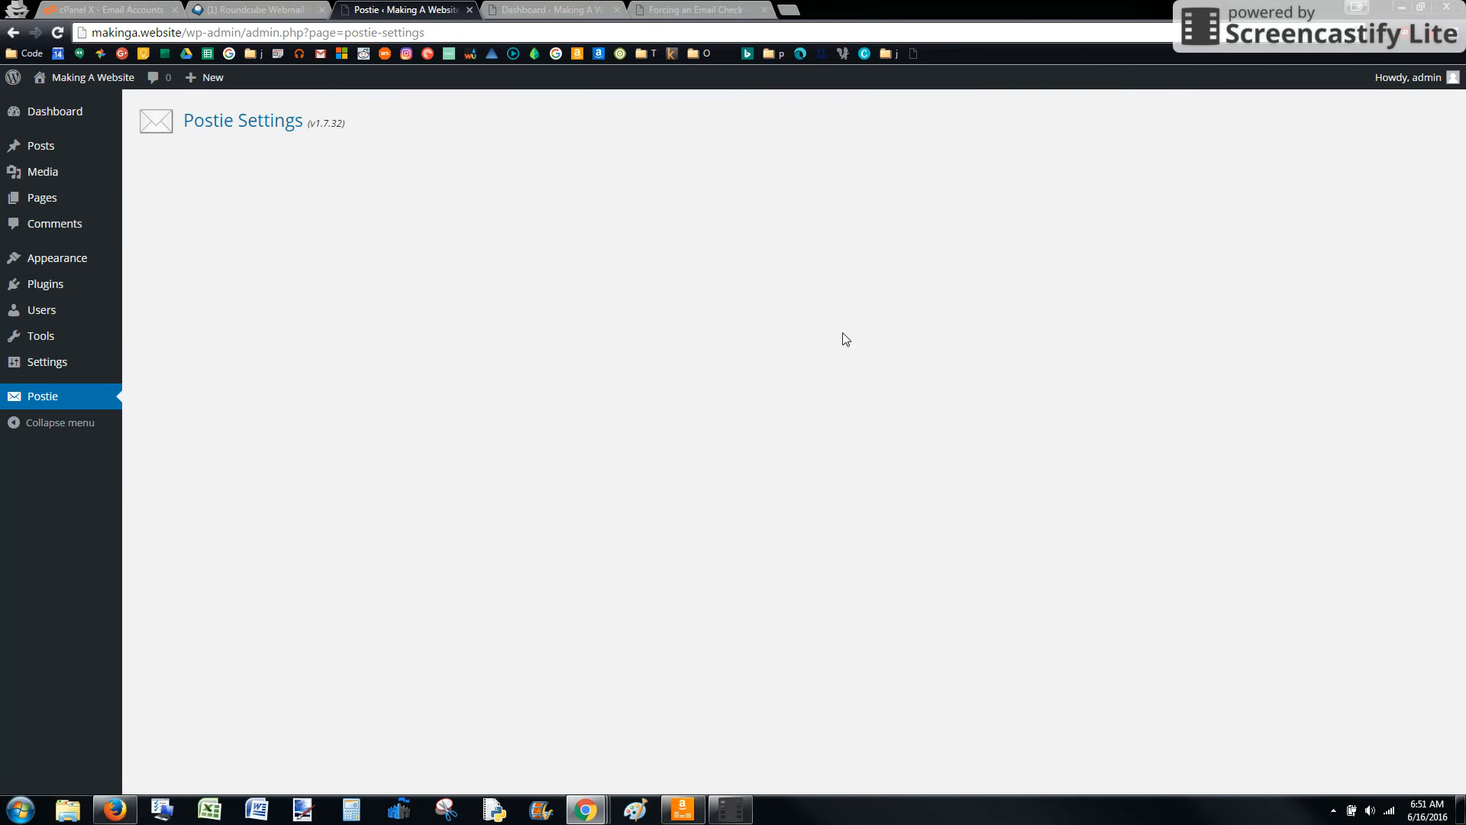
mouse_move(238, 123)
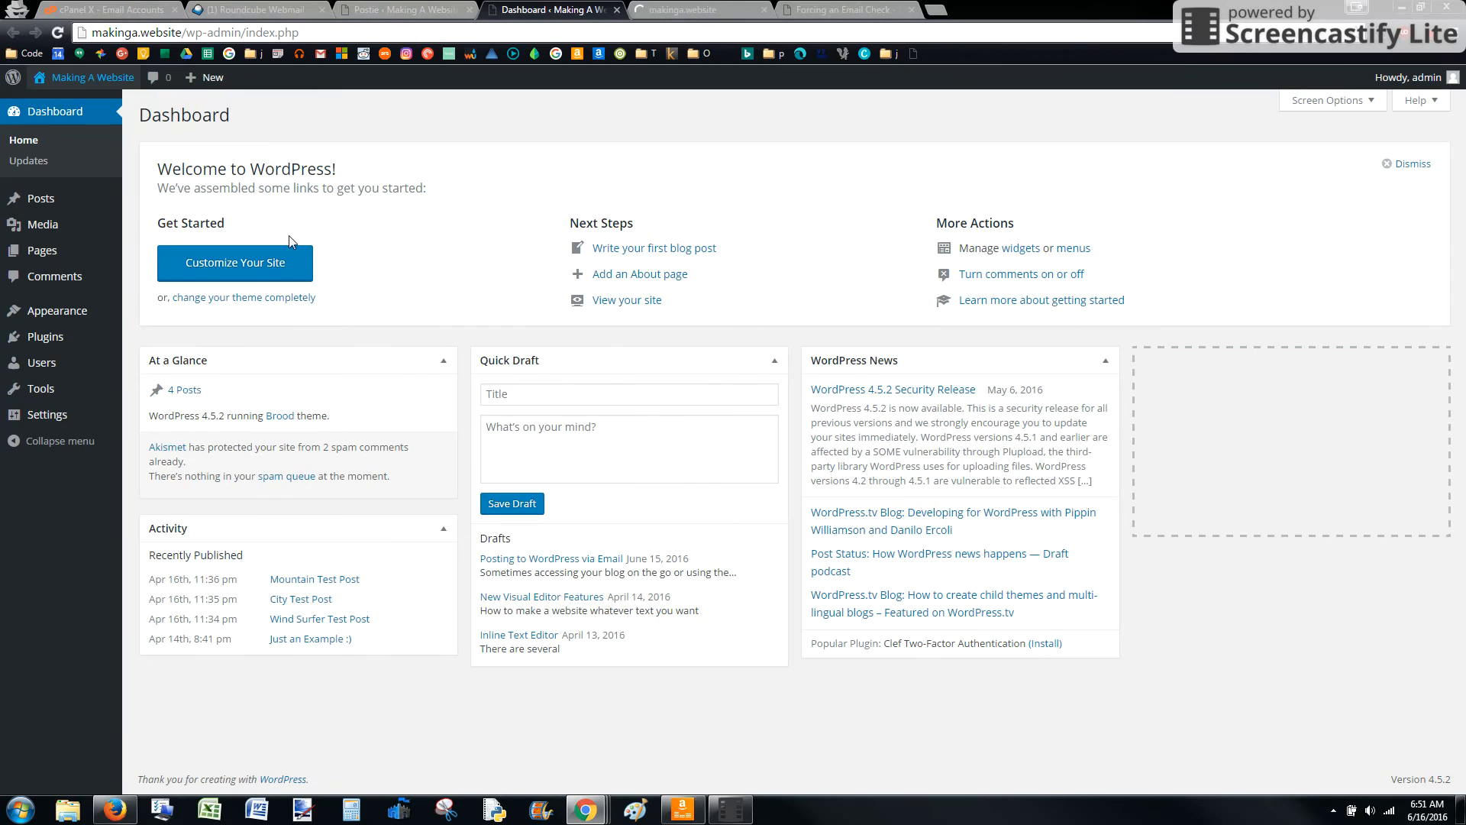
Step: Check the live front page for the new Test Postie post, then return to Postie settings
click(696, 9)
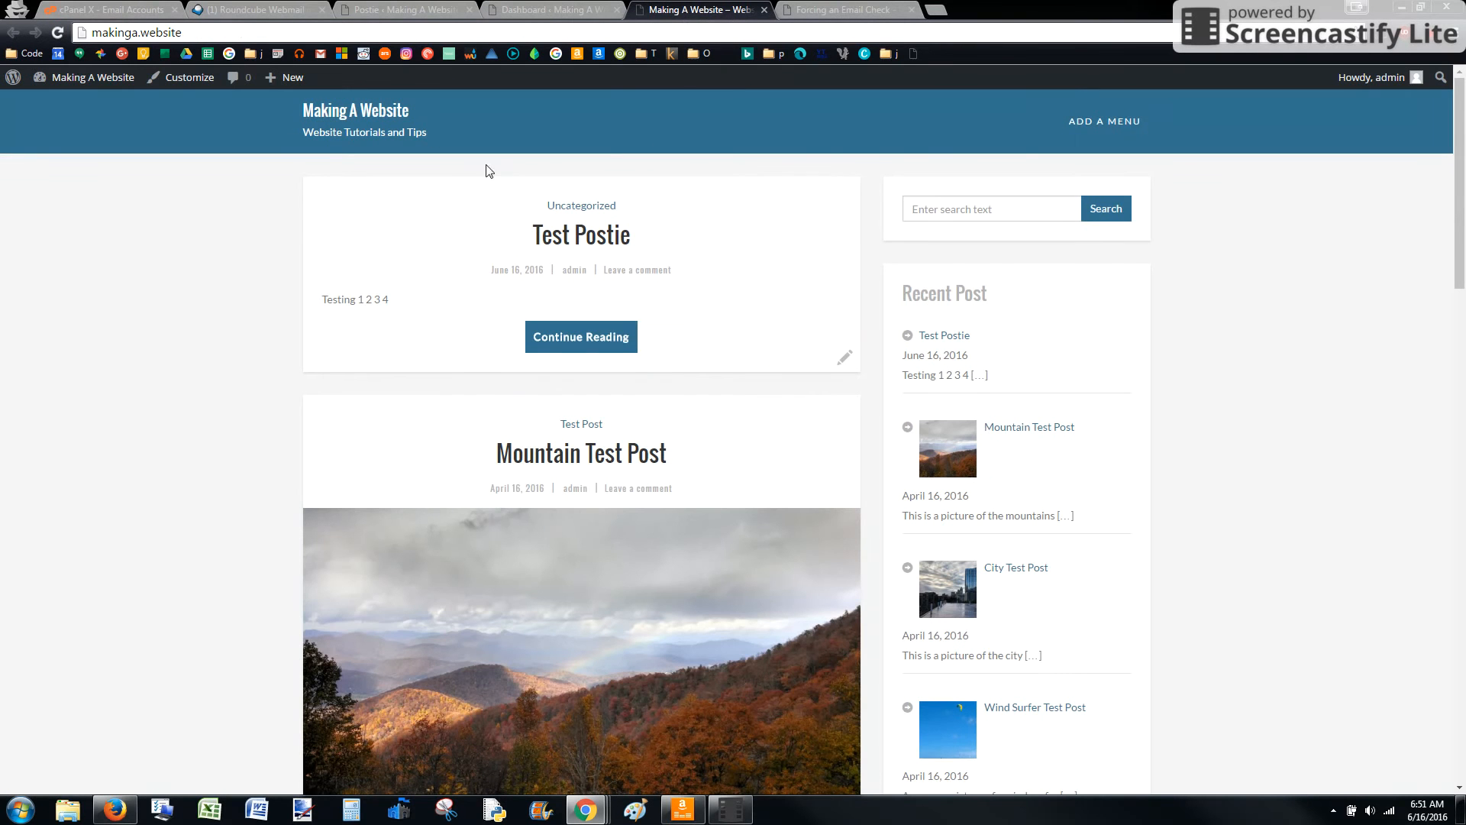
mouse_move(298, 233)
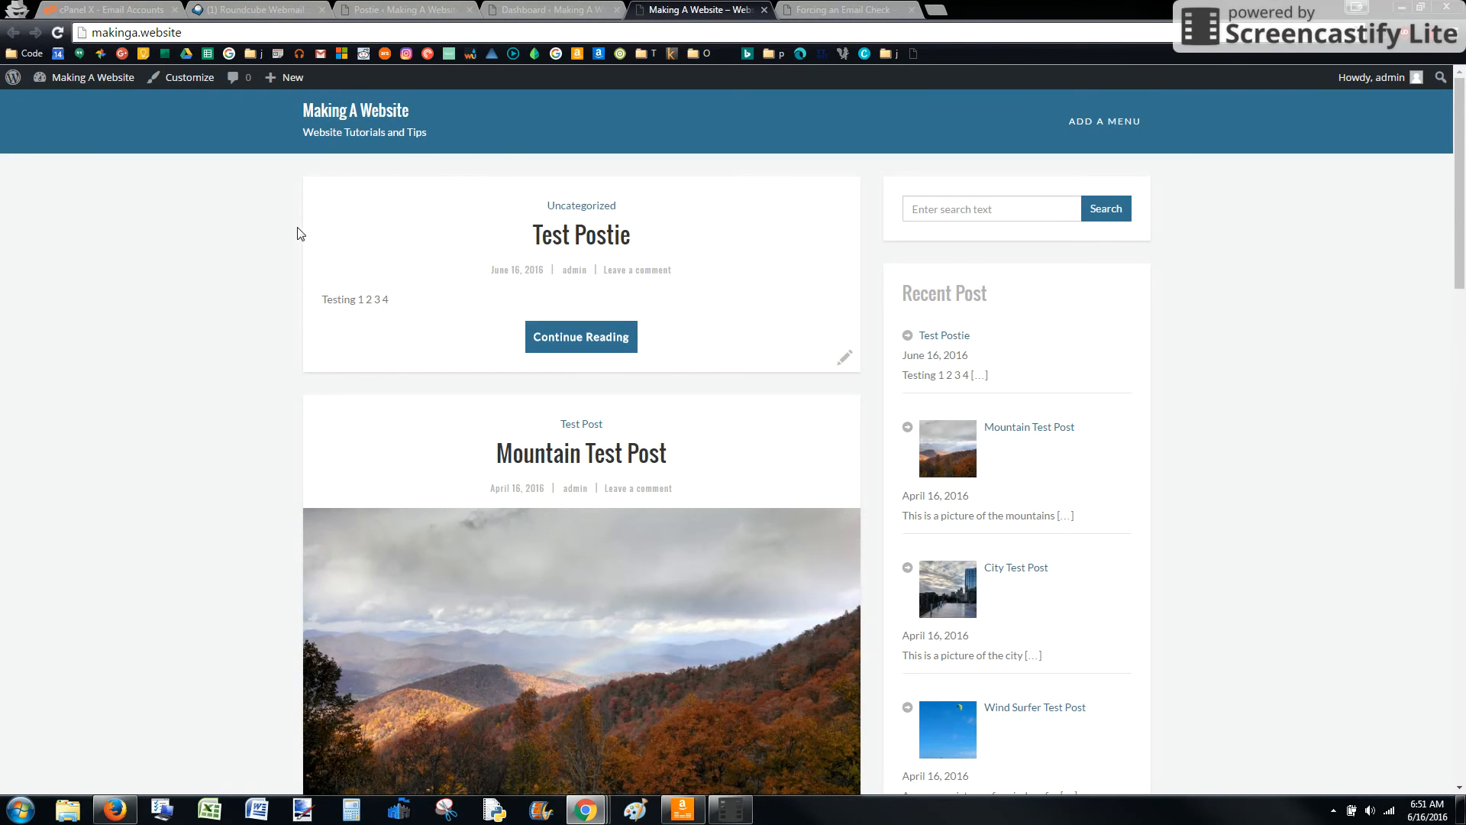
mouse_move(341, 195)
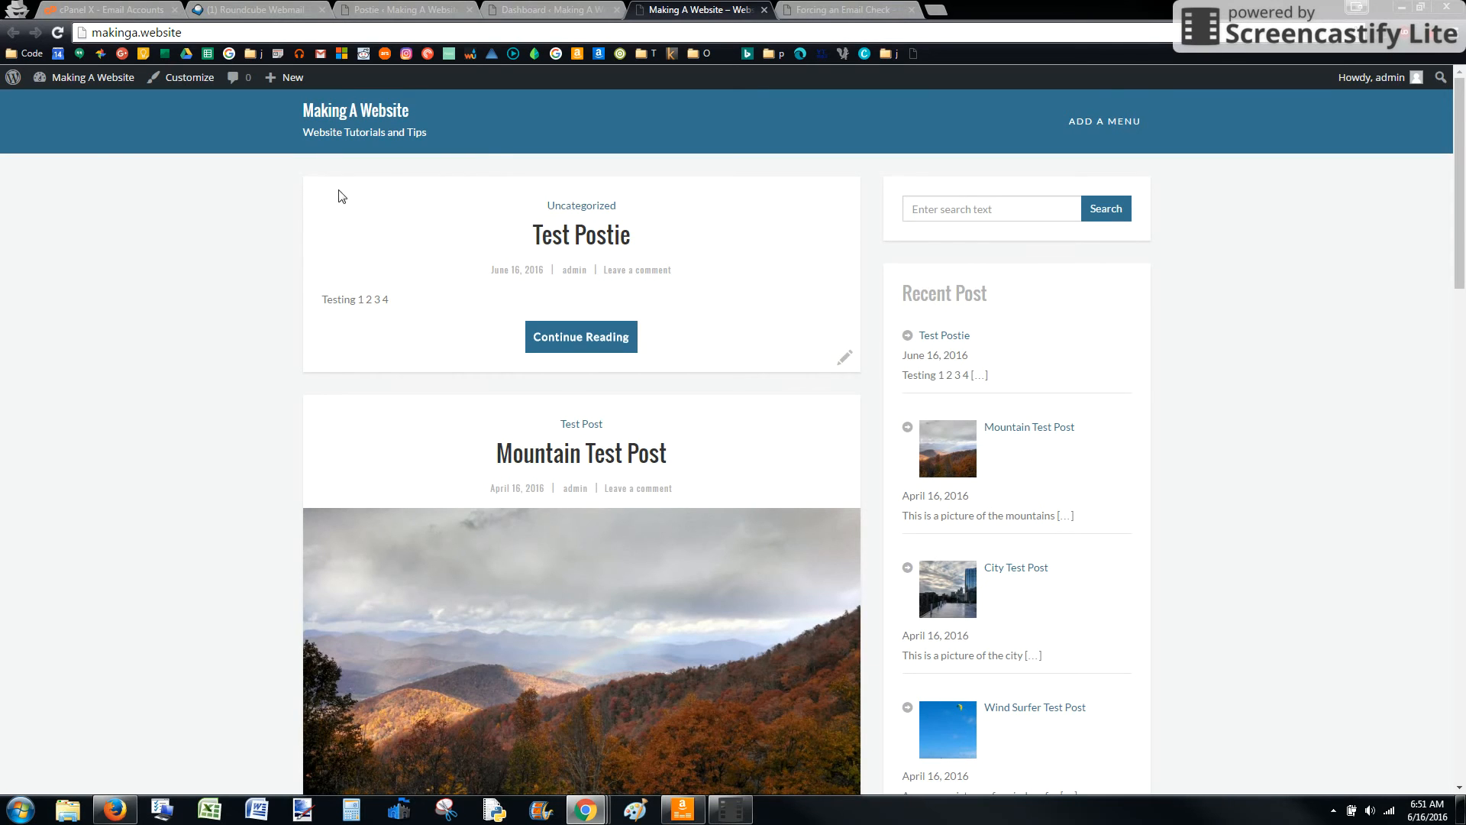
click(407, 9)
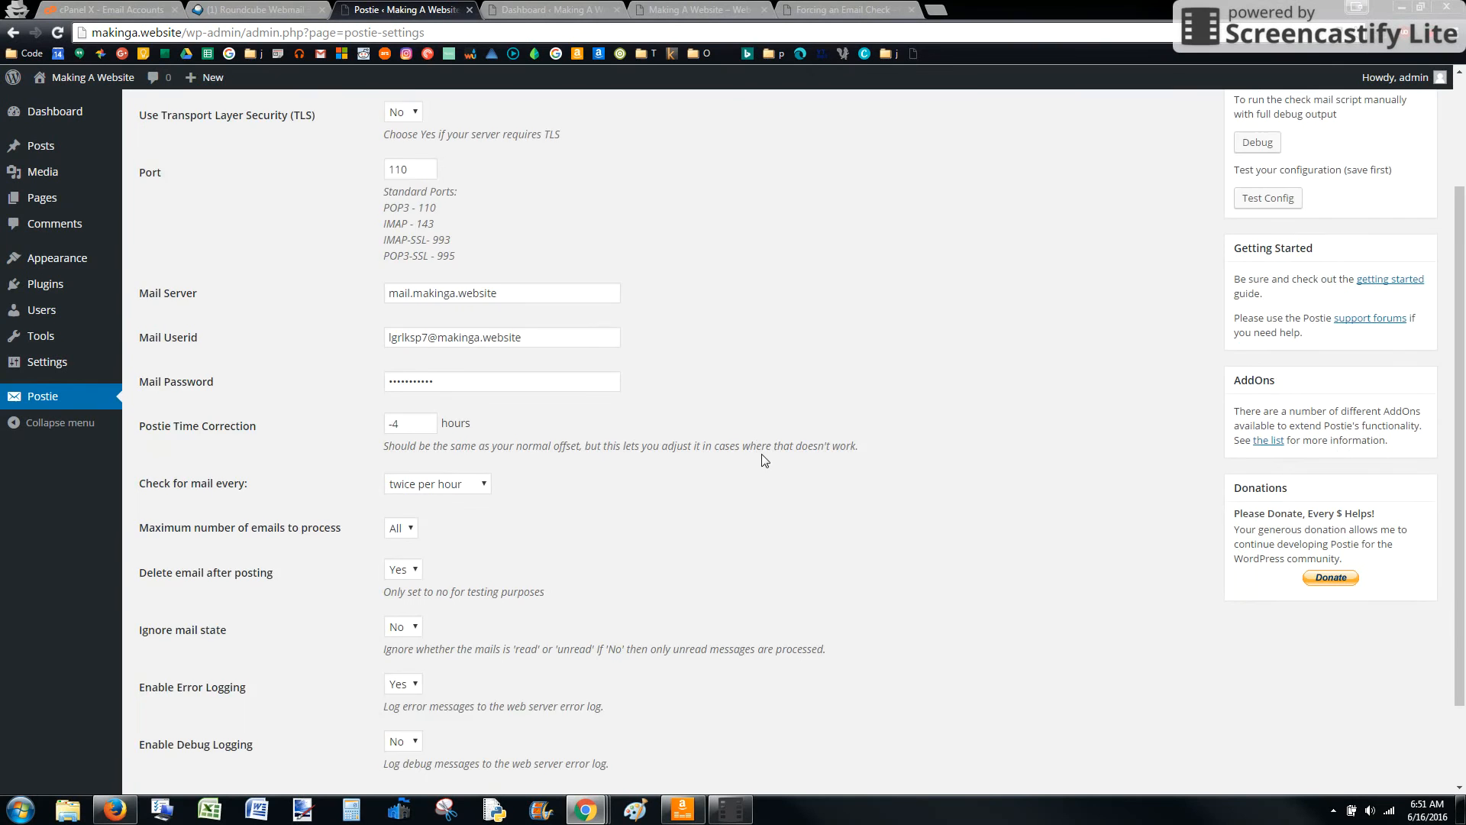
Step: Review Postie's Message settings for categories and tags, then switch to the Roundcube inbox
scroll(up, 3)
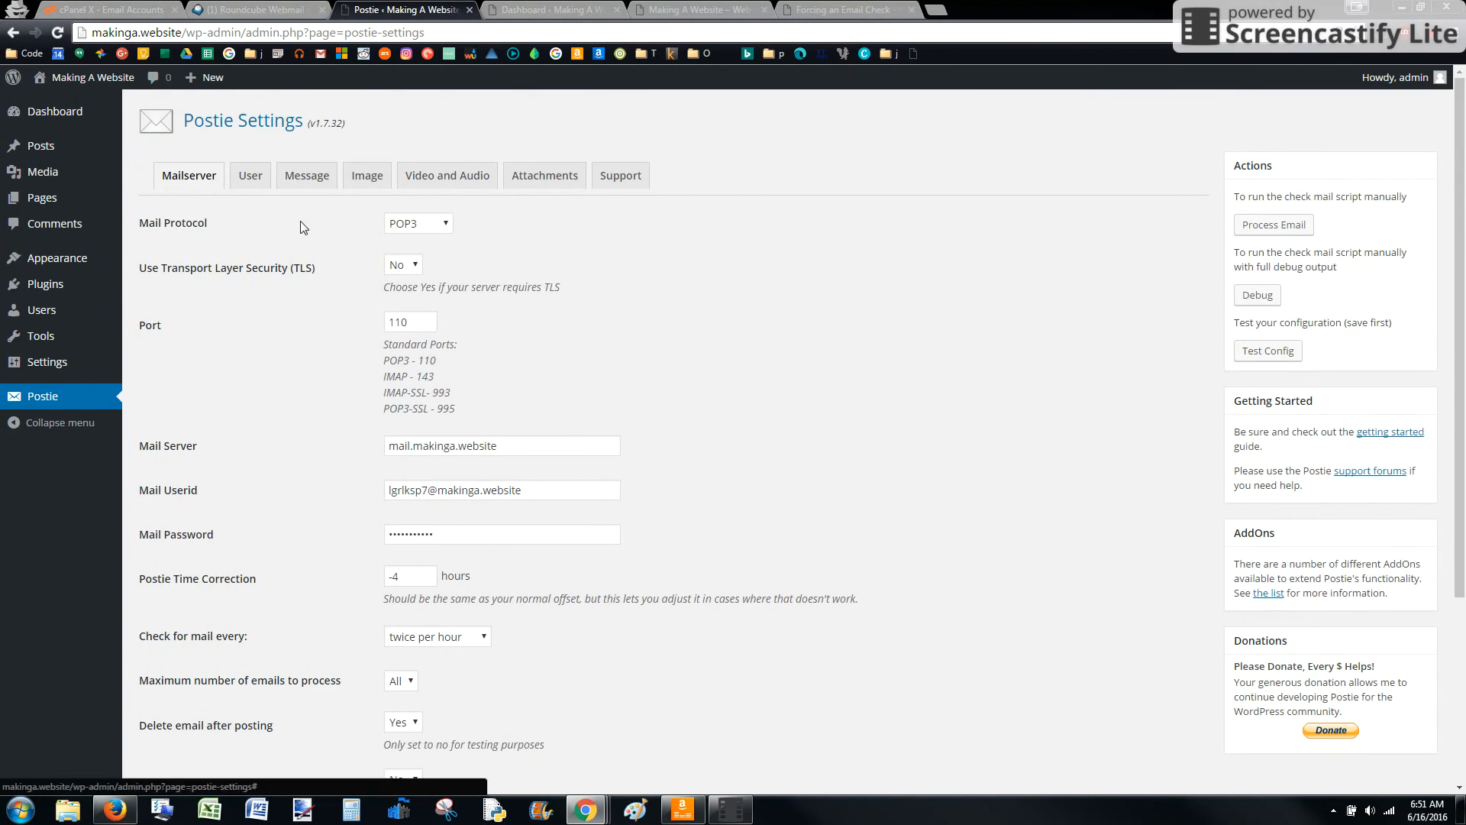
click(306, 175)
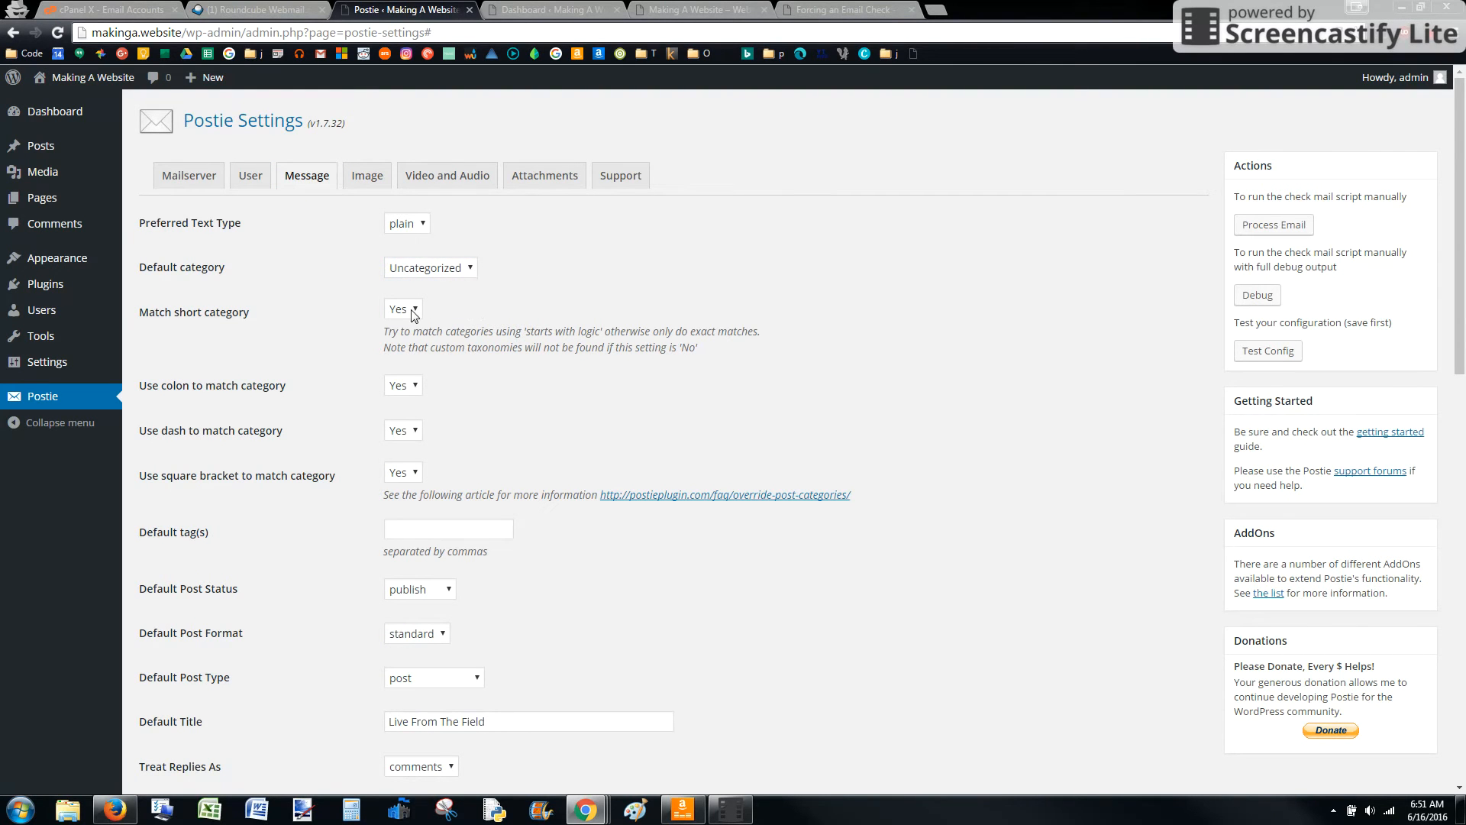
mouse_move(409, 330)
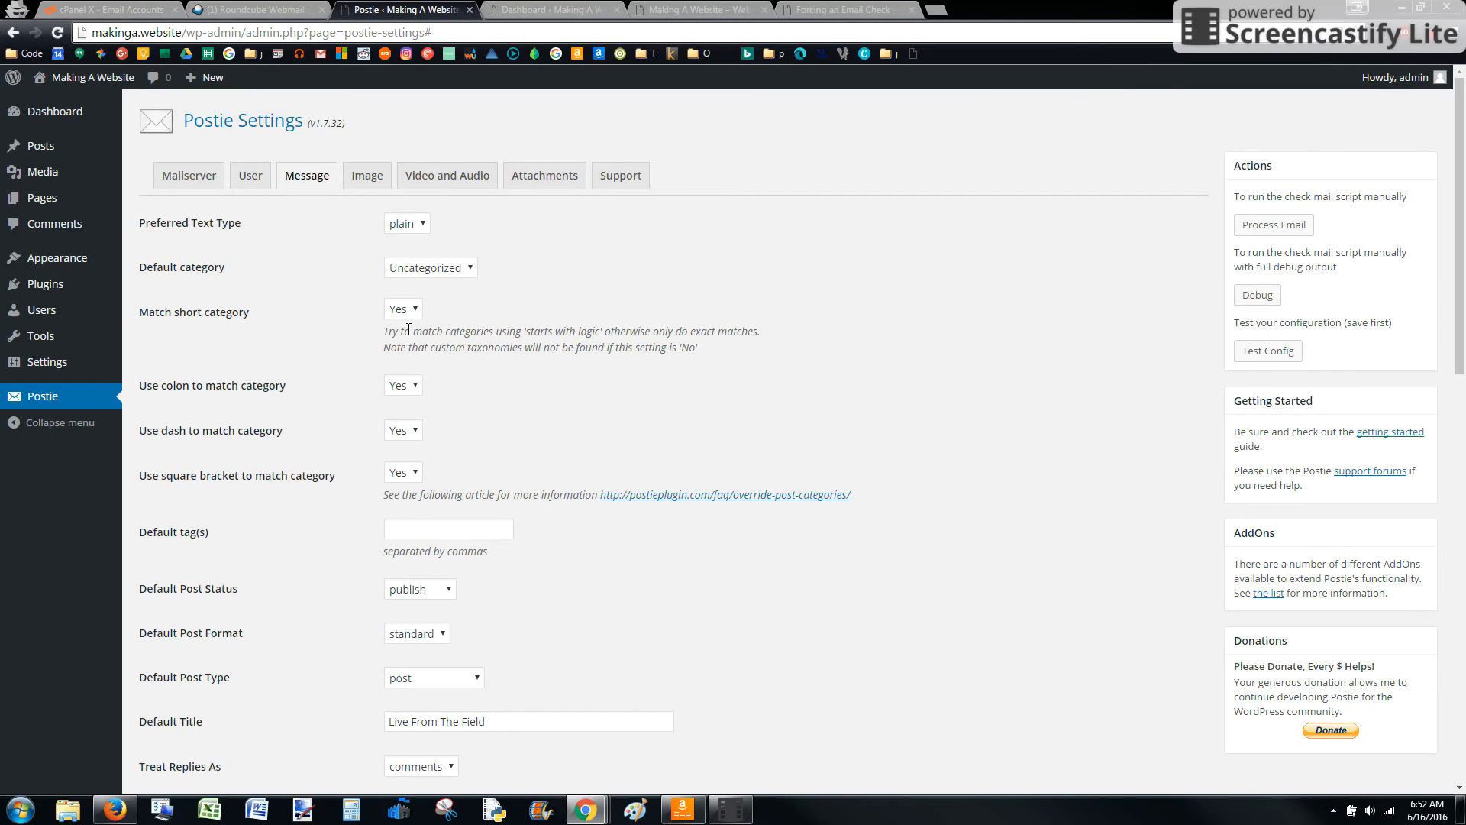
click(252, 10)
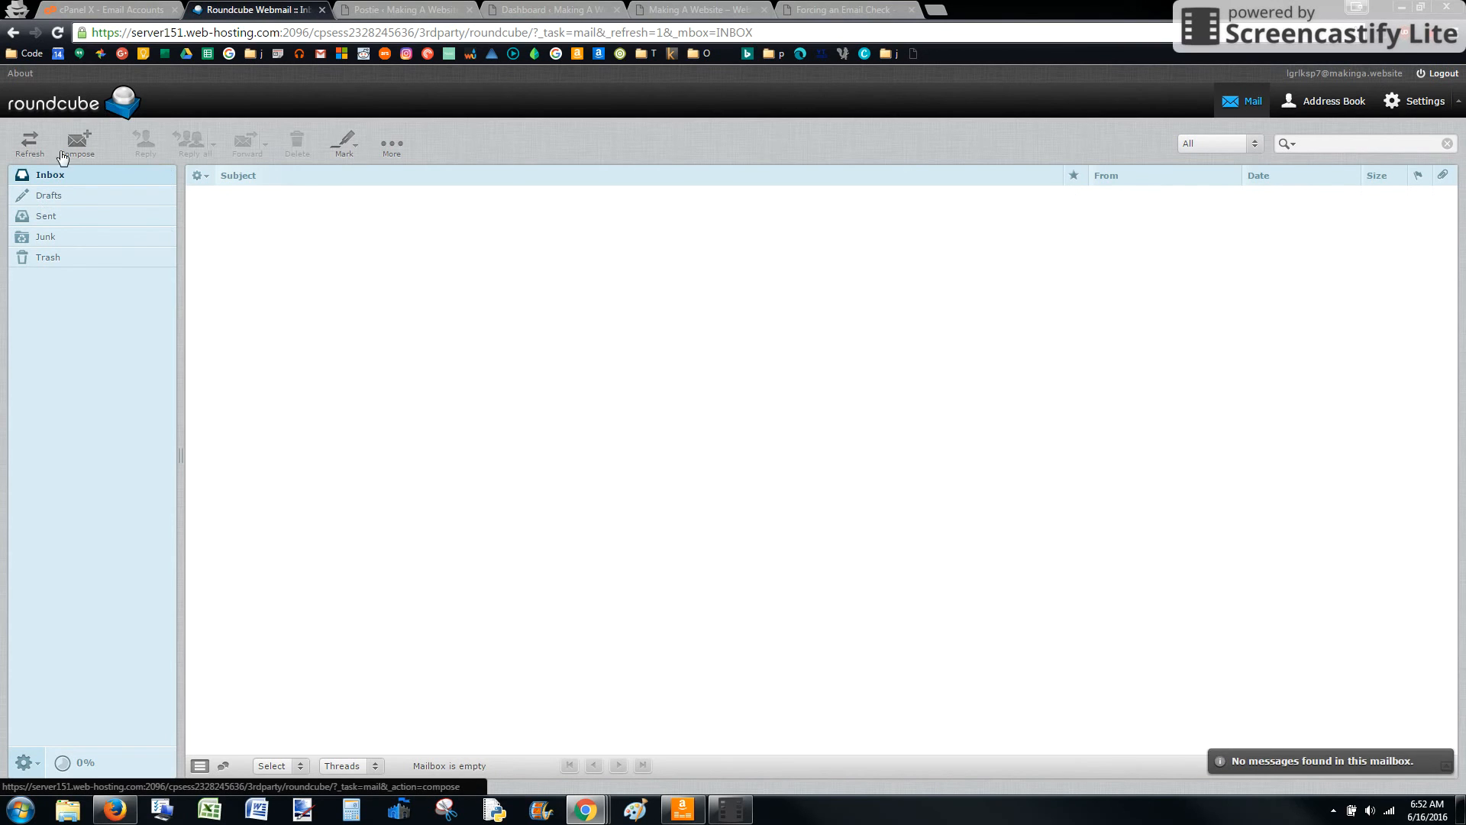
click(78, 145)
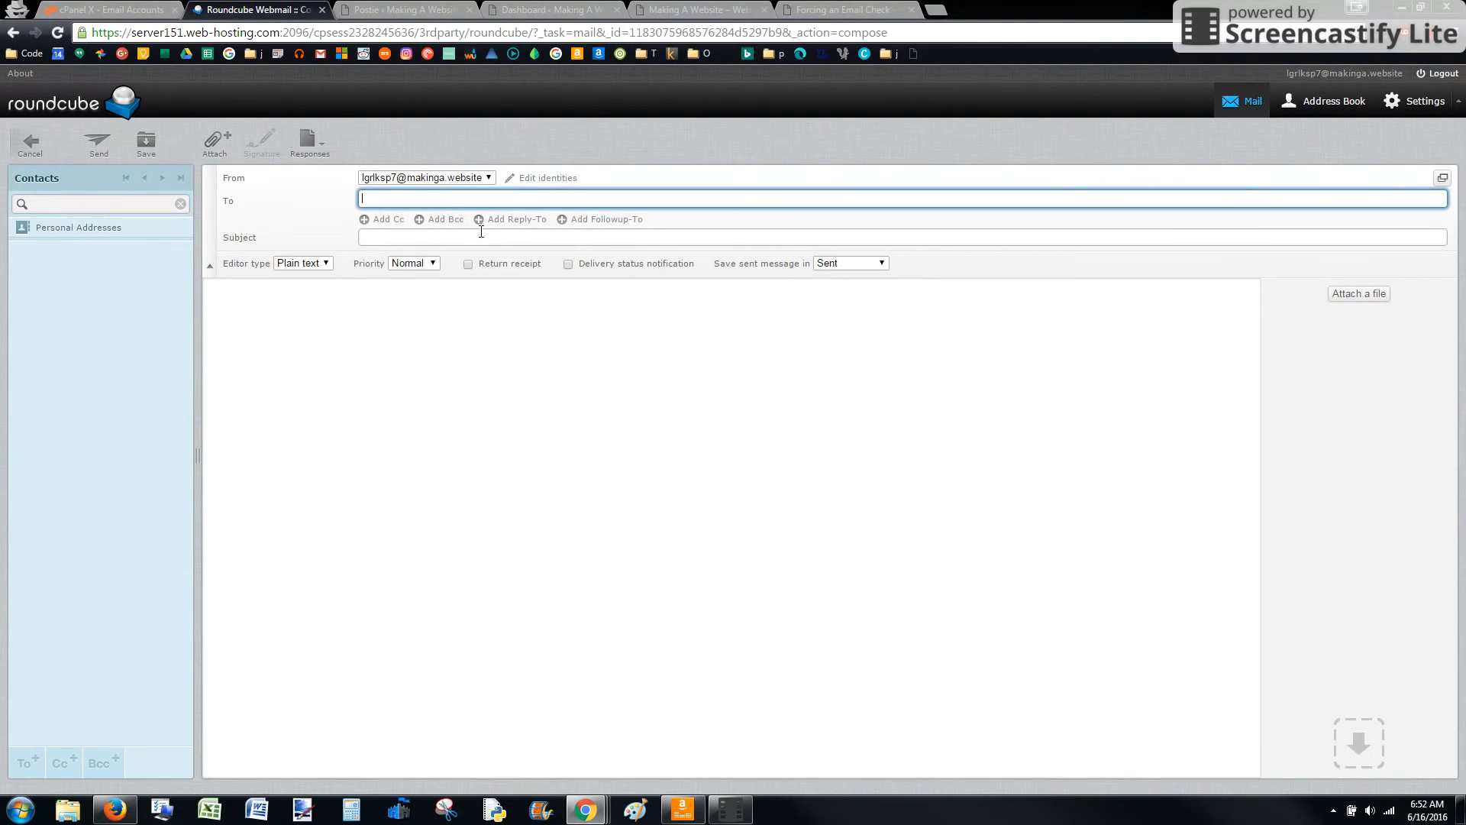
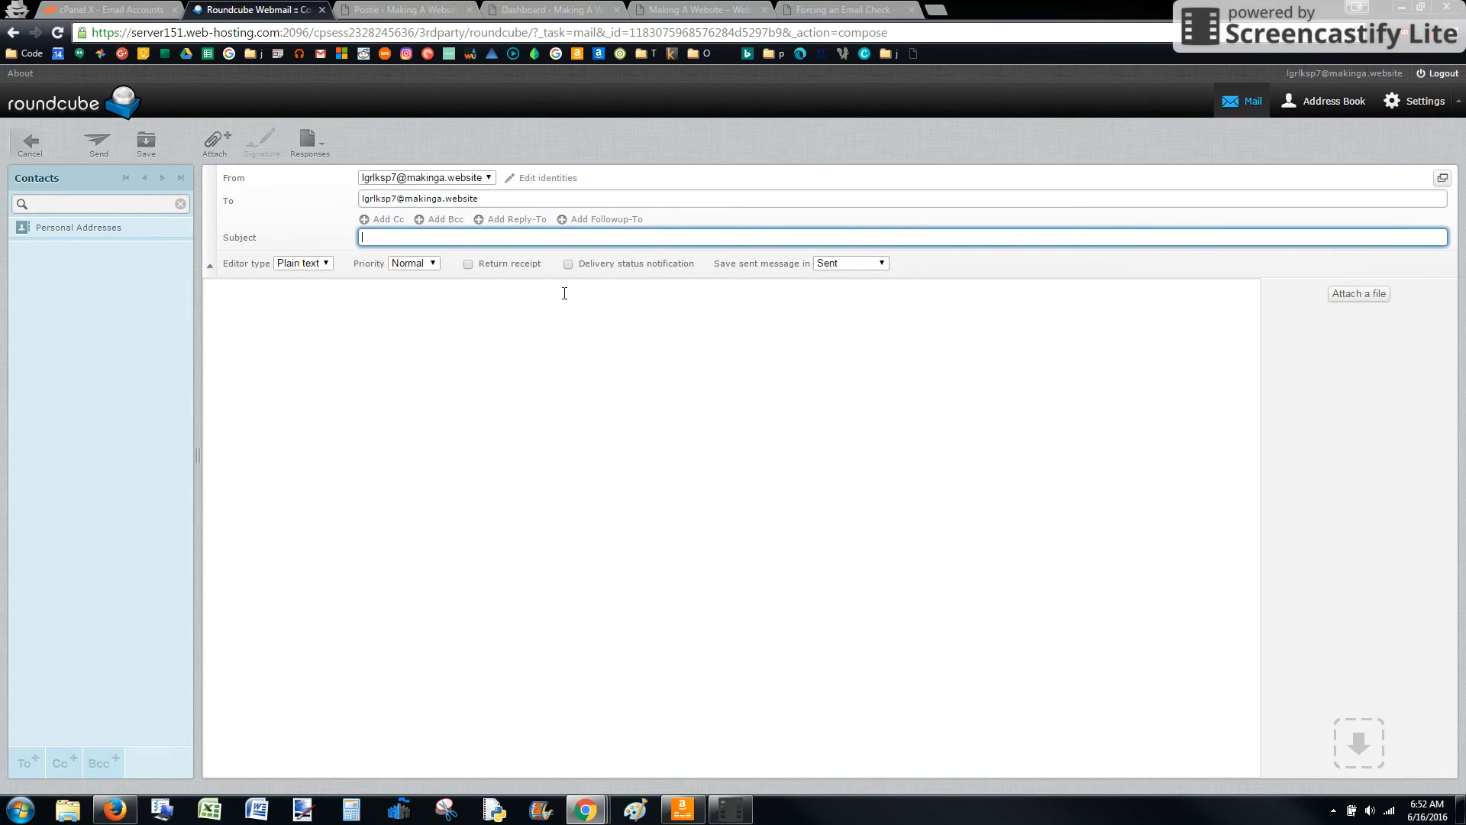
text(Tag T)
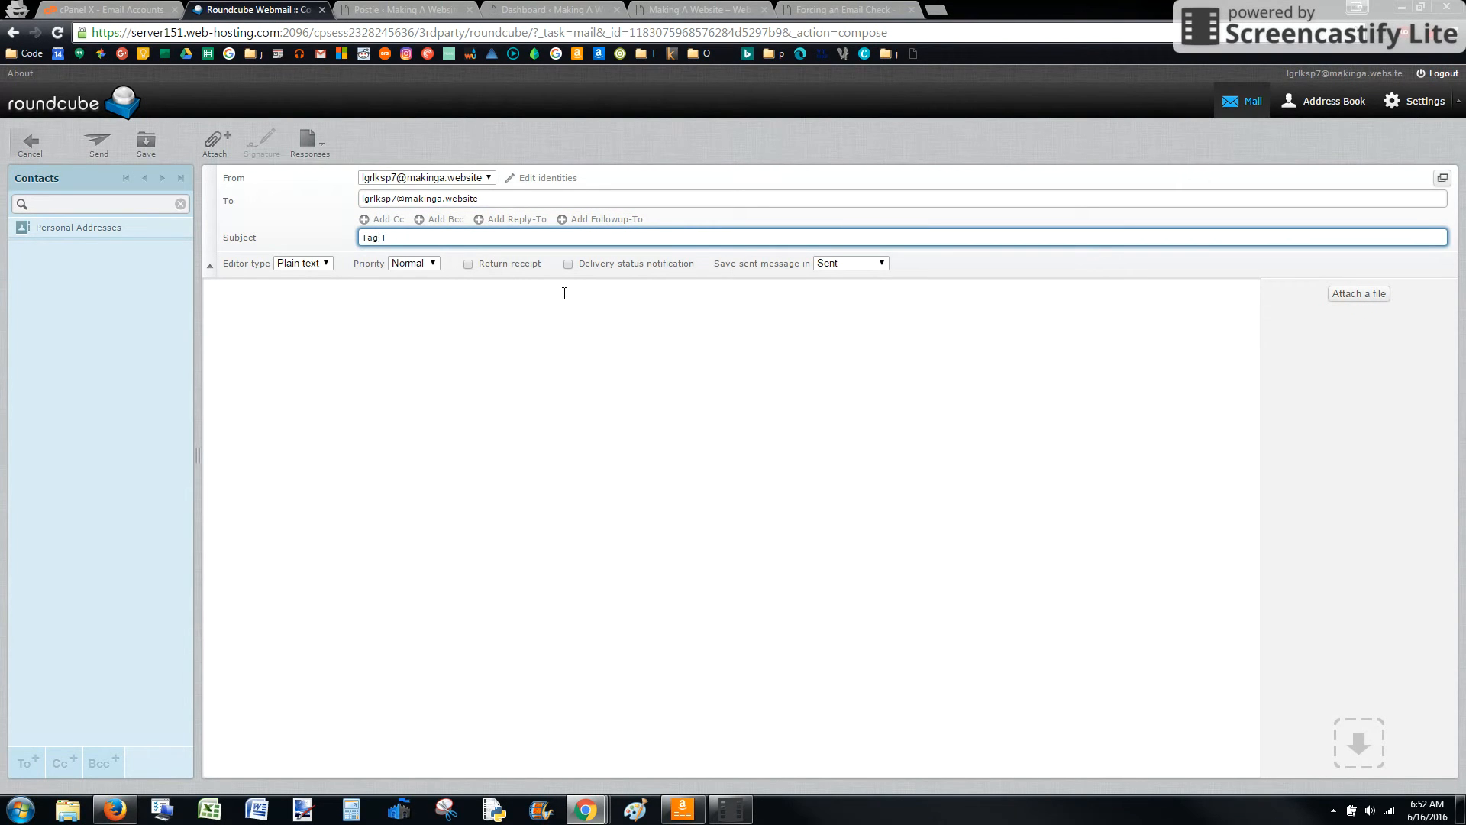
text(est)
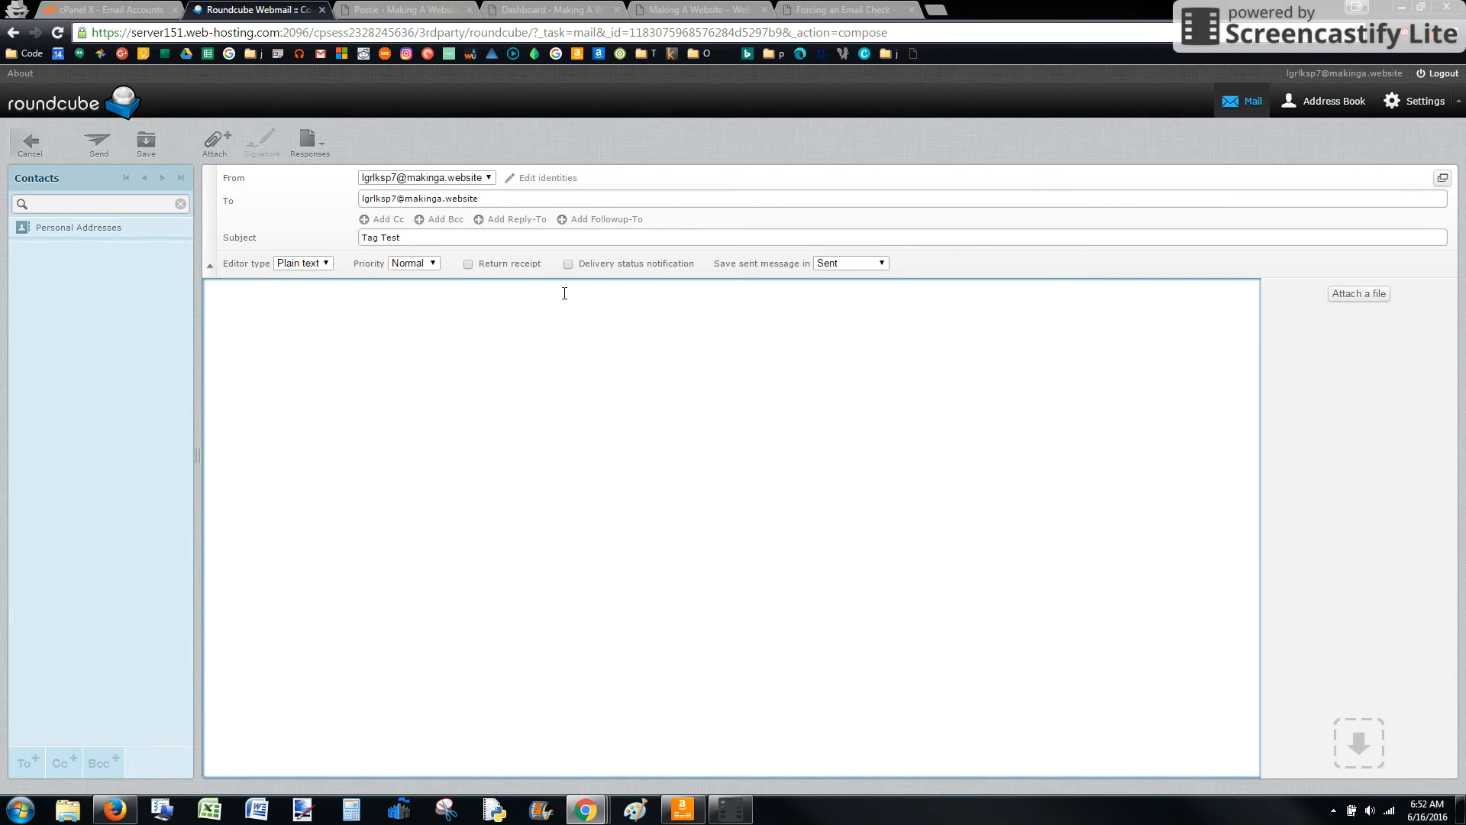
Step: Write the body 'post this tags: wordpress, tutorial', send it and return to Postie settings
text(post i)
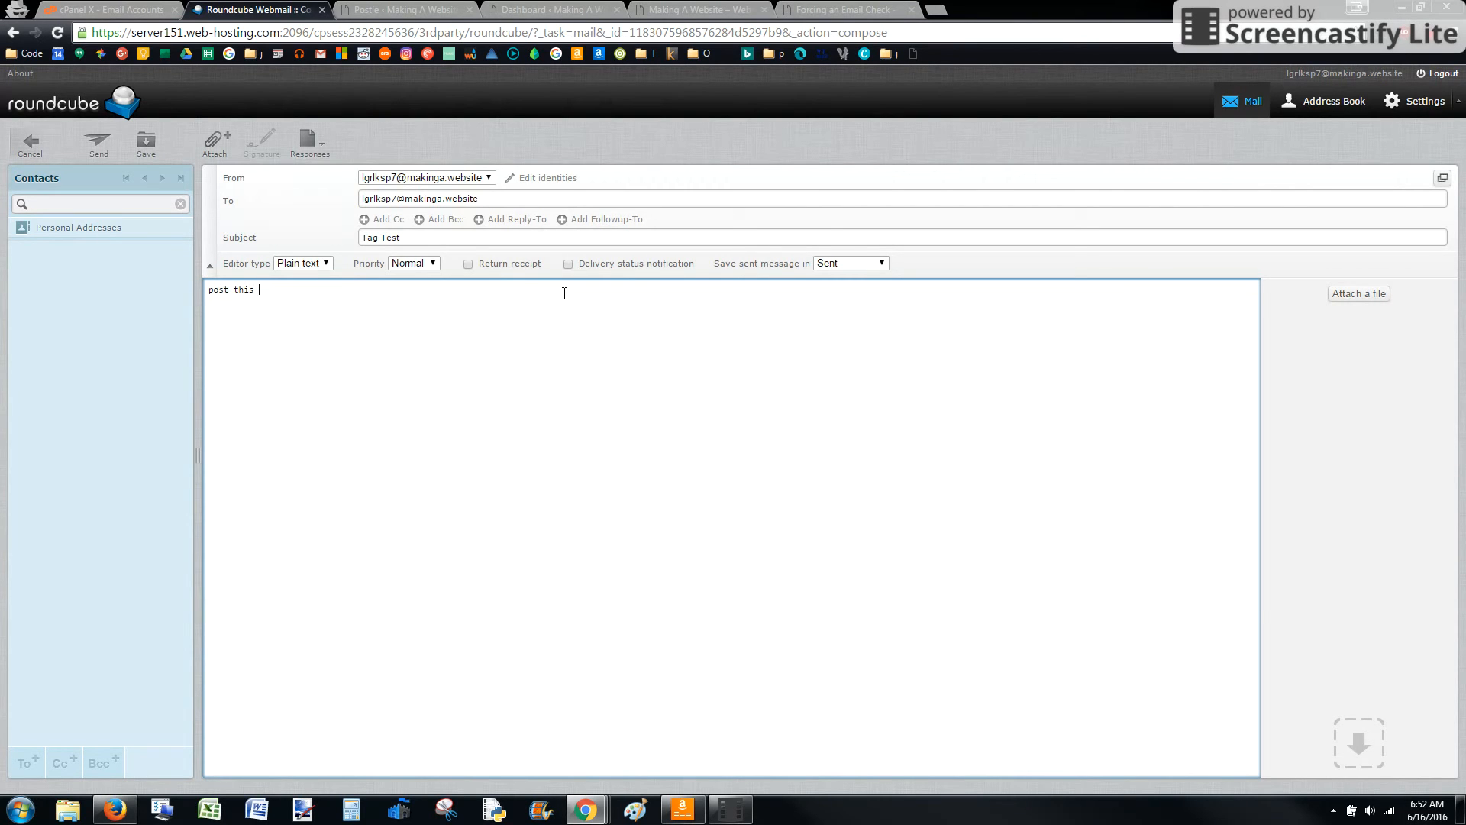
text(tags:)
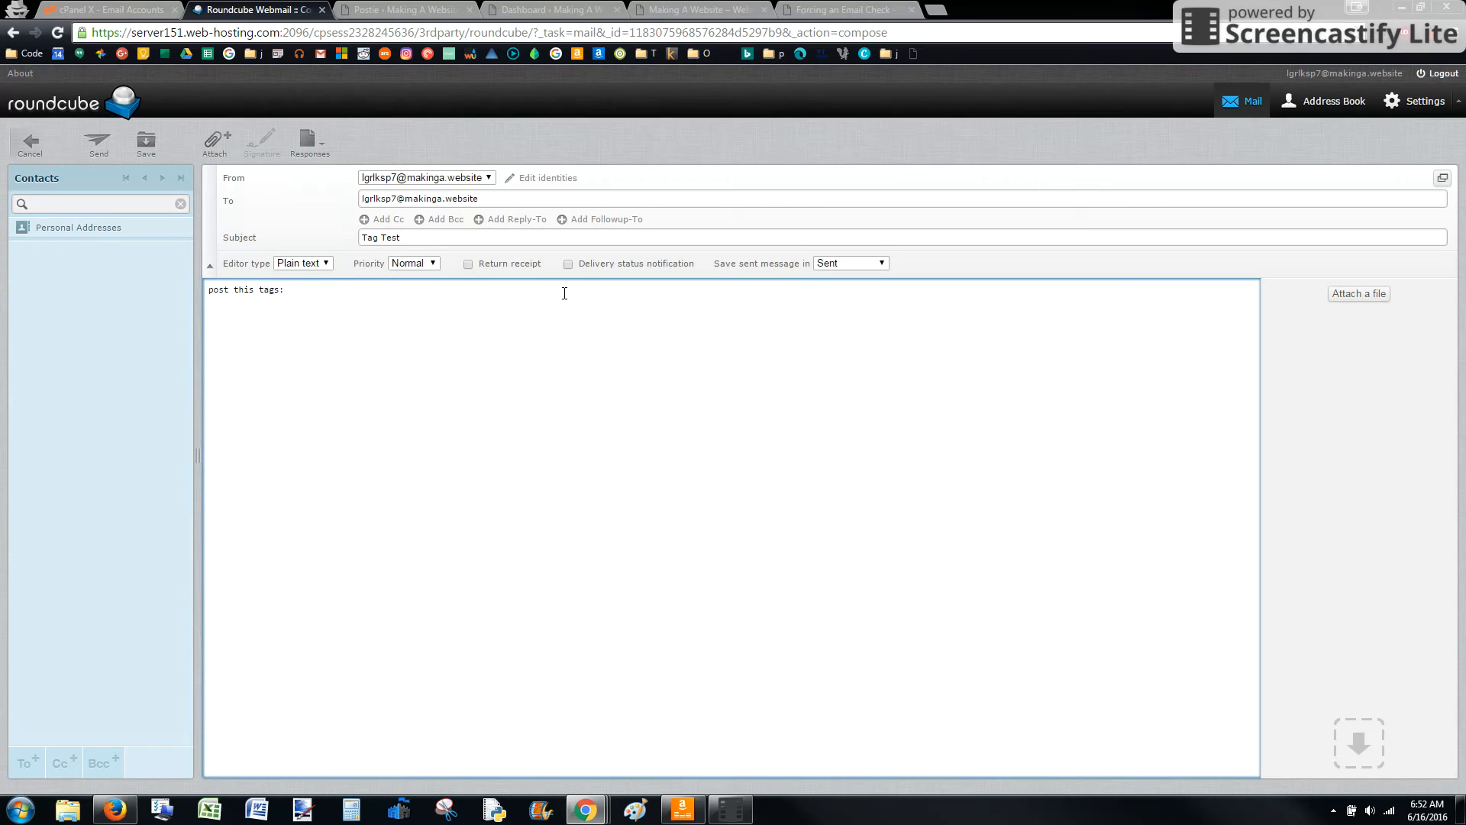
text(wordpress,)
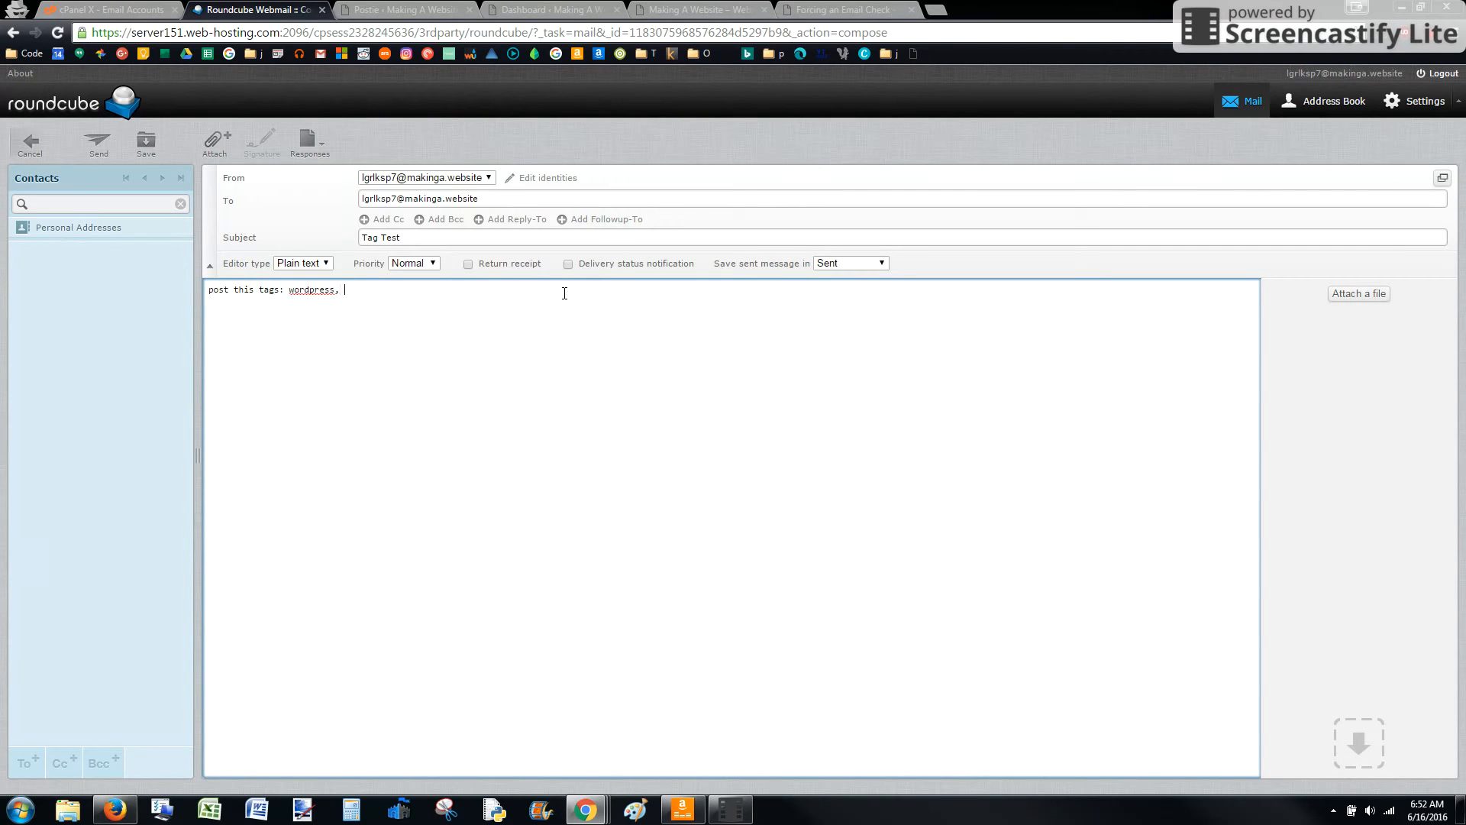
text(tutorial)
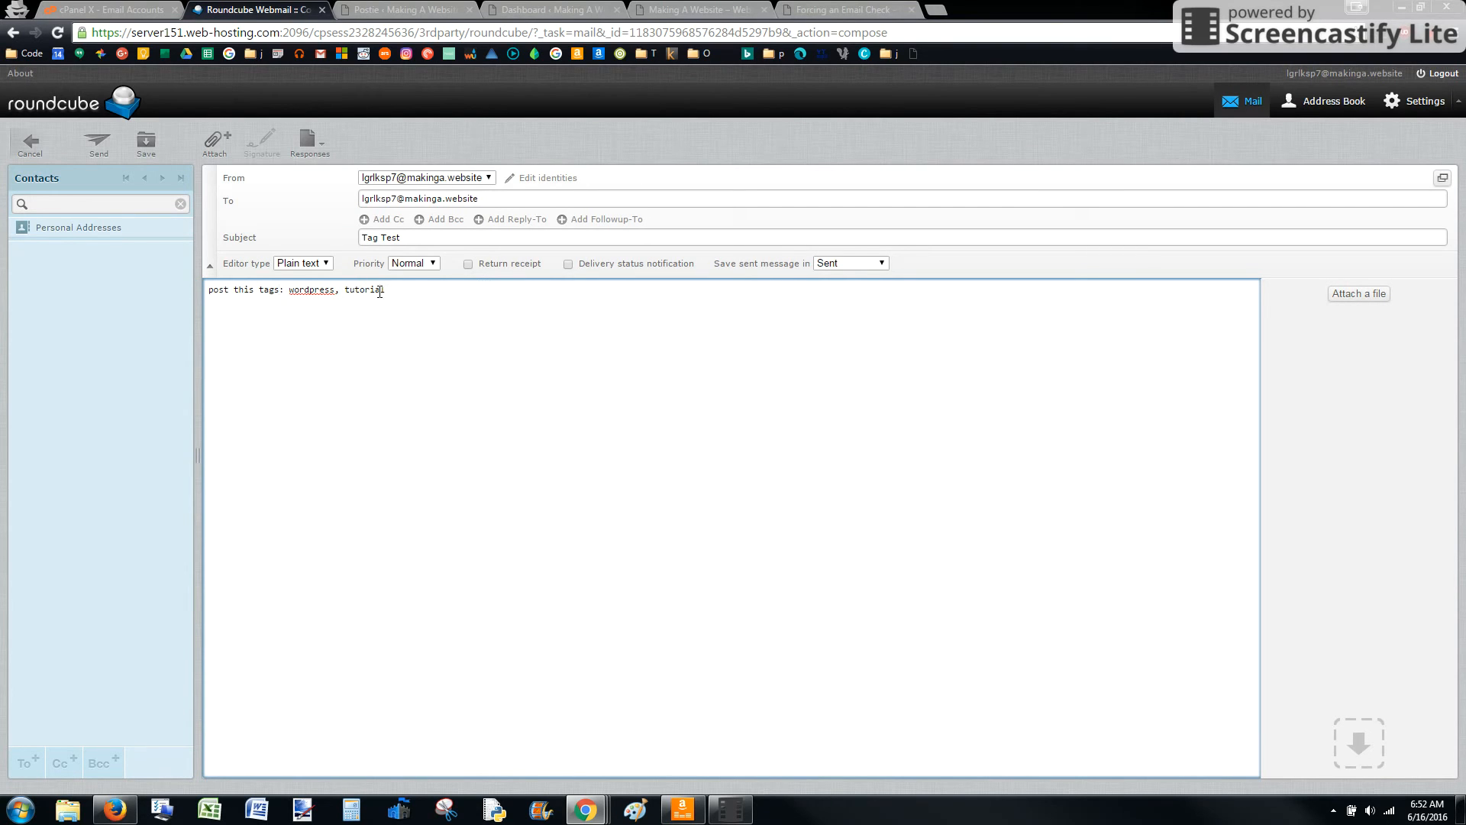
mouse_move(67, 149)
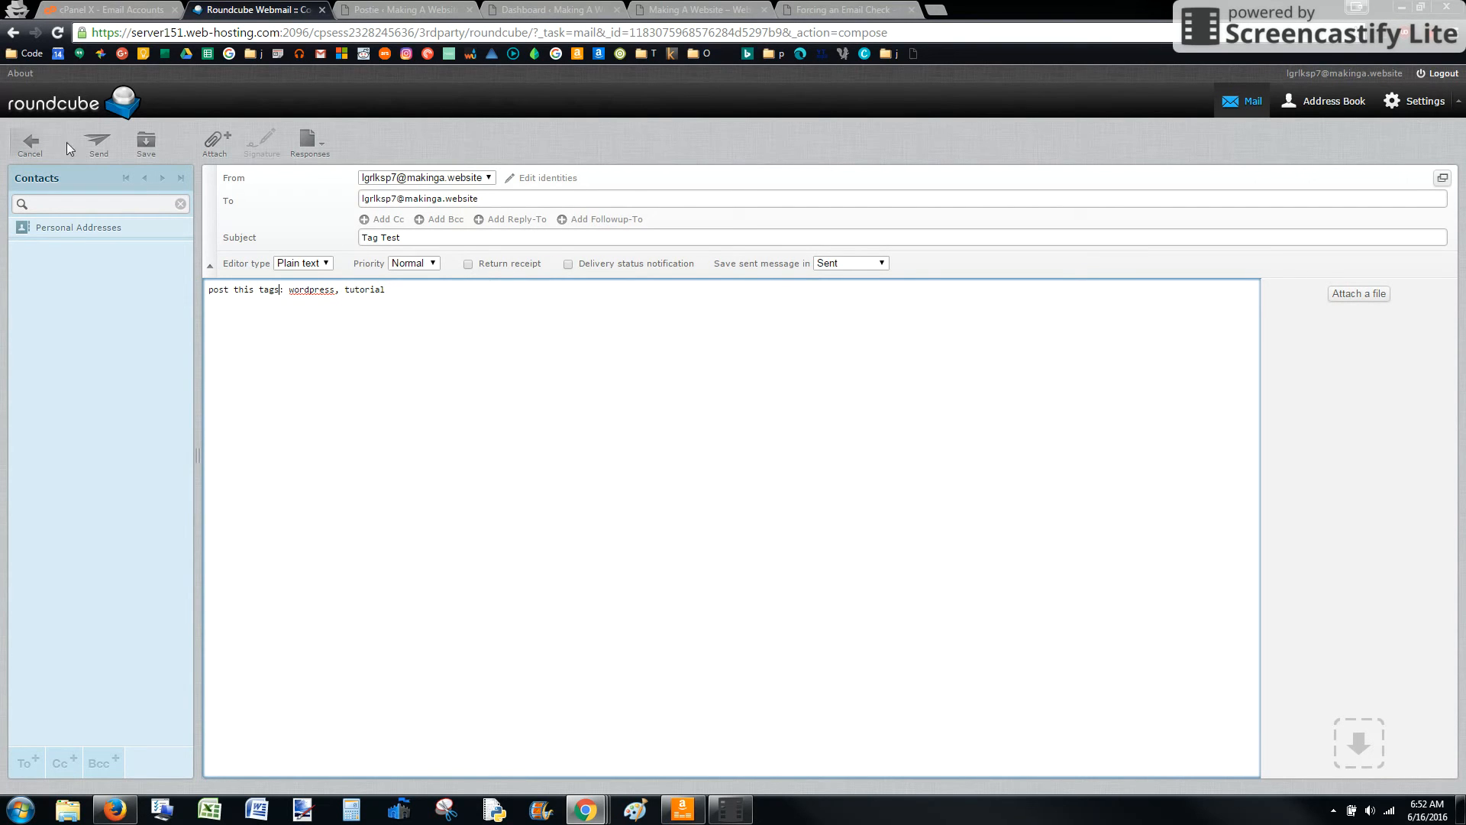
click(98, 146)
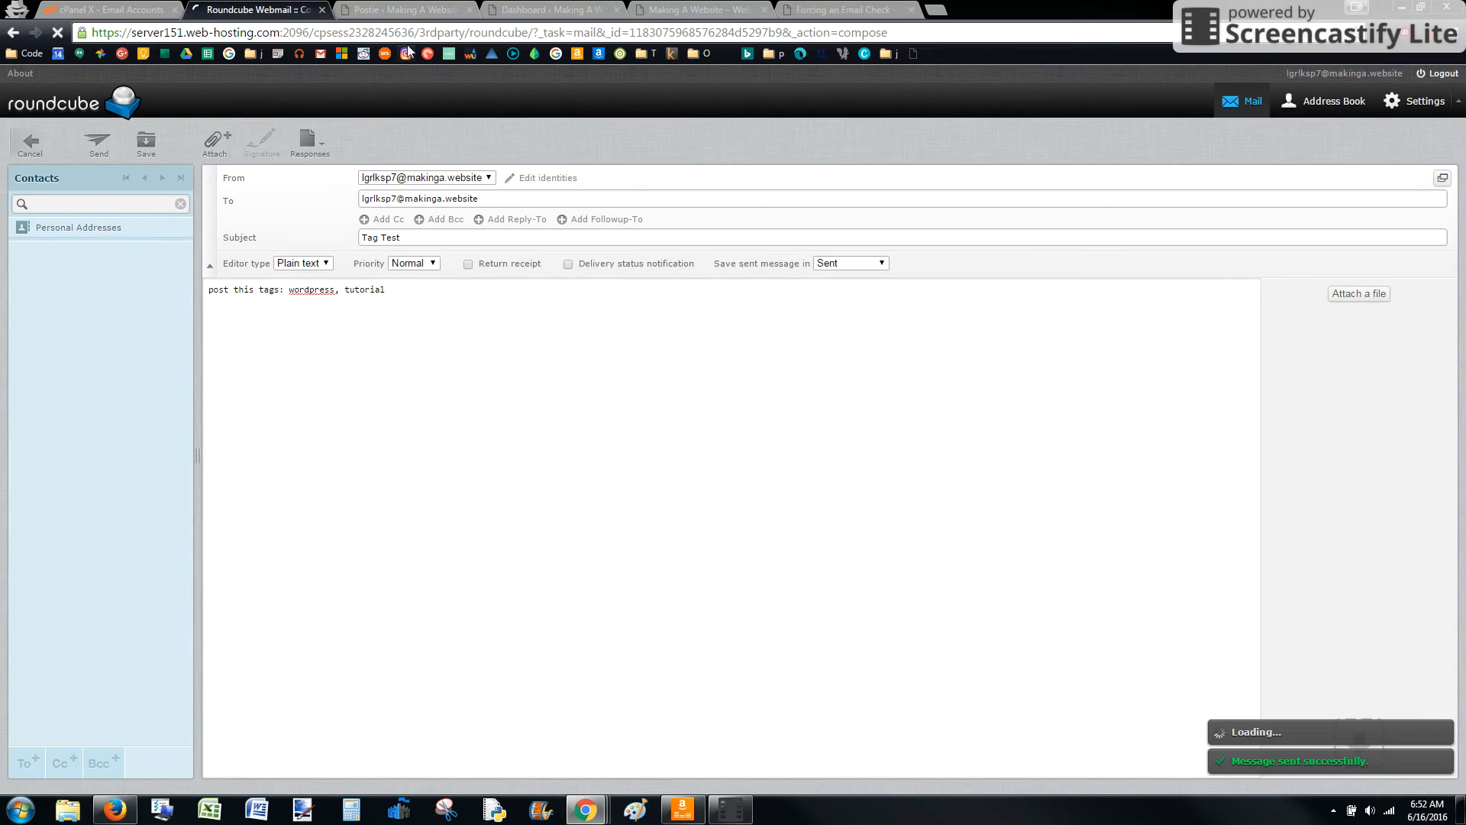
click(402, 9)
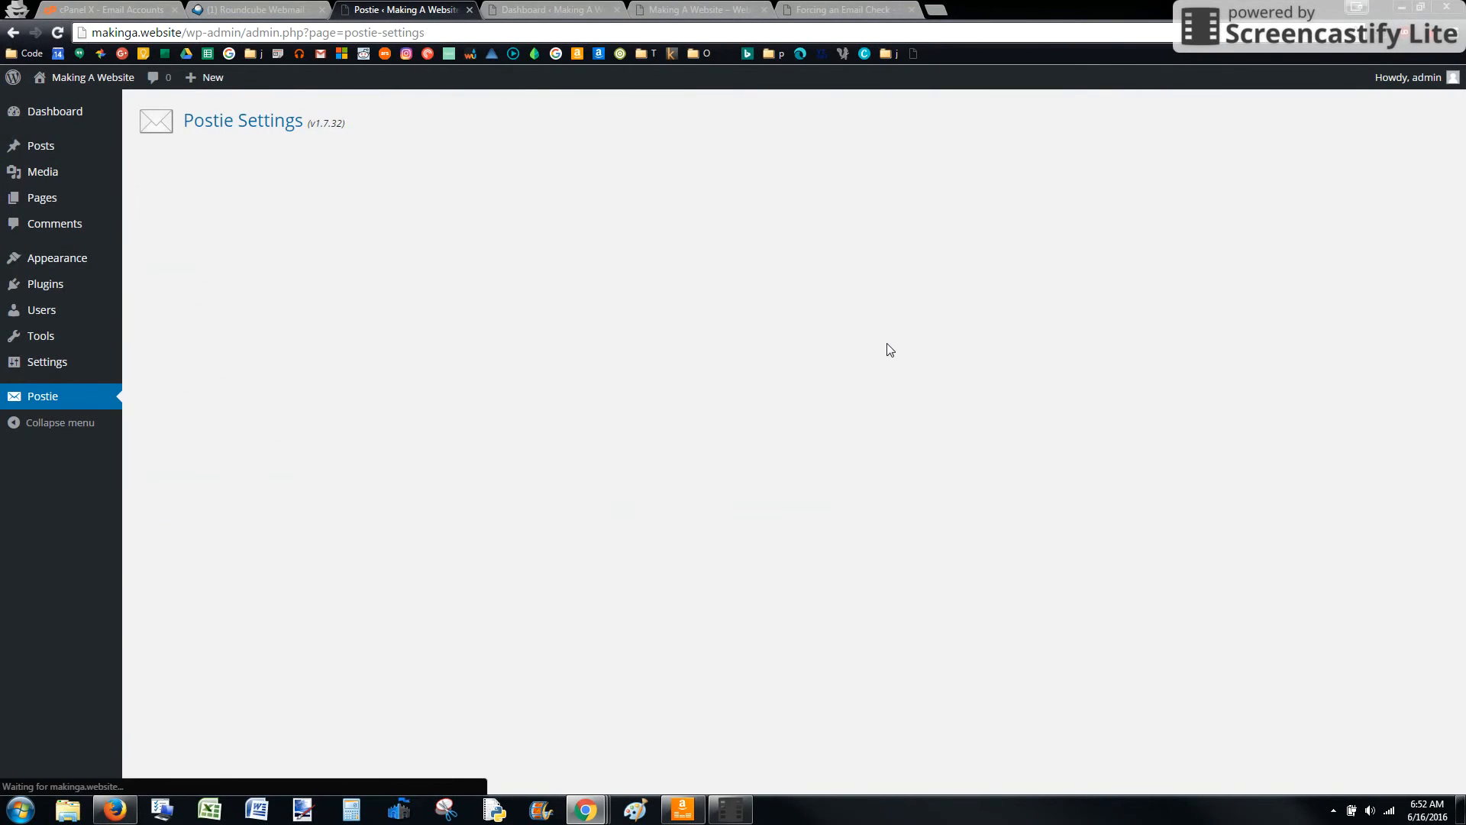
Step: View the published Tag Test post with tags tutorial and wordpress, then return to Postie settings
click(543, 10)
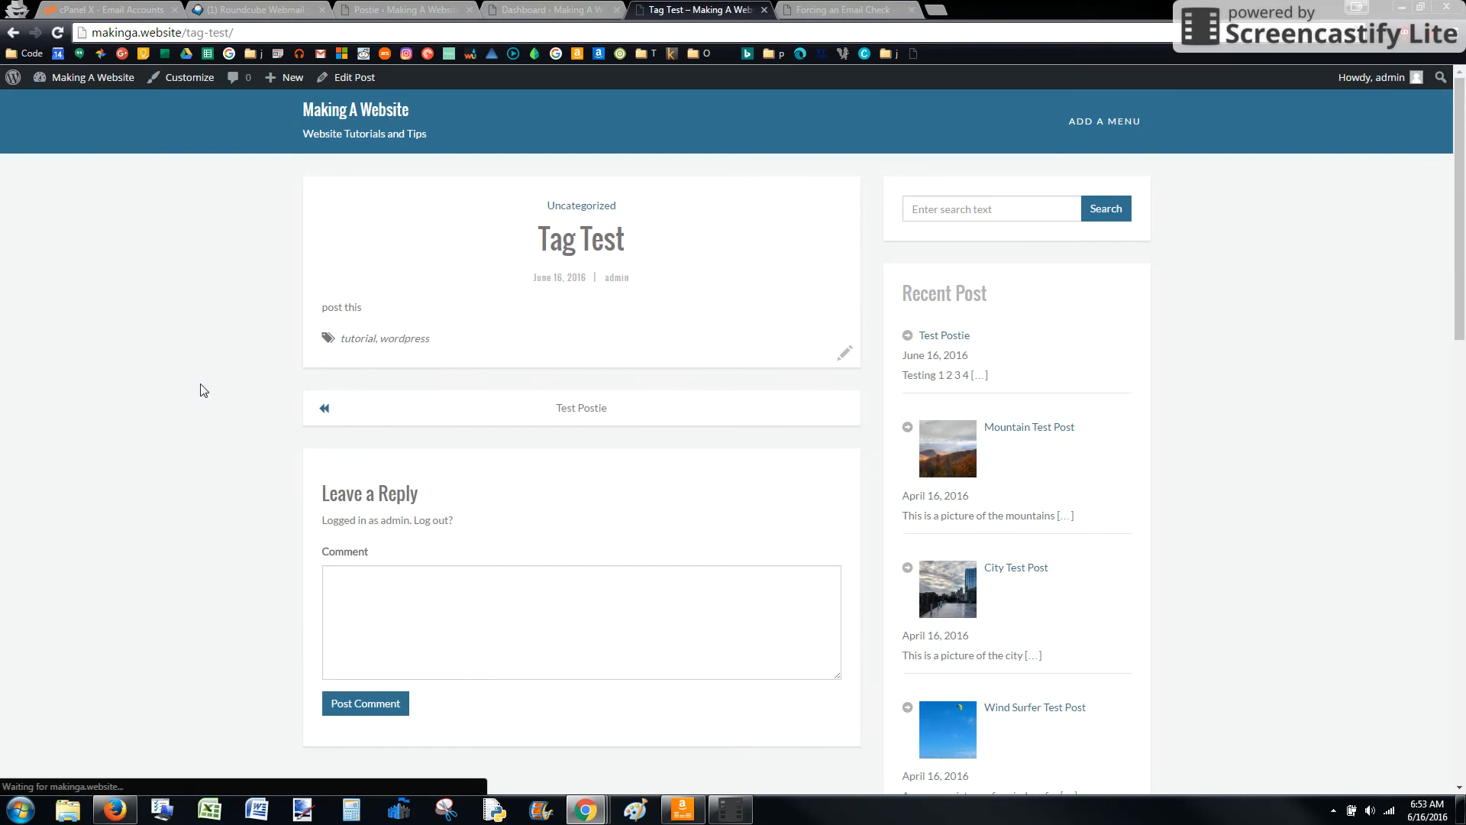
mouse_move(404, 337)
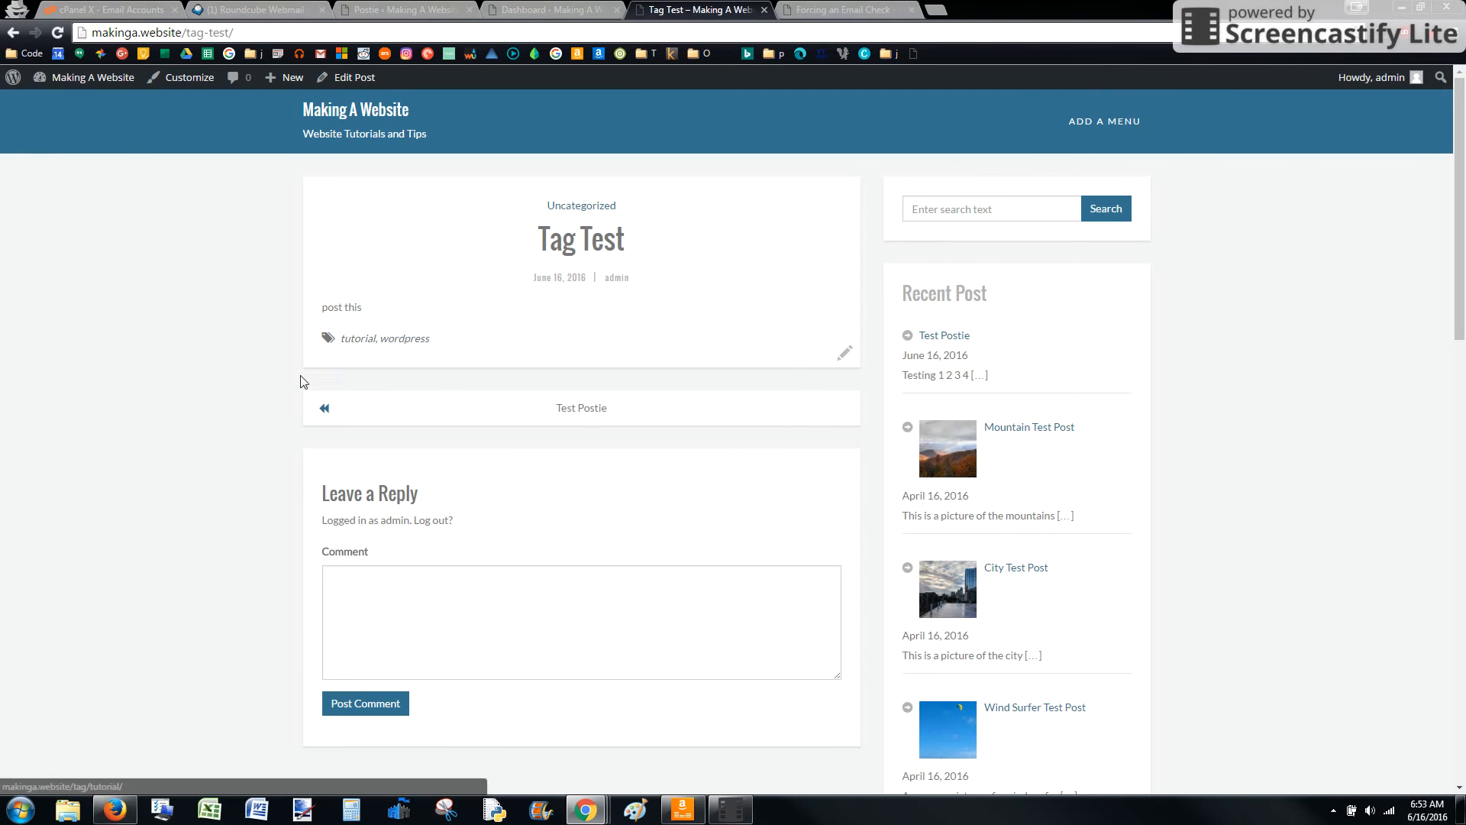
mouse_move(232, 388)
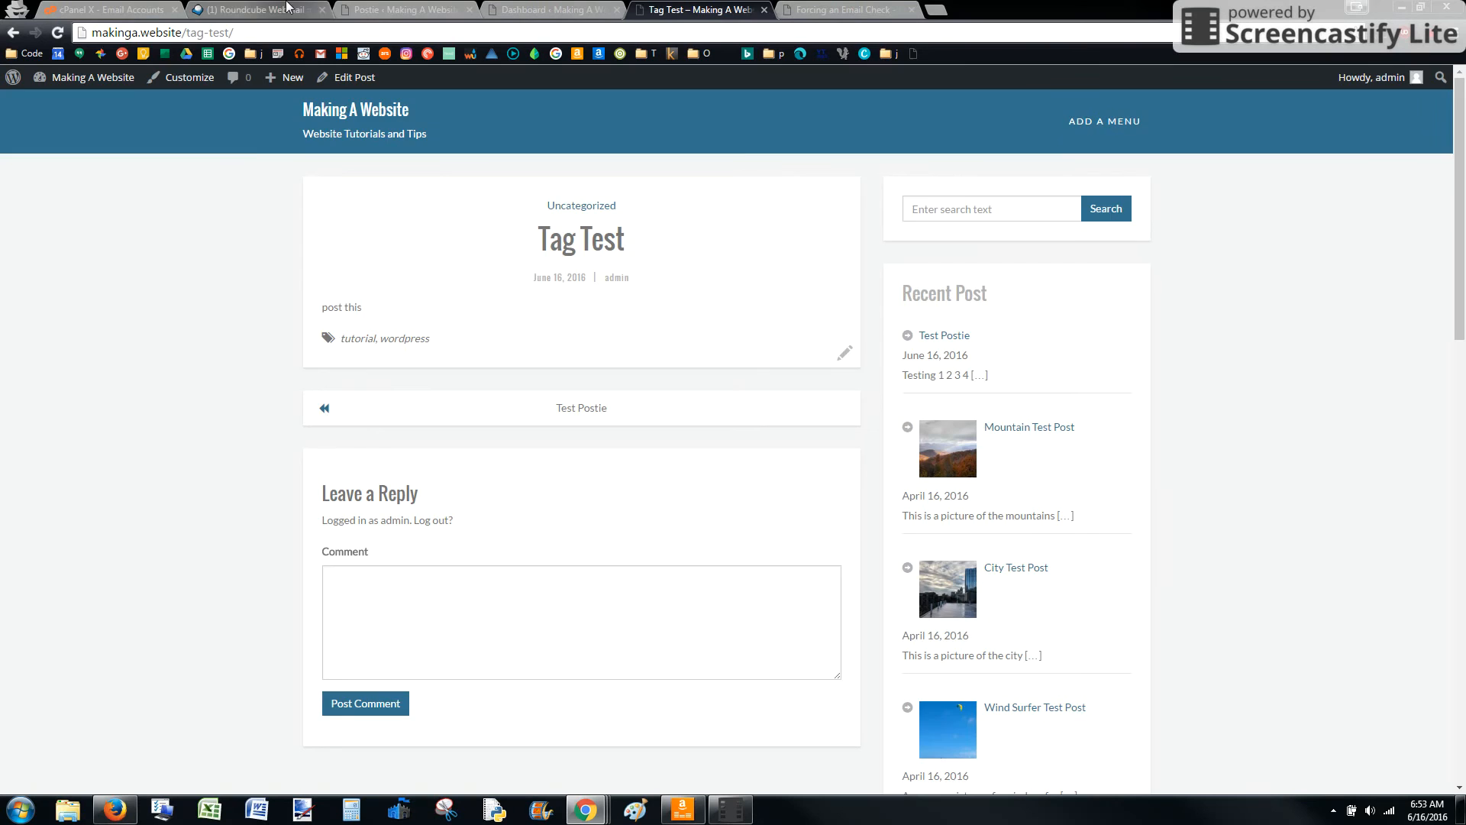
click(405, 9)
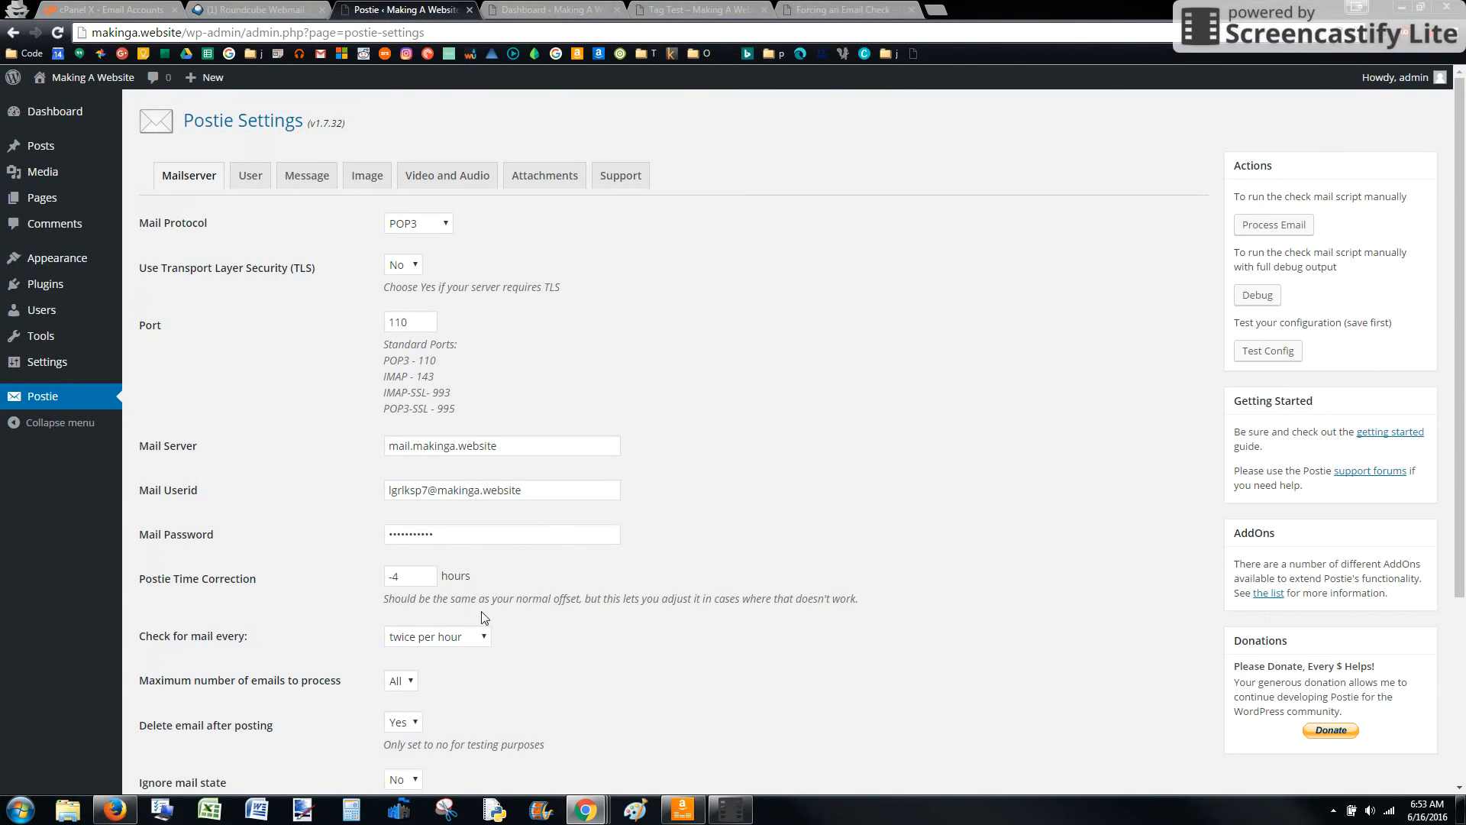
click(437, 635)
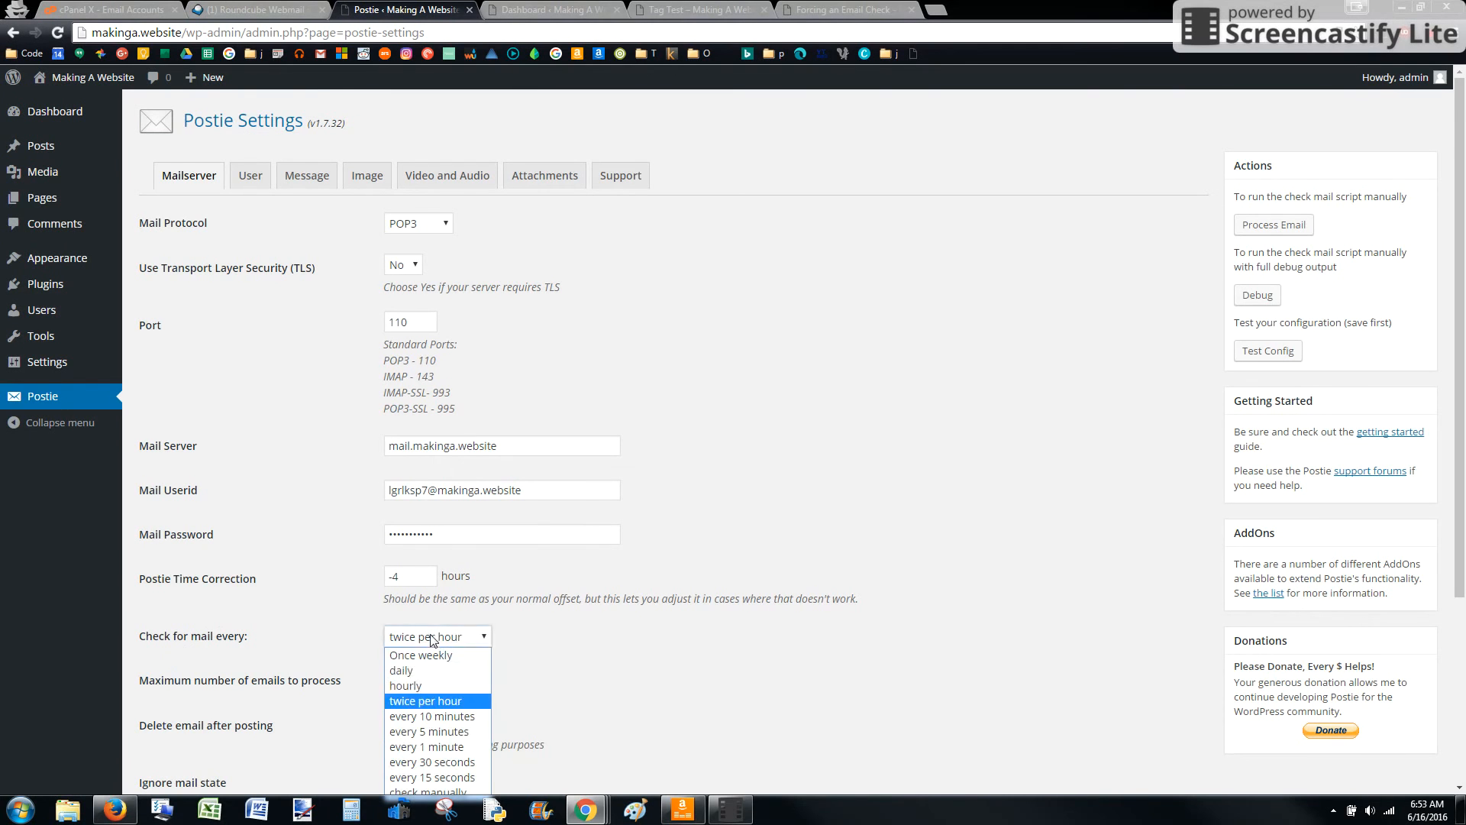
mouse_move(421, 656)
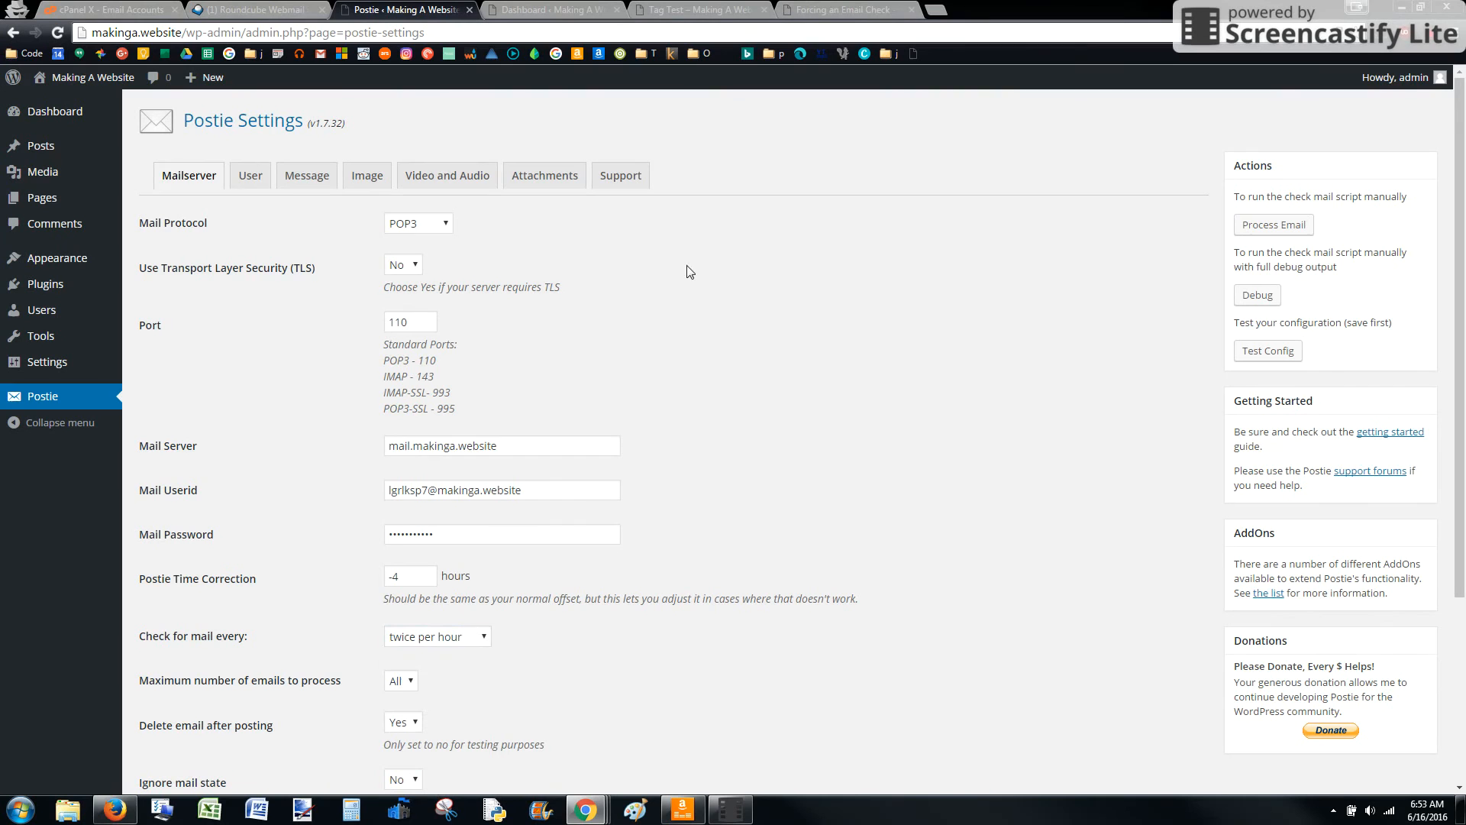
mouse_move(709, 510)
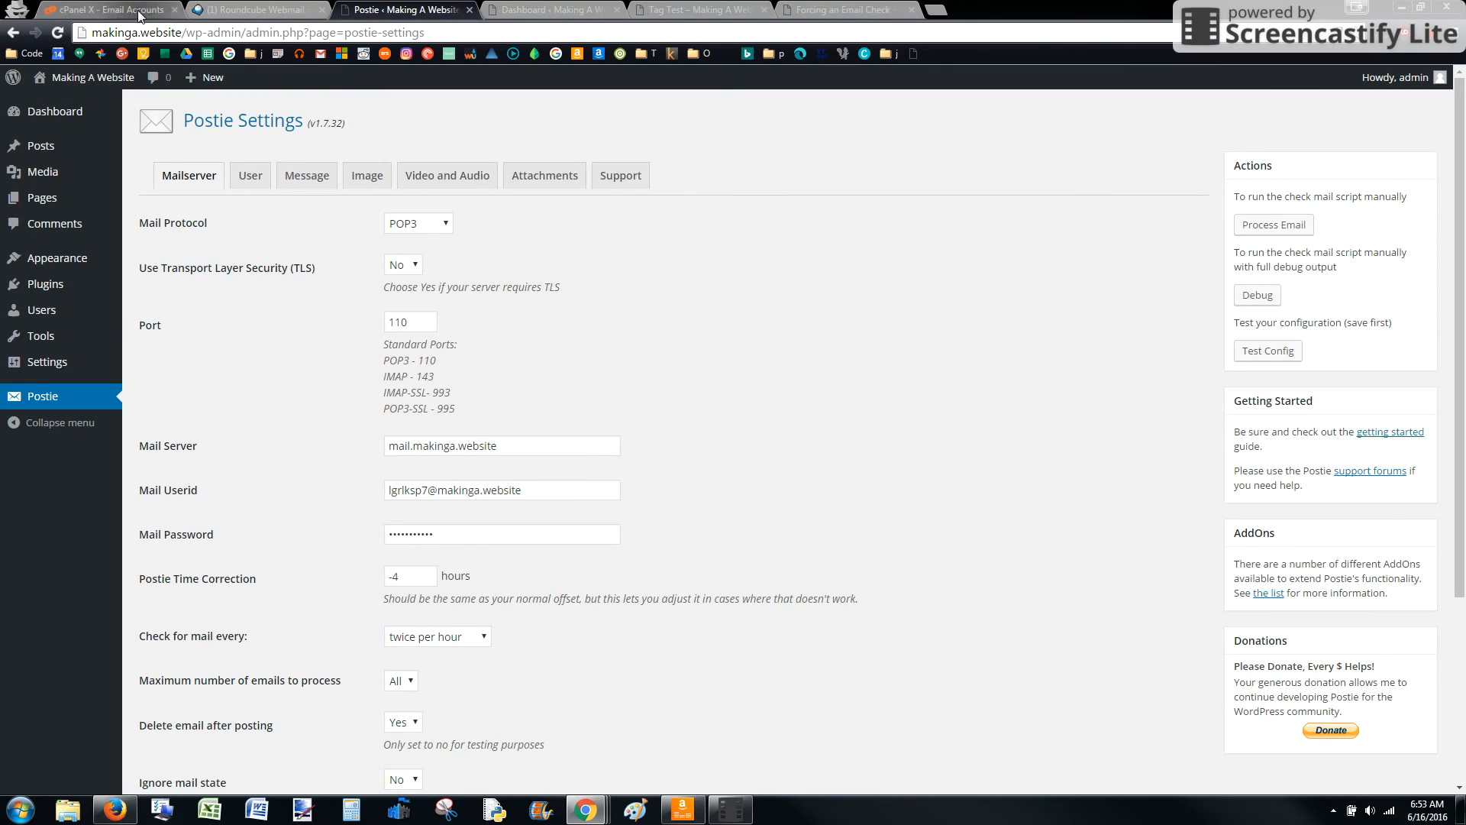
Step: From cPanel home, search for cron and open the Cron Jobs page
click(93, 9)
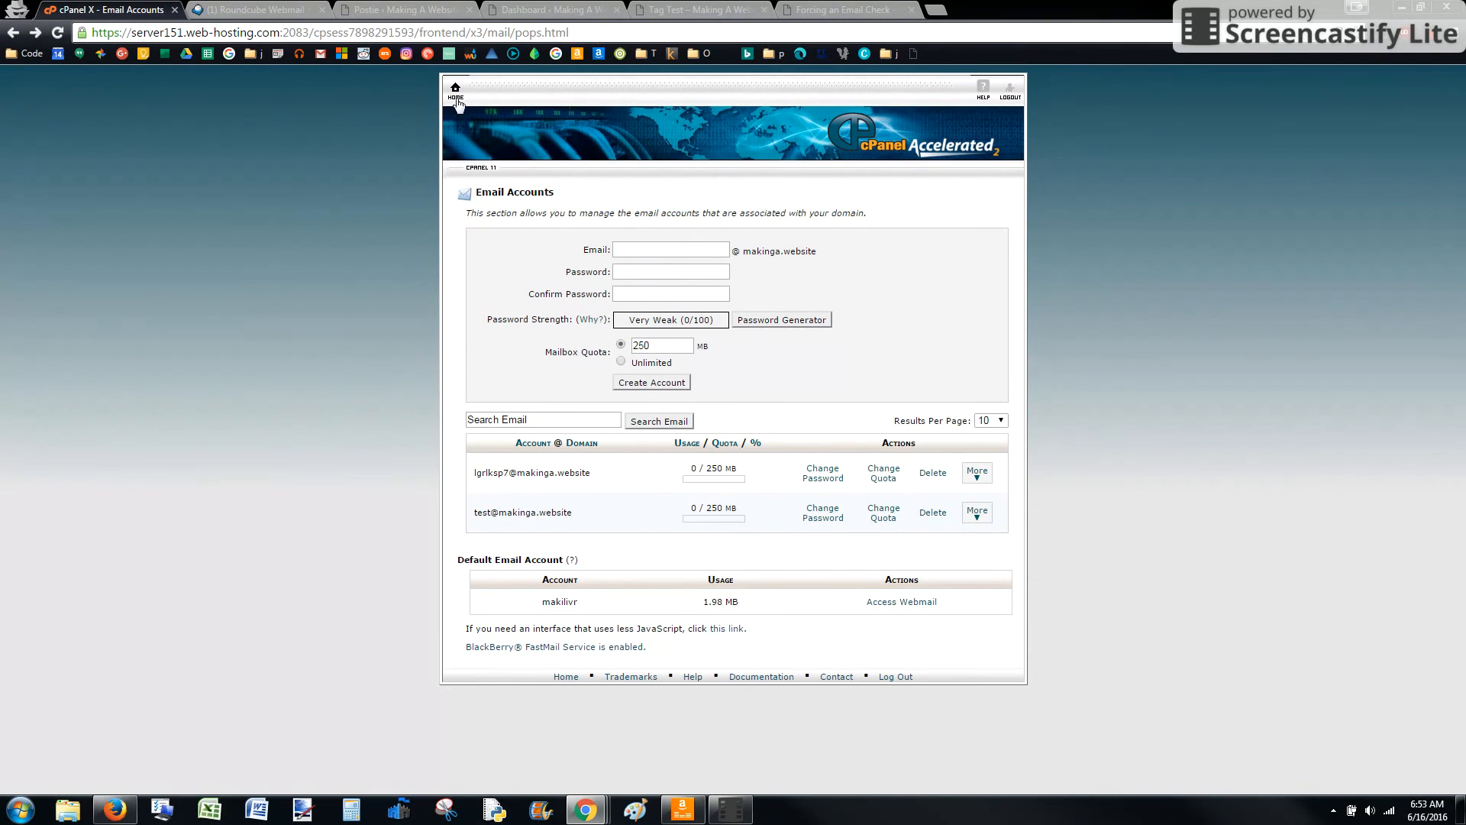
click(455, 93)
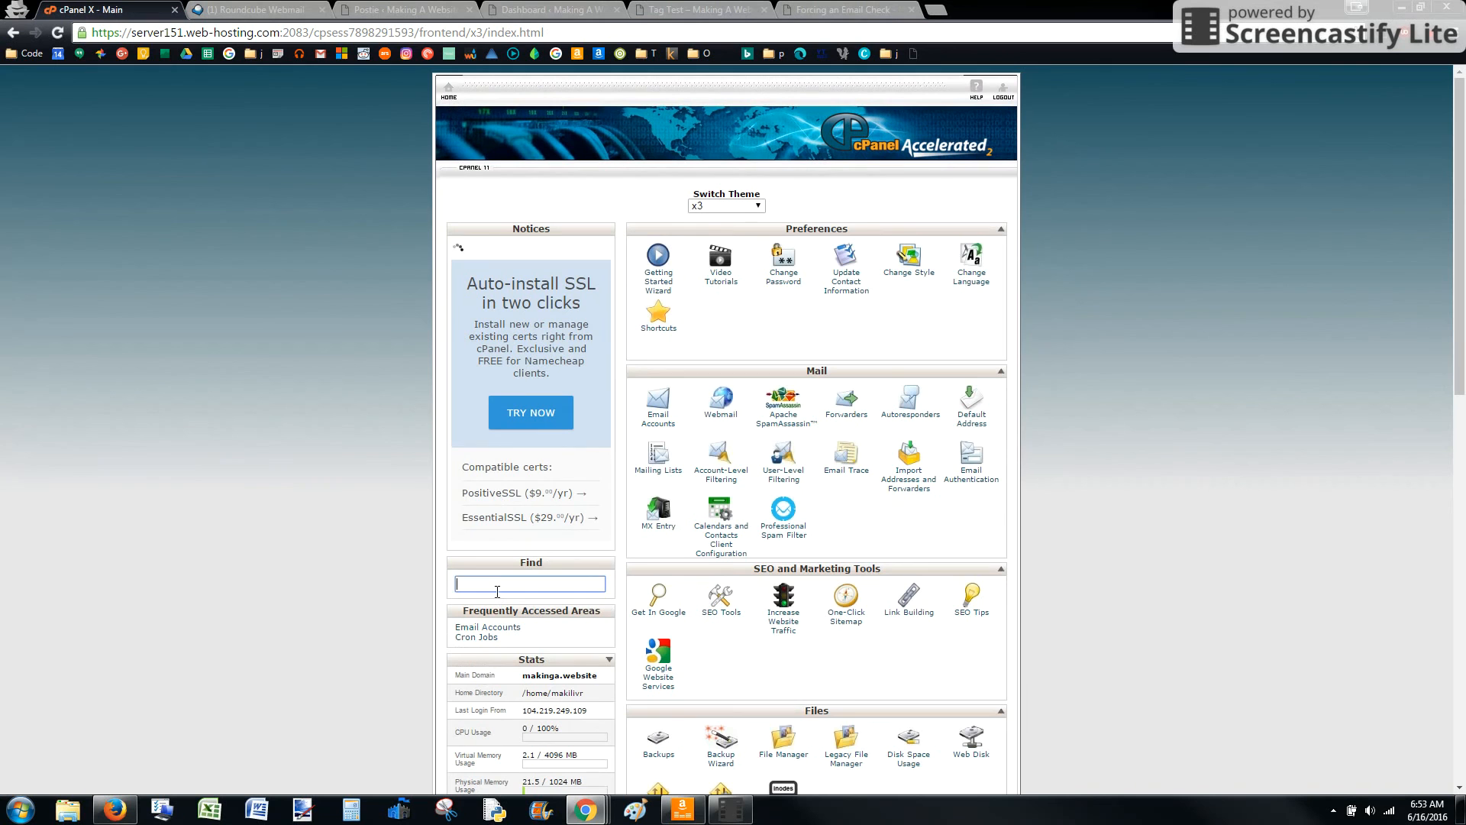
text(cron)
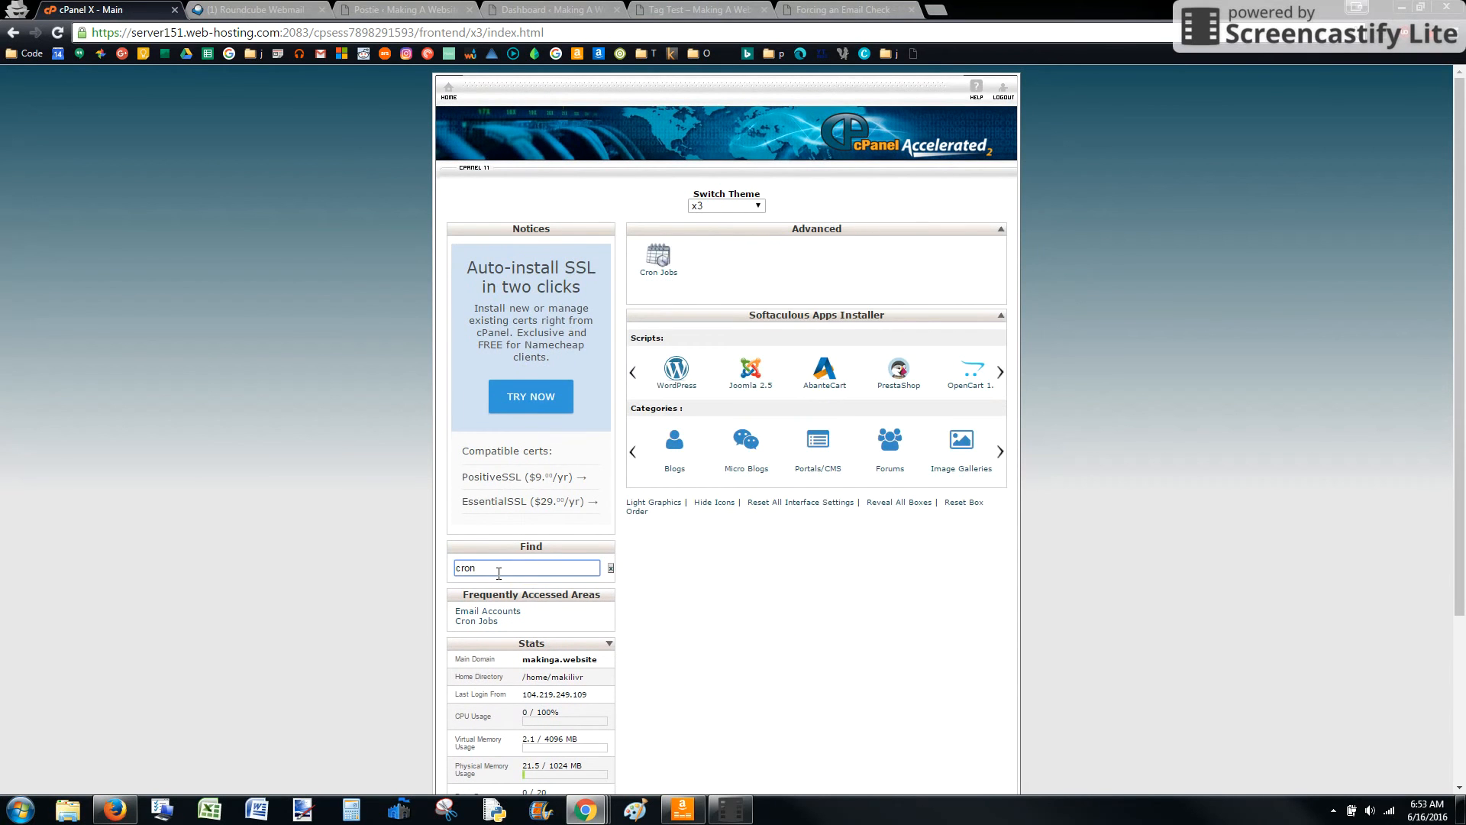
click(475, 621)
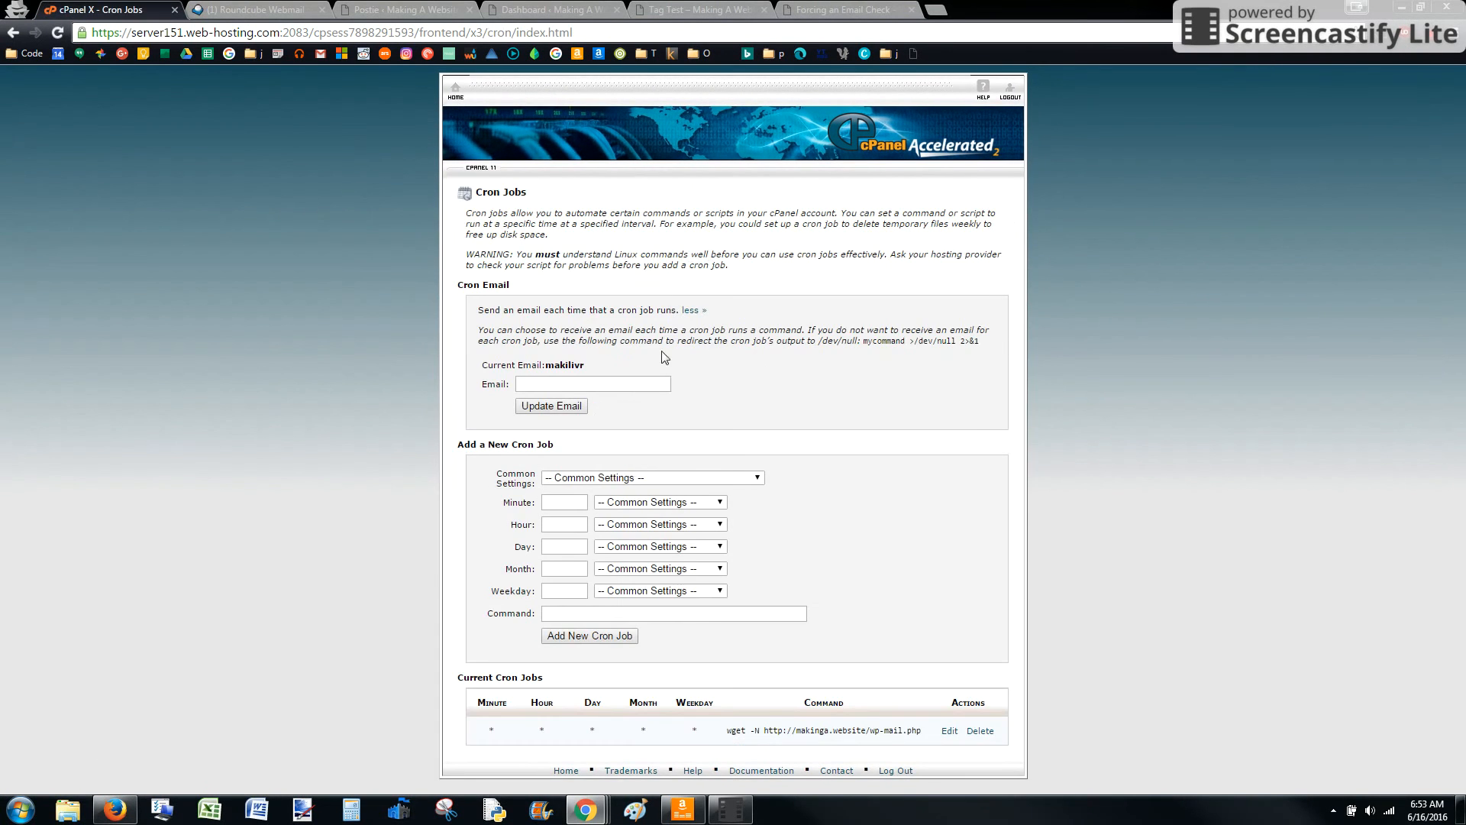
mouse_move(798, 549)
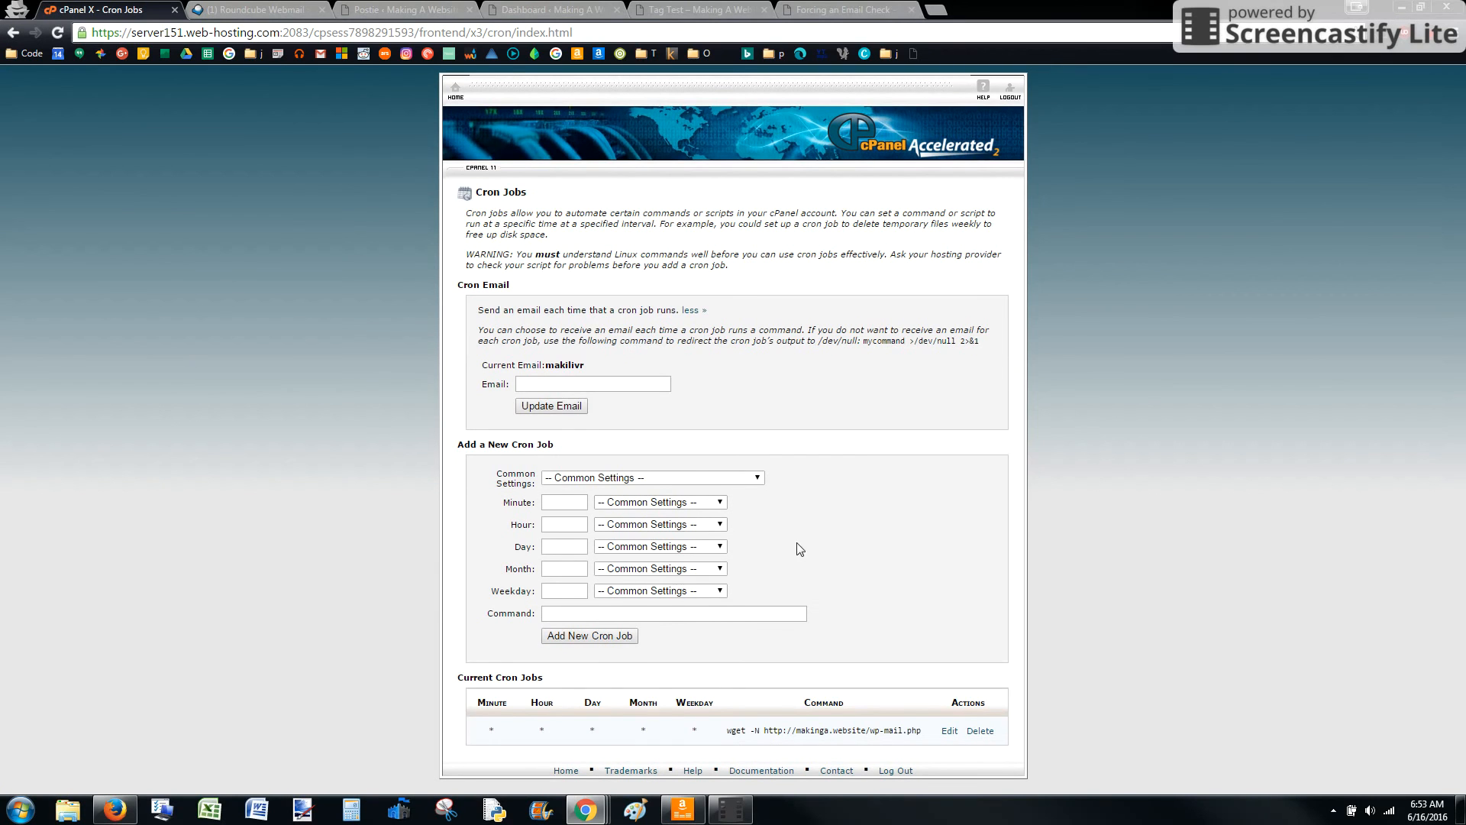
mouse_move(782, 536)
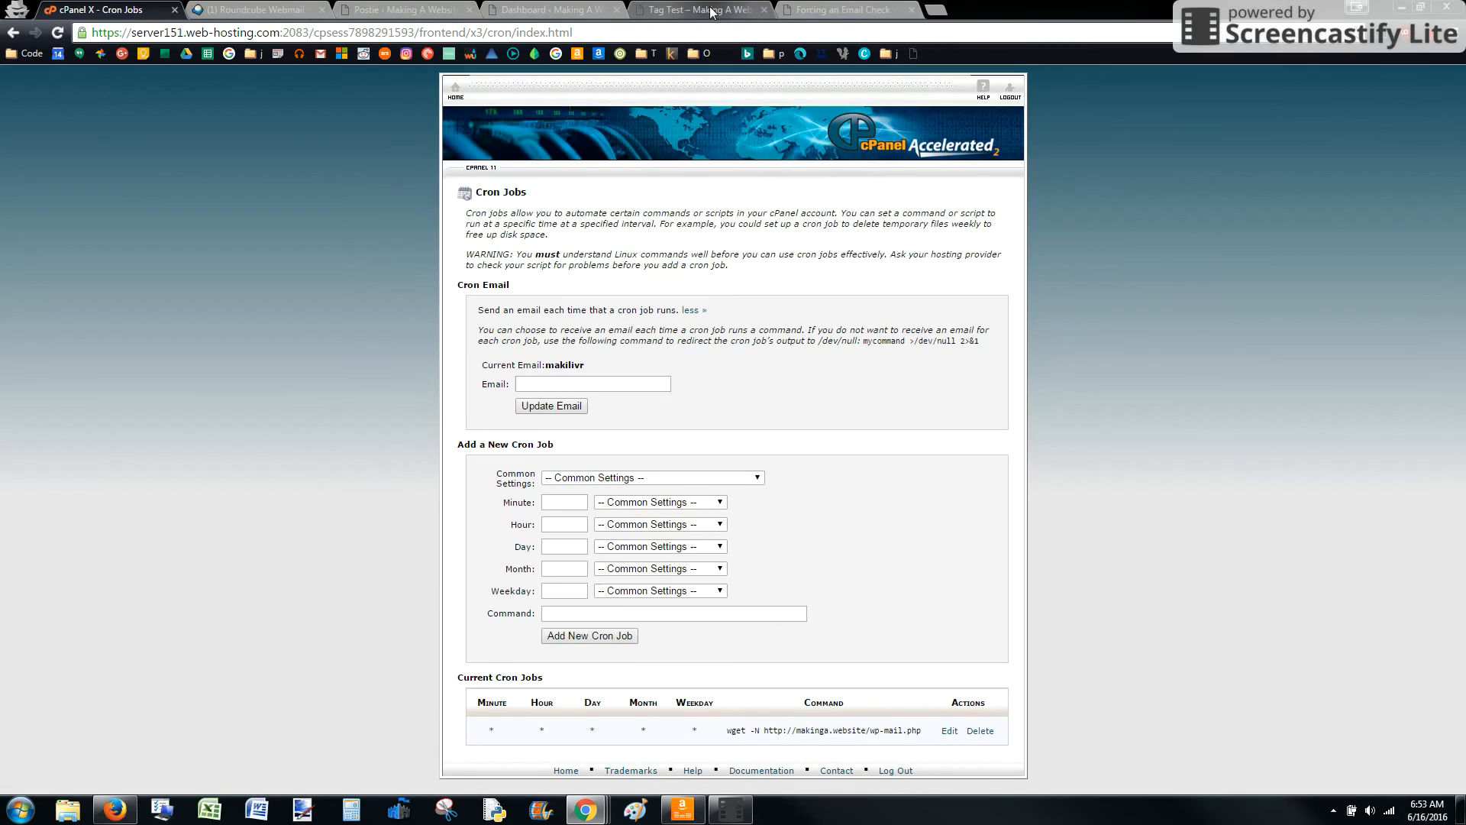
Step: Consult the Postie guide, enter /?postie=get-mail in the cron command and copy the site's domain
click(846, 9)
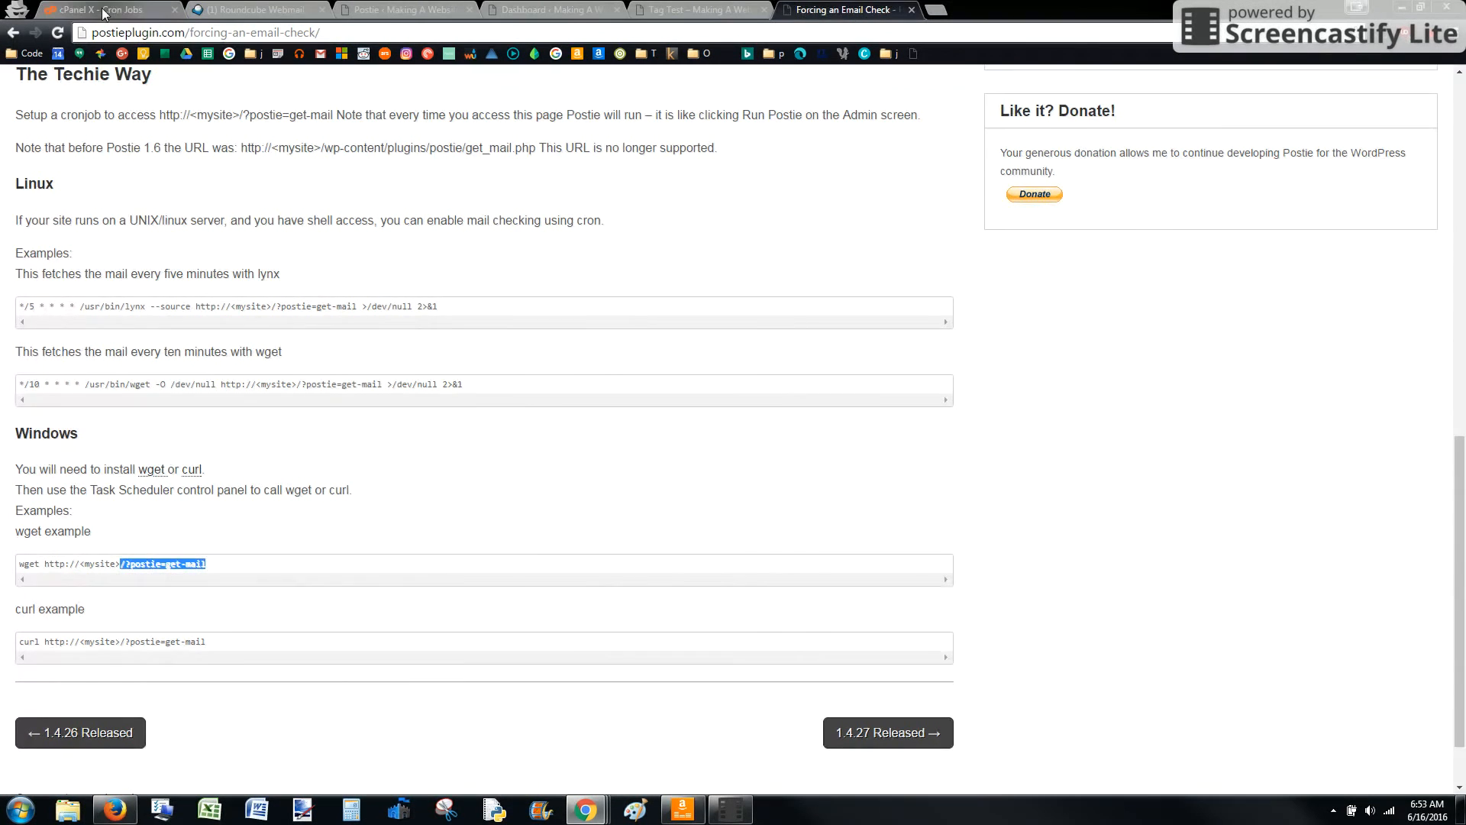
click(93, 9)
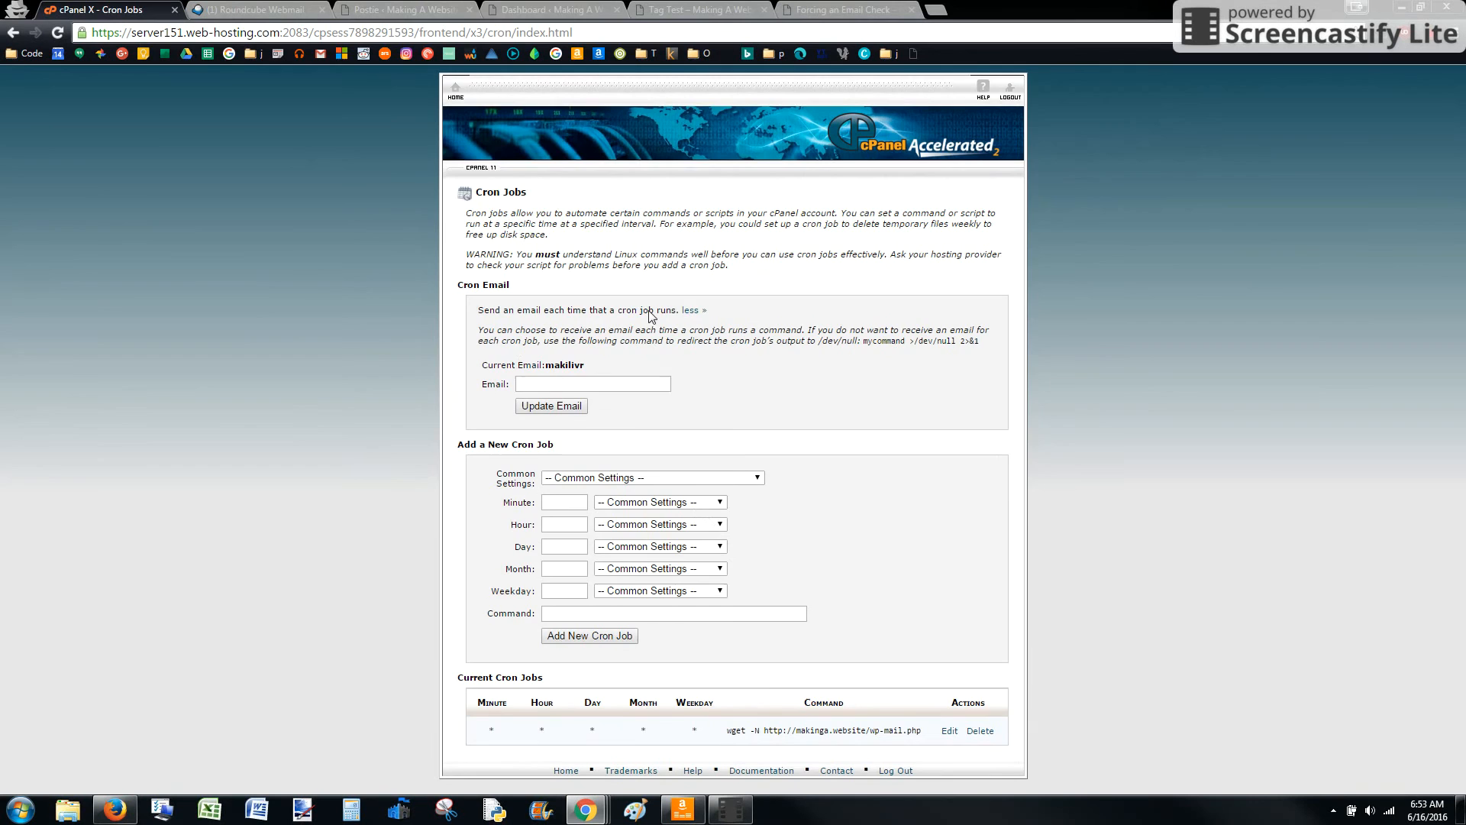
mouse_move(432, 384)
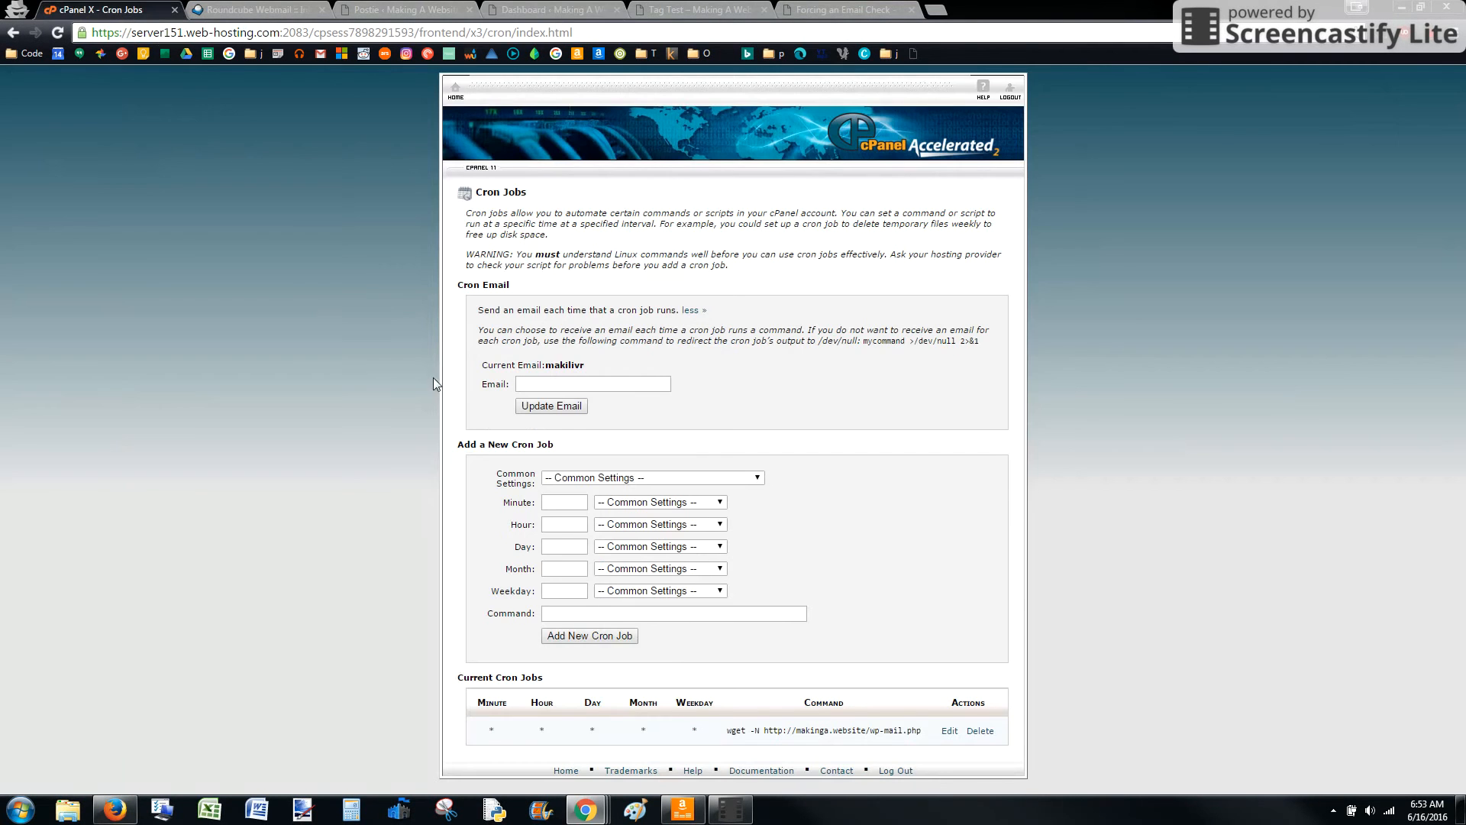
text(/?postie=get-mail)
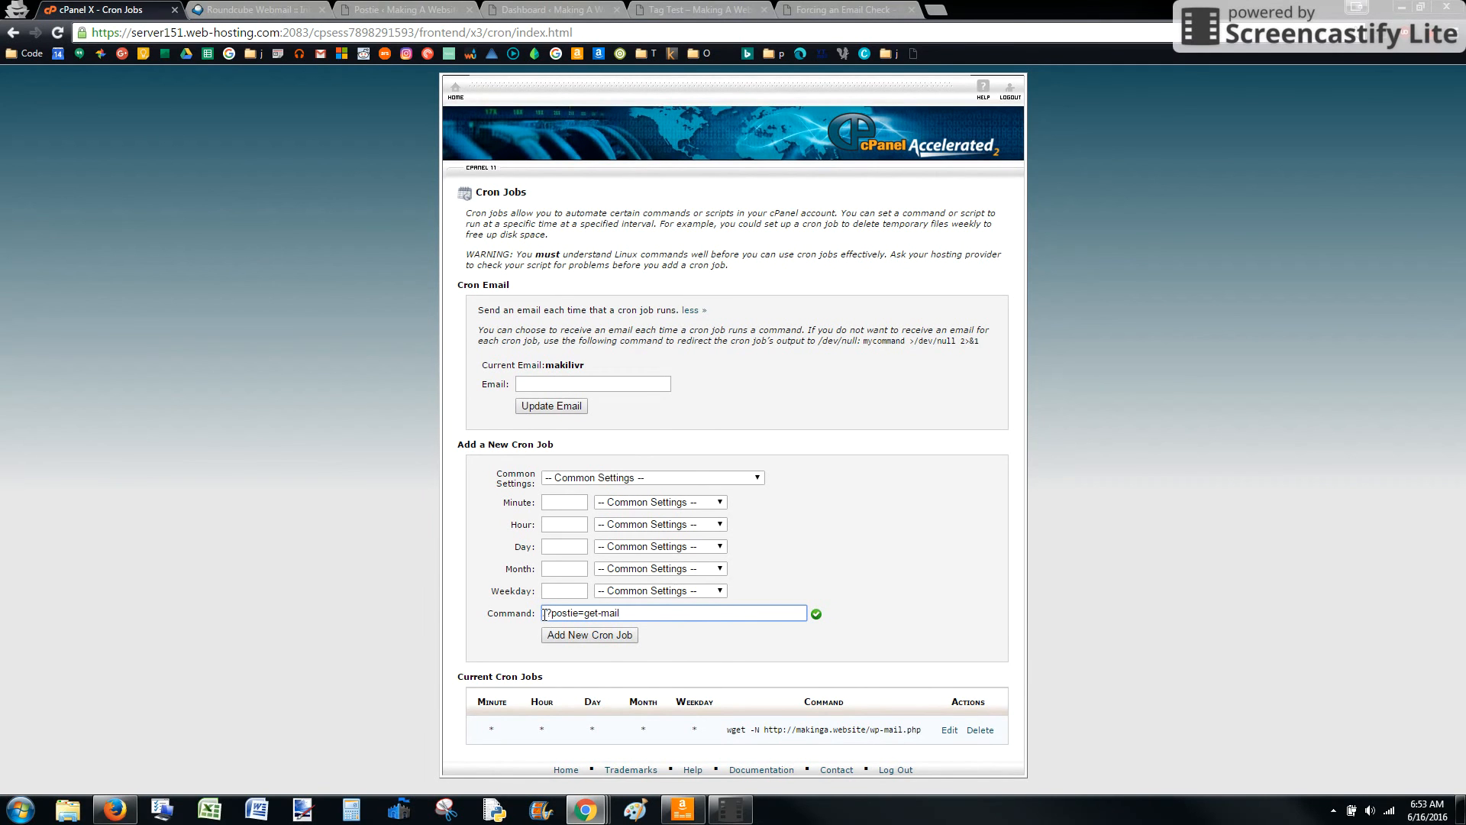
click(405, 9)
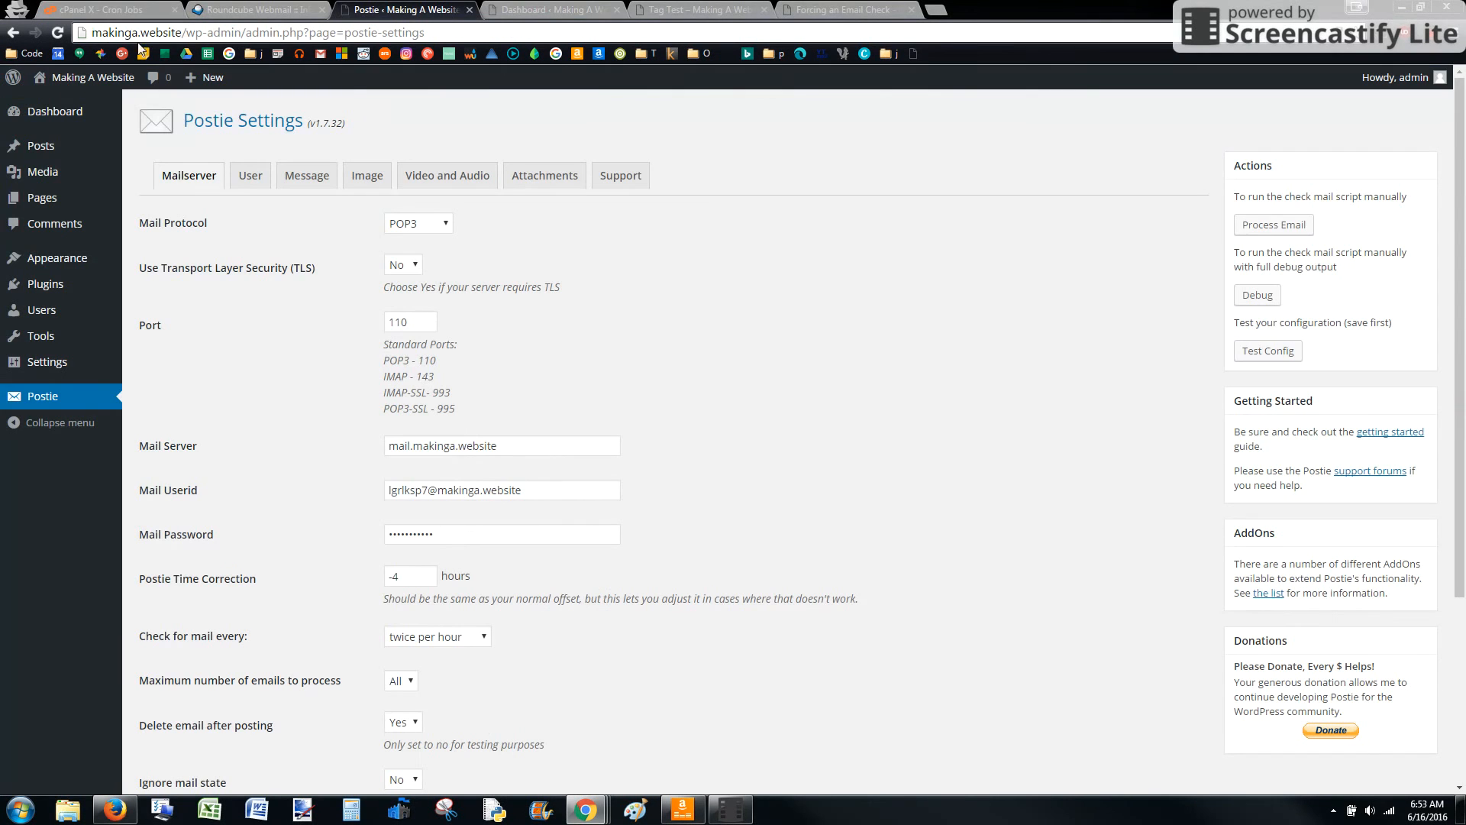
click(138, 32)
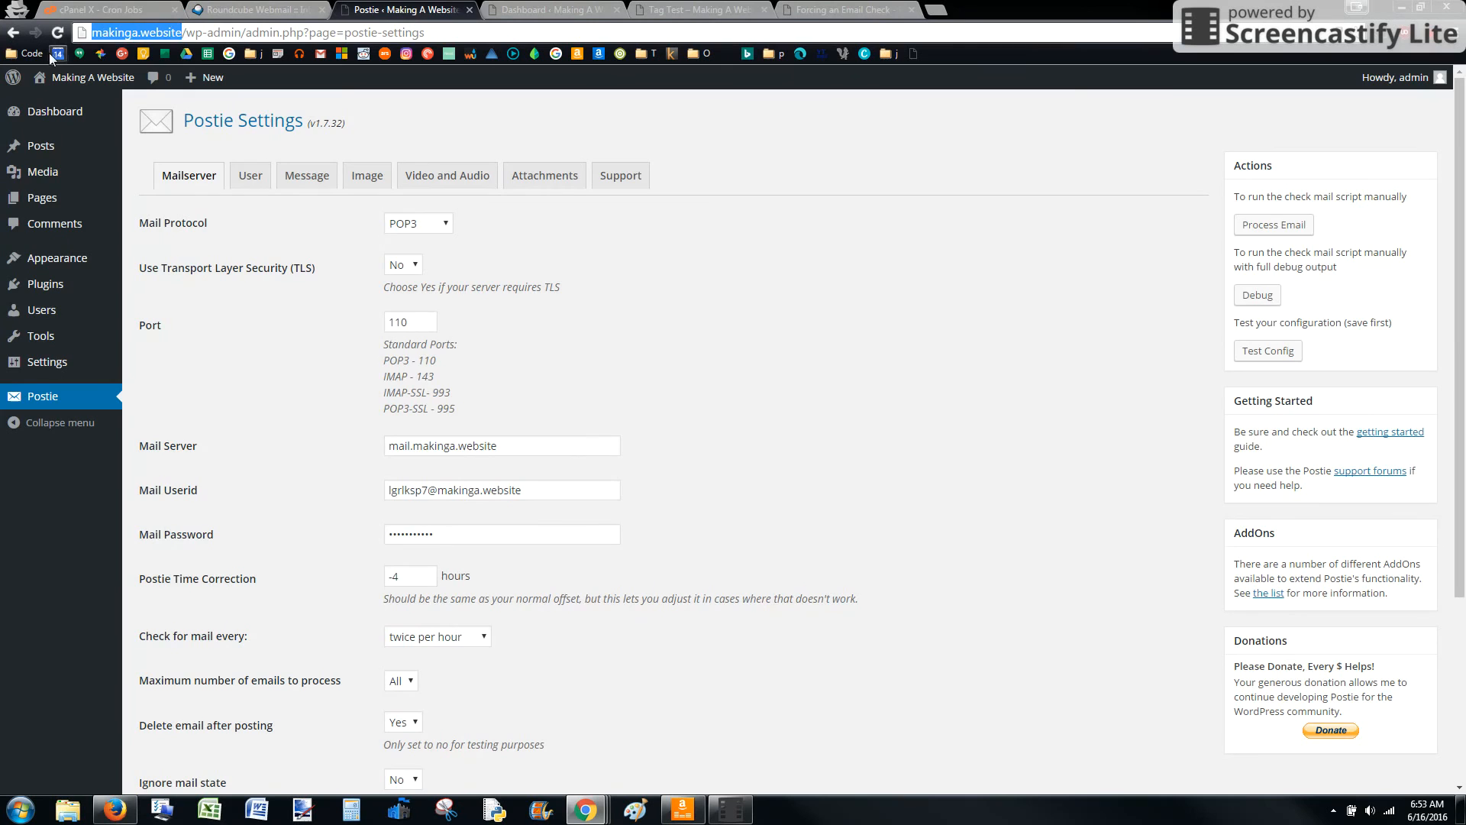
click(94, 9)
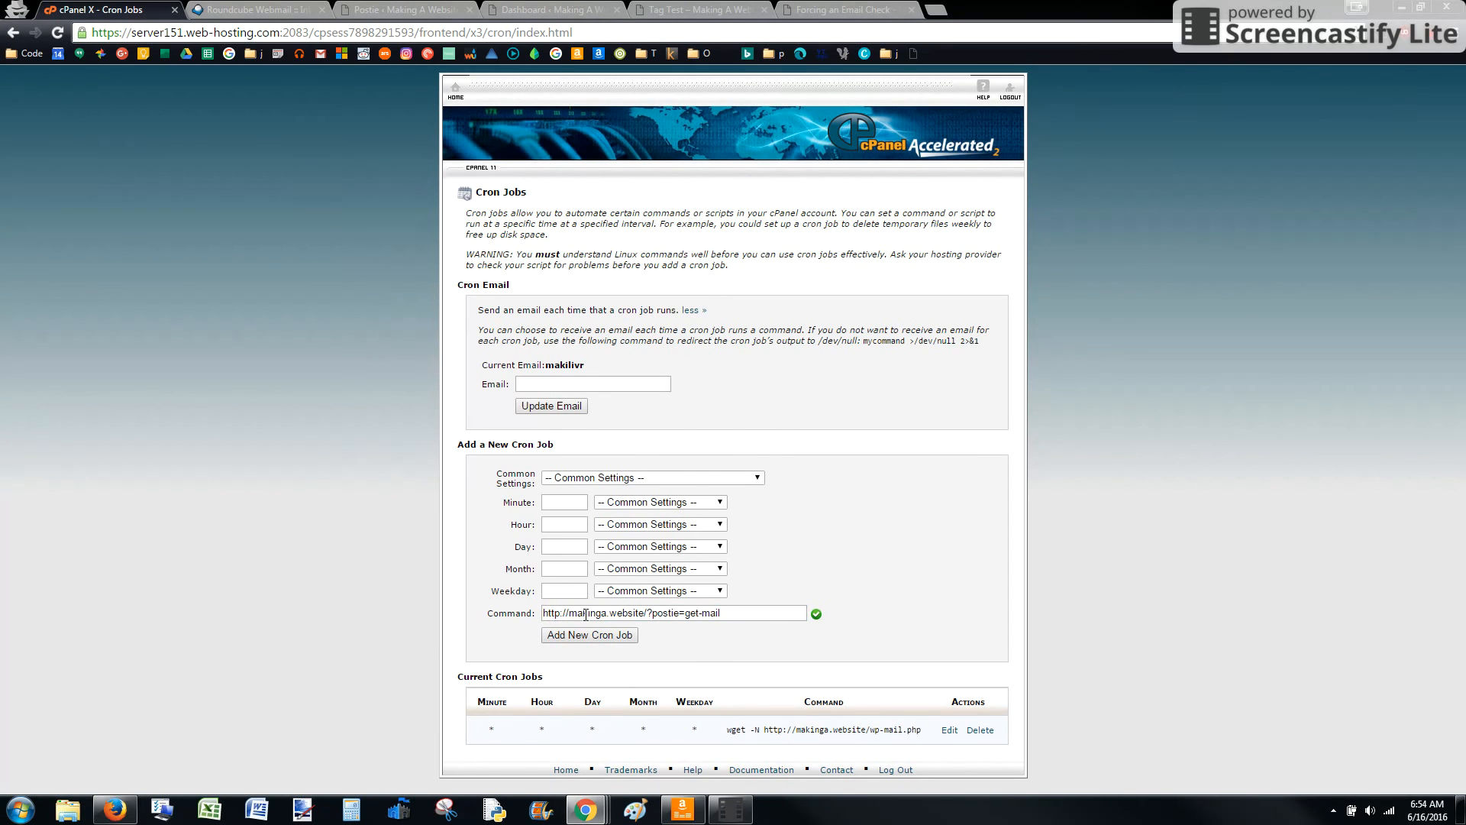
double_click(608, 613)
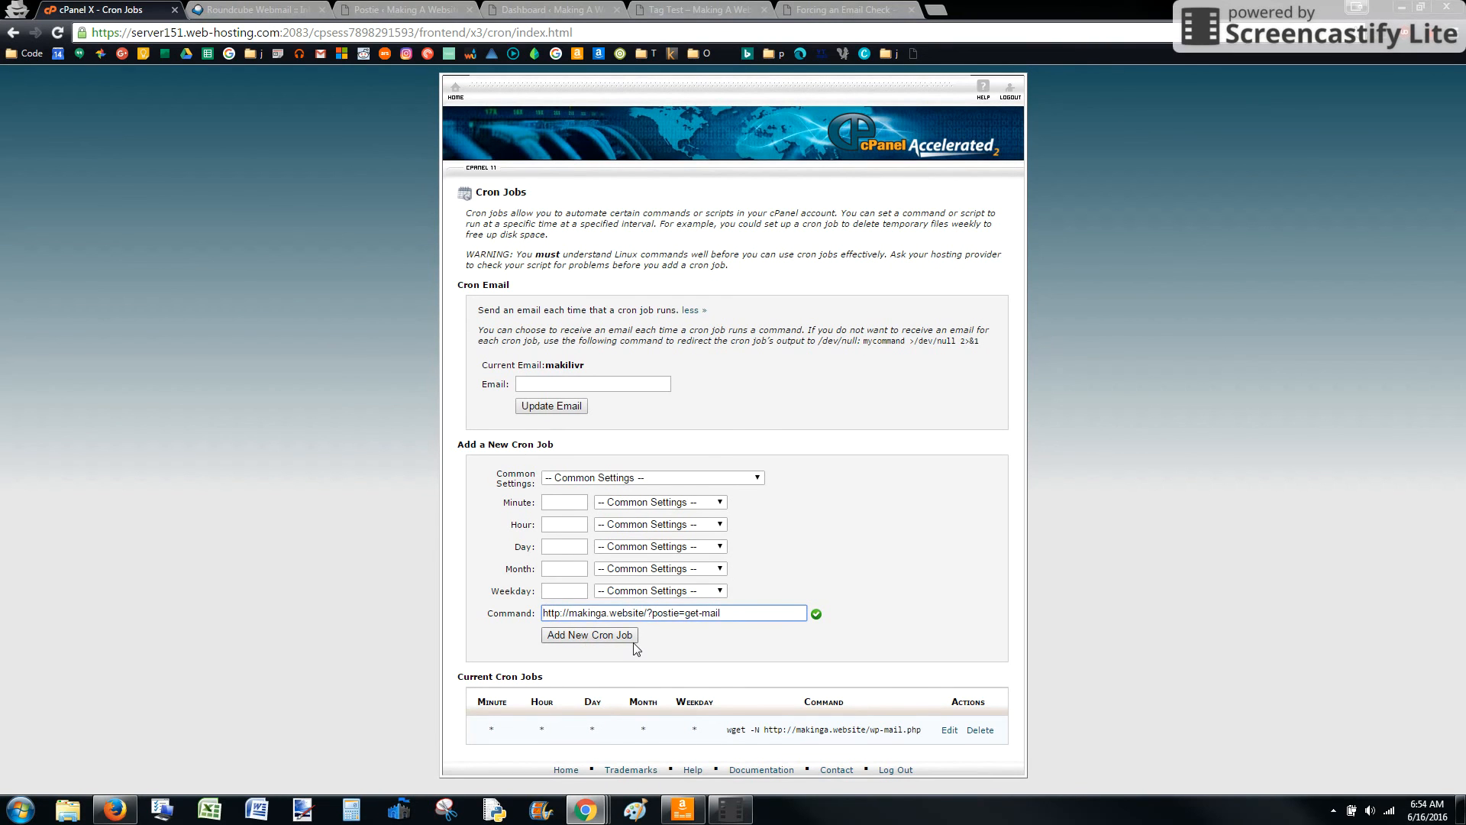
text(wget -N)
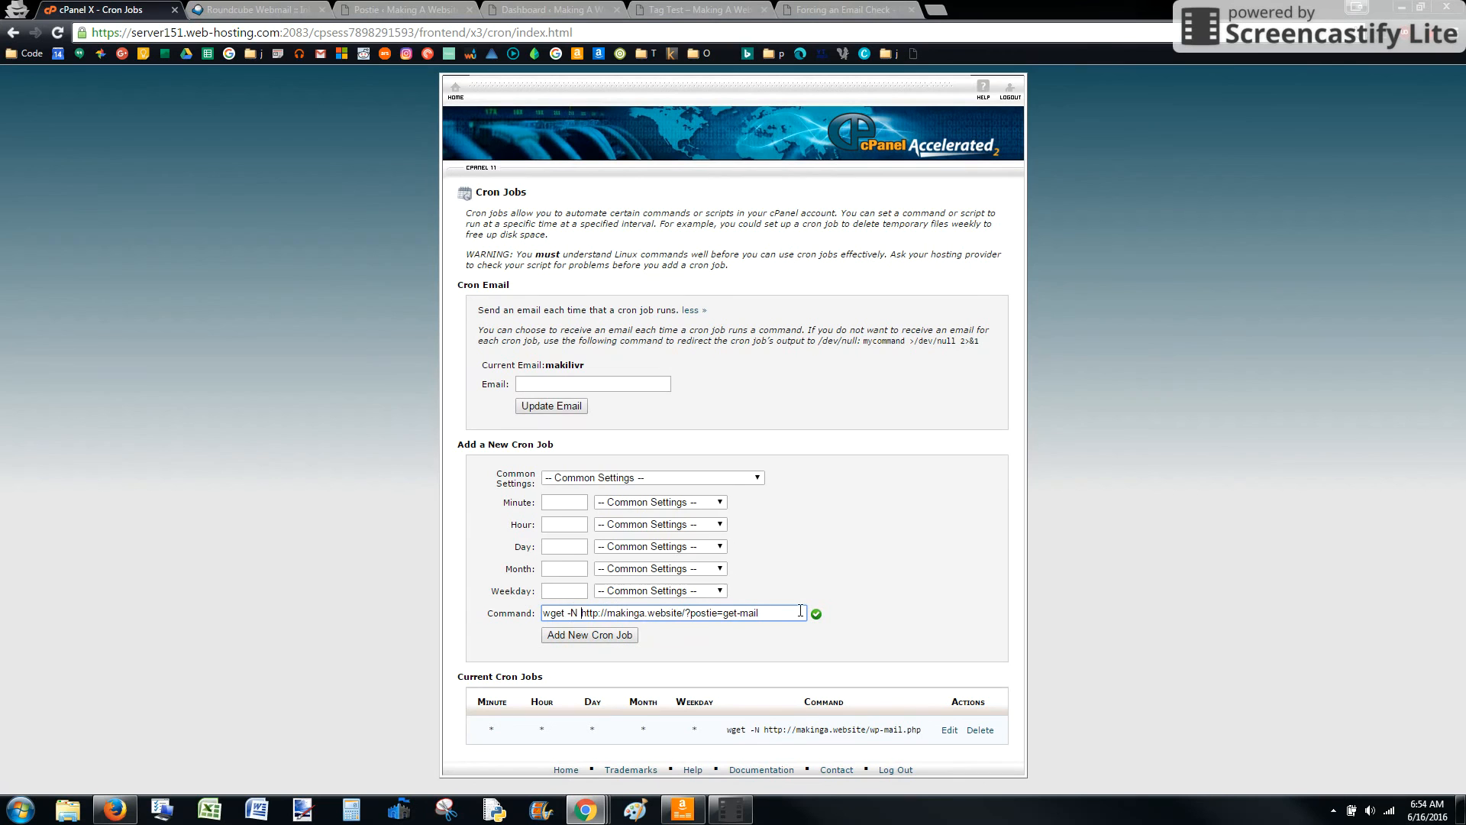
Step: Schedule the job Once Per Minute, add the new cron job and return to Postie settings
click(652, 478)
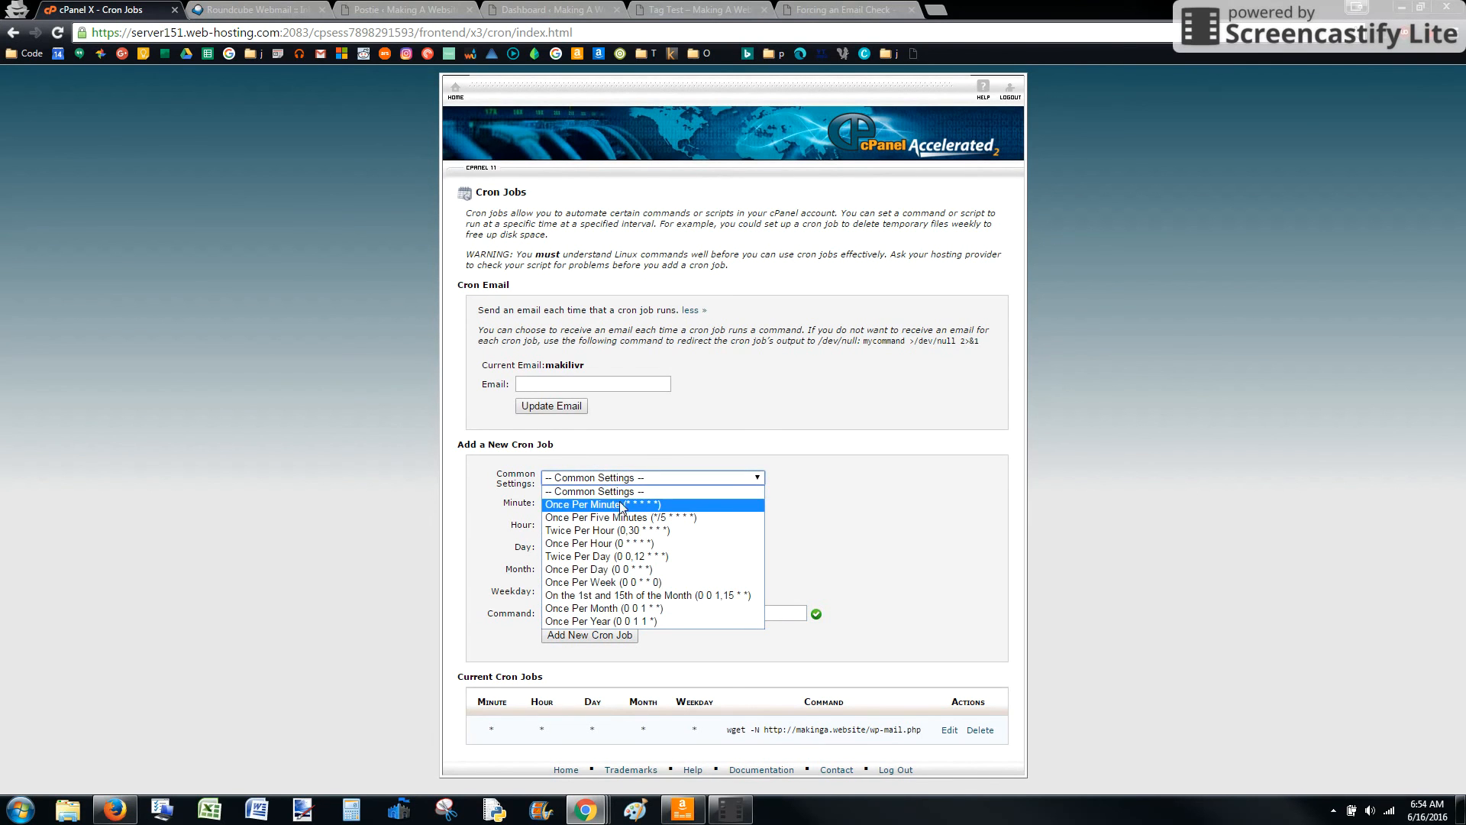
click(602, 506)
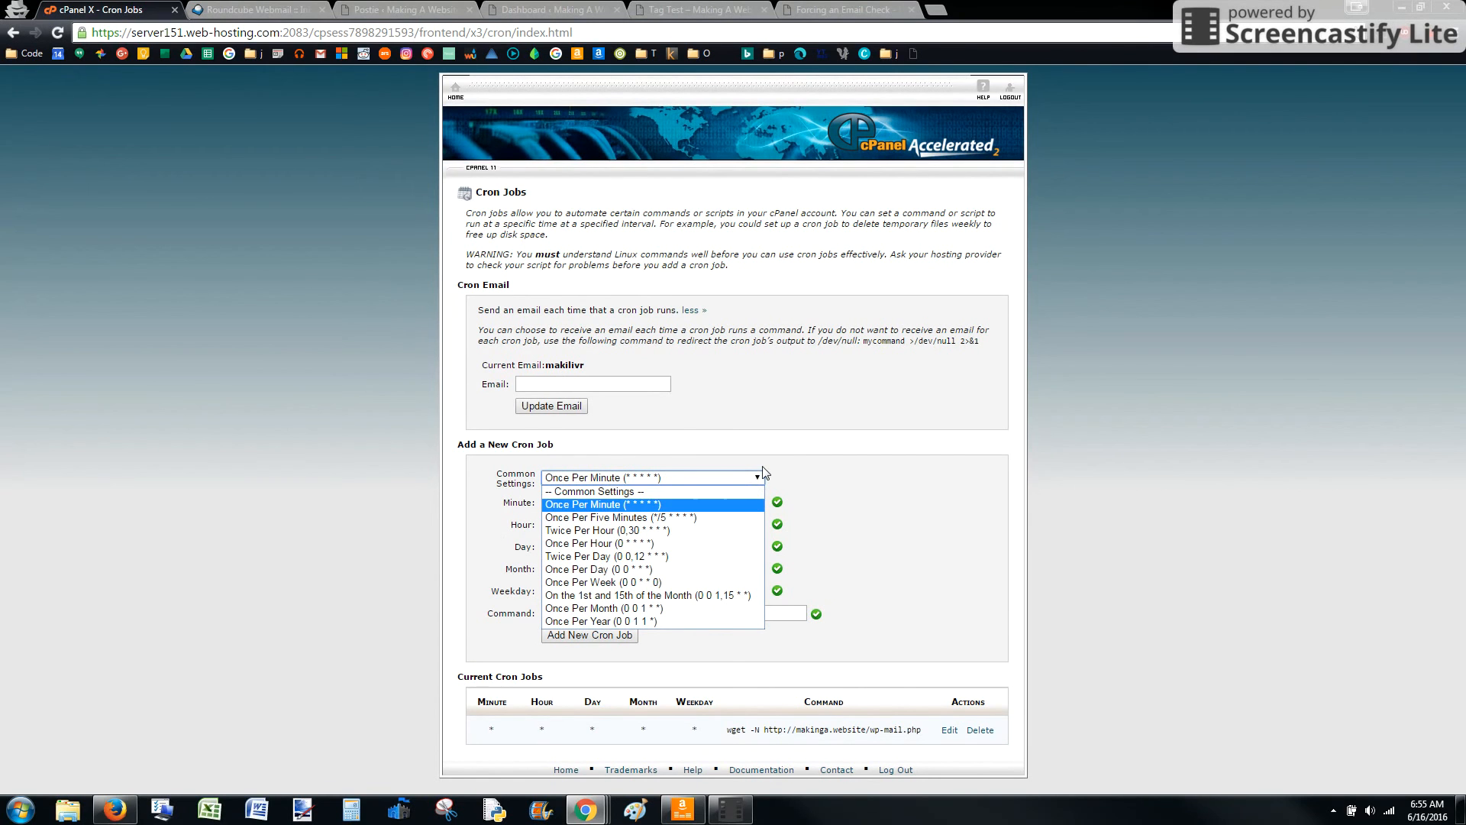
mouse_move(674, 491)
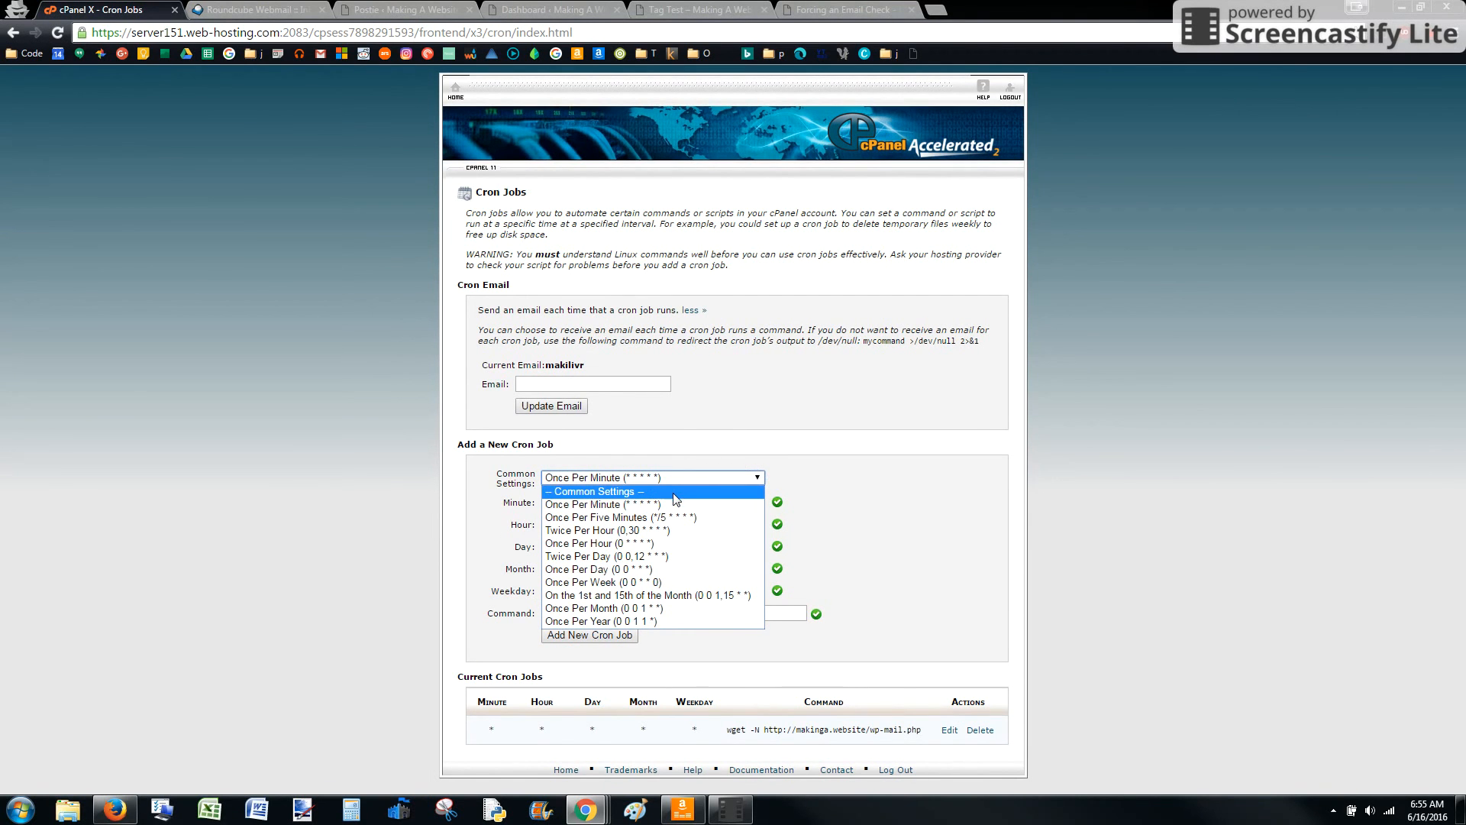
mouse_move(686, 493)
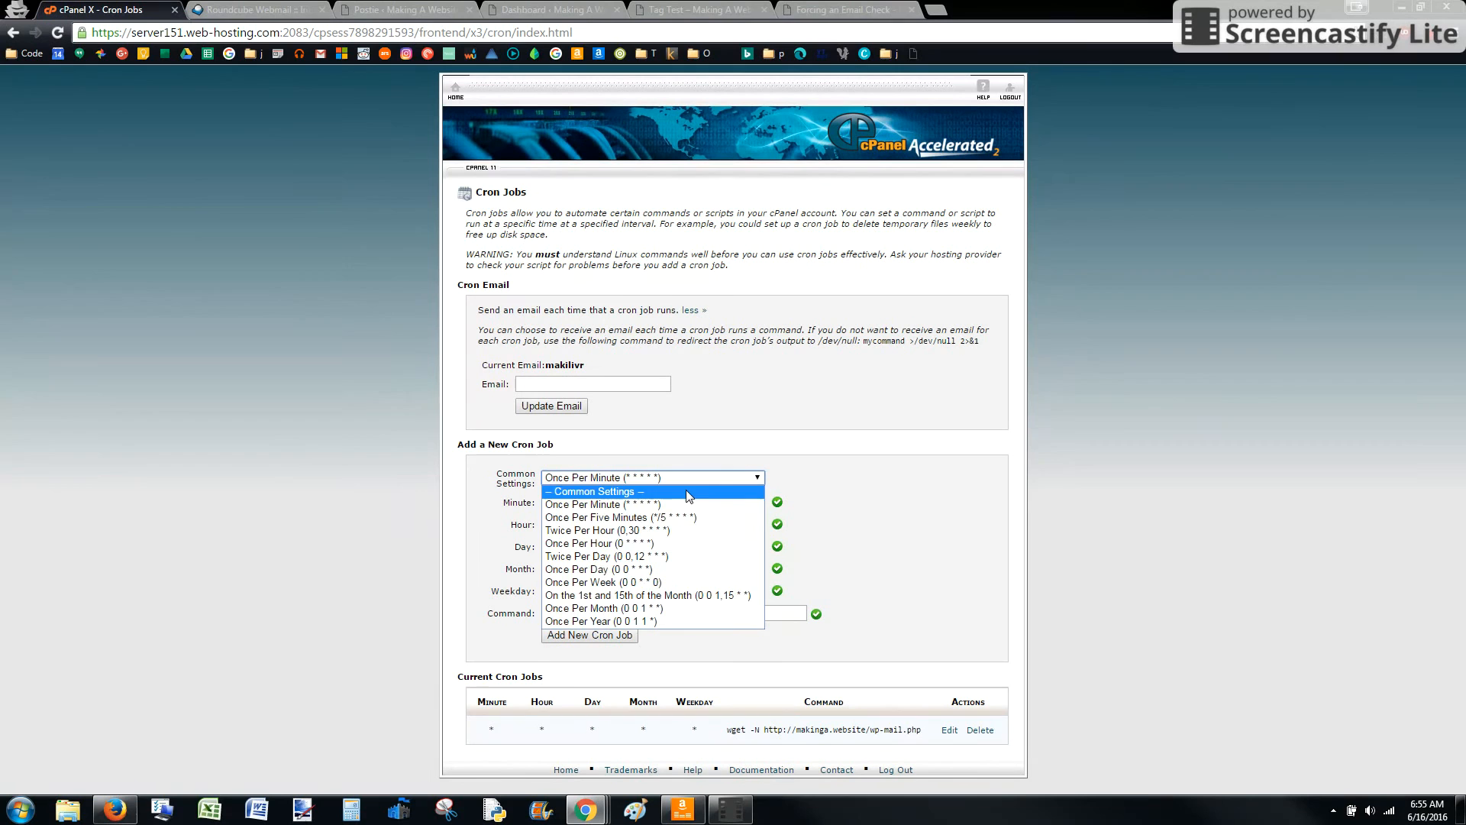
click(602, 504)
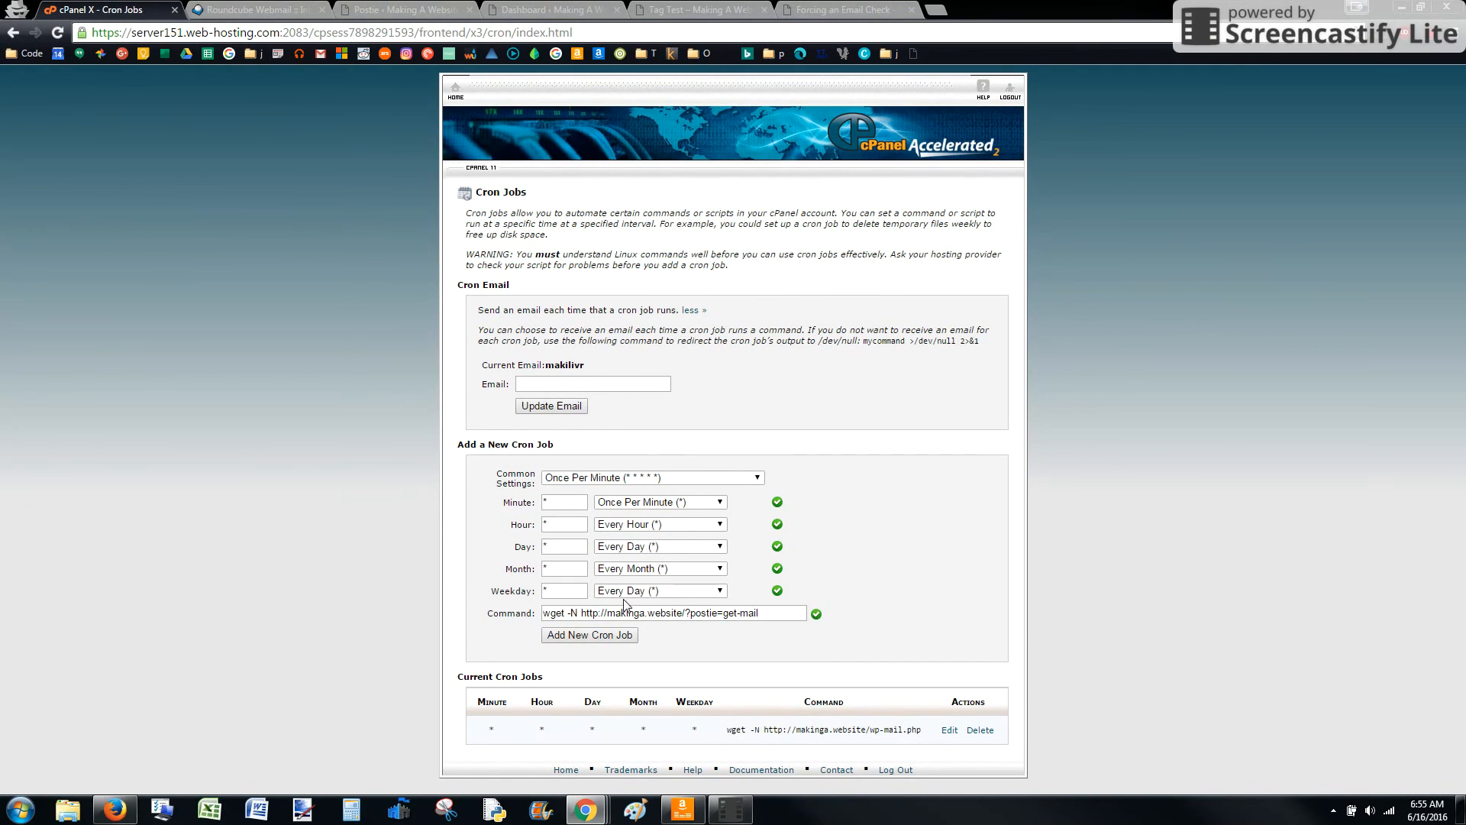
click(589, 636)
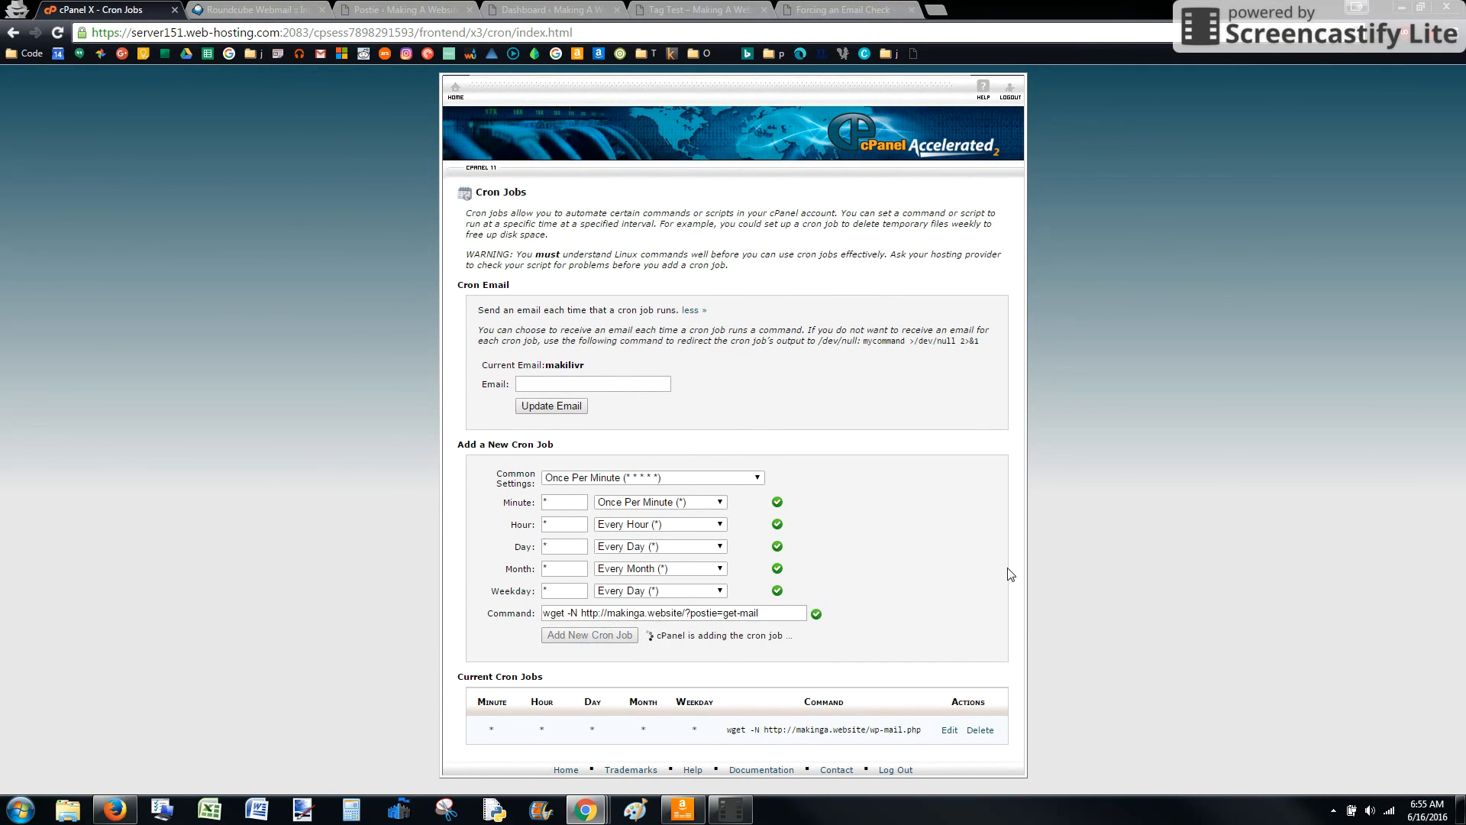
click(589, 634)
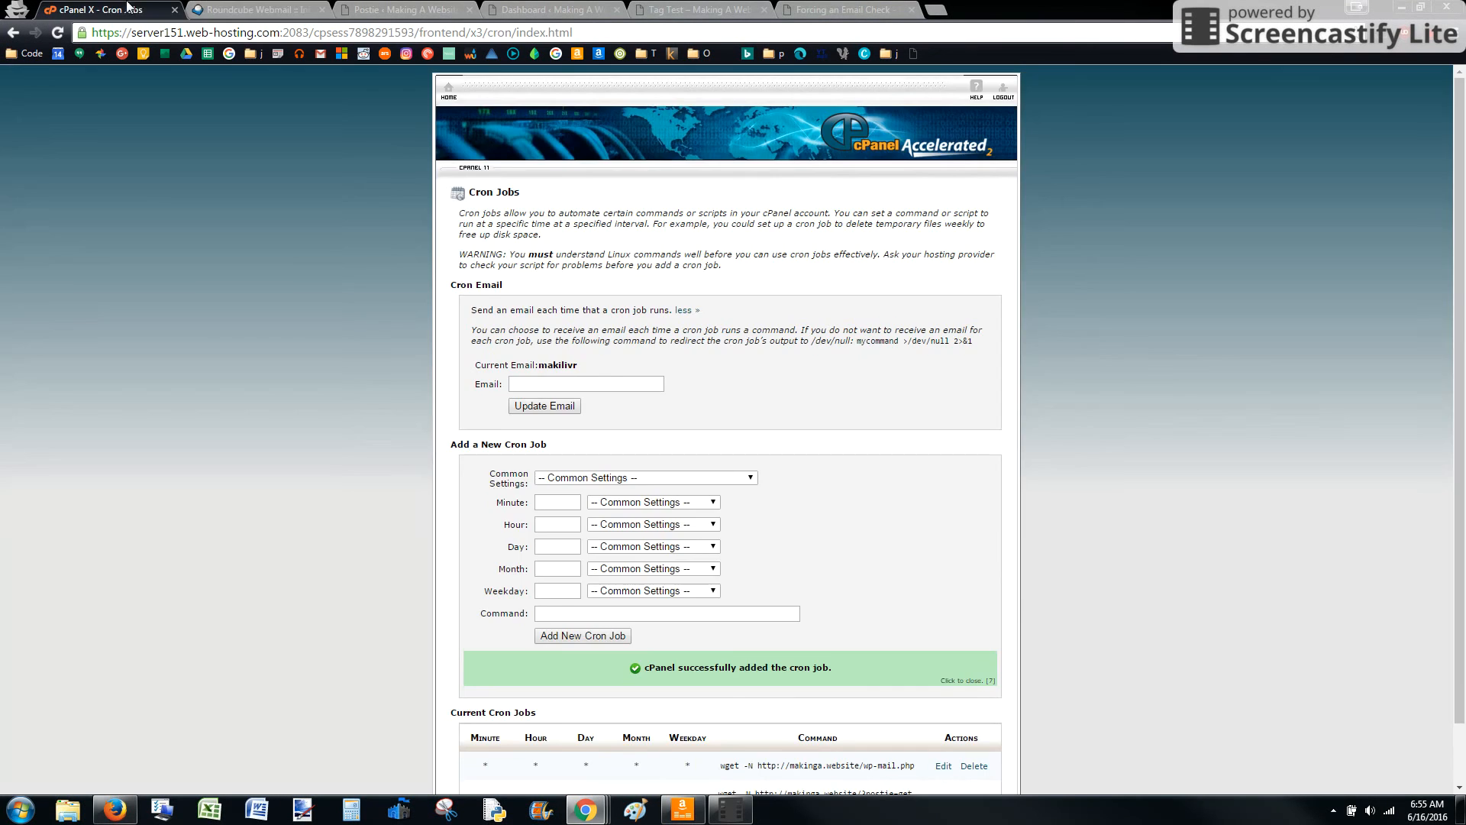
click(402, 10)
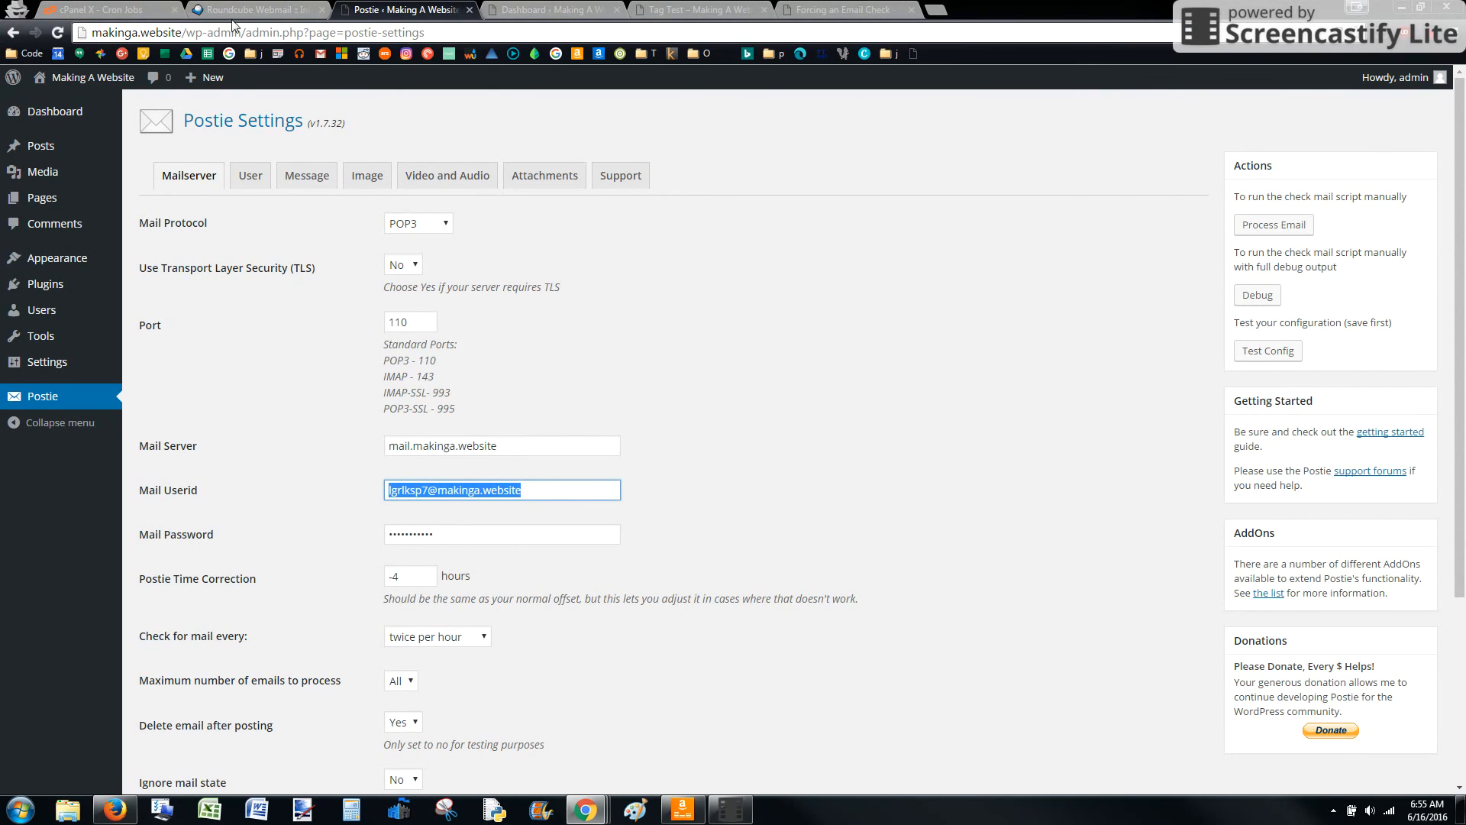
Step: Compose a message to the Postie address titled 'Cron Post Test' with body 'Testing tag: cron jobs, WordPres'
click(252, 9)
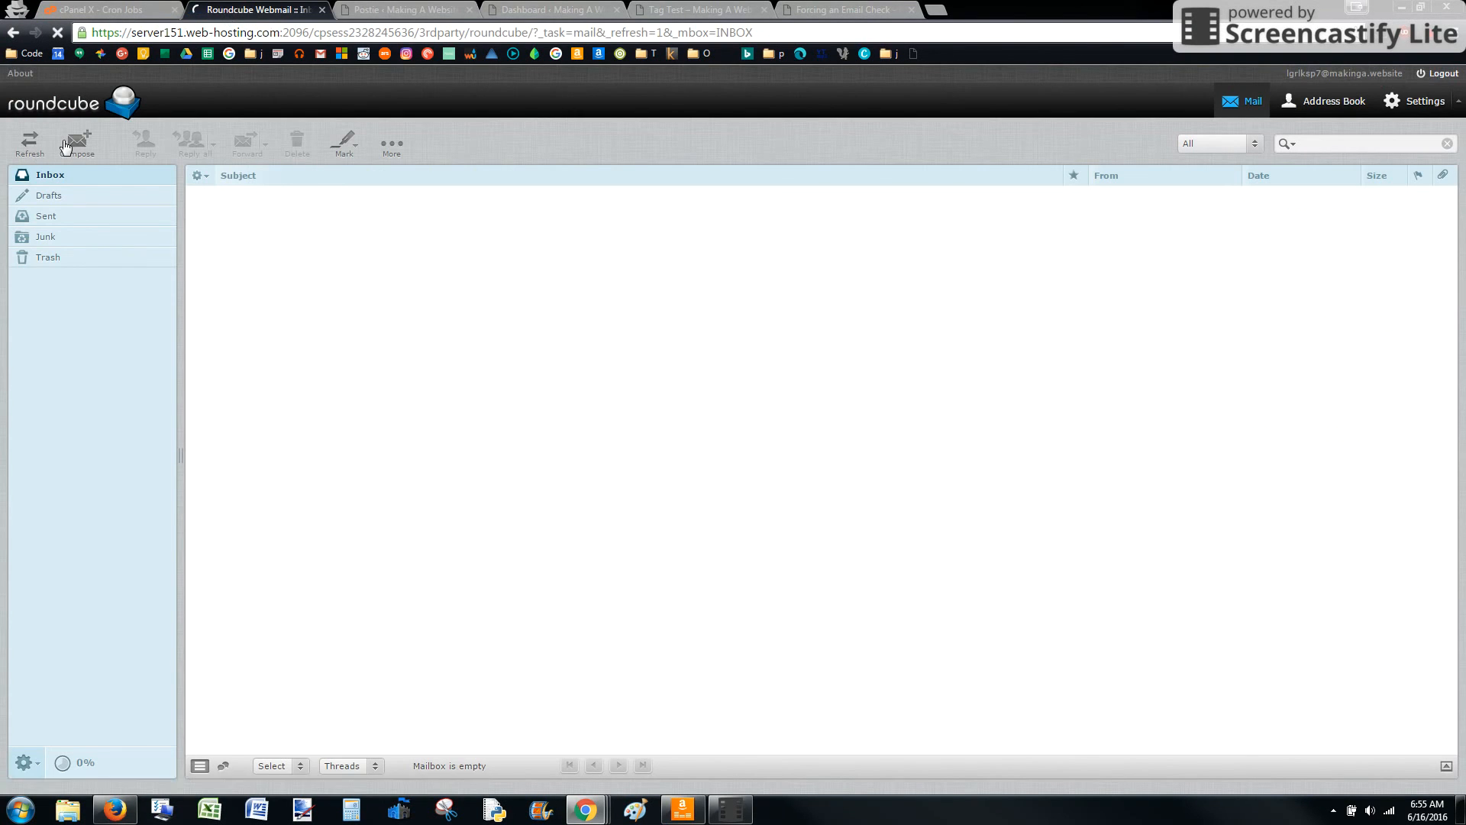
click(78, 142)
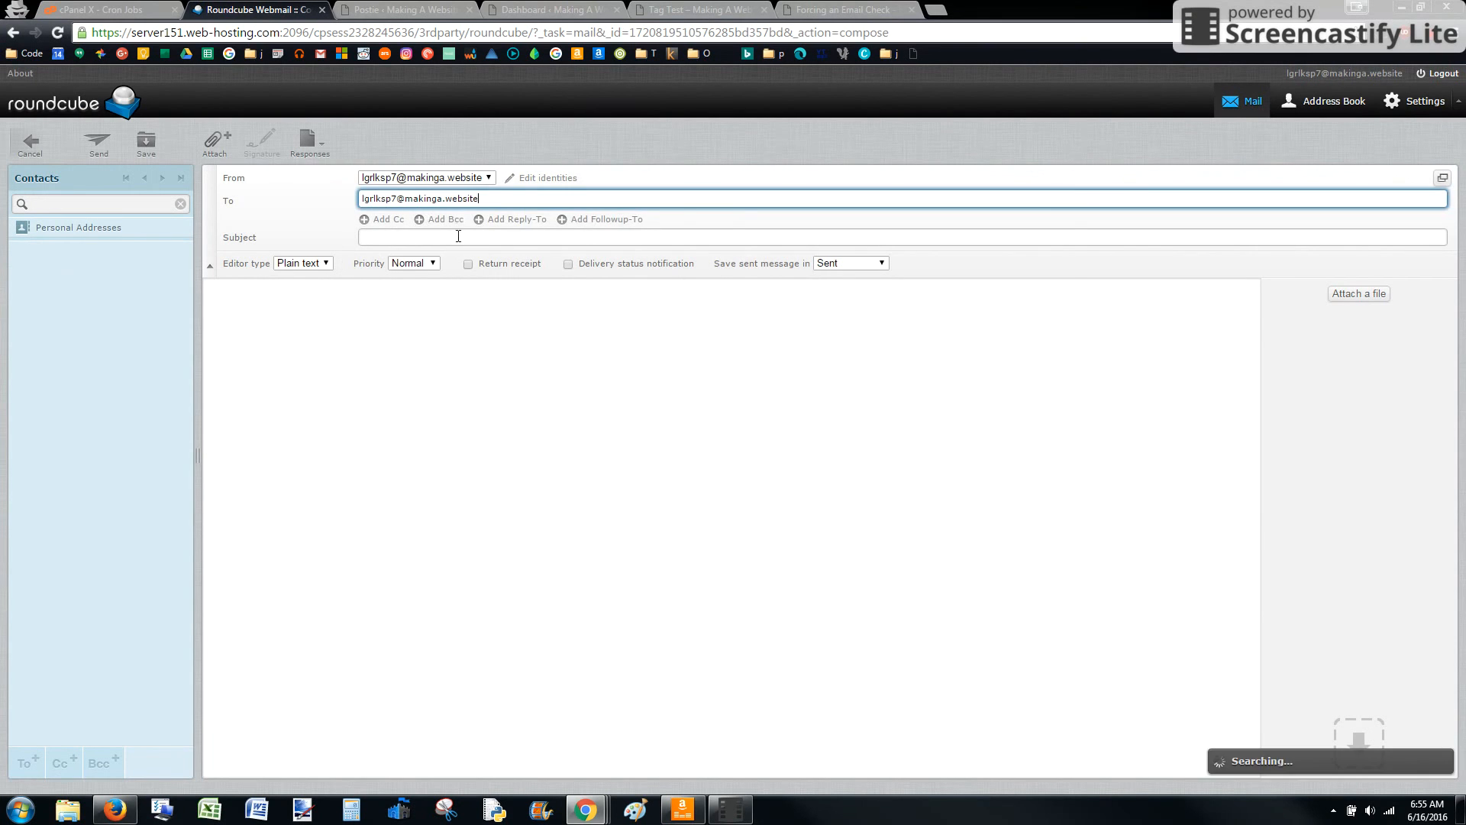
text(Cron)
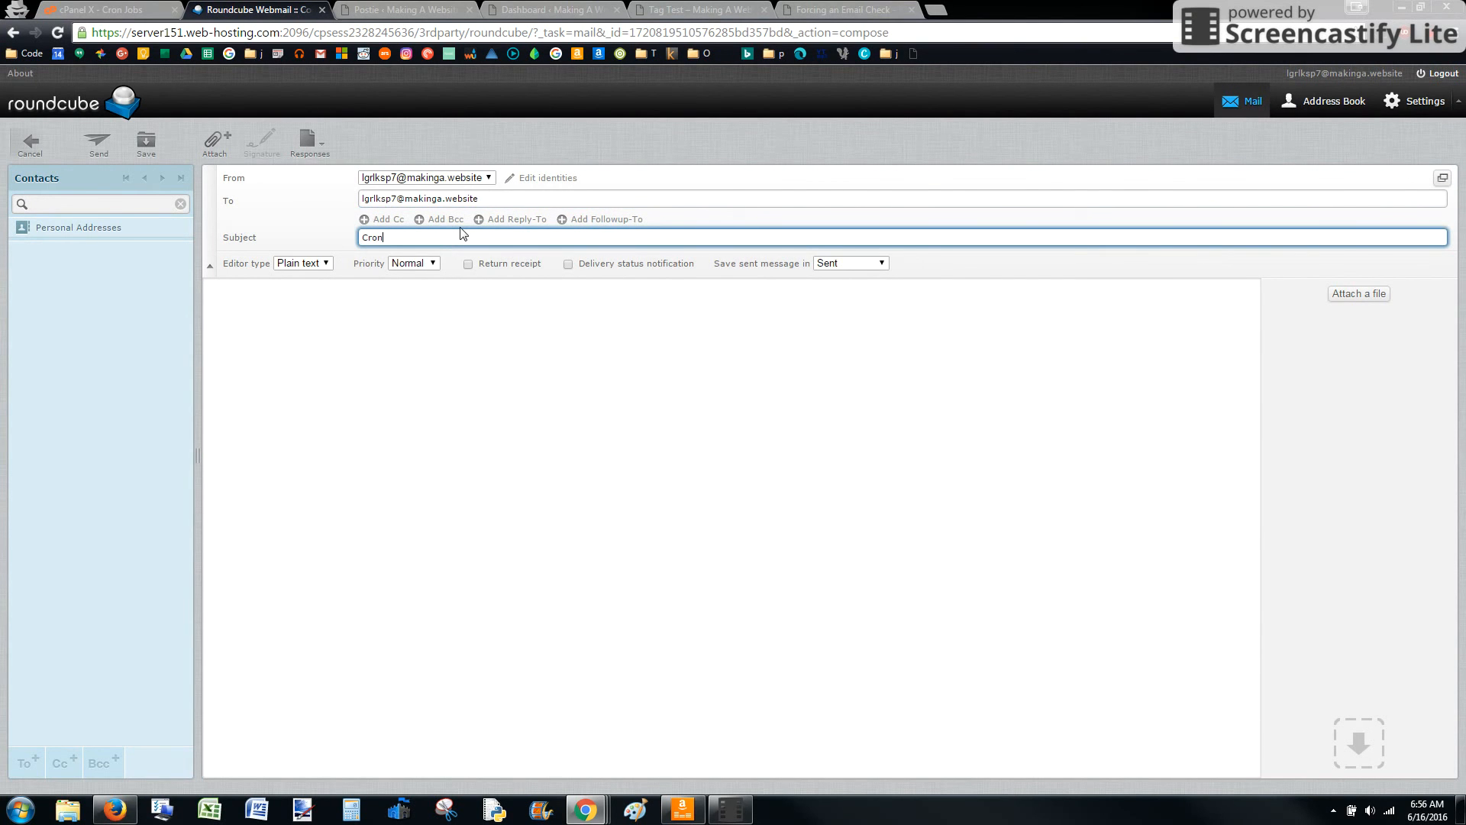
text(Post Test)
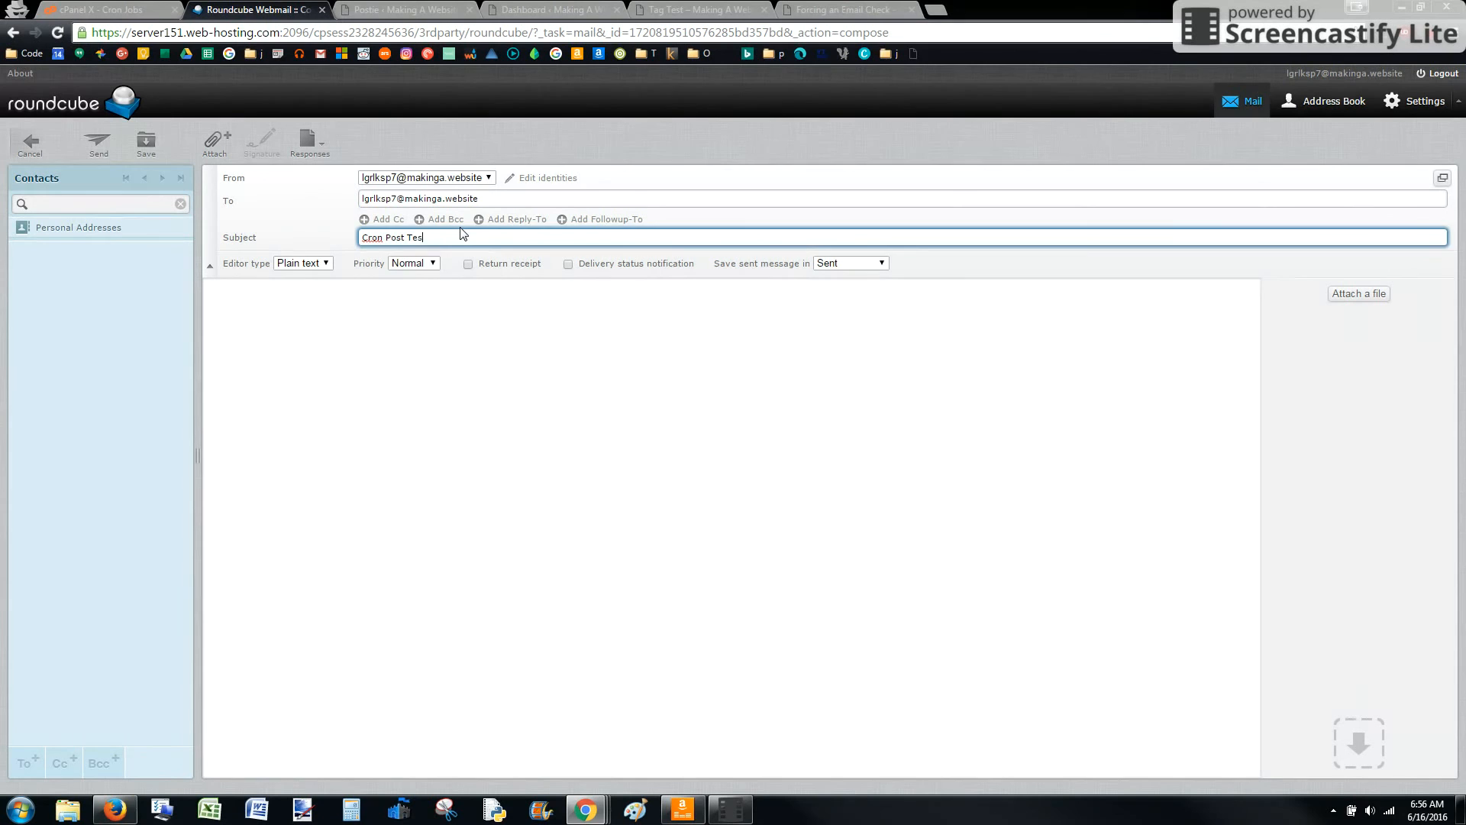
text(Testing)
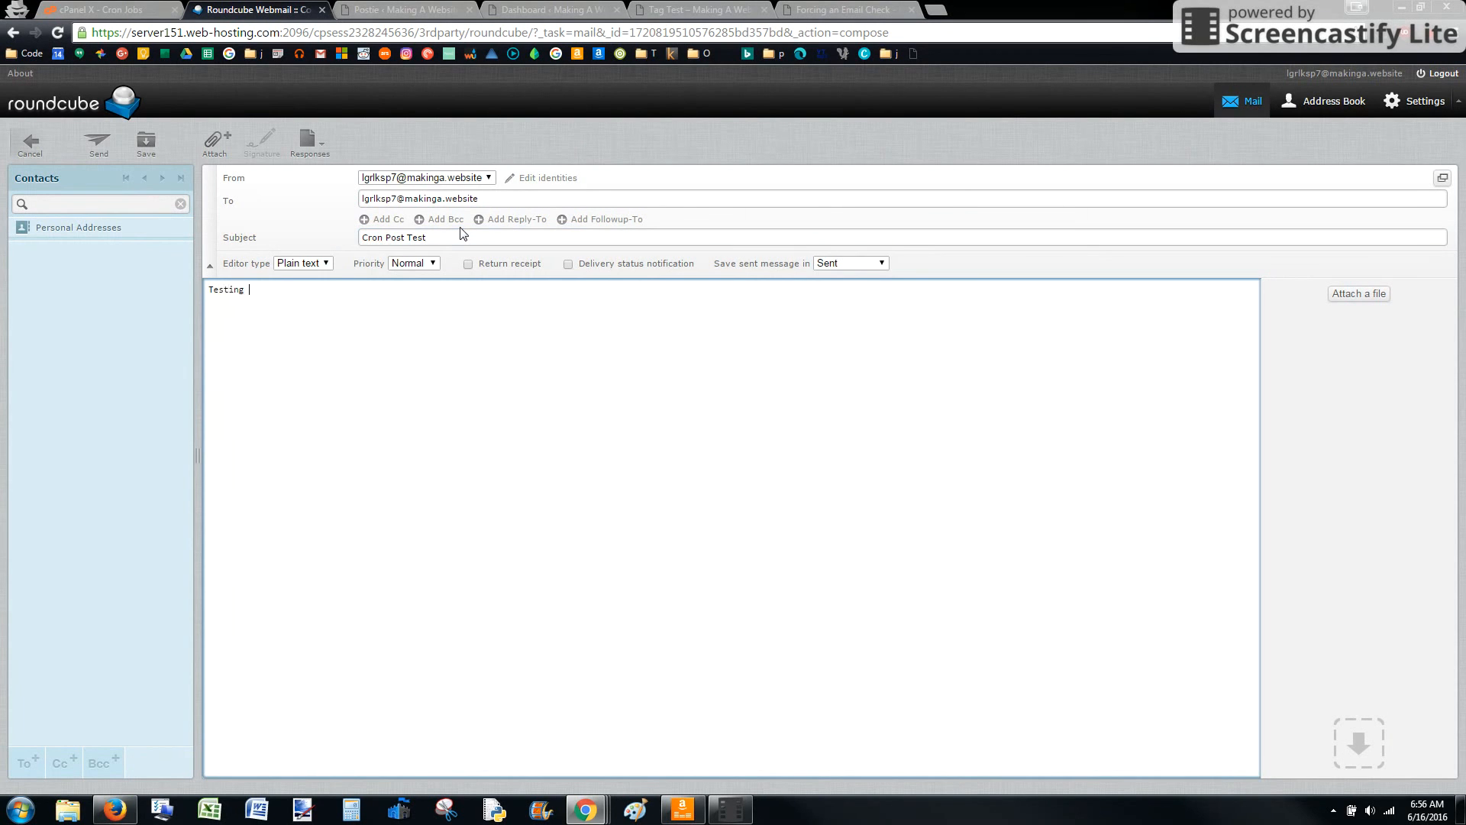
text(tag)
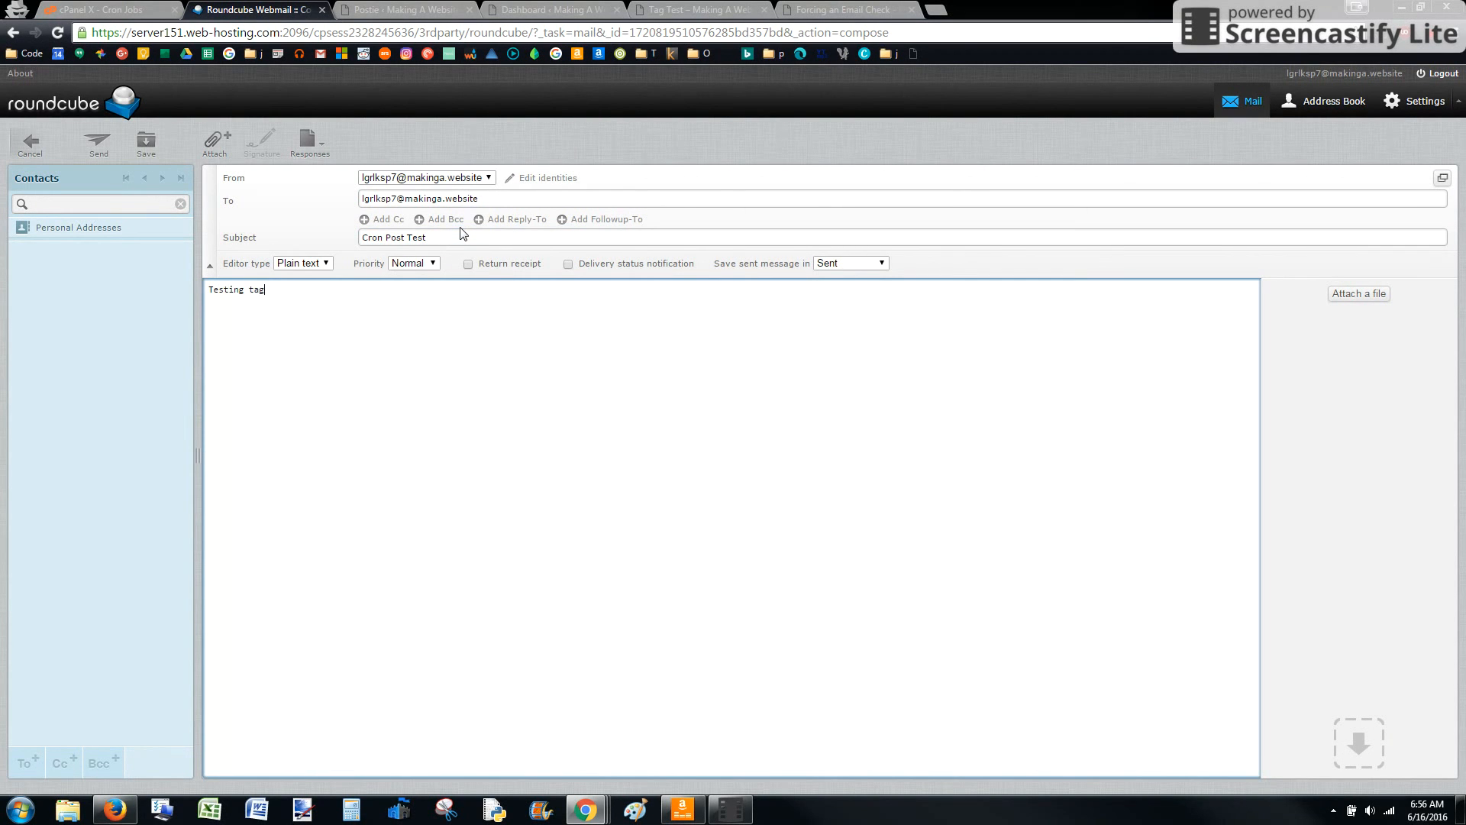
text(: c)
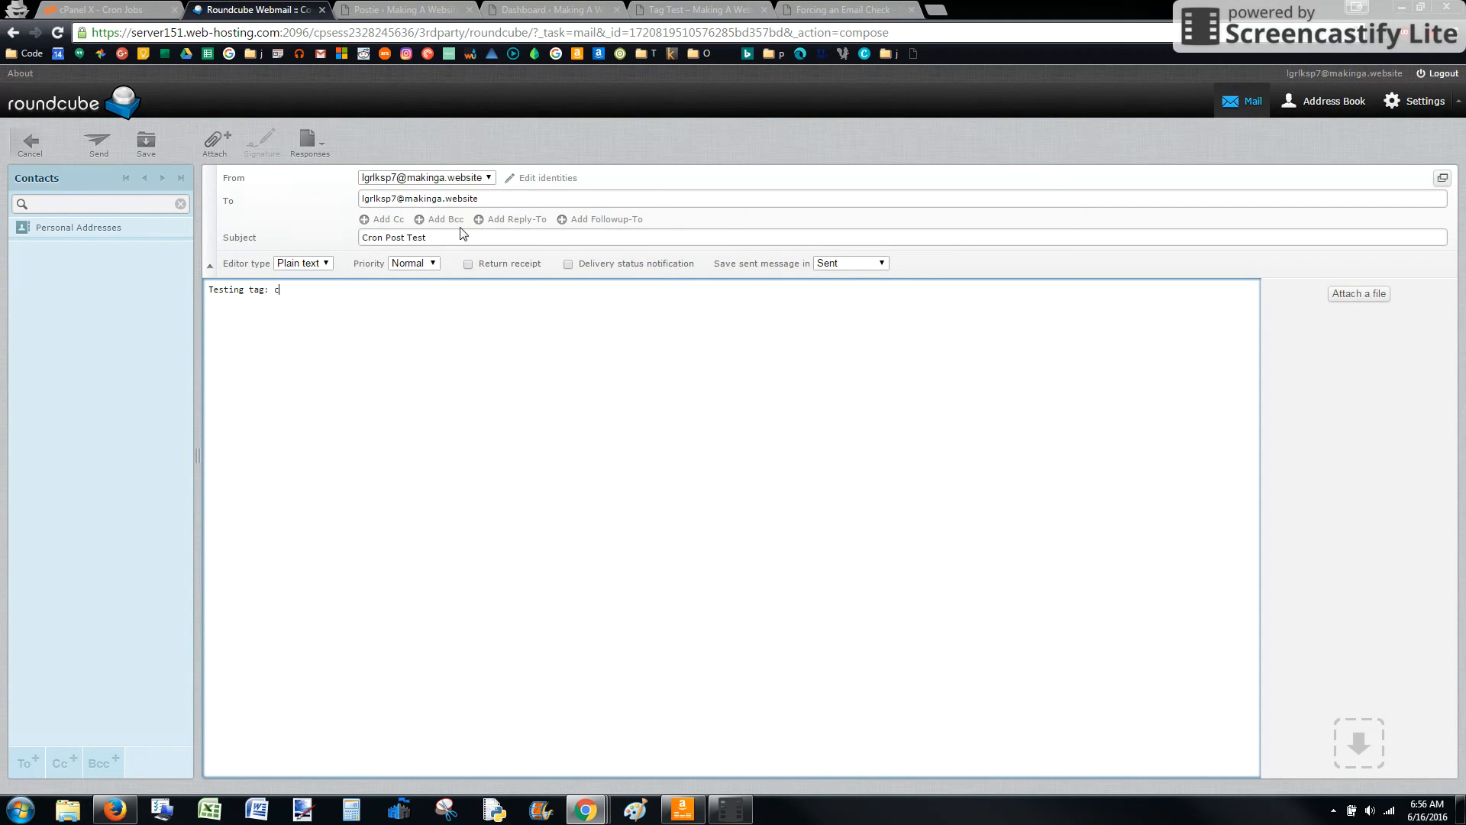
text(ron jobs,)
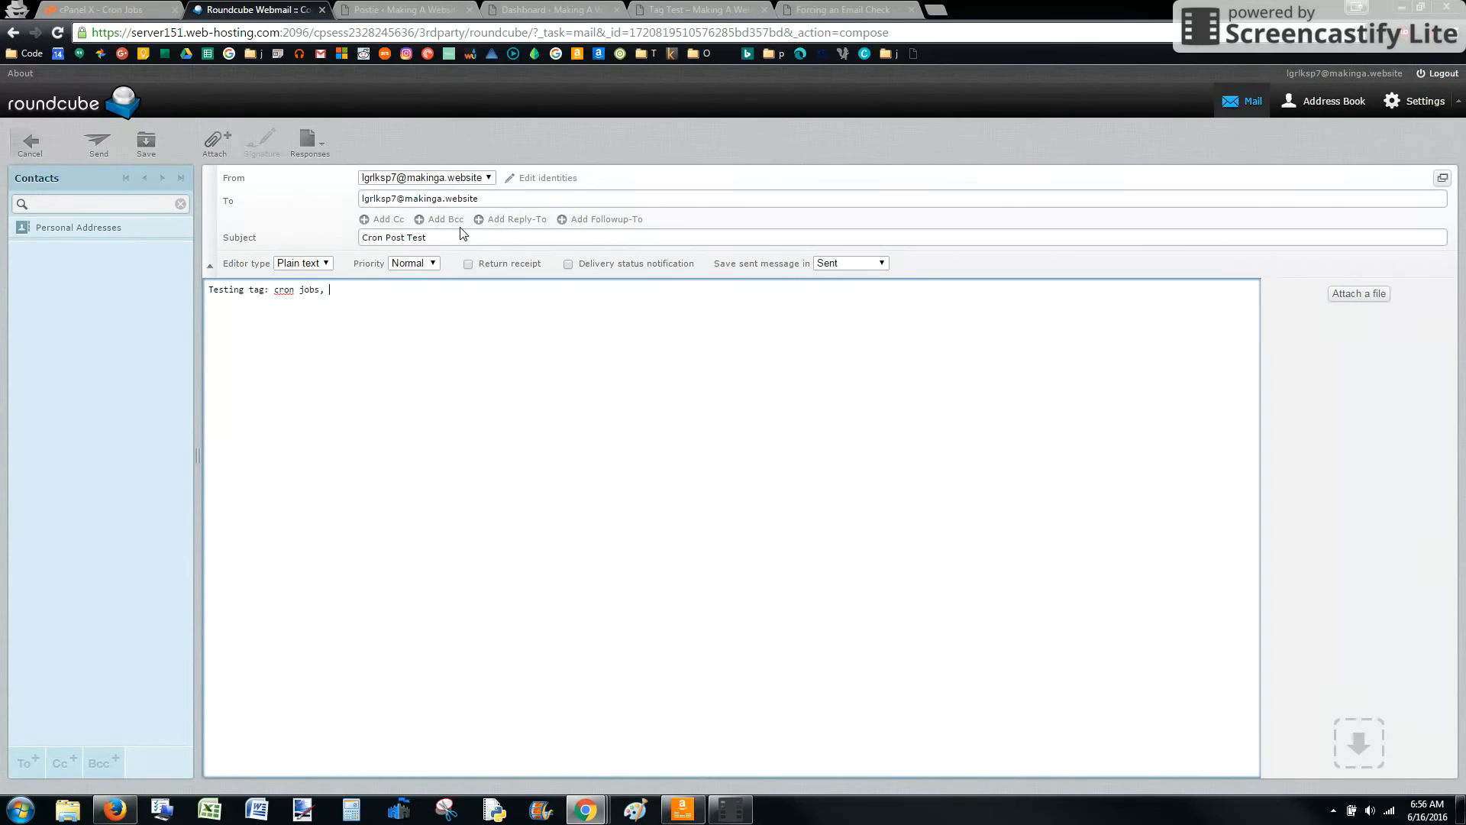
text(WordPres)
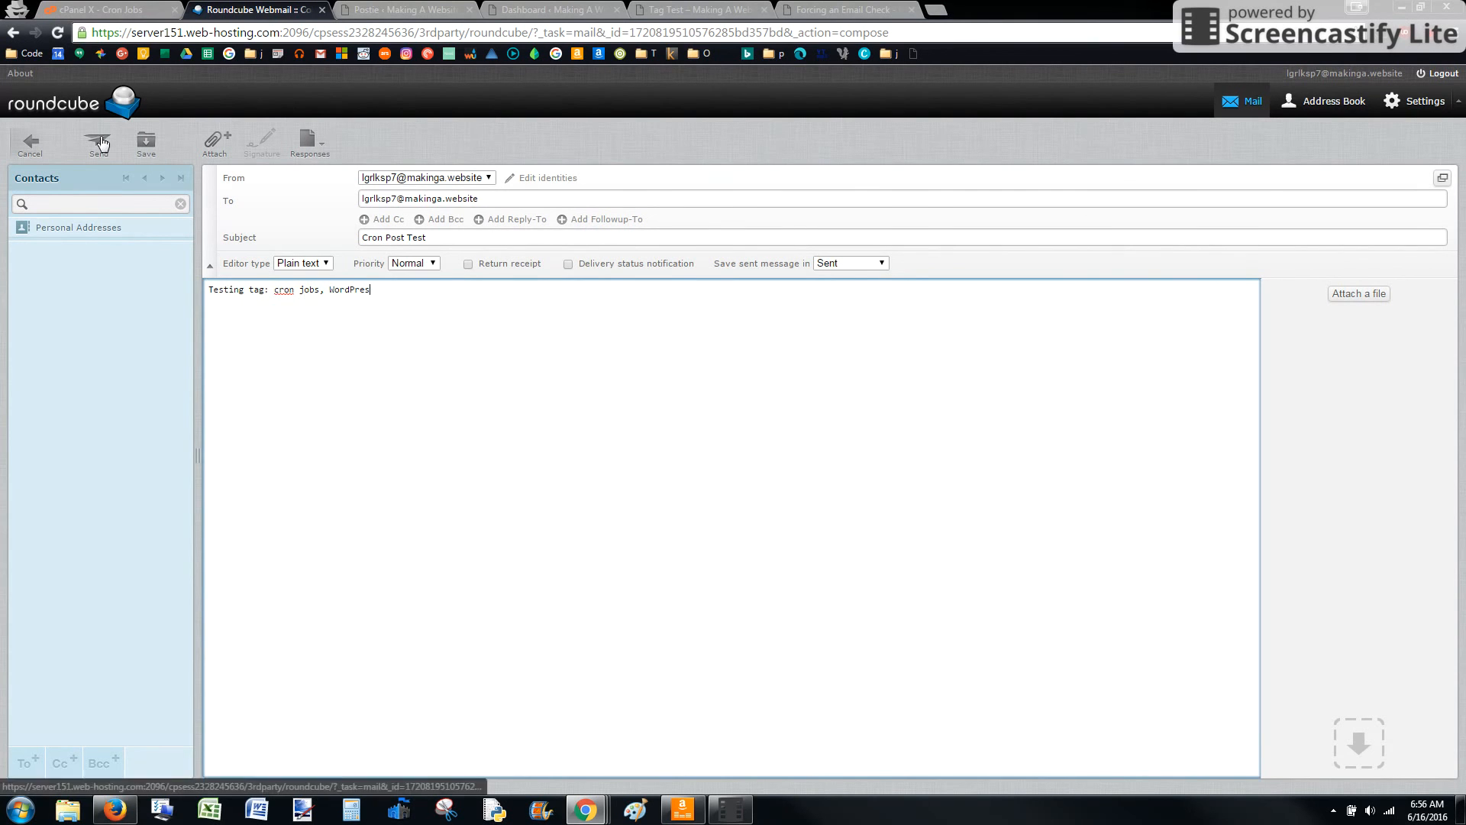
Step: Send the test message and return to the Roundcube inbox
click(98, 144)
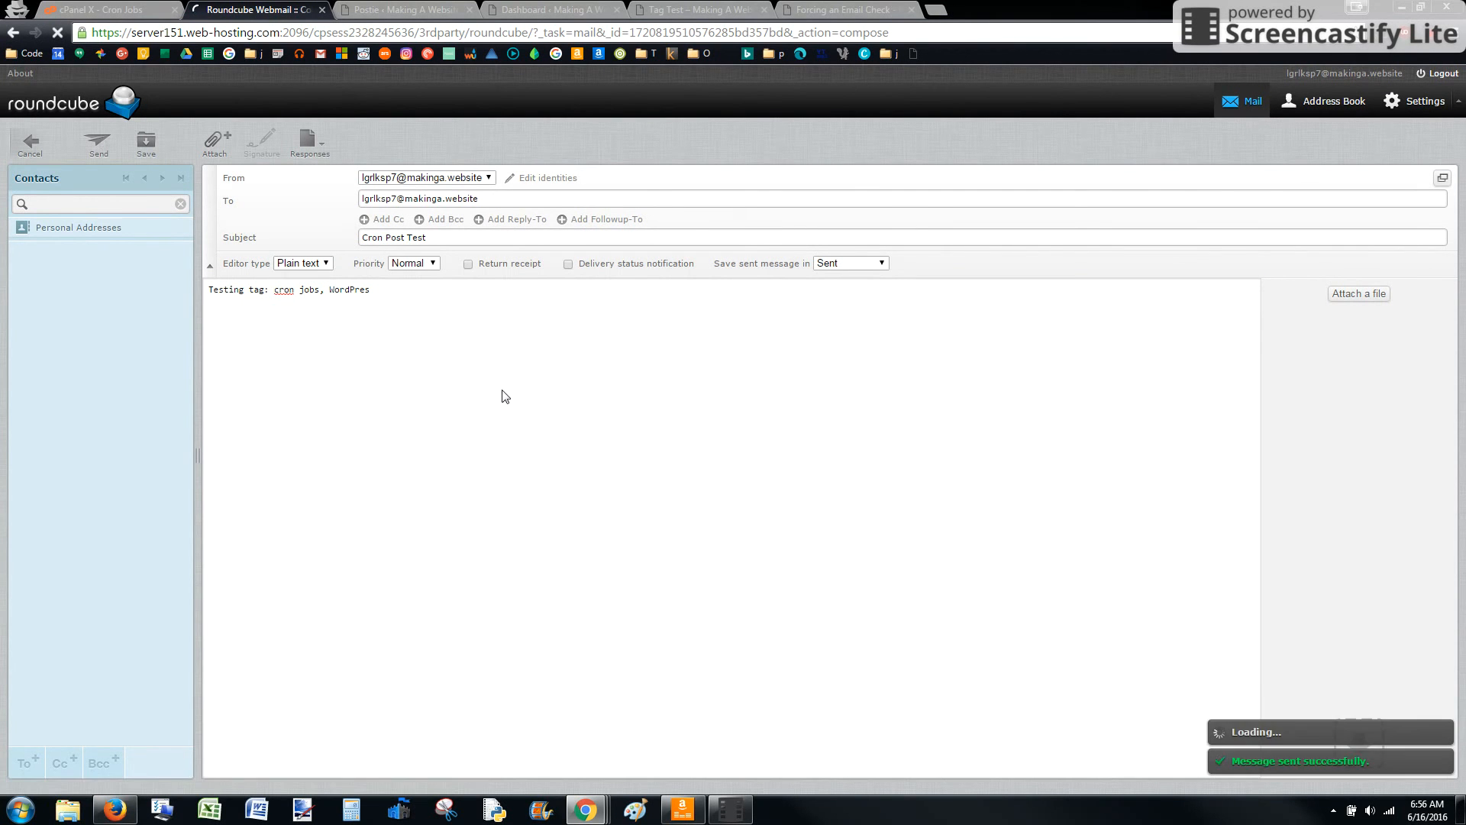
click(97, 145)
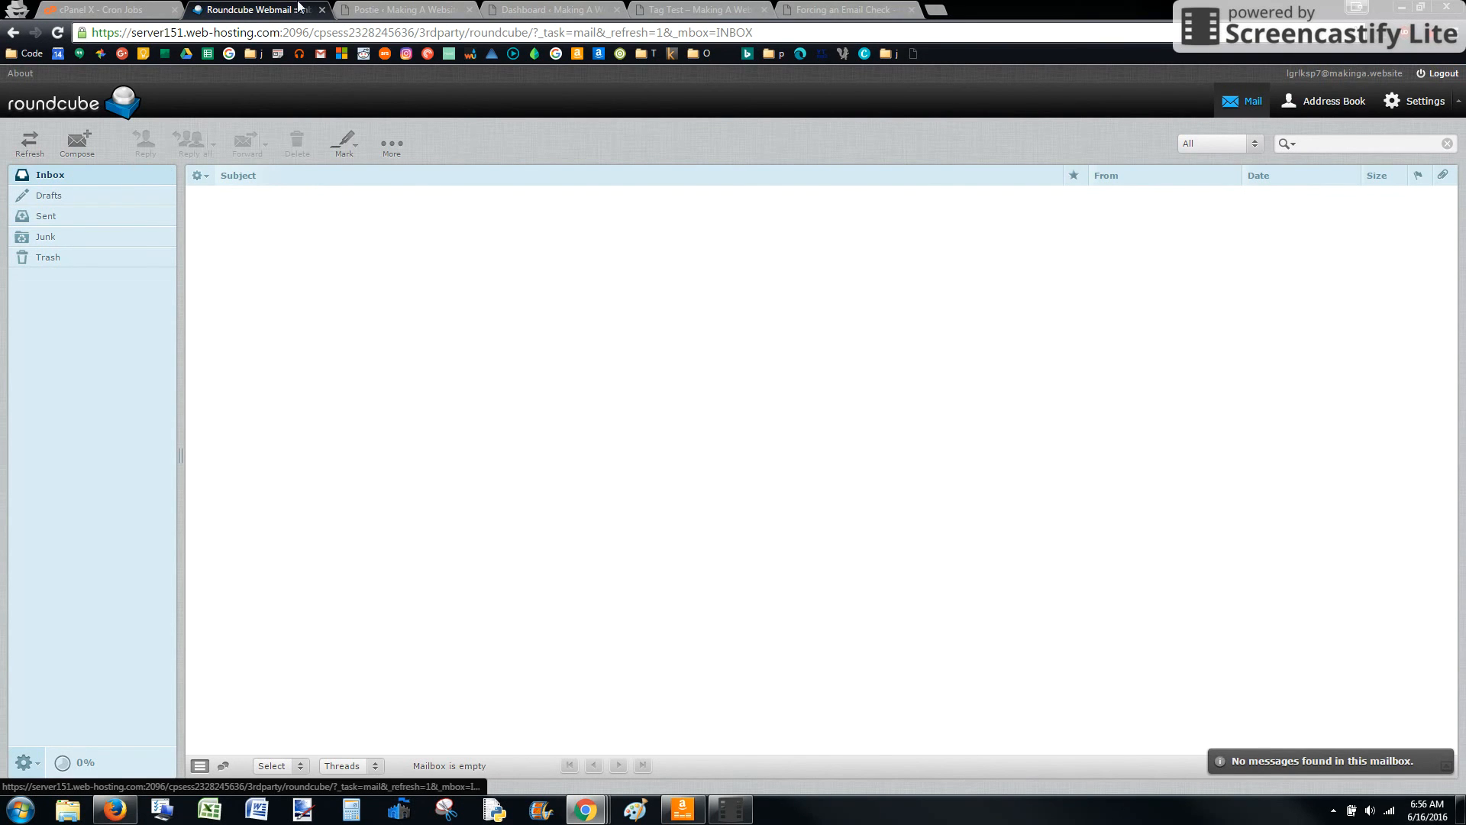
Step: View the published 'Cron Post Test' post on the site's front page, then return to Postie settings
click(546, 9)
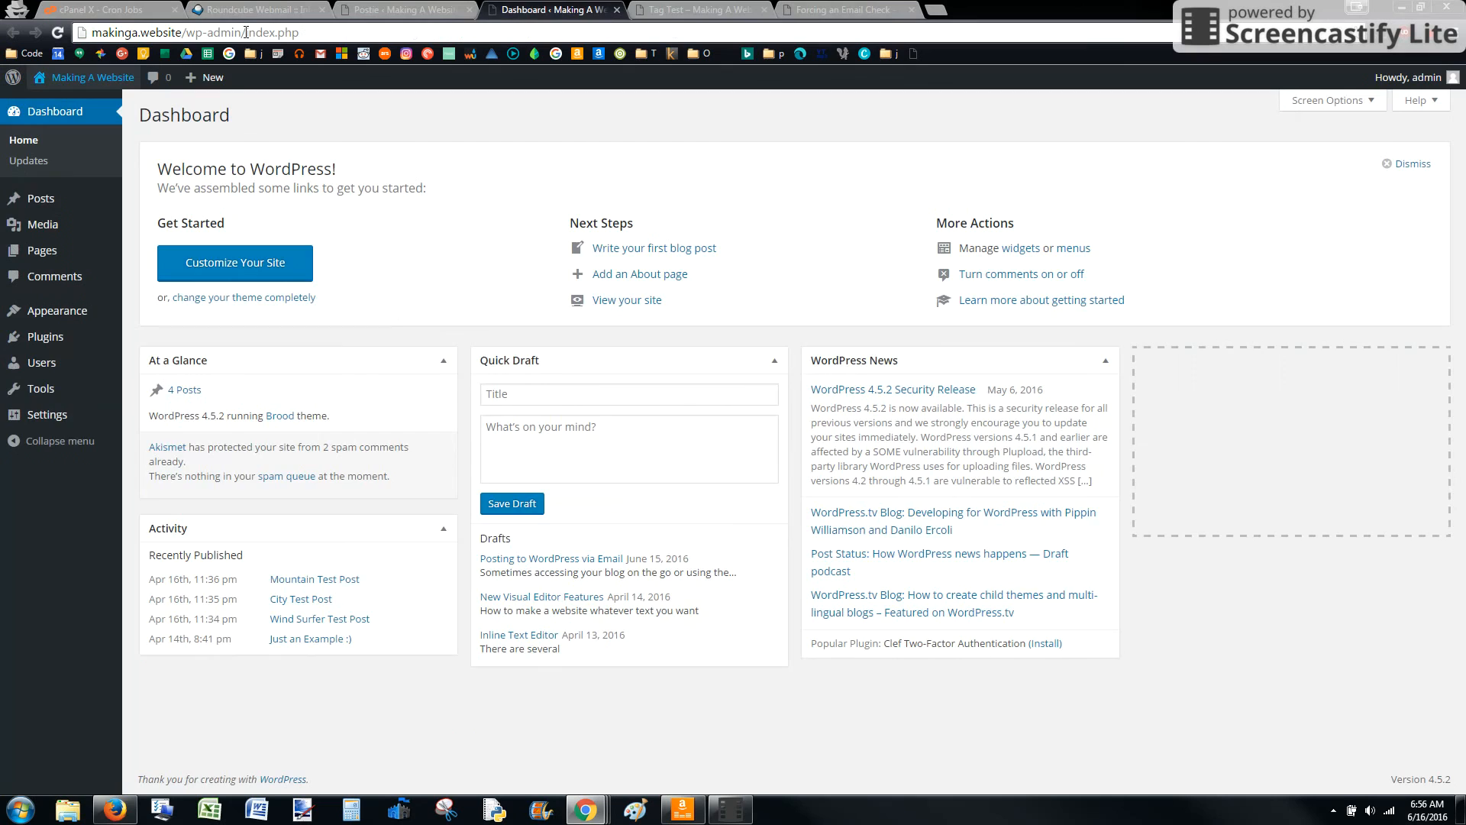
click(627, 299)
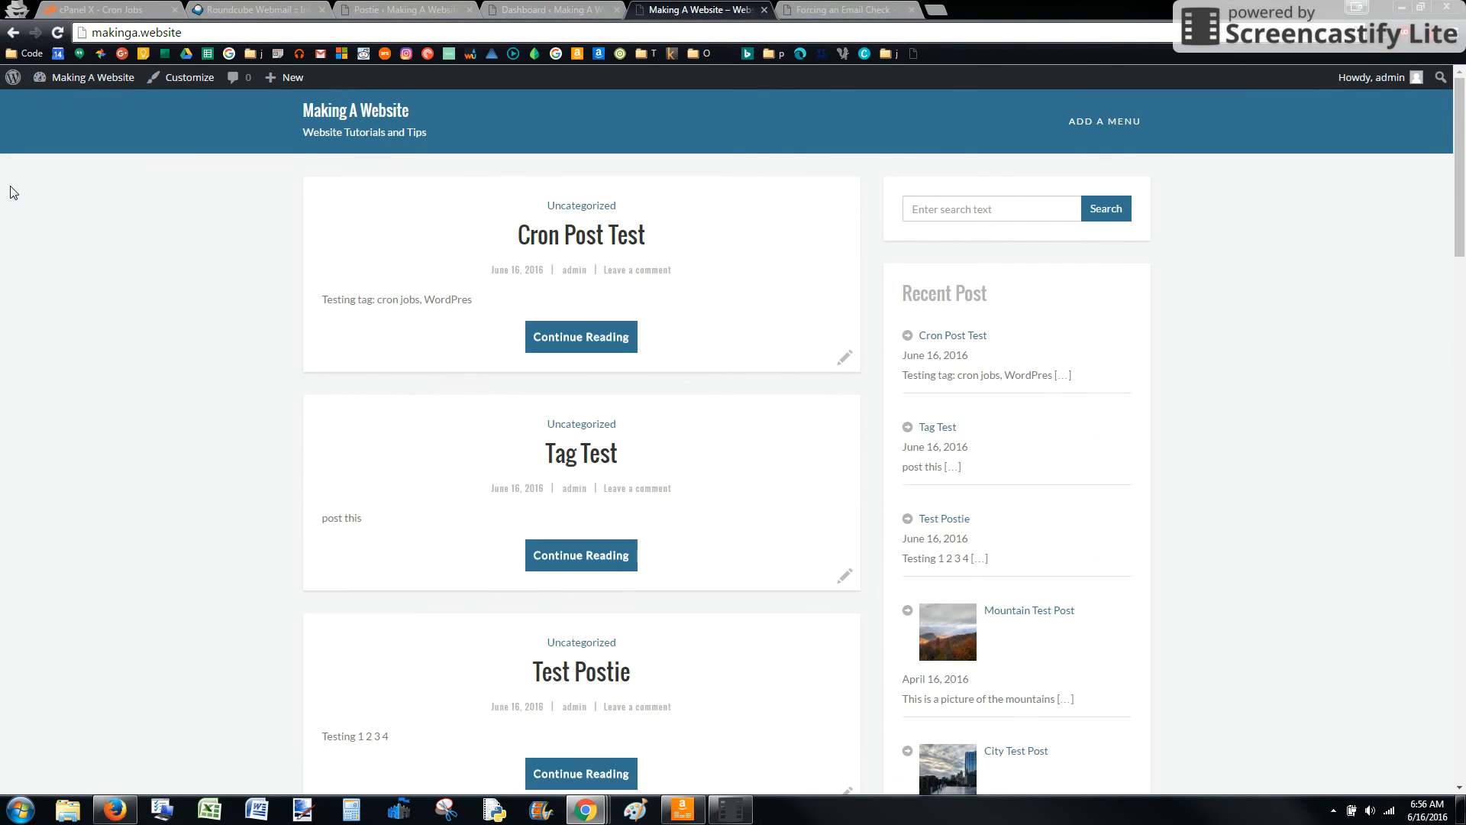
mouse_move(845, 348)
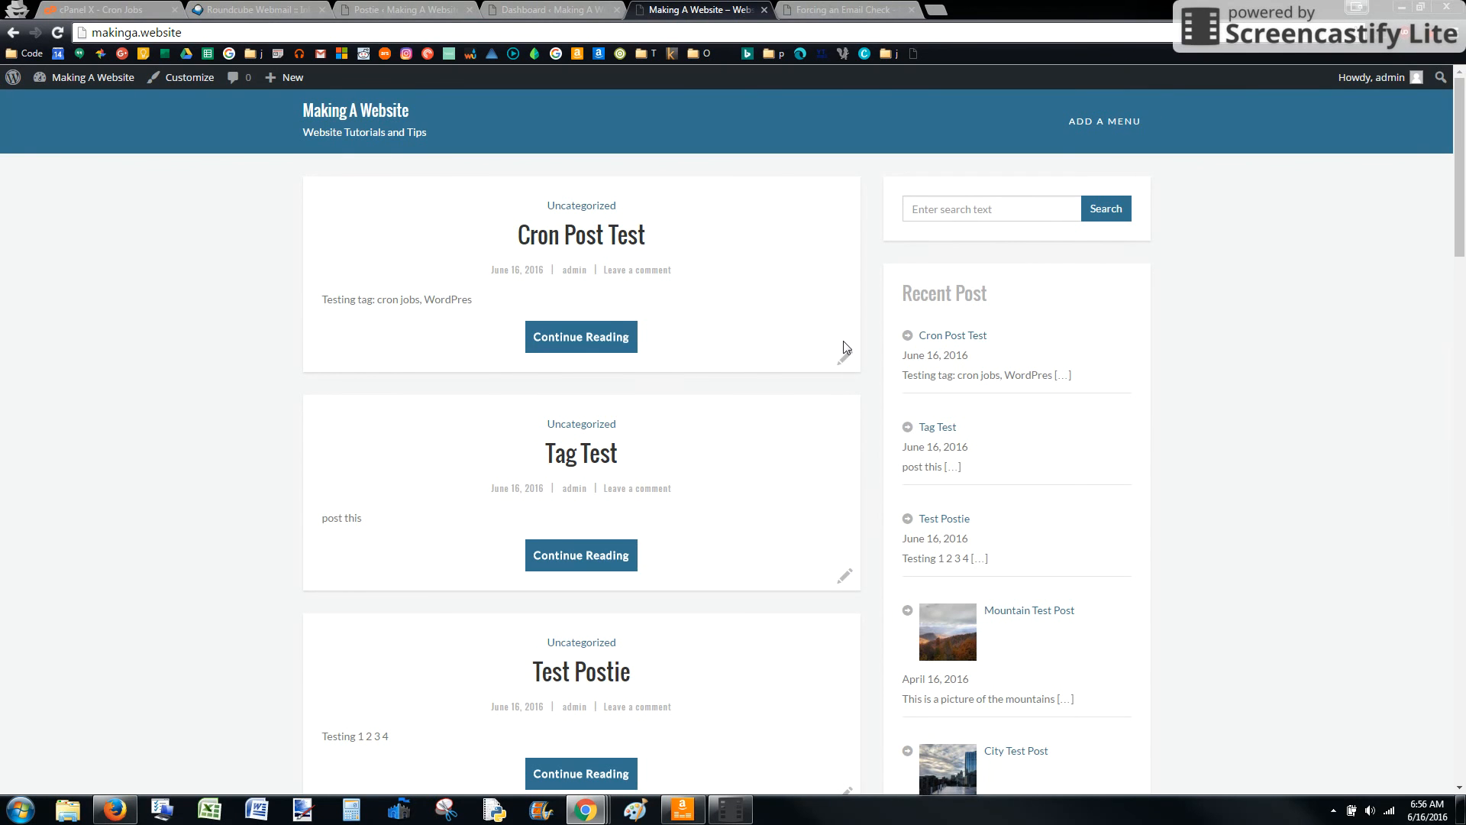
click(397, 9)
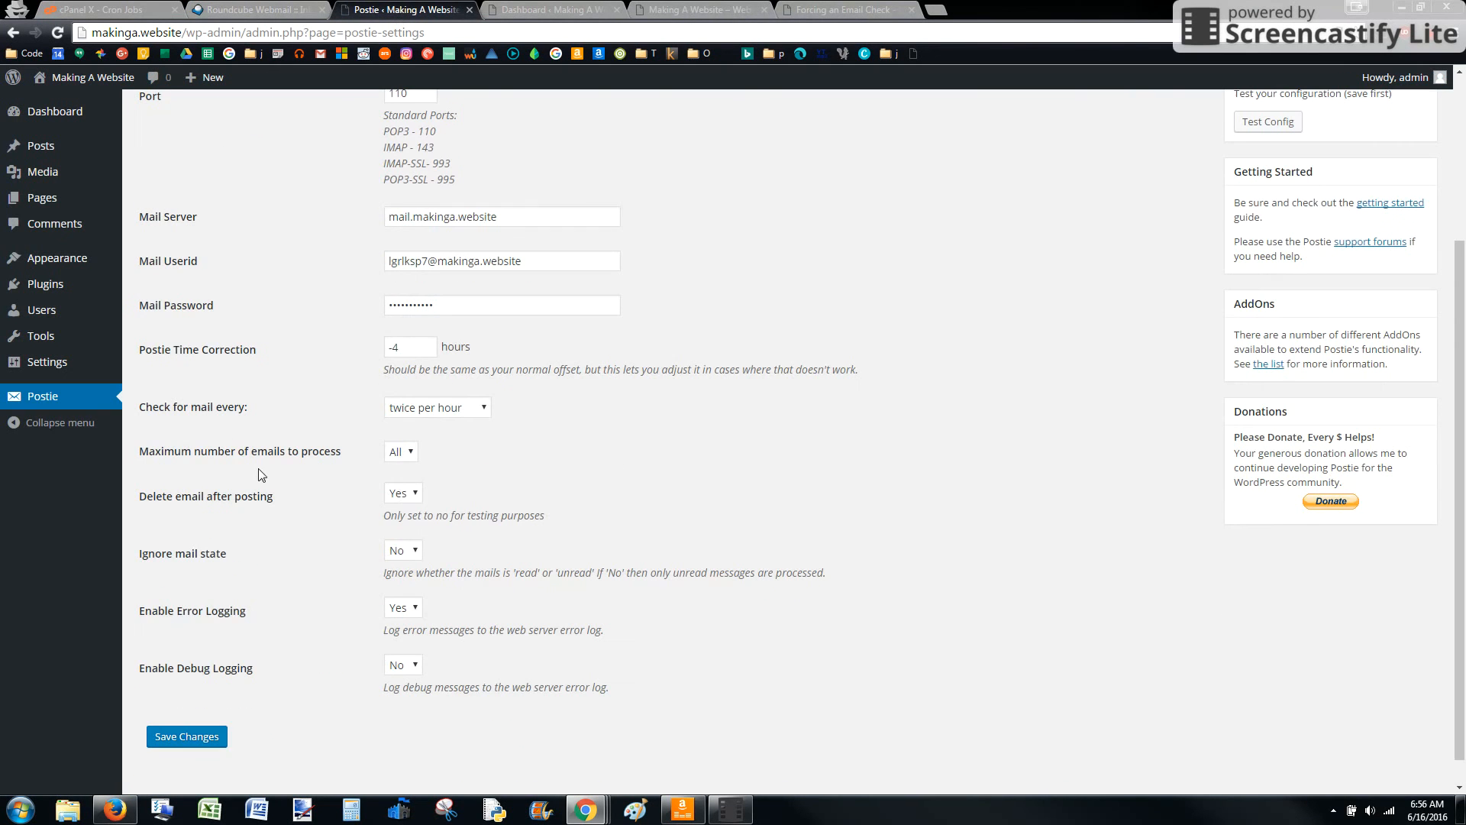
Step: Set 'Check for mail every' to check manually, confirming cPanel still lists the every-minute cron jobs
click(437, 406)
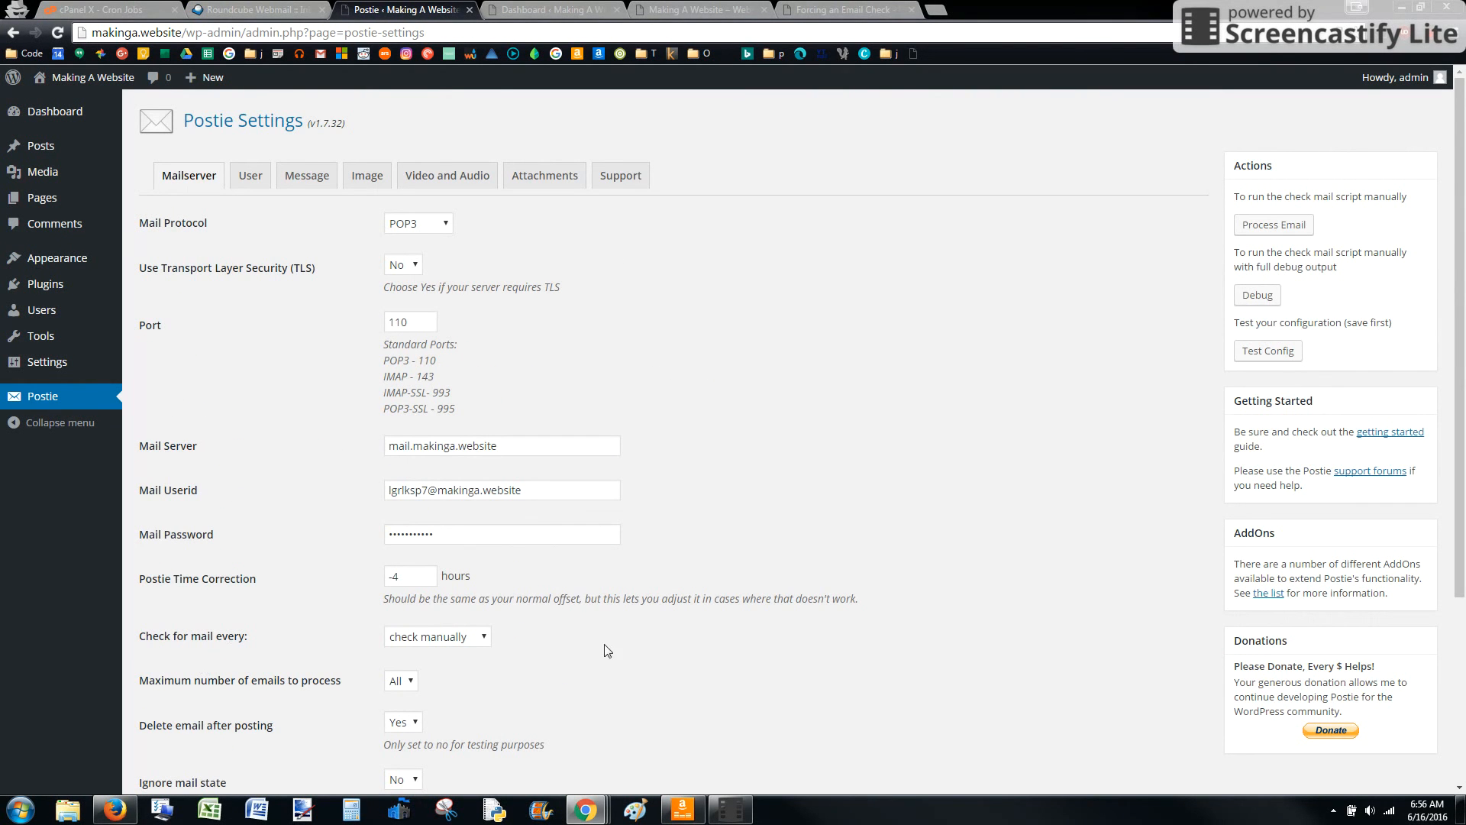
click(93, 9)
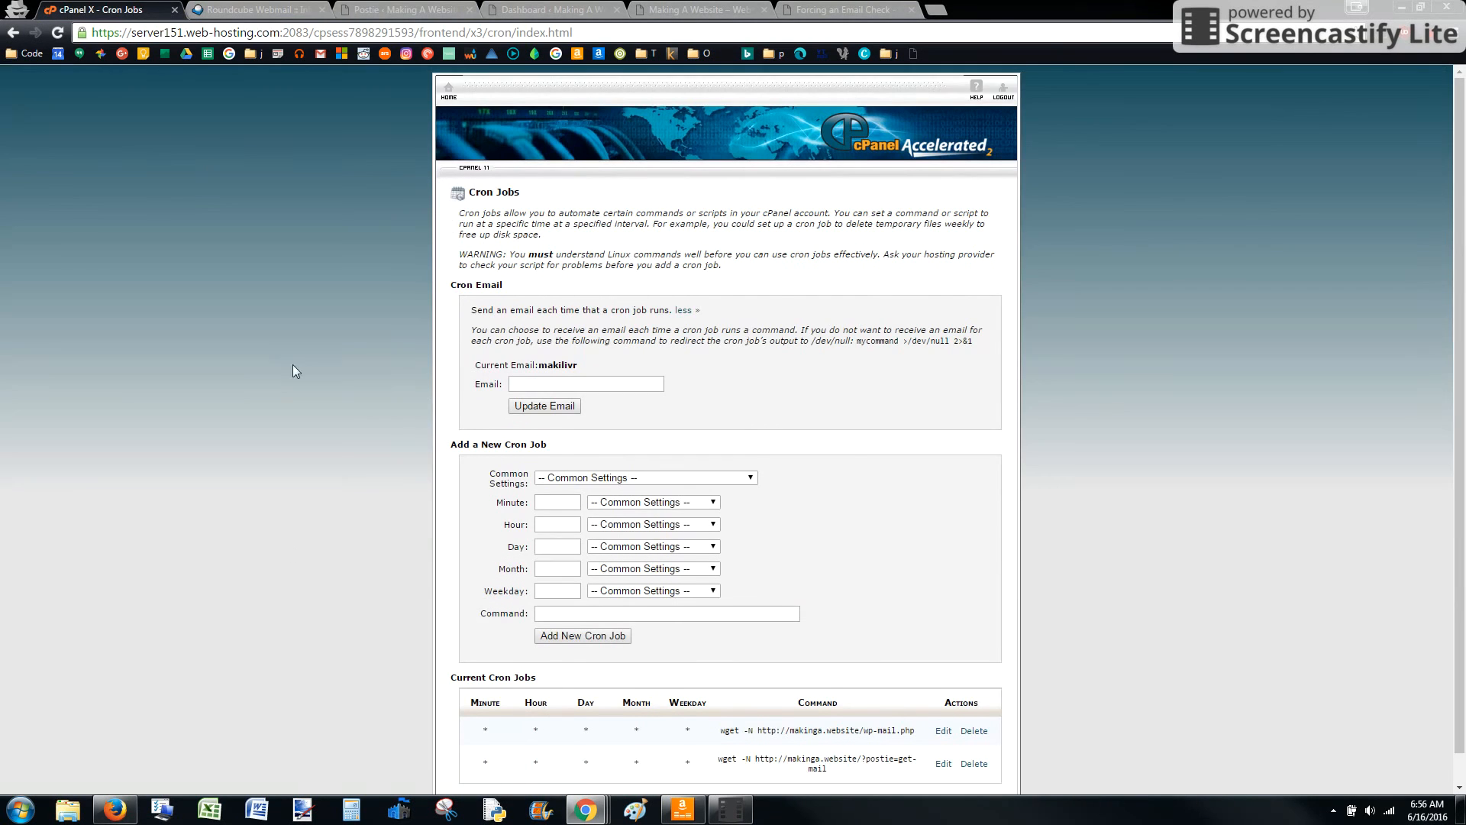
scroll(down, 3)
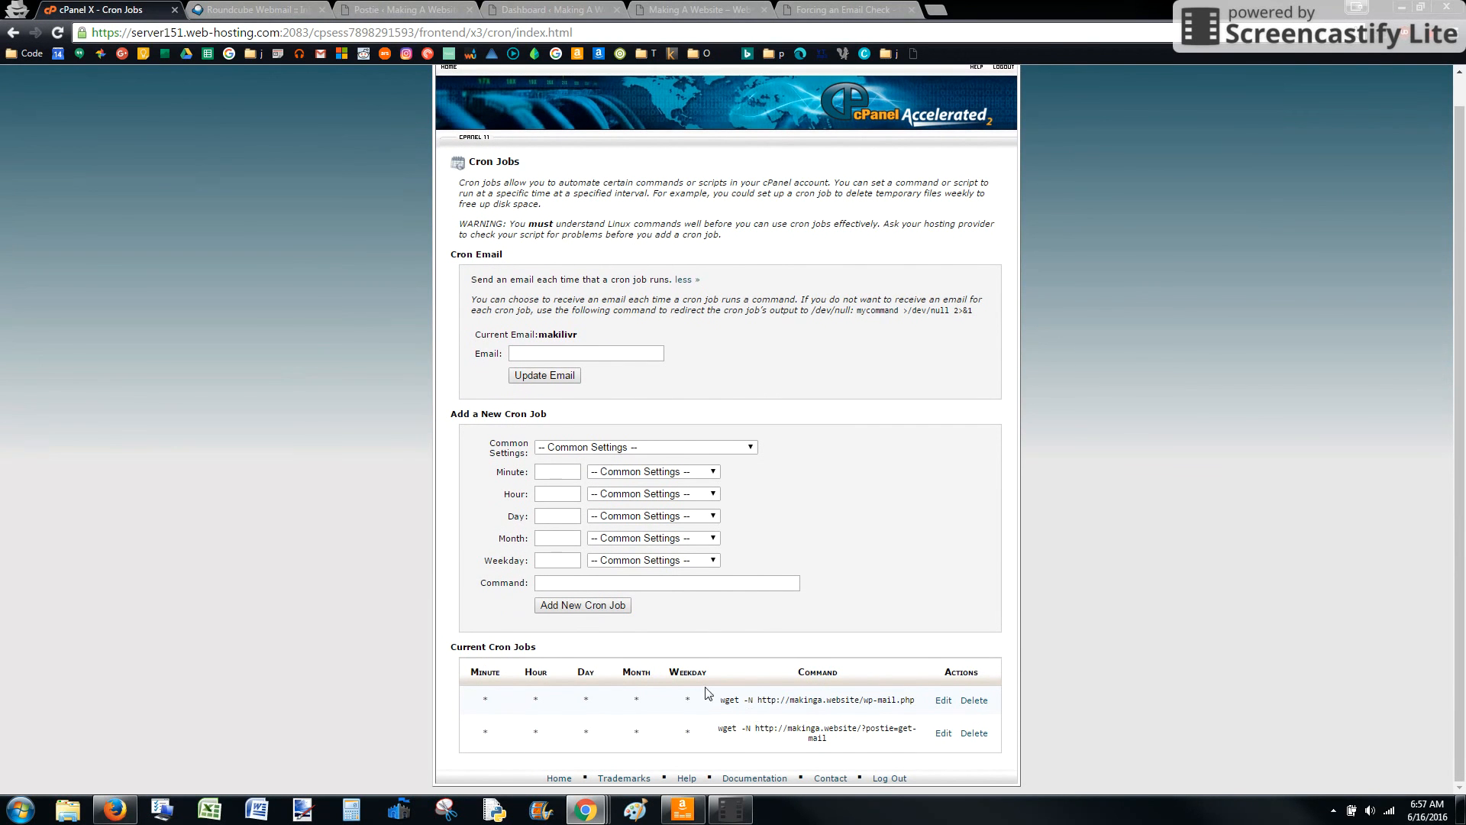
click(401, 9)
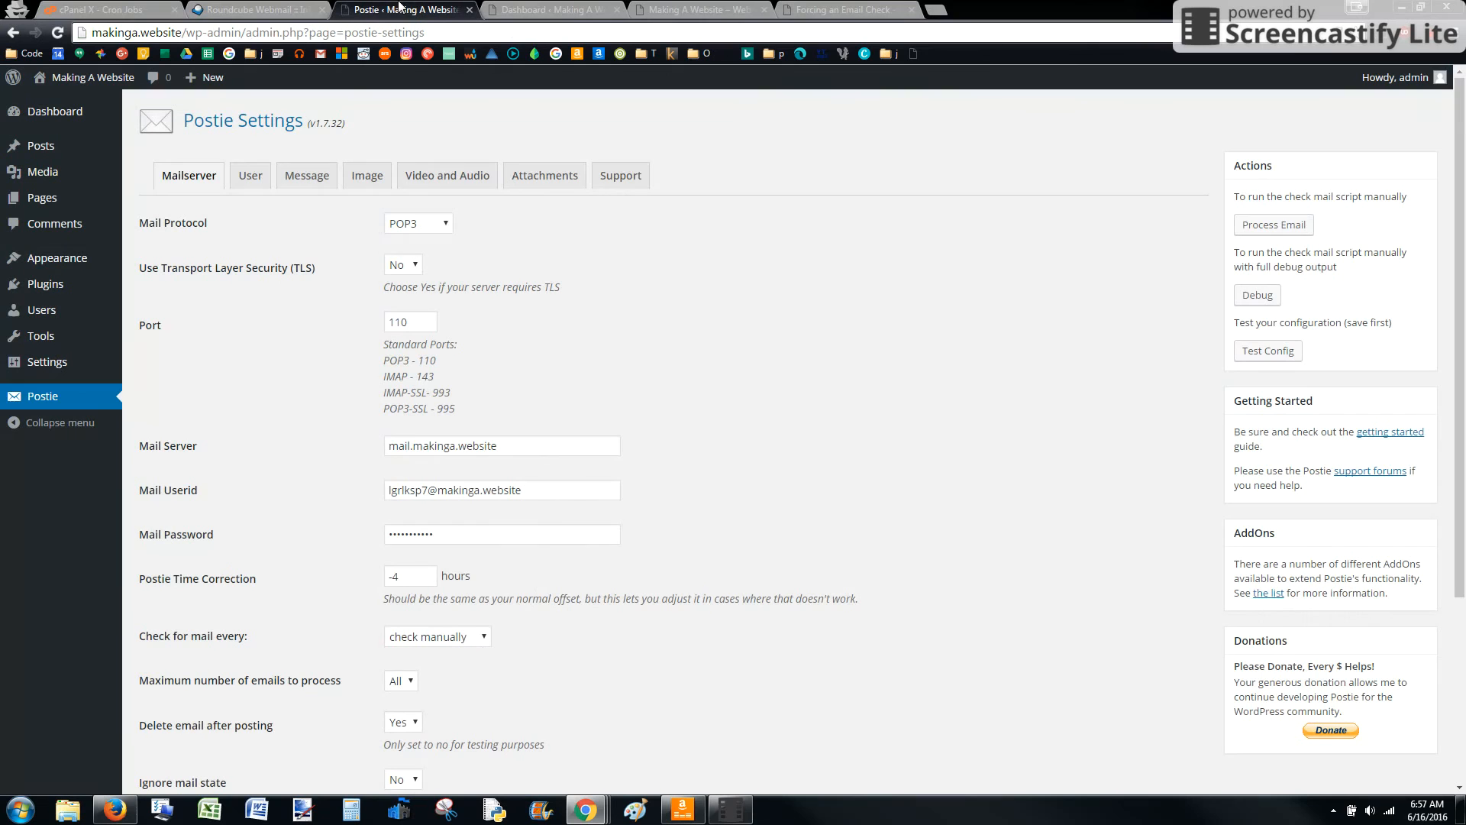
mouse_move(815, 310)
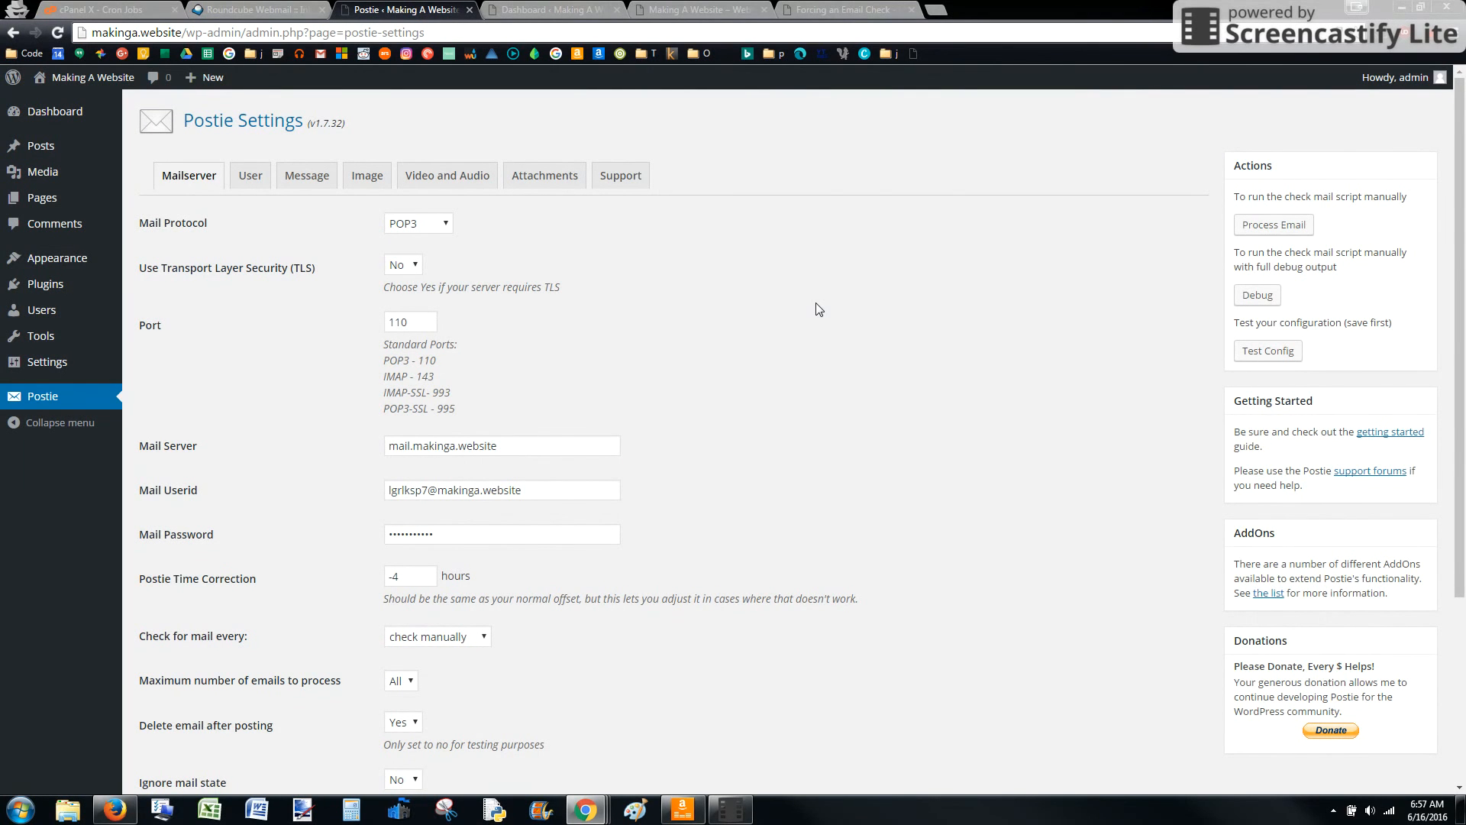